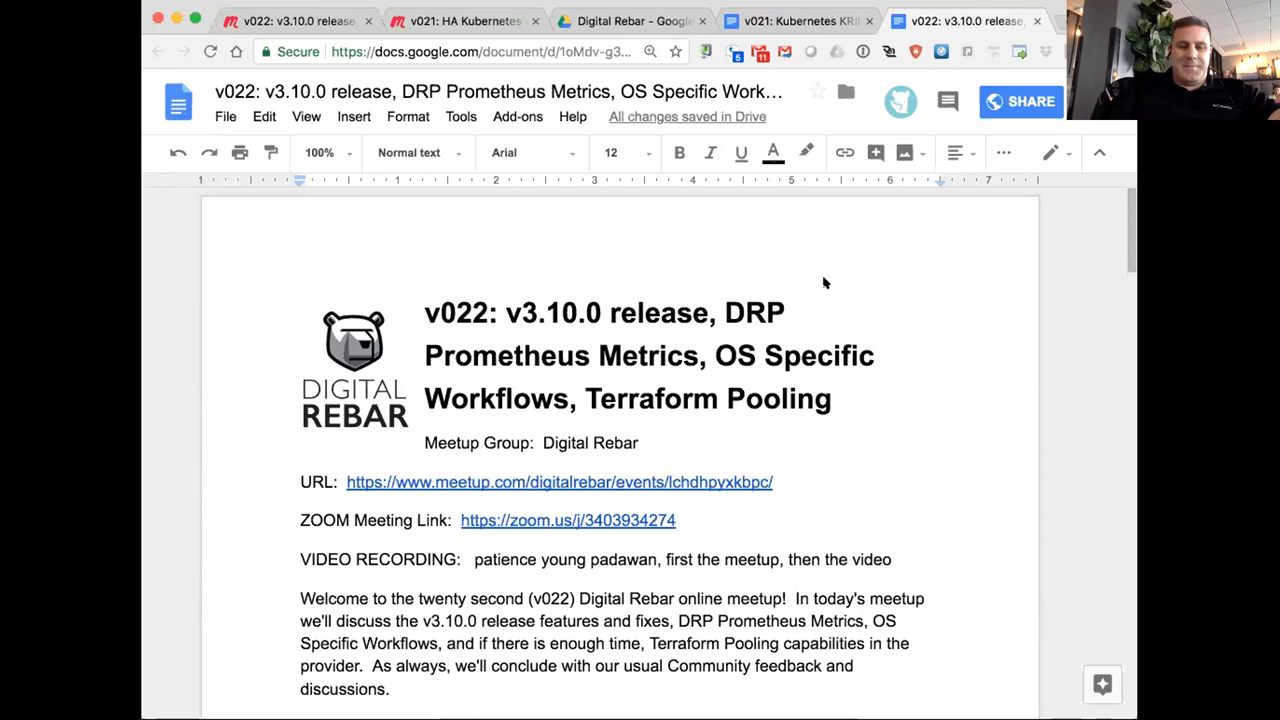
{"action": "mouse_move", "coordinate": [398, 340]}
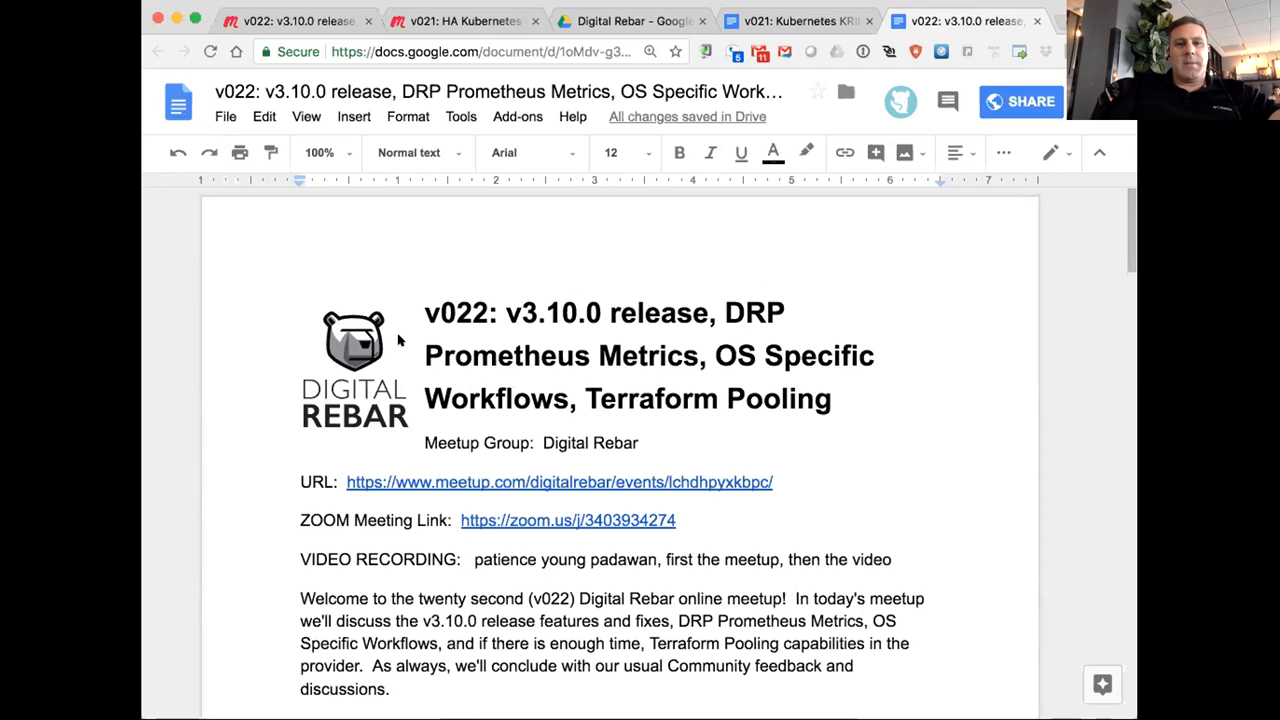
{"action": "mouse_move", "coordinate": [266, 358]}
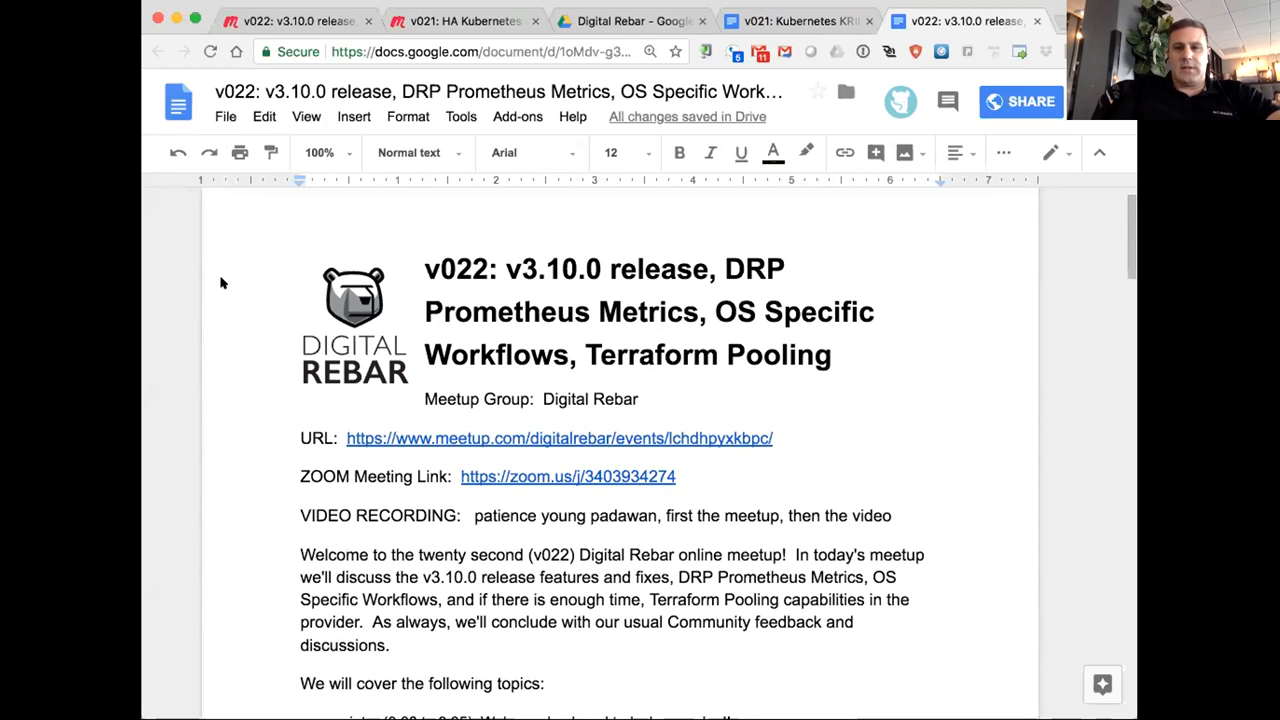
{"action": "mouse_move", "coordinate": [264, 414]}
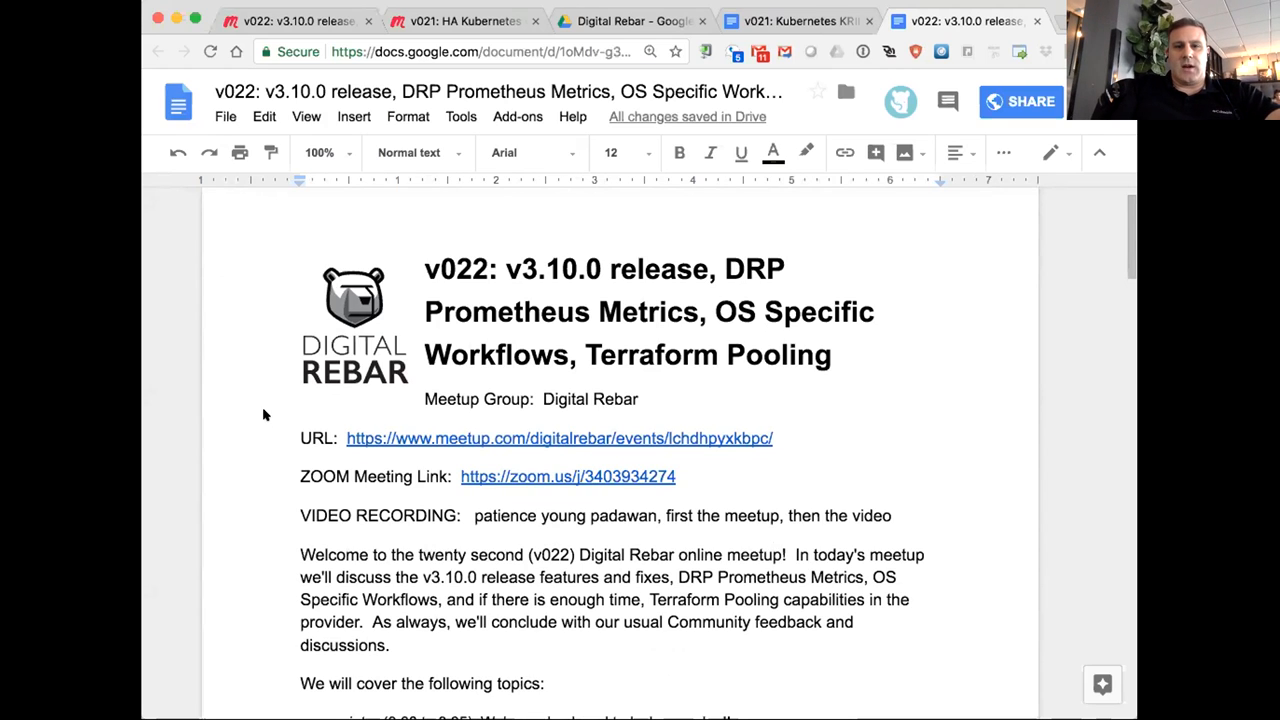
{"action": "mouse_move", "coordinate": [304, 446]}
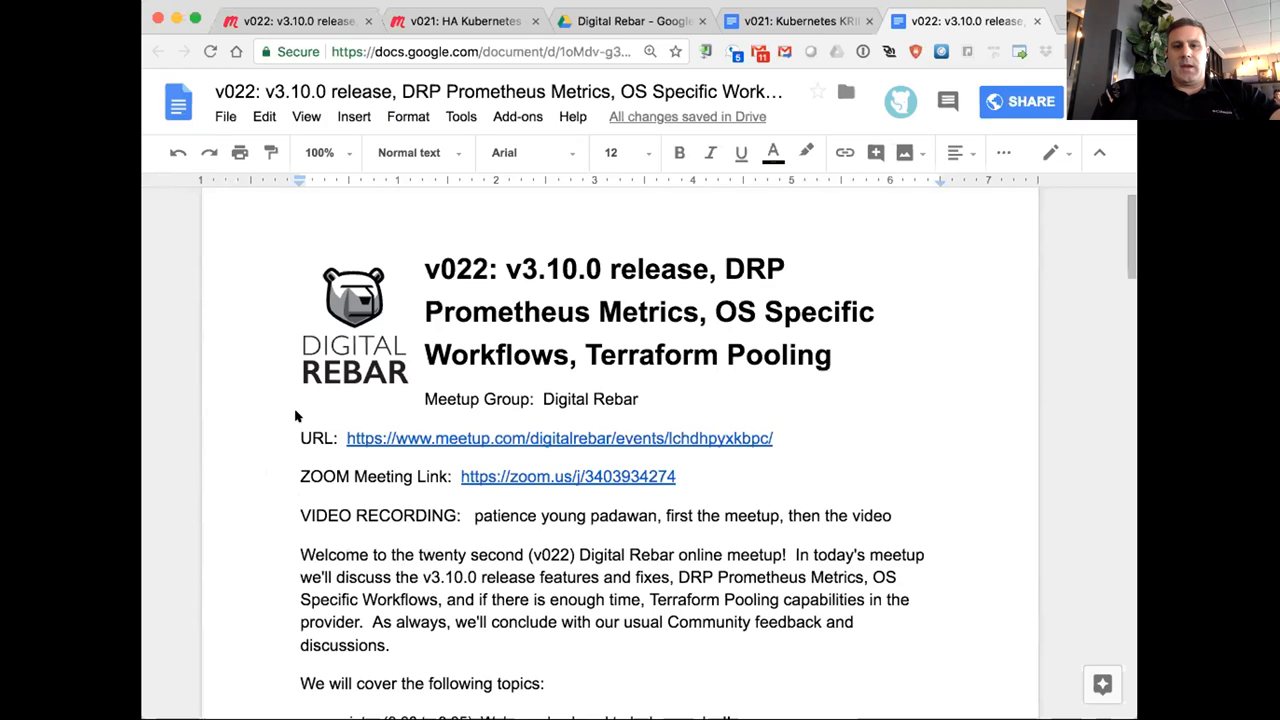
Step: Navigate a new tab to github.com/digitalrebar/provision
{"action": "scroll", "scroll_direction": "down", "scroll_amount": 3}
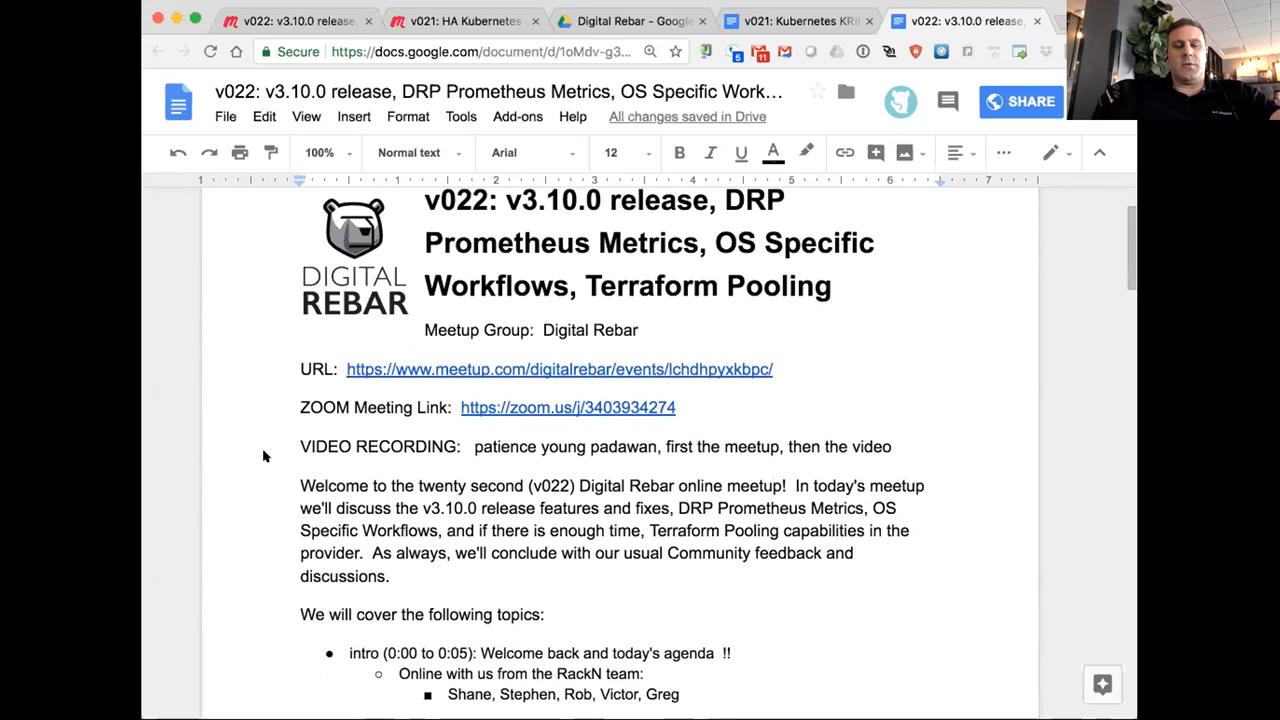
{"action": "scroll", "scroll_direction": "down", "scroll_amount": 3}
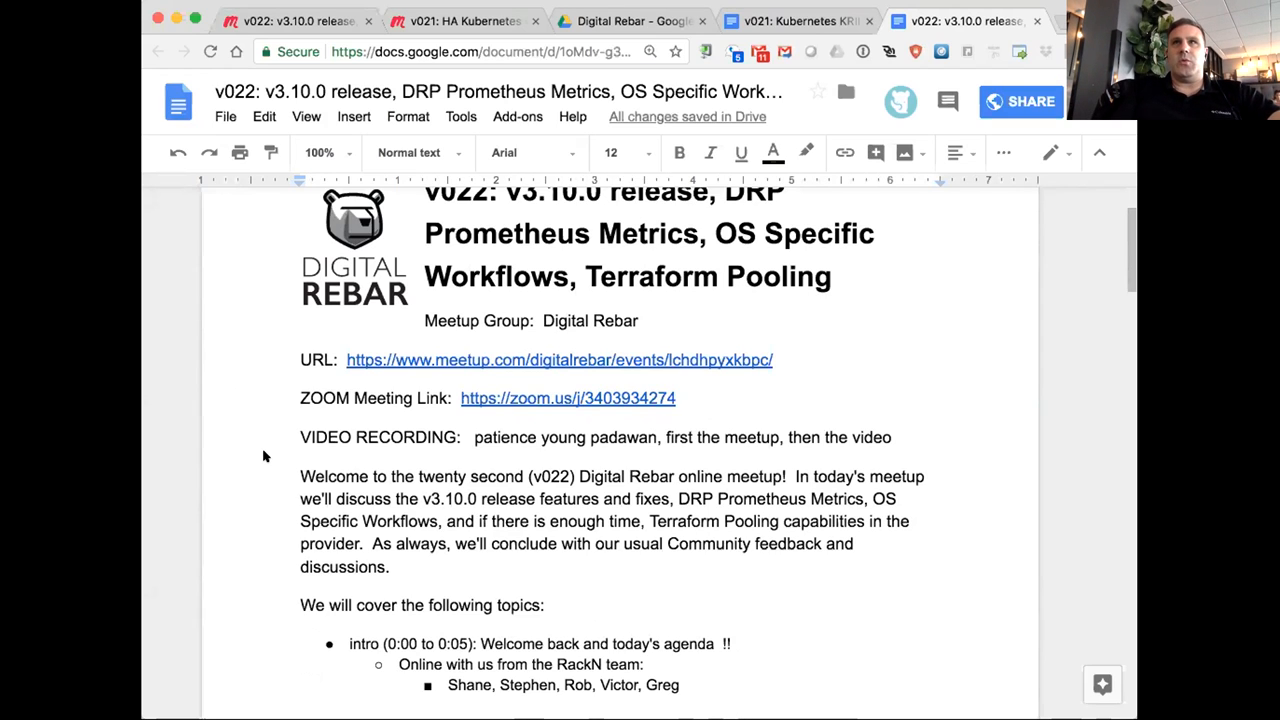
{"action": "scroll", "scroll_direction": "down", "scroll_amount": 3}
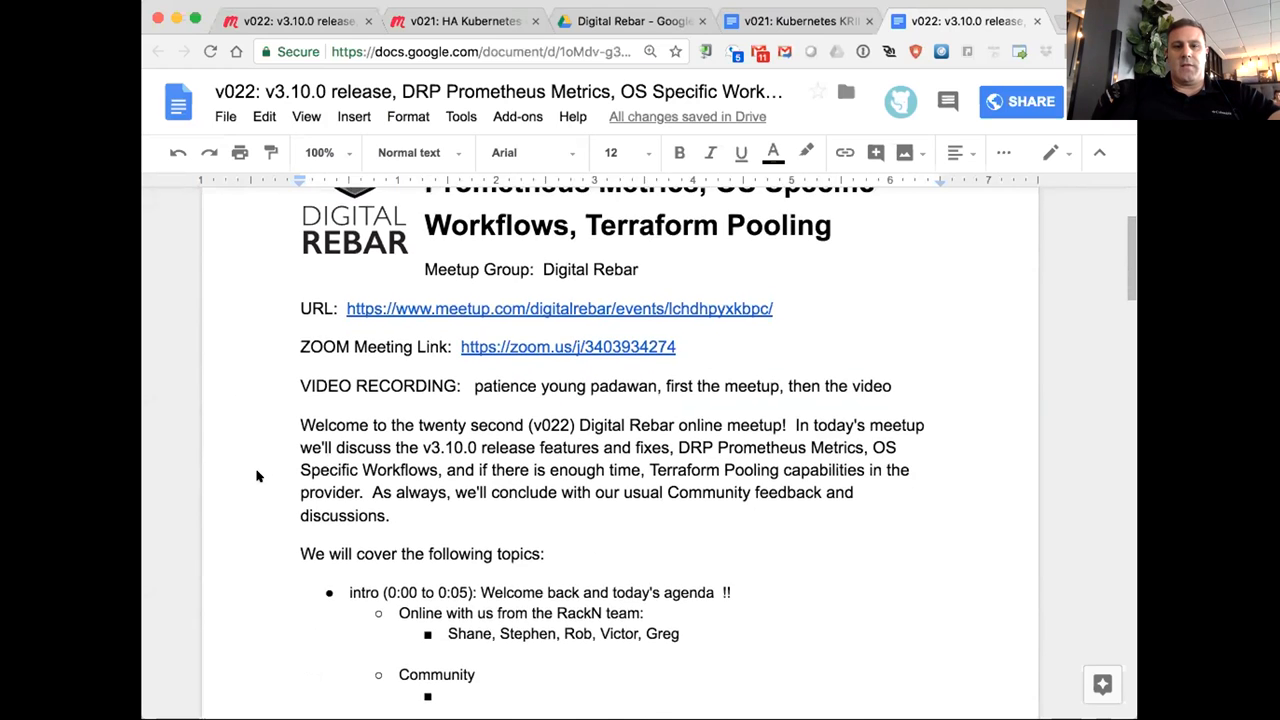
{"action": "scroll", "scroll_direction": "down", "scroll_amount": 3}
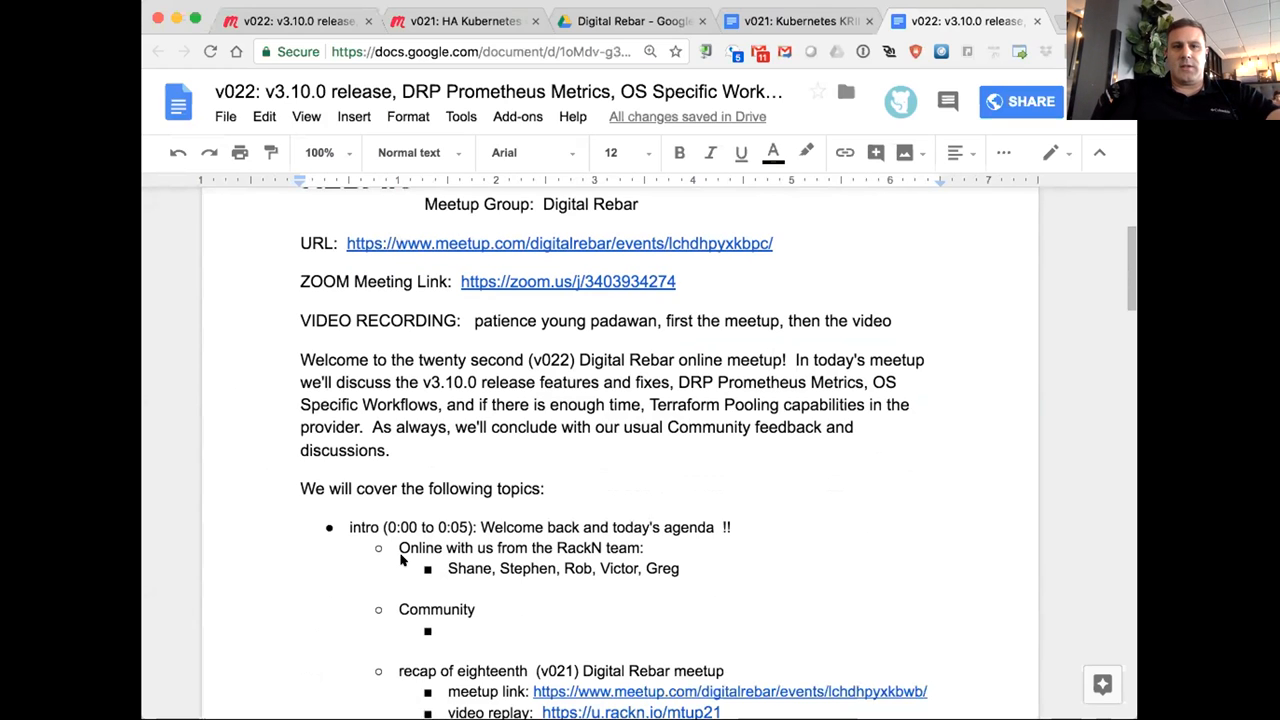
{"action": "mouse_move", "coordinate": [824, 170]}
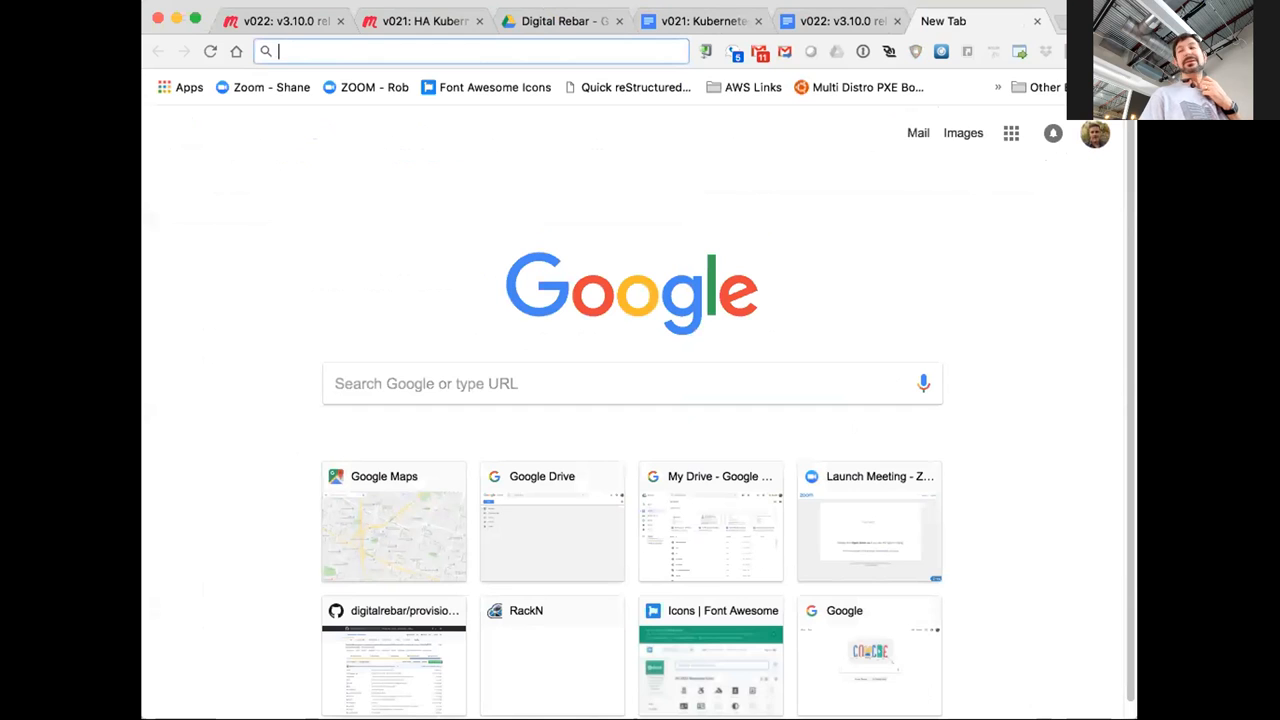
{"action": "type", "text": "github.com/digitalrebar/provision"}
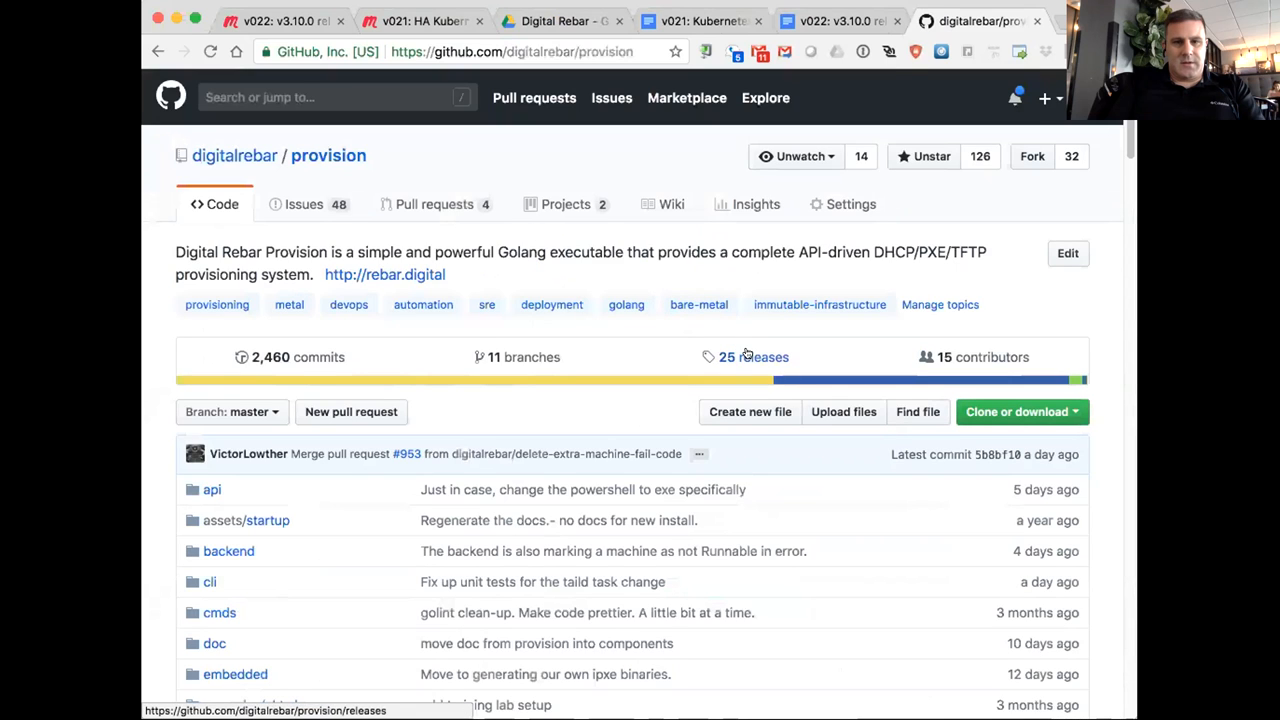
Step: Go to the repository's Releases and reach the v3.10.0 draft release
{"action": "left_click", "coordinate": [752, 356]}
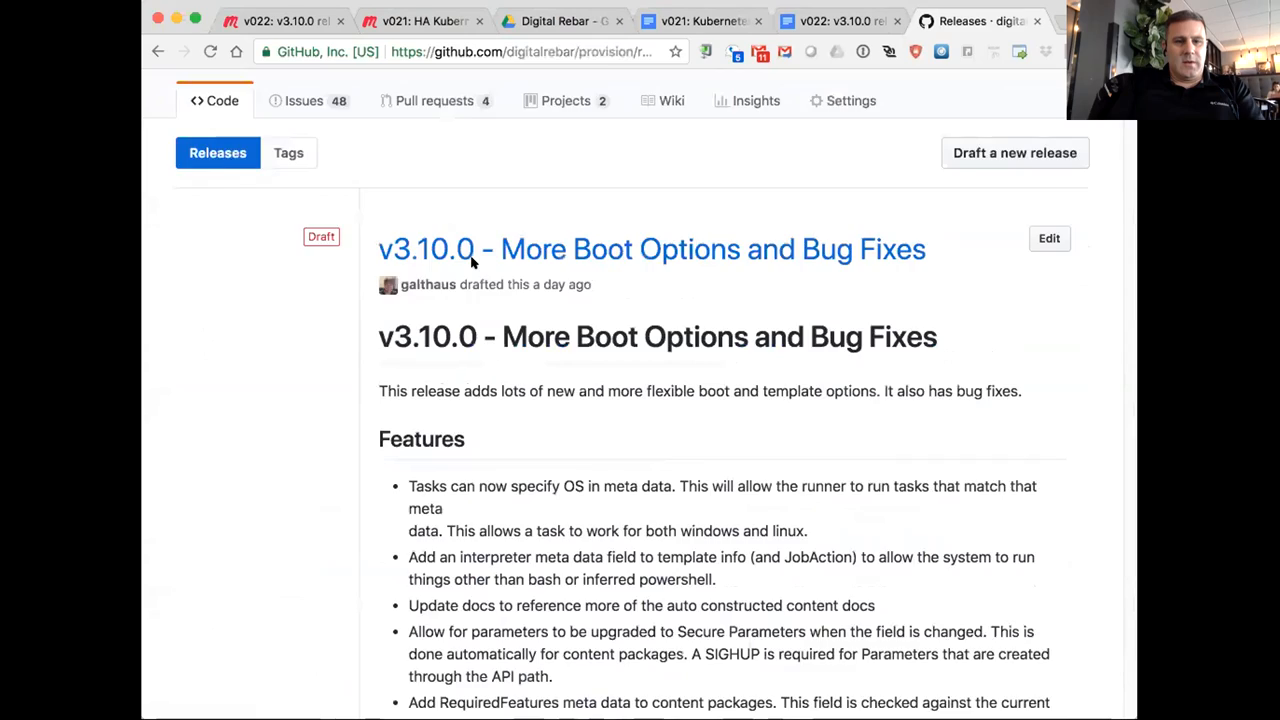
{"action": "scroll", "scroll_direction": "down", "scroll_amount": 3}
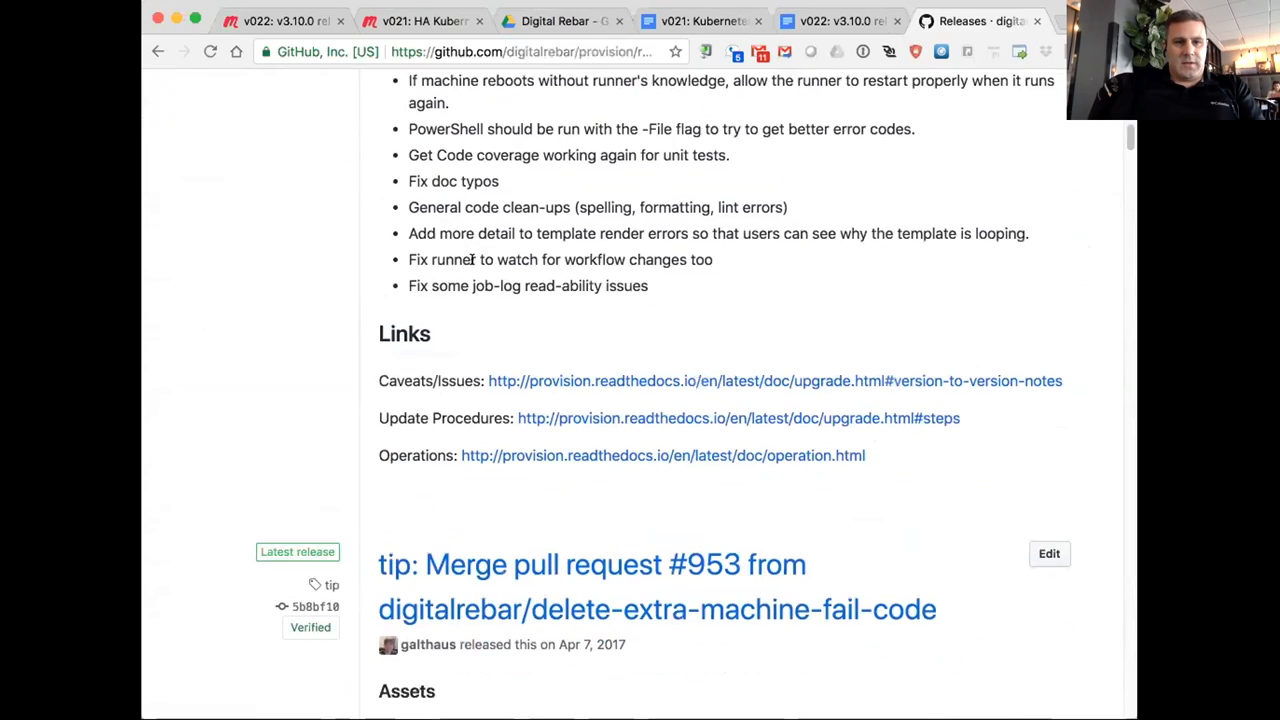
{"action": "scroll", "scroll_direction": "down", "scroll_amount": 3}
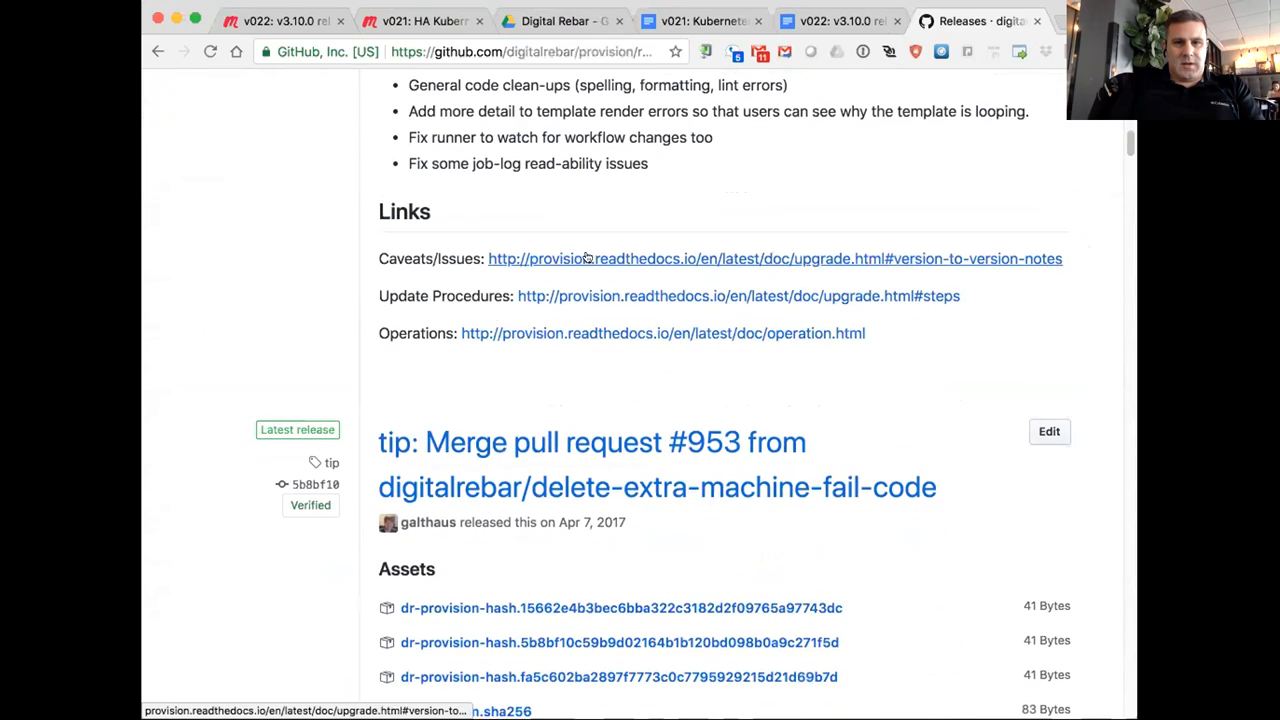
{"action": "mouse_move", "coordinate": [572, 320]}
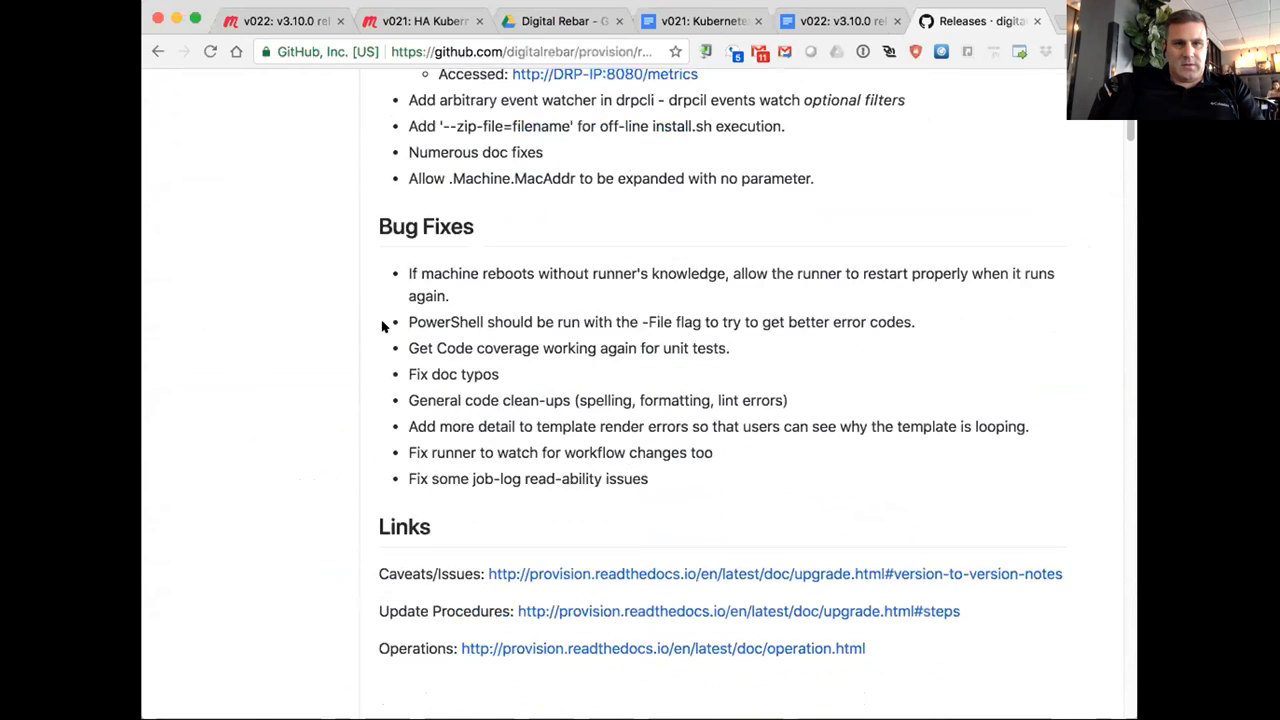
{"action": "scroll", "scroll_direction": "down", "scroll_amount": 3}
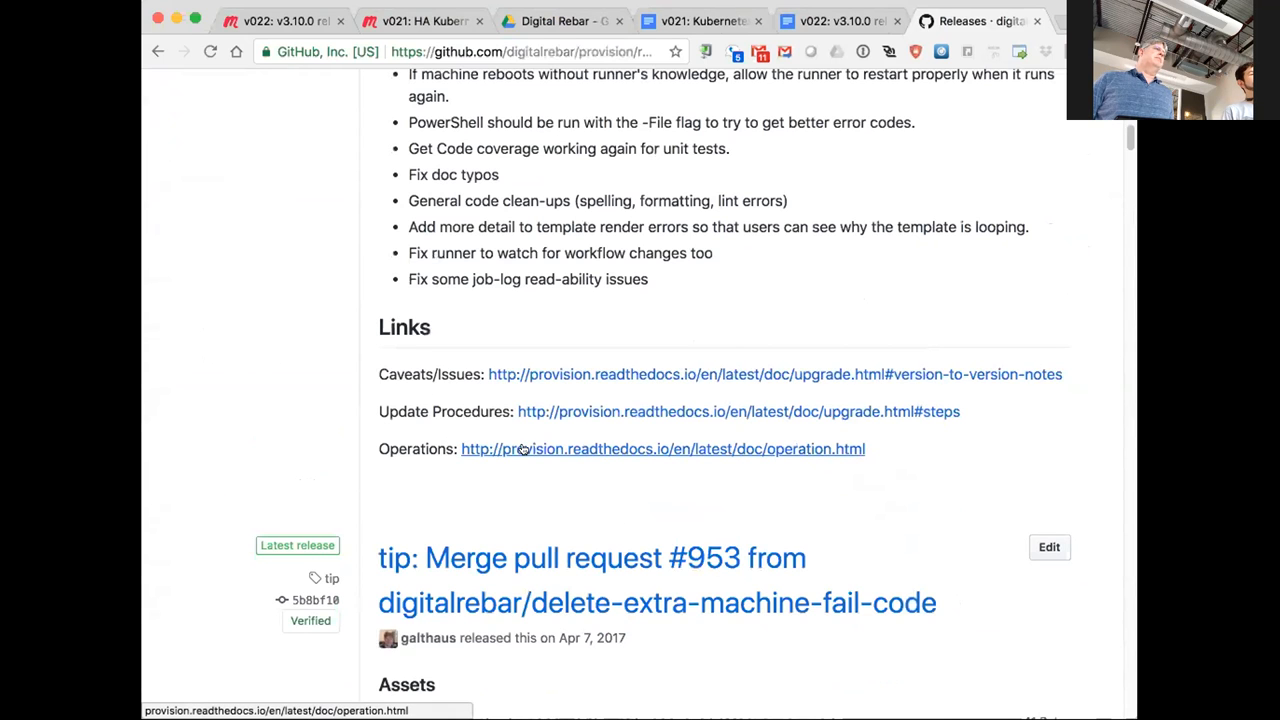
{"action": "mouse_move", "coordinate": [560, 412]}
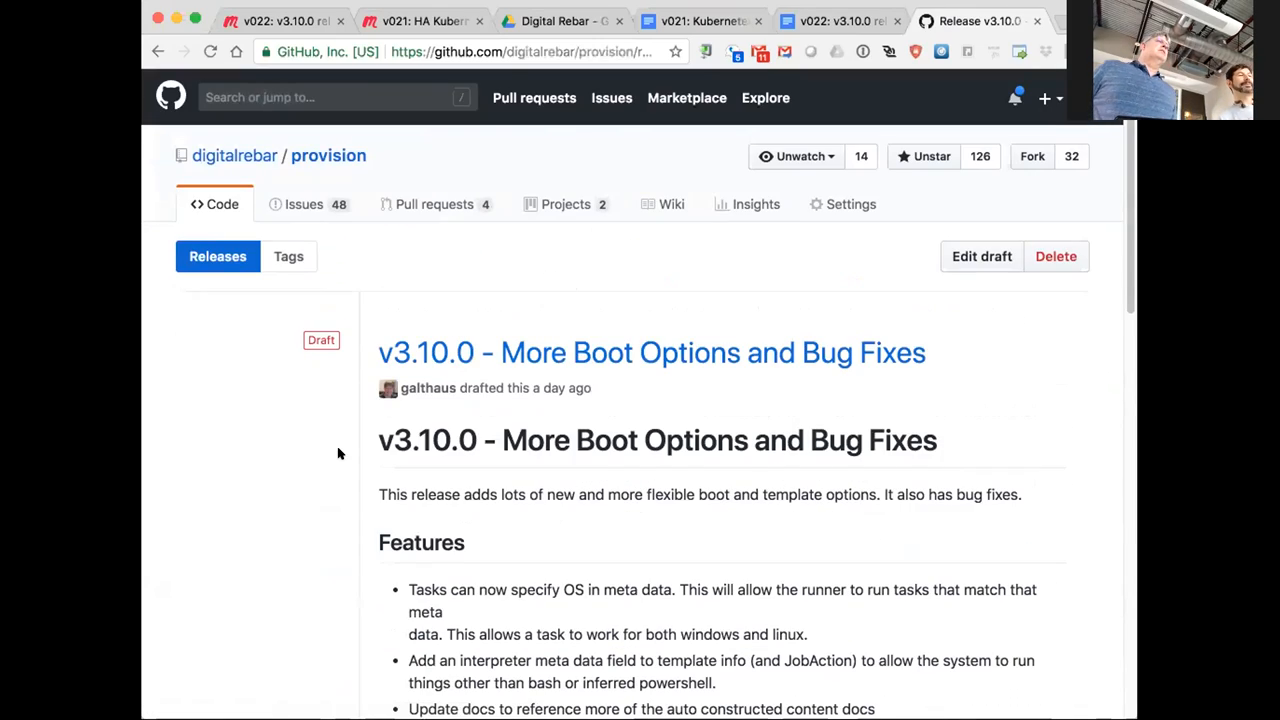
{"action": "scroll", "scroll_direction": "down", "scroll_amount": 3}
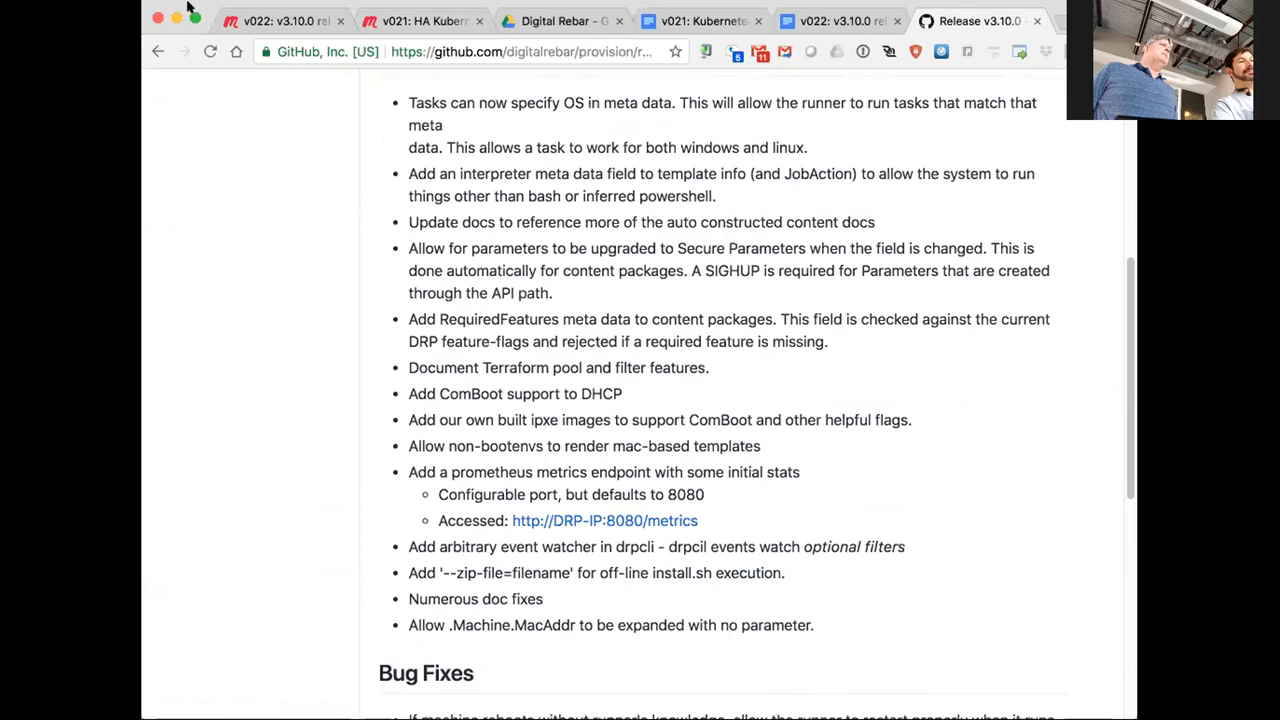
{"action": "scroll", "scroll_direction": "up", "scroll_amount": 3}
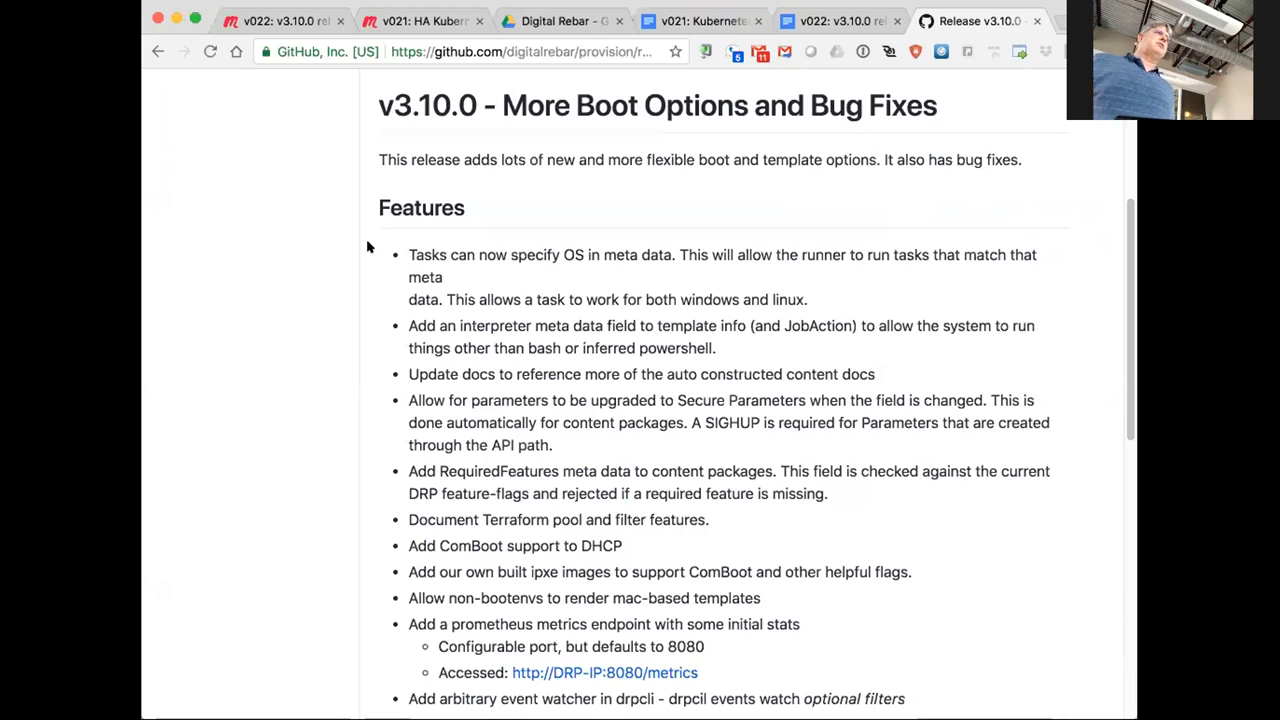
{"action": "mouse_move", "coordinate": [668, 310]}
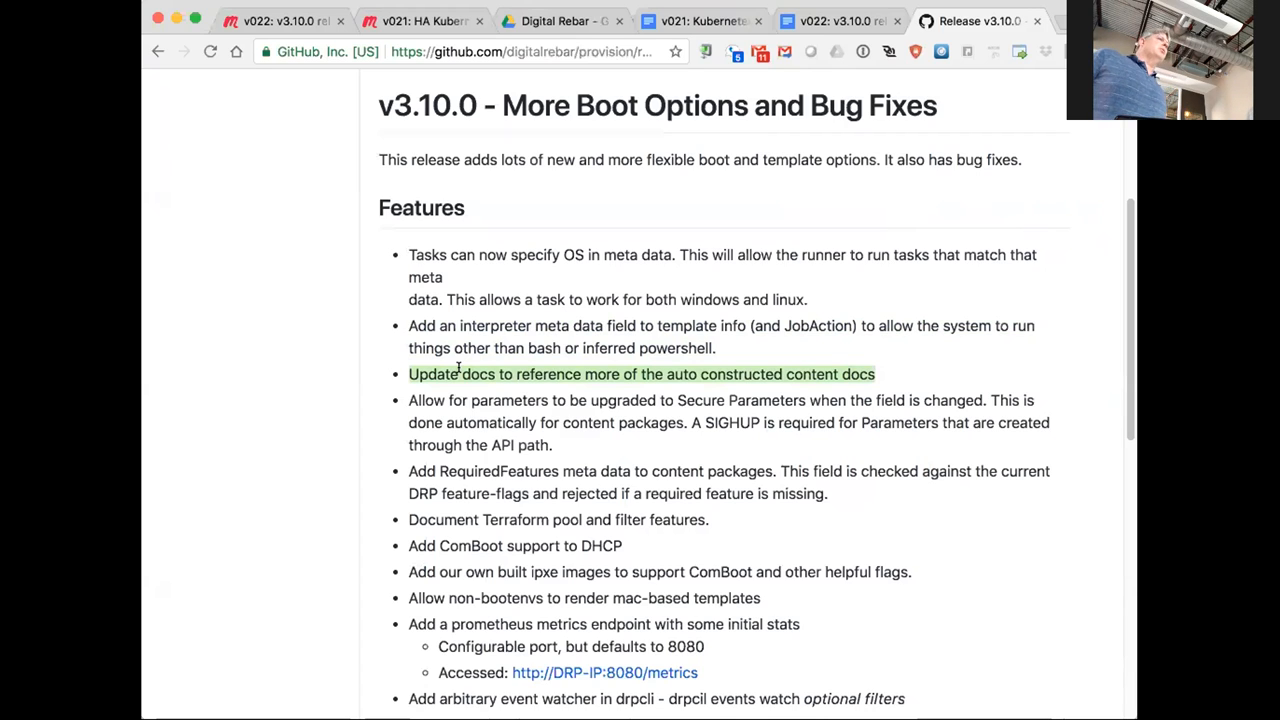
{"action": "mouse_move", "coordinate": [370, 386]}
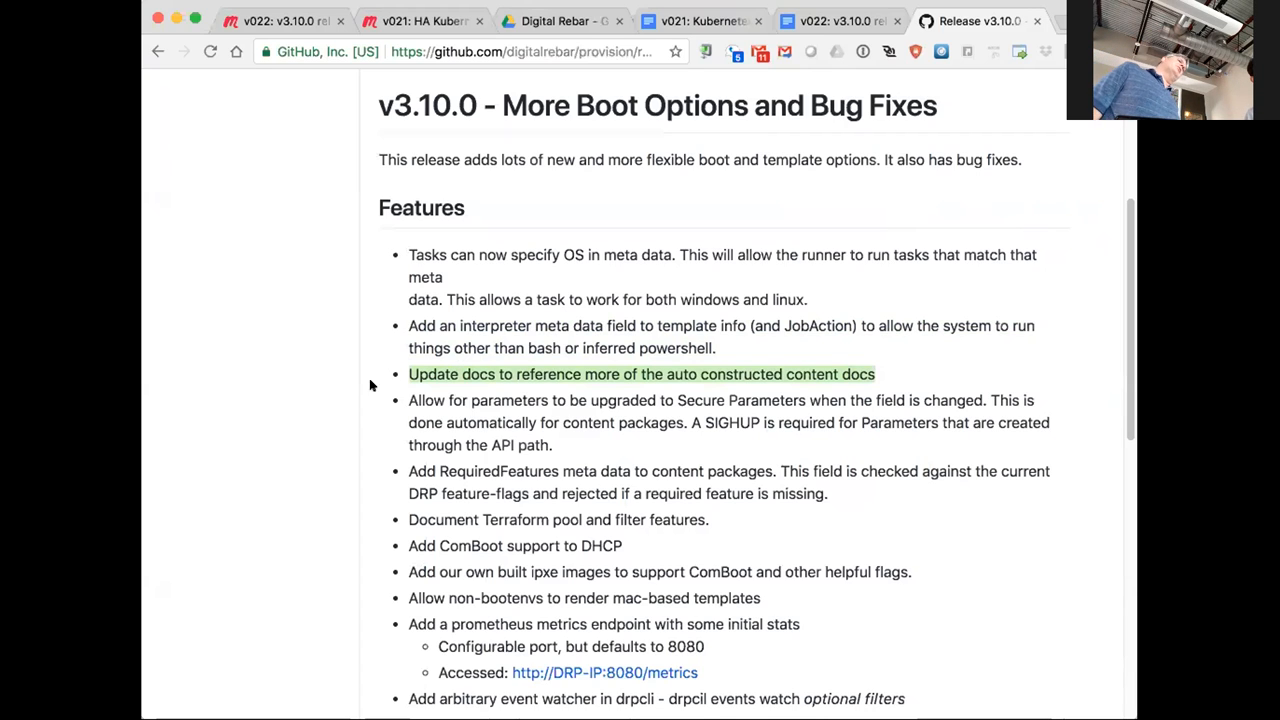
{"action": "mouse_move", "coordinate": [390, 412]}
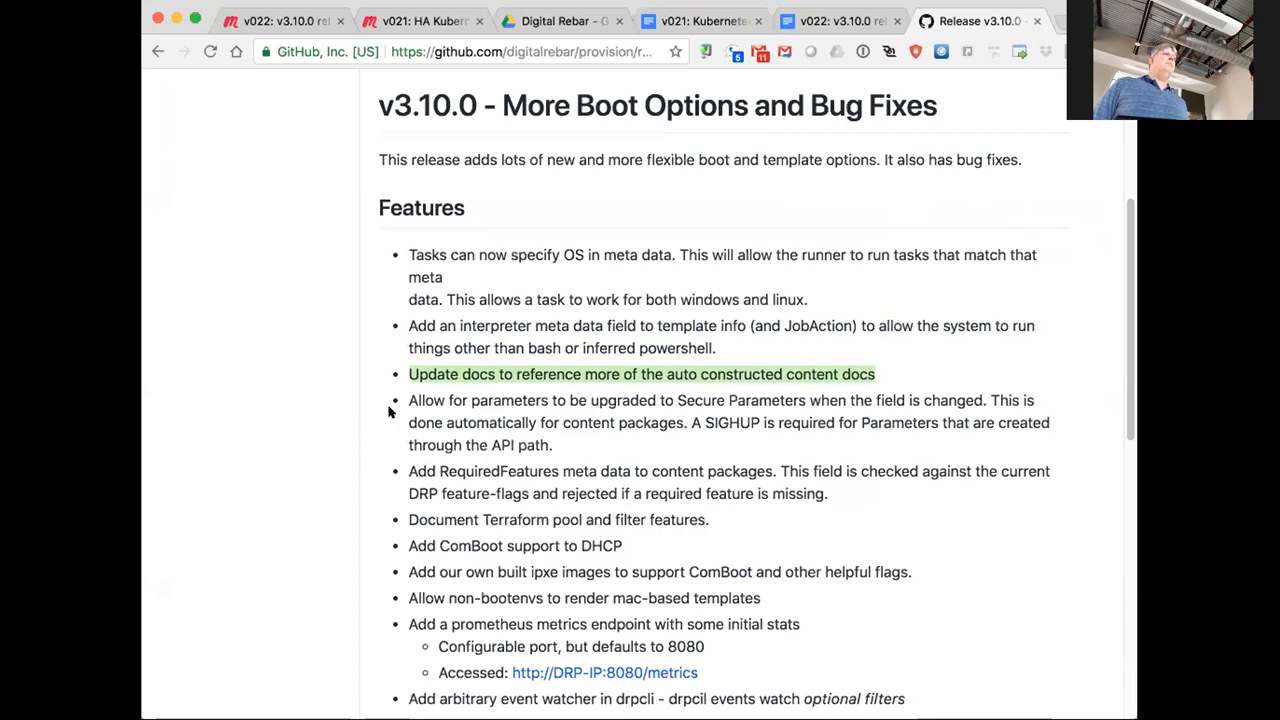
{"action": "mouse_move", "coordinate": [402, 398]}
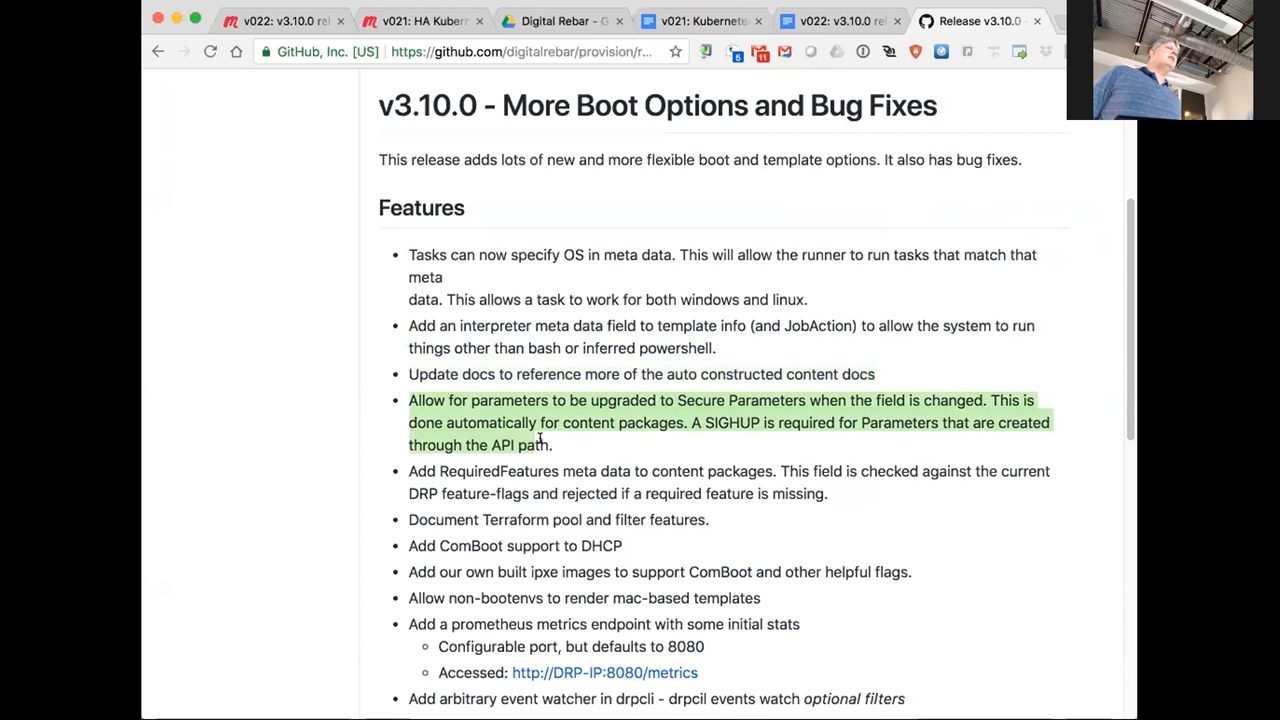
{"action": "mouse_move", "coordinate": [550, 444]}
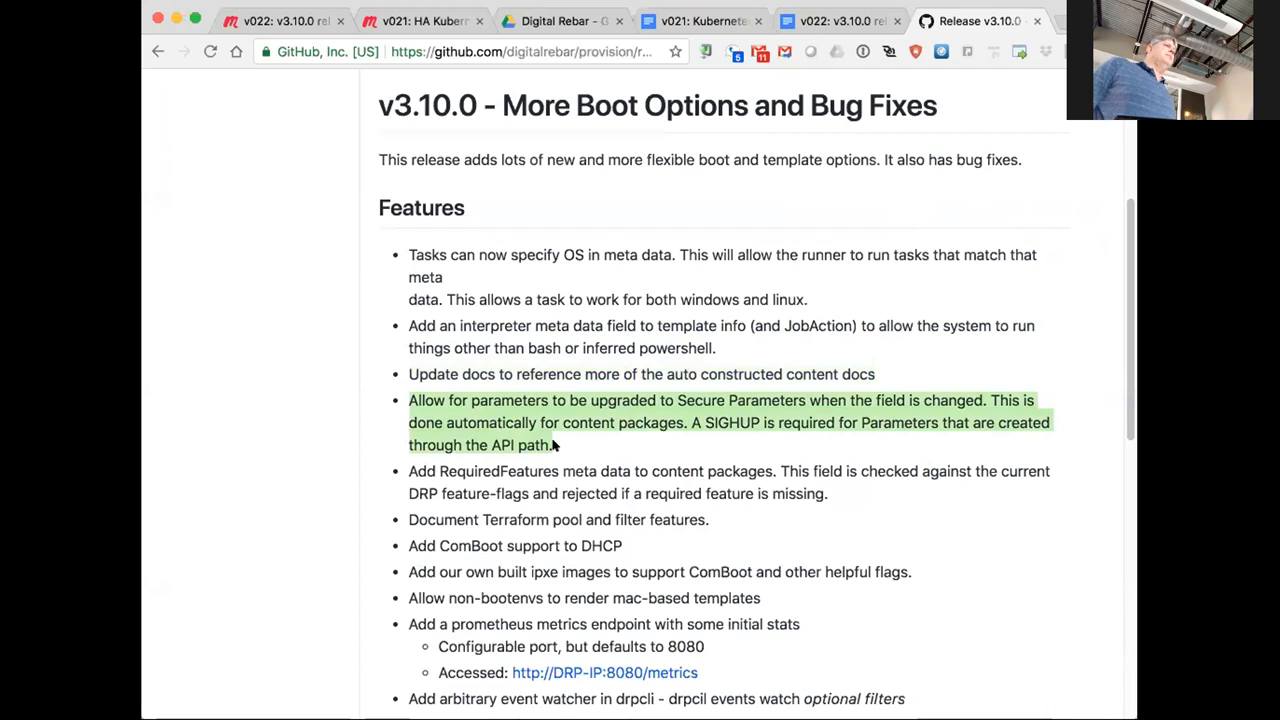
Step: Scroll the v3.10.0 release notes to the feature list with the Terraform pool and filter entry
{"action": "scroll", "scroll_direction": "down", "scroll_amount": 3}
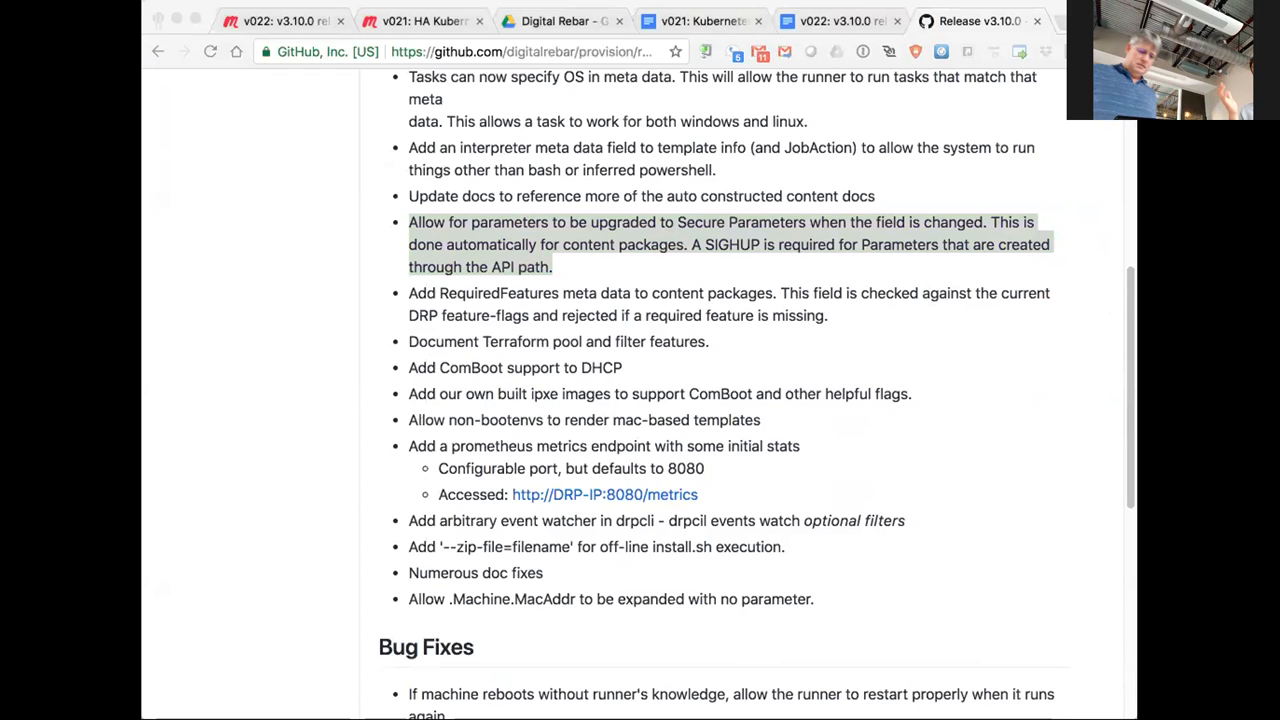
{"action": "mouse_move", "coordinate": [656, 456]}
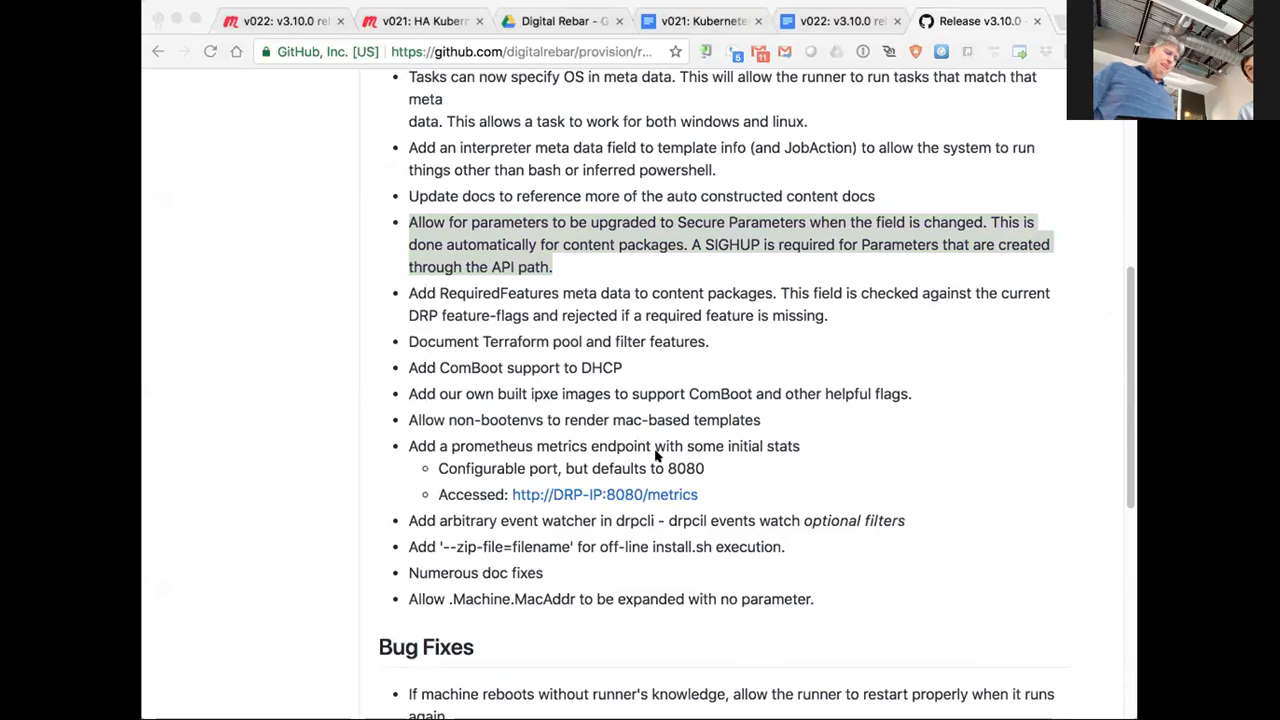
{"action": "mouse_move", "coordinate": [854, 508]}
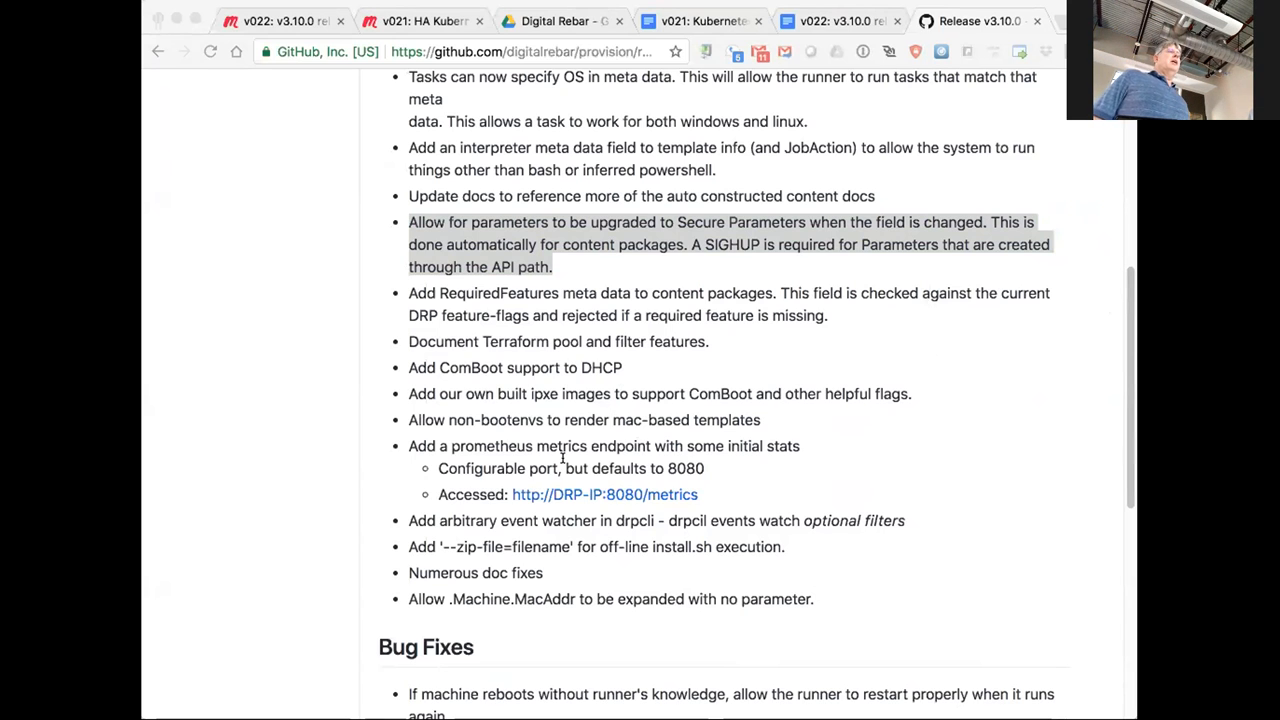
{"action": "mouse_move", "coordinate": [348, 400]}
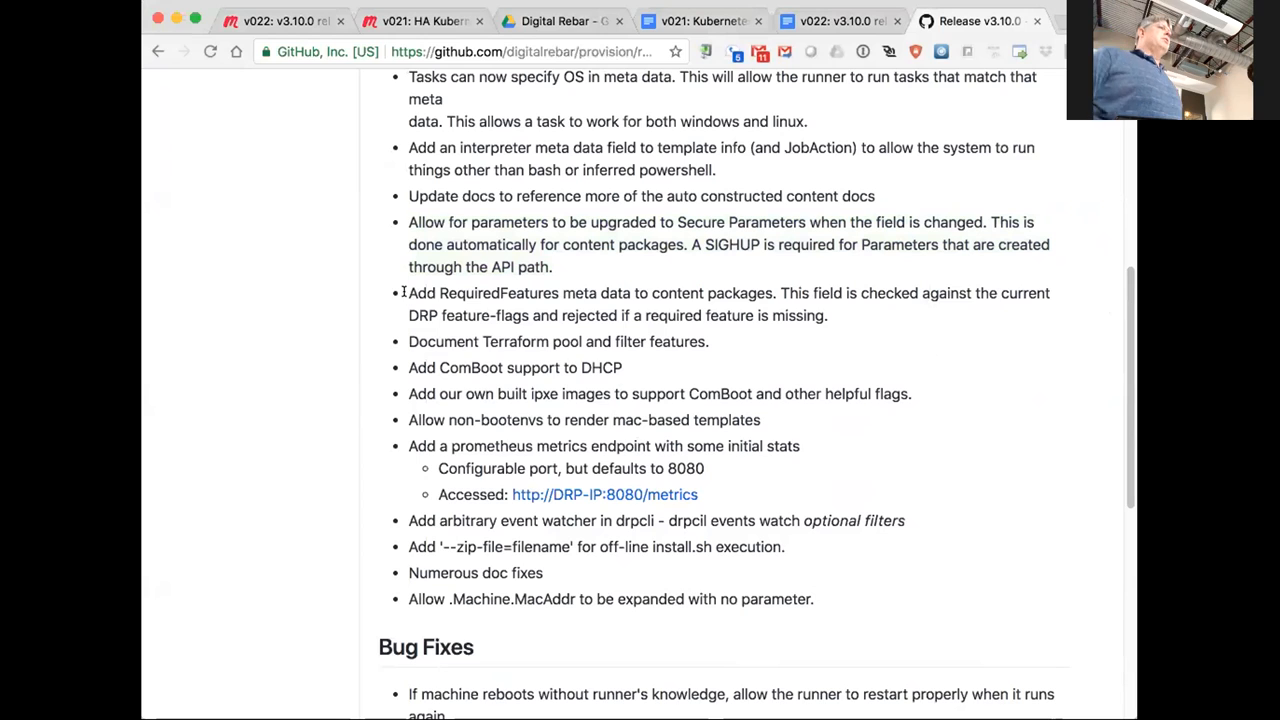
{"action": "mouse_move", "coordinate": [398, 348]}
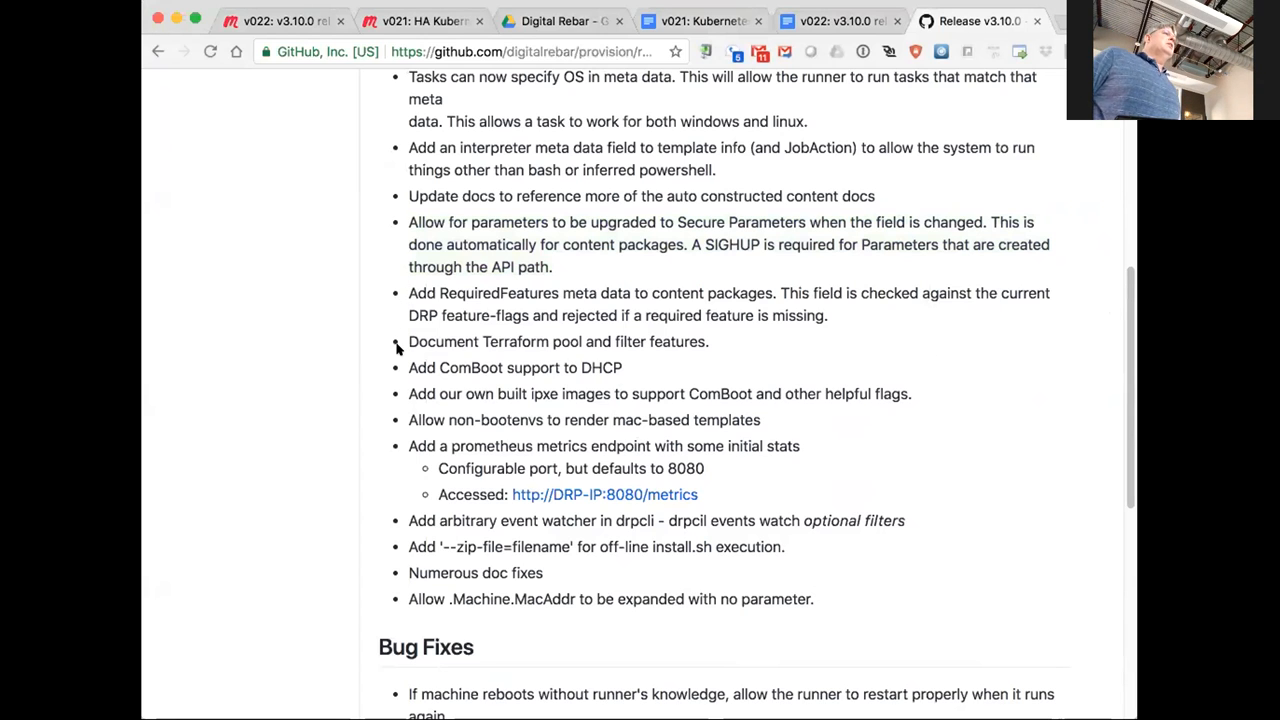
Step: Highlight the RequiredFeatures, Terraform pool and ComBoot DHCP feature lines, then reach Bug Fixes
{"action": "left_click_drag", "start_coordinate": [408, 292], "coordinate": [710, 340]}
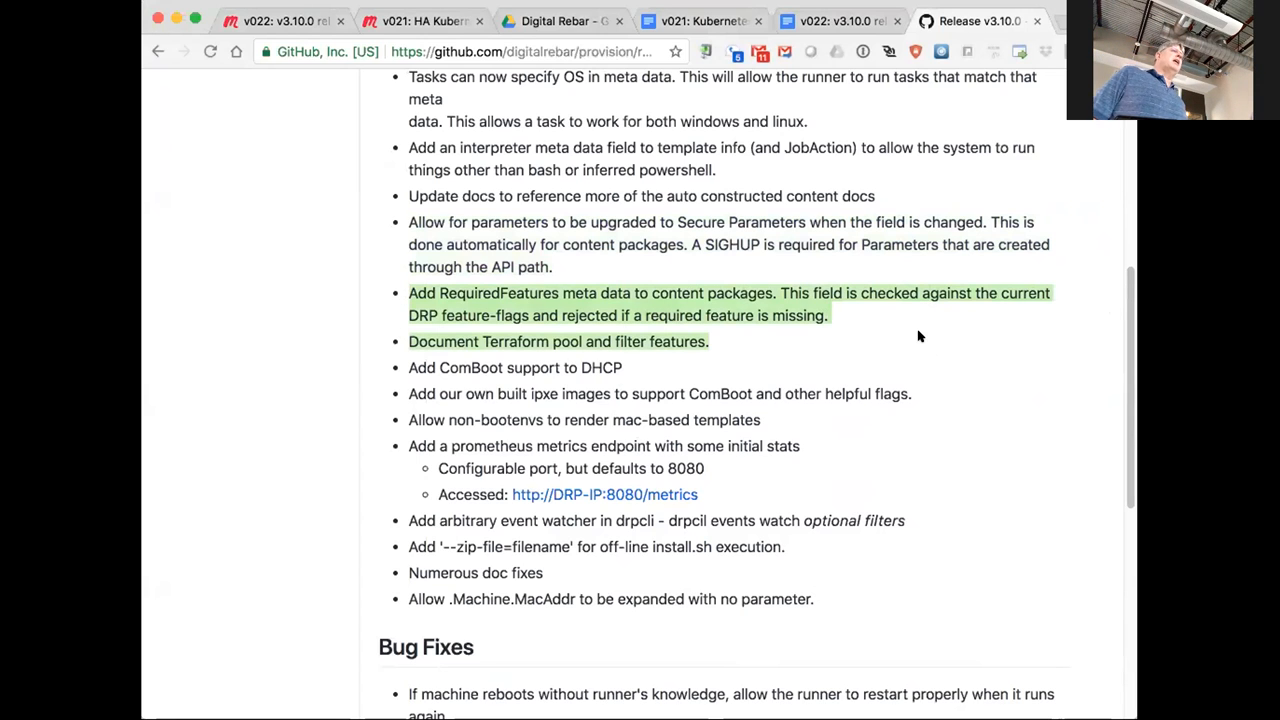
{"action": "mouse_move", "coordinate": [838, 324]}
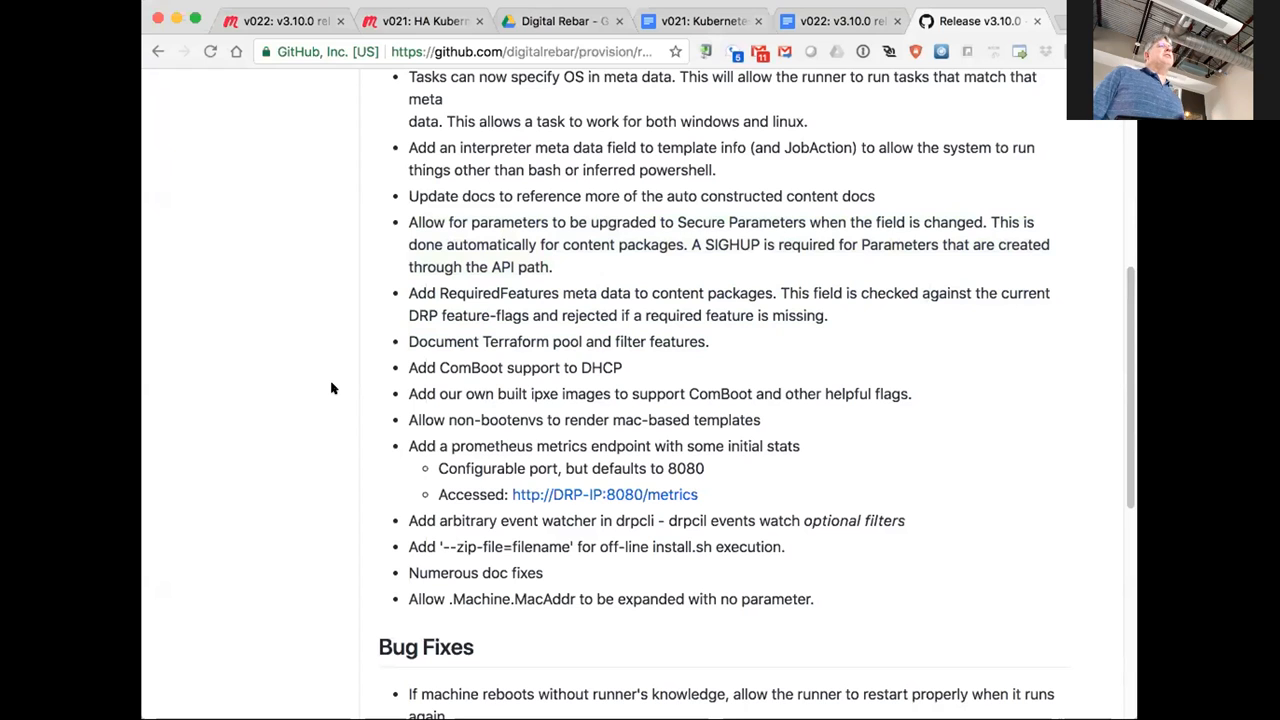
{"action": "mouse_move", "coordinate": [358, 380]}
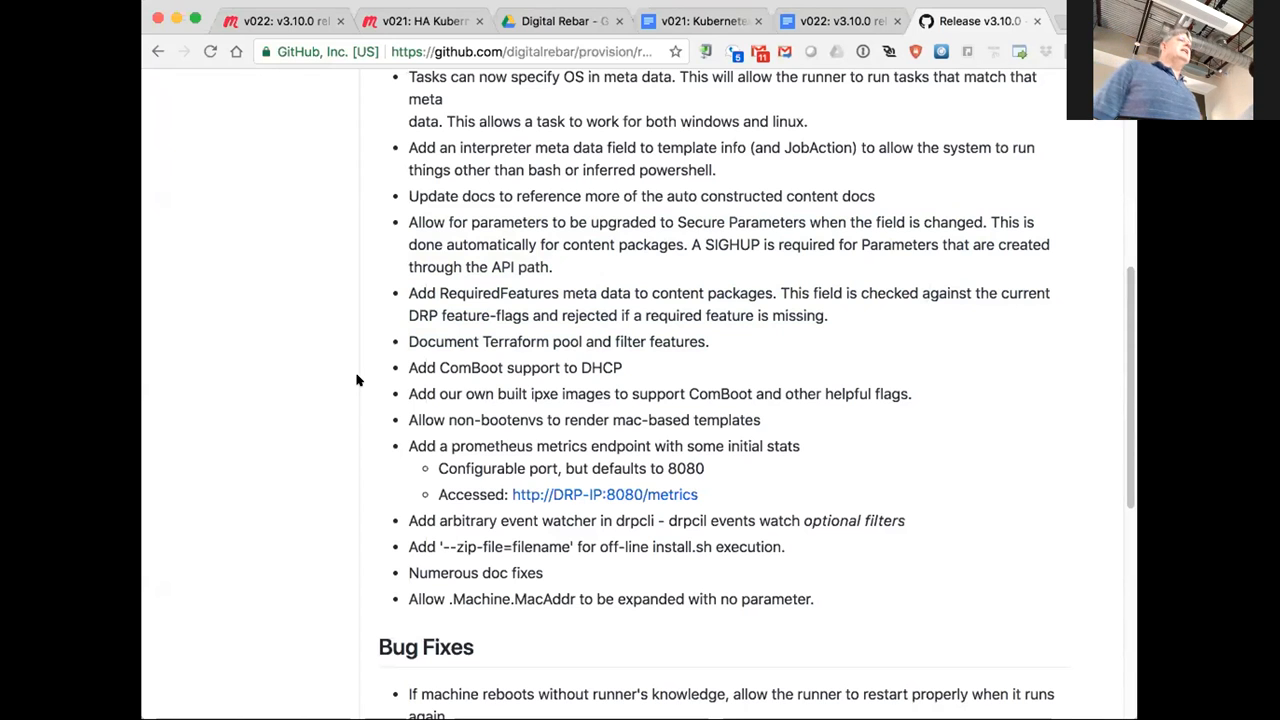
{"action": "mouse_move", "coordinate": [360, 388]}
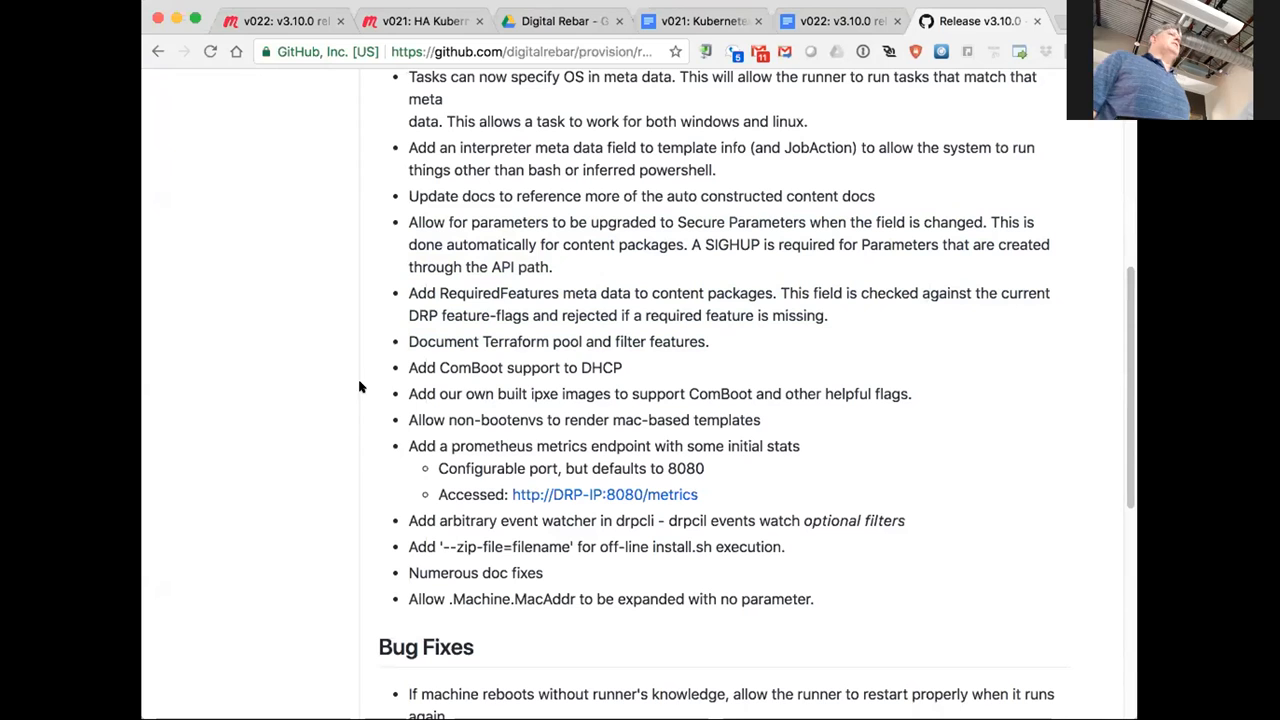
{"action": "mouse_move", "coordinate": [368, 392]}
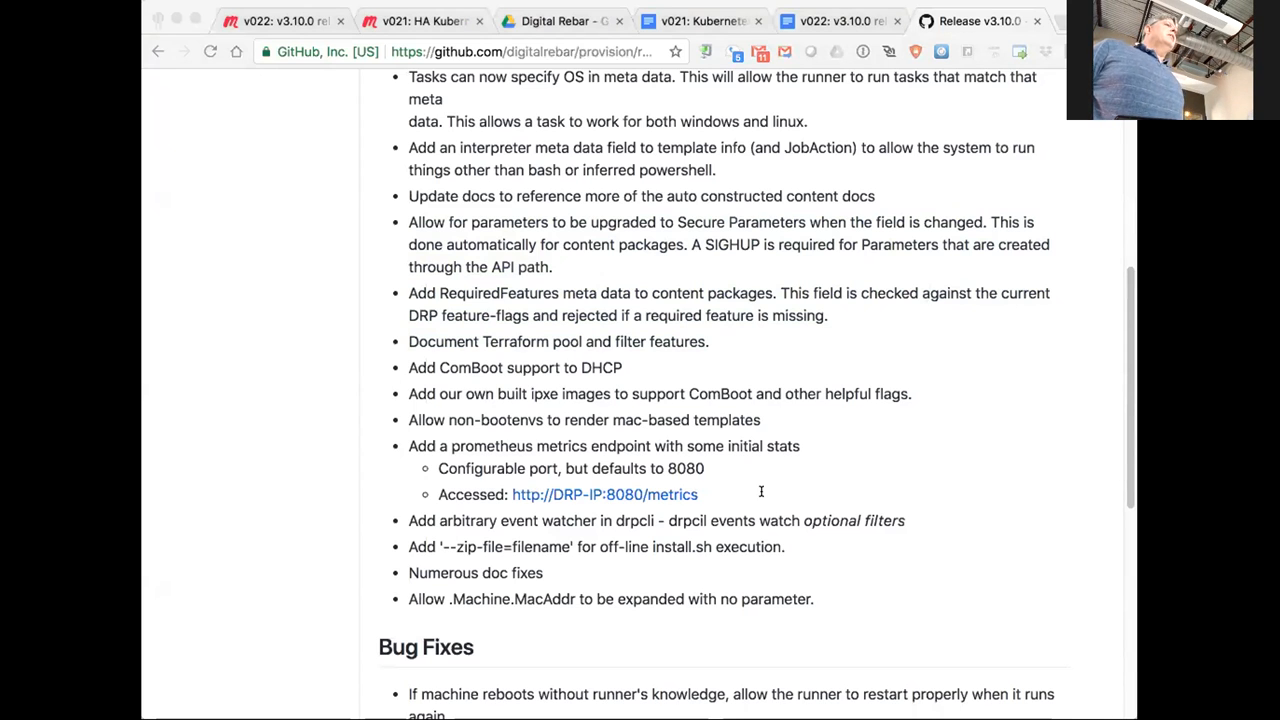
{"action": "mouse_move", "coordinate": [968, 522]}
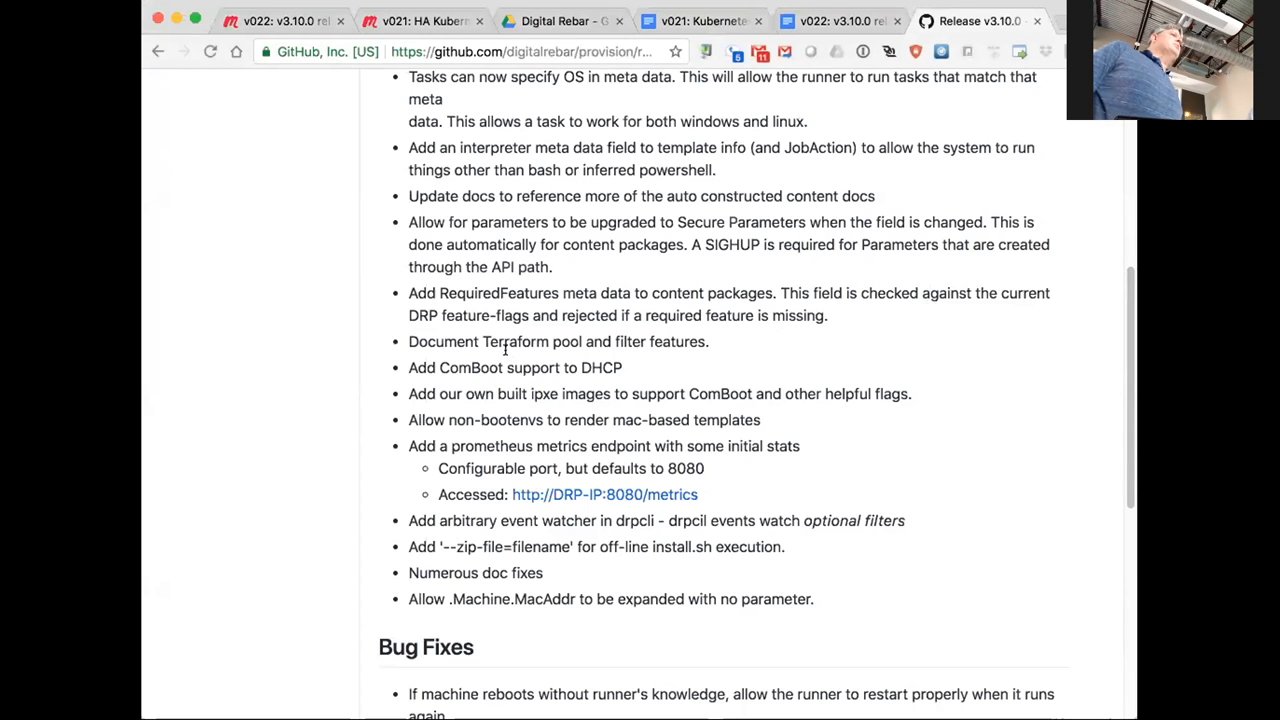
{"action": "double_click", "coordinate": [516, 368]}
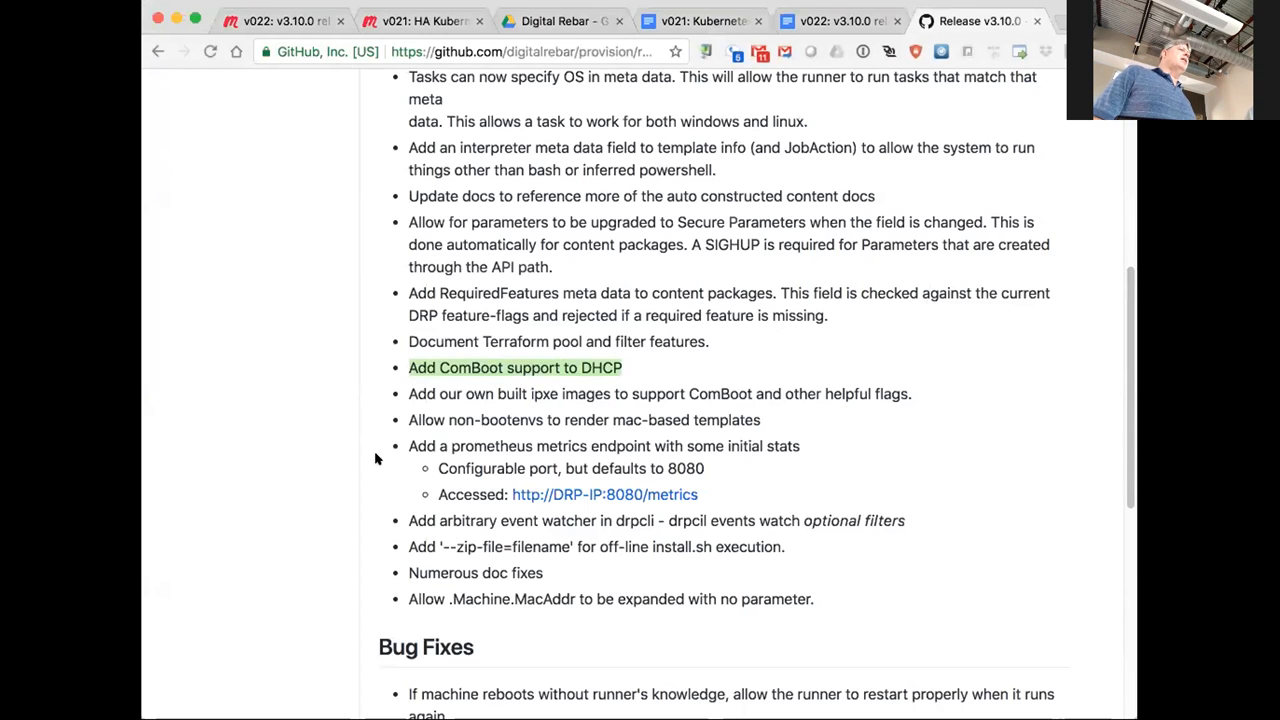
{"action": "mouse_move", "coordinate": [352, 456]}
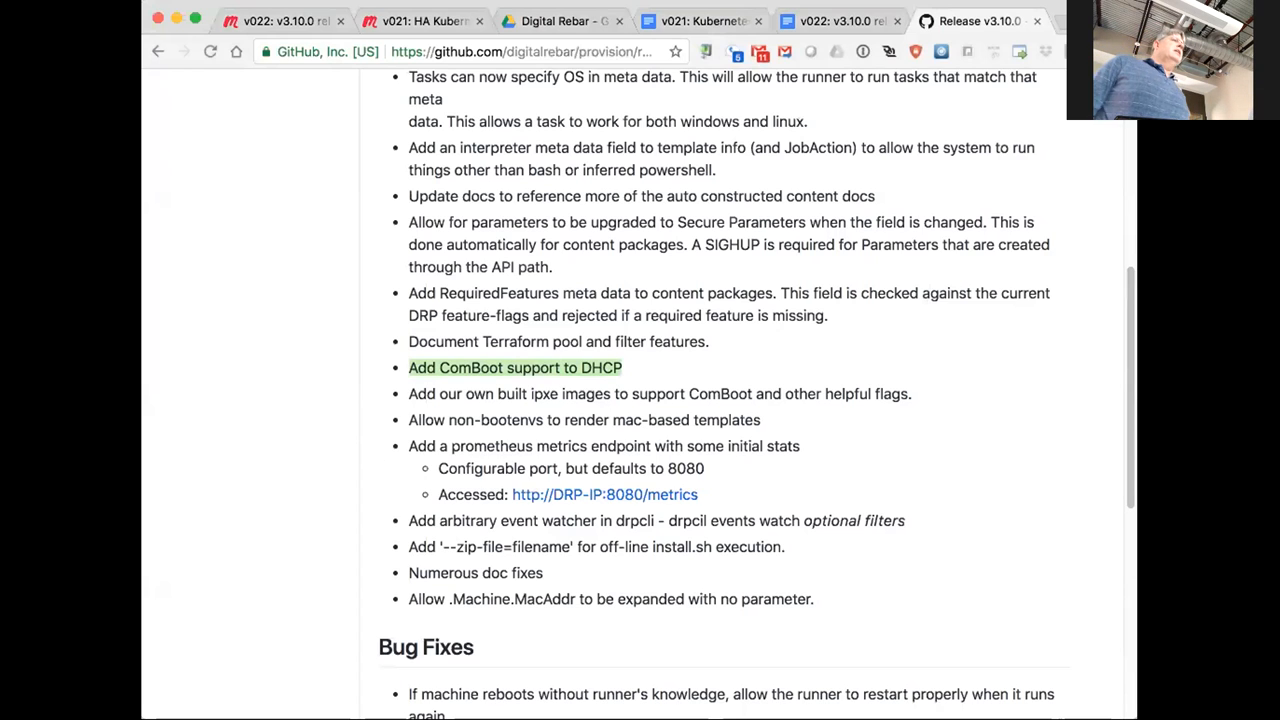
{"action": "mouse_move", "coordinate": [668, 412]}
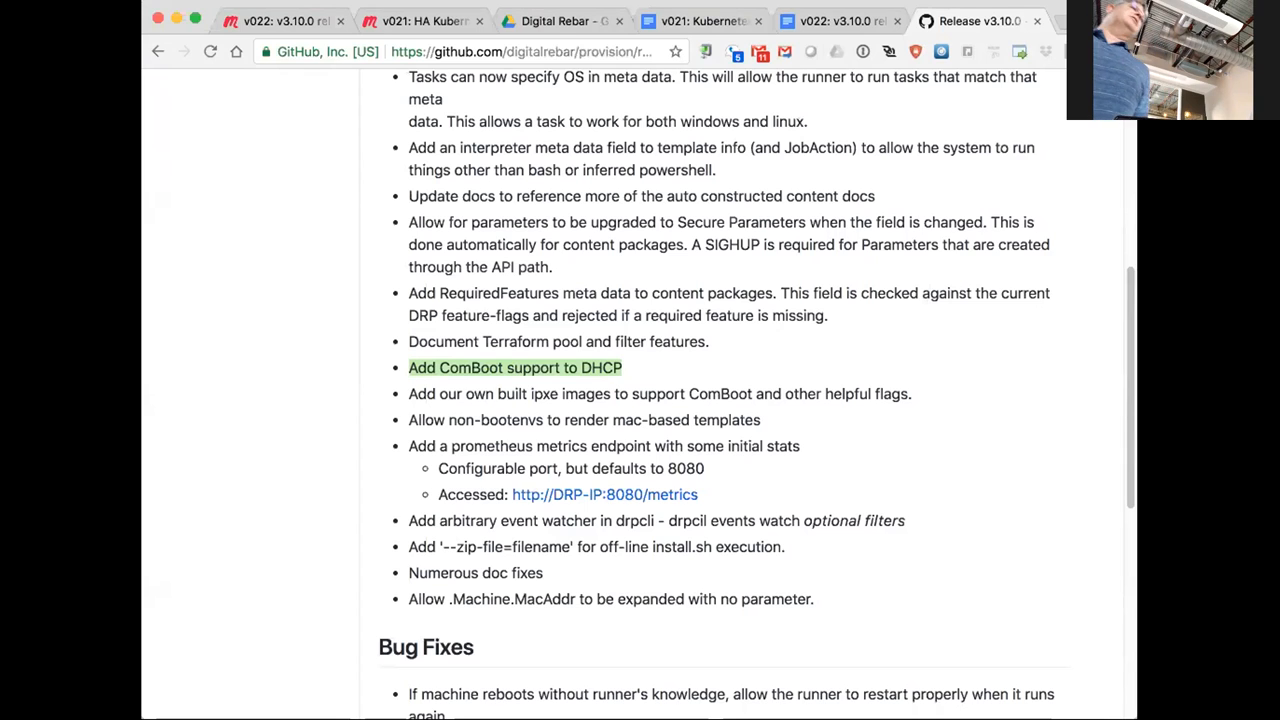
{"action": "mouse_move", "coordinate": [460, 412]}
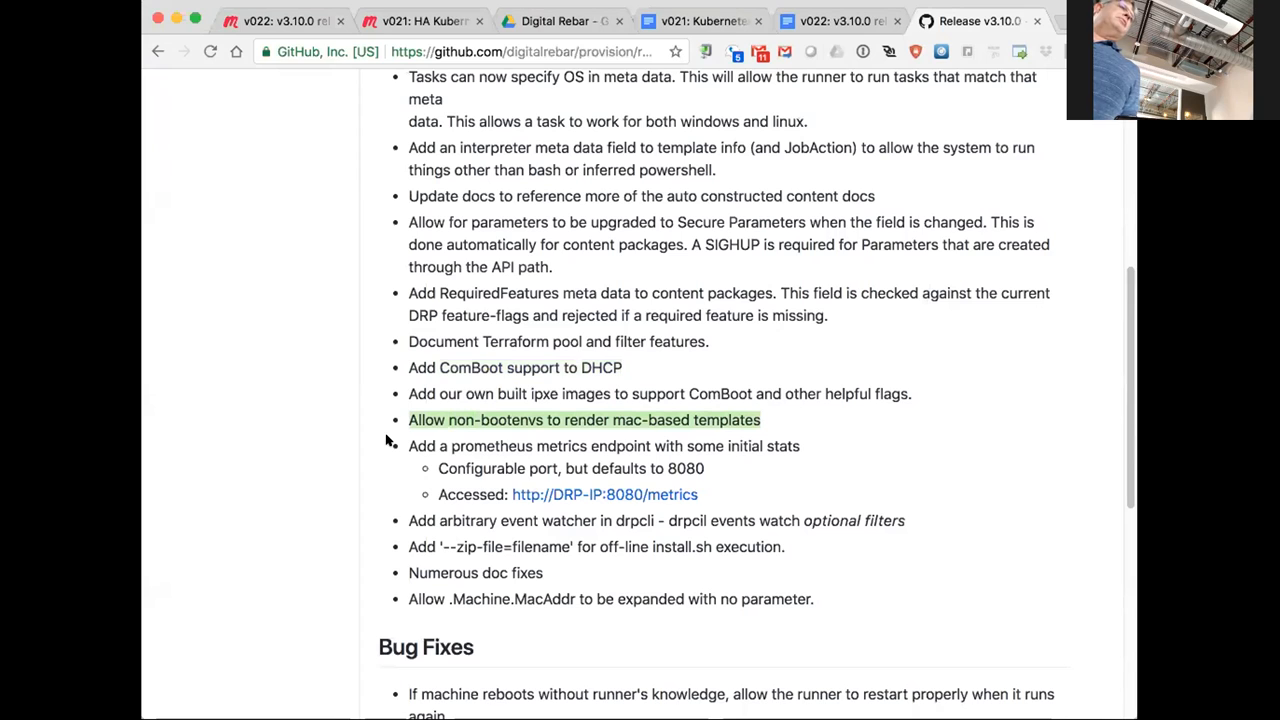
{"action": "mouse_move", "coordinate": [340, 440]}
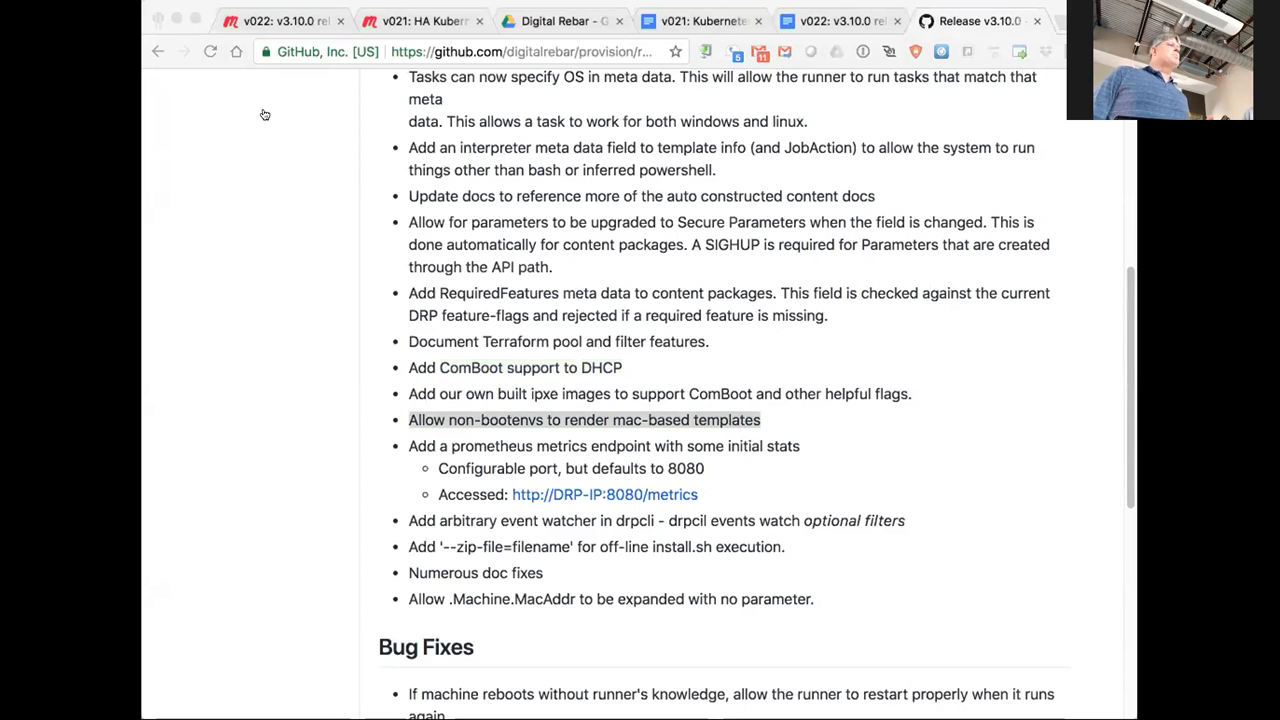
{"action": "mouse_move", "coordinate": [368, 494]}
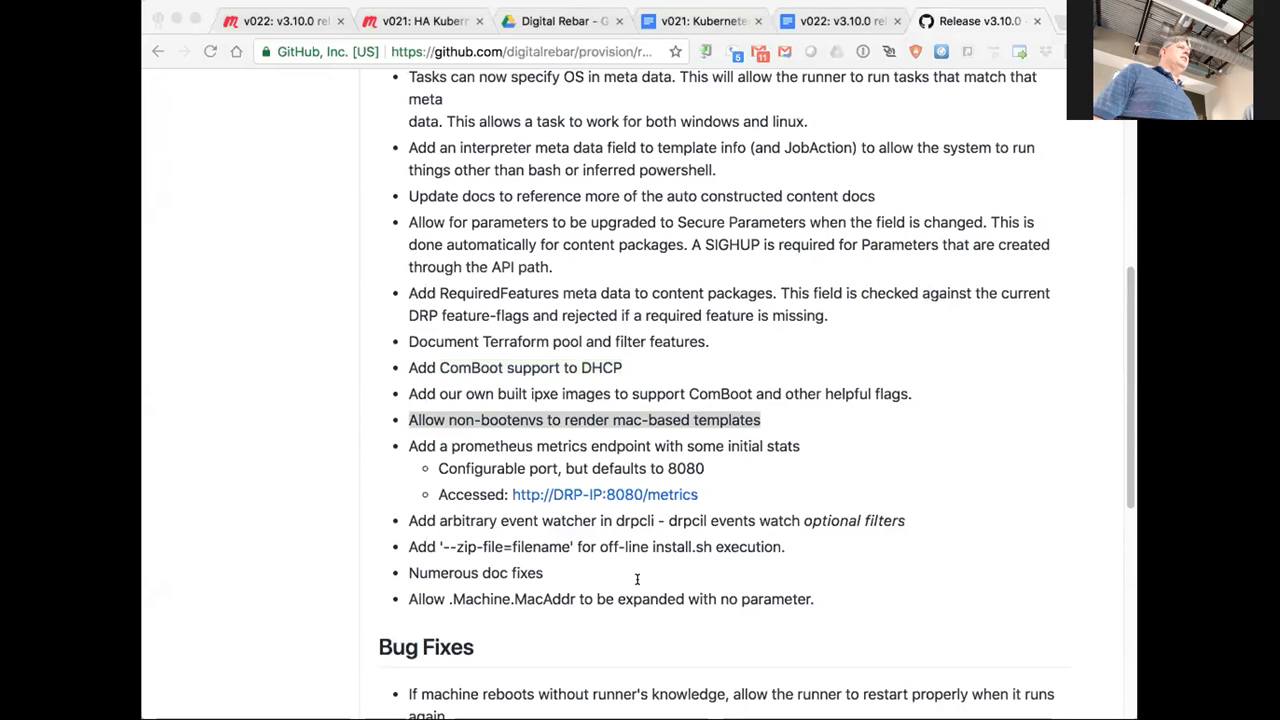
{"action": "mouse_move", "coordinate": [460, 456]}
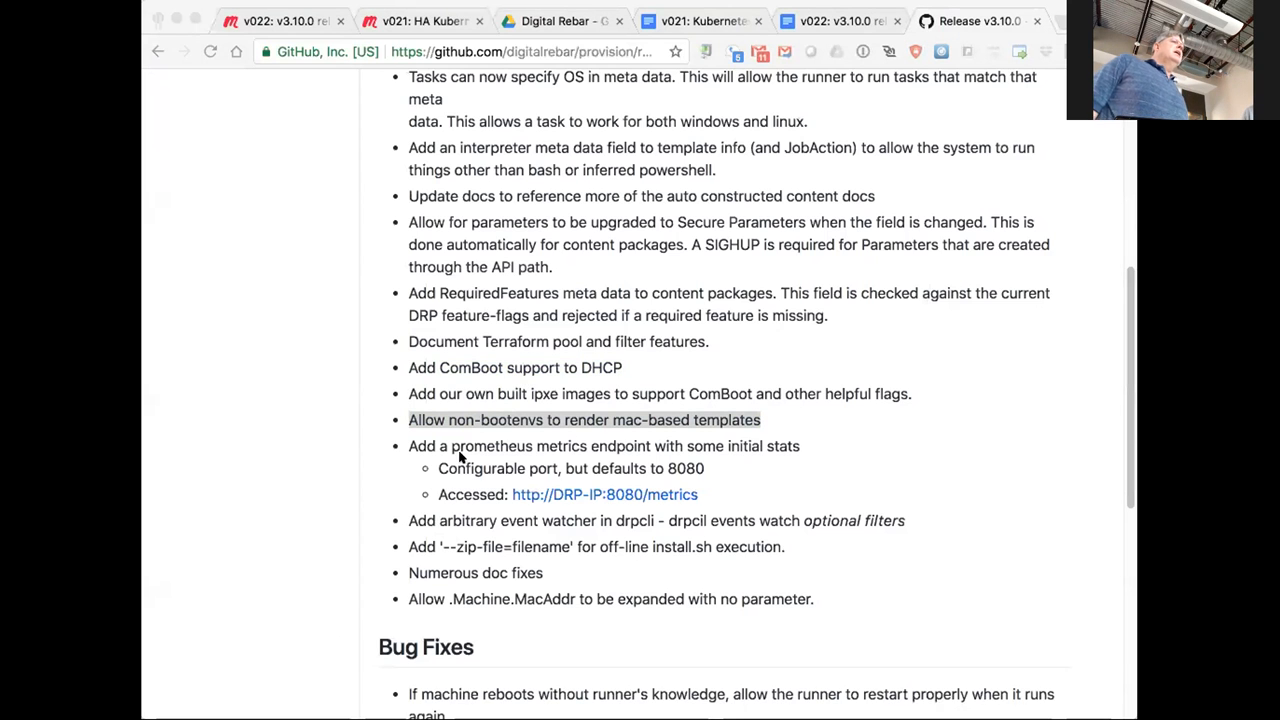
{"action": "mouse_move", "coordinate": [168, 348]}
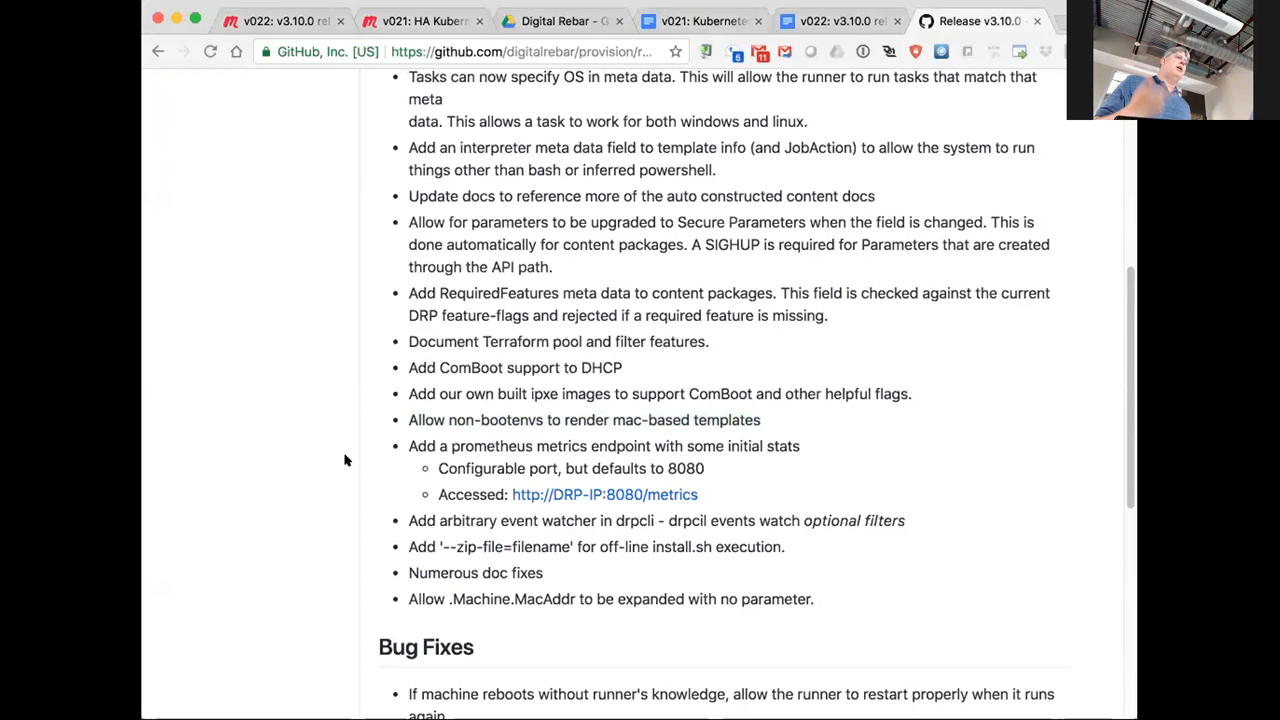
{"action": "mouse_move", "coordinate": [404, 442]}
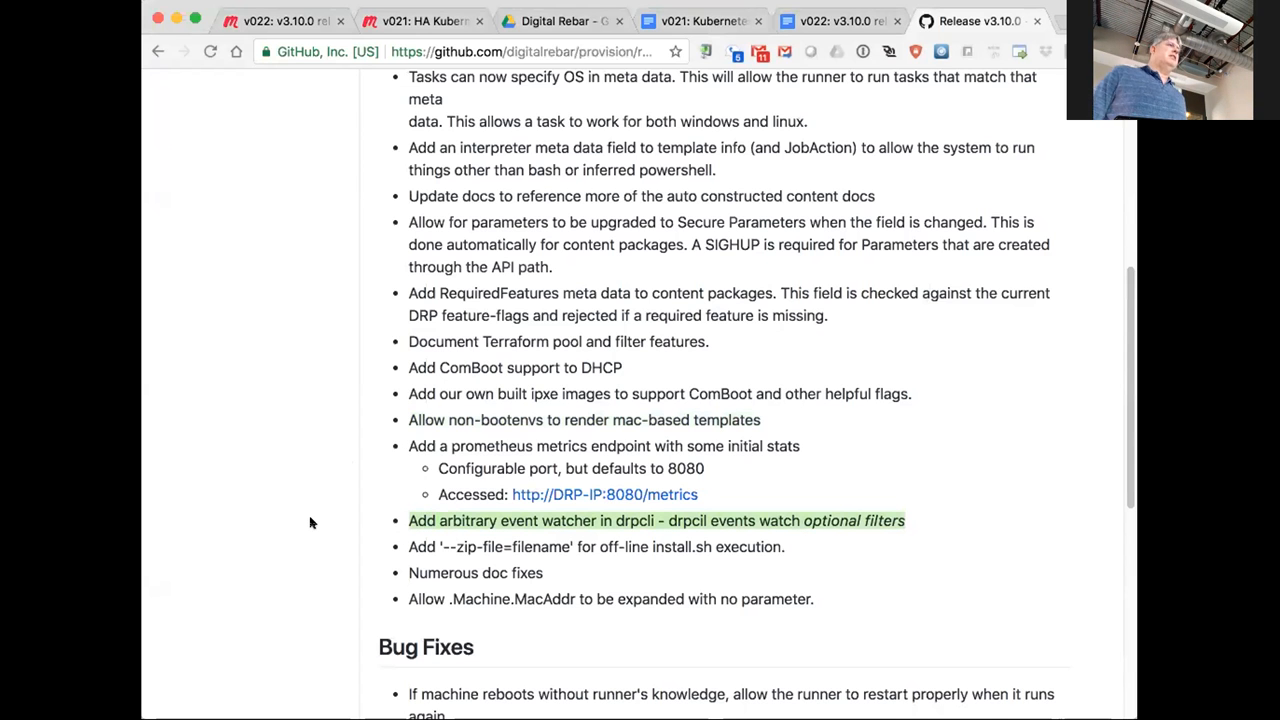
{"action": "scroll", "scroll_direction": "down", "scroll_amount": 3}
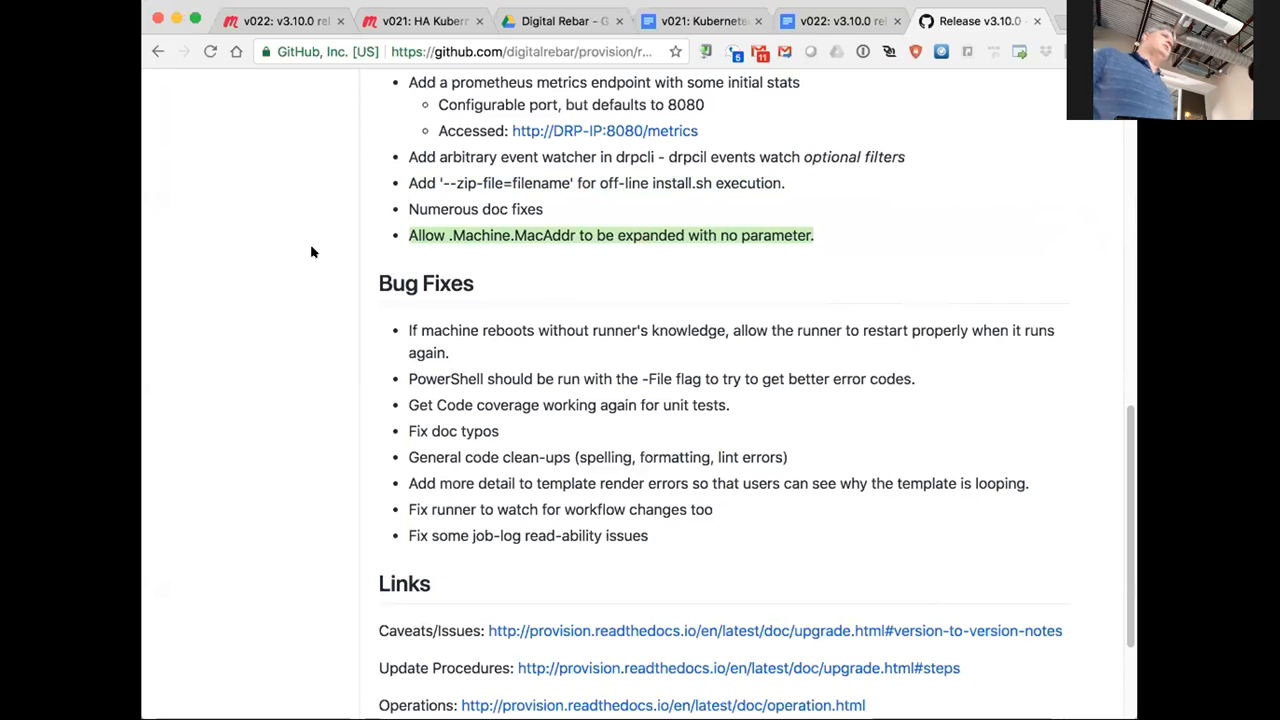
{"action": "mouse_move", "coordinate": [316, 312]}
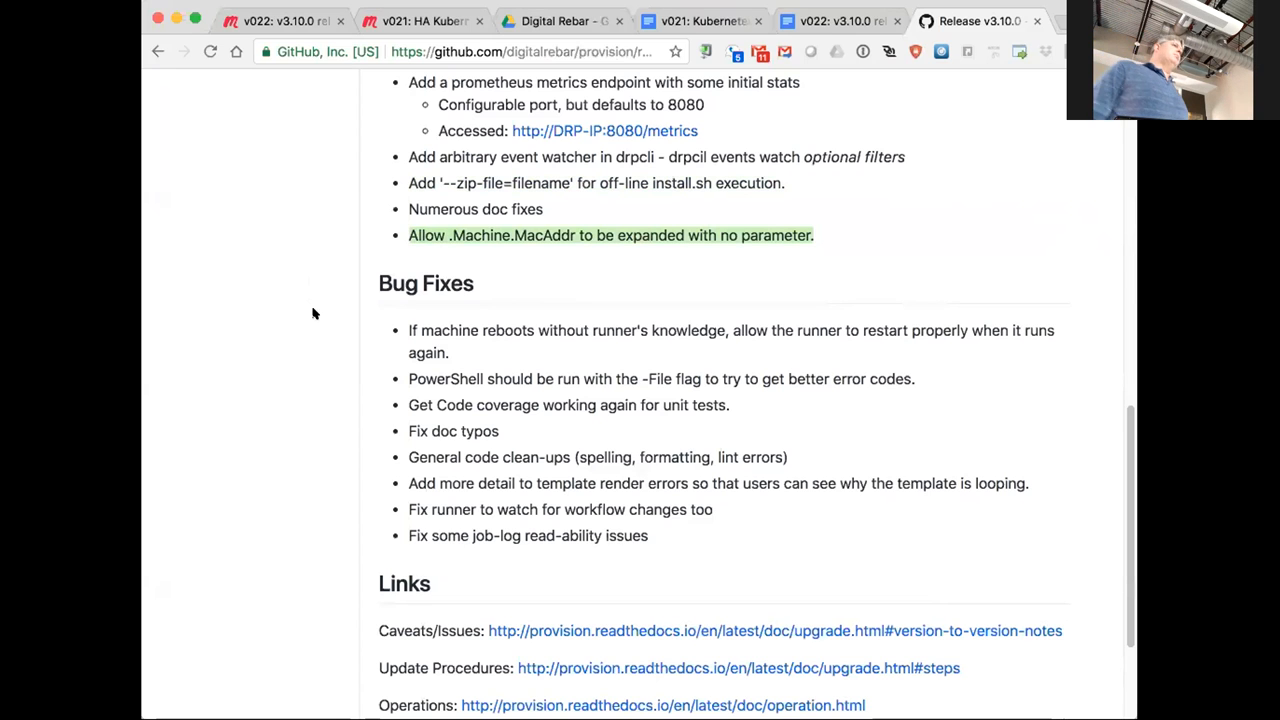
Step: Scroll to the page bottom and highlight the general code clean-ups bug-fix line
{"action": "scroll", "scroll_direction": "down", "scroll_amount": 3}
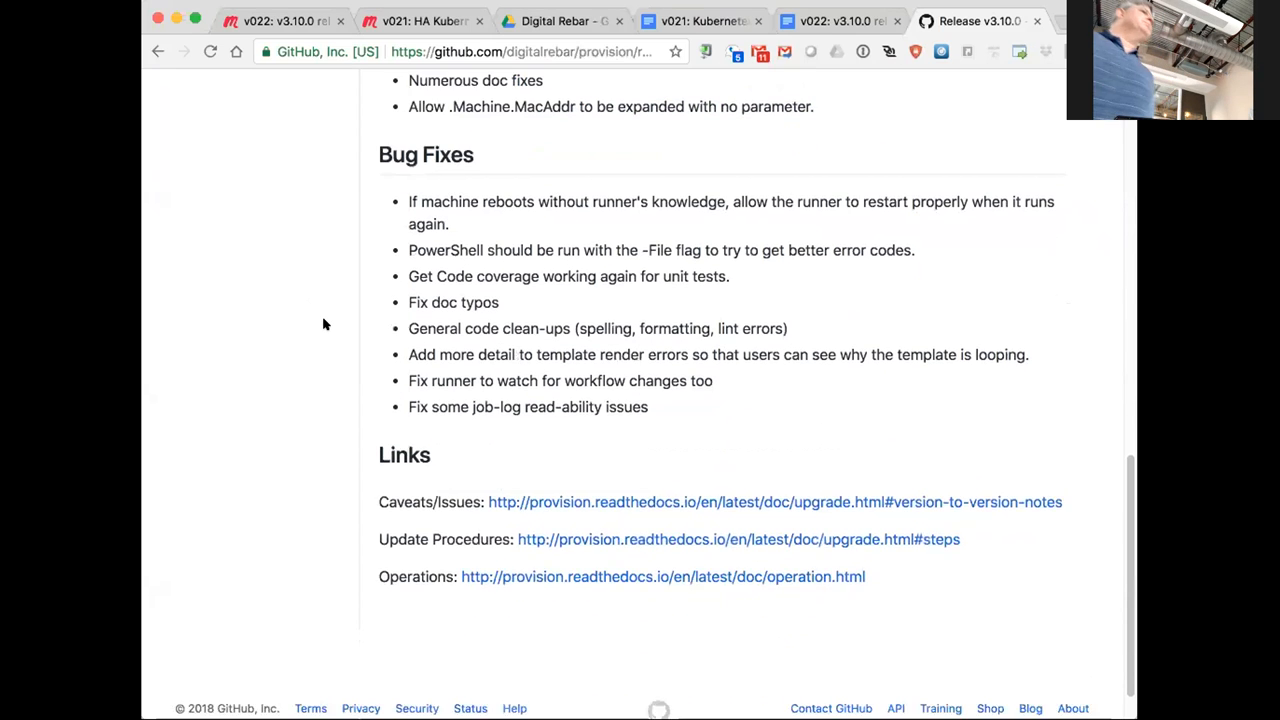
{"action": "scroll", "scroll_direction": "down", "scroll_amount": 3}
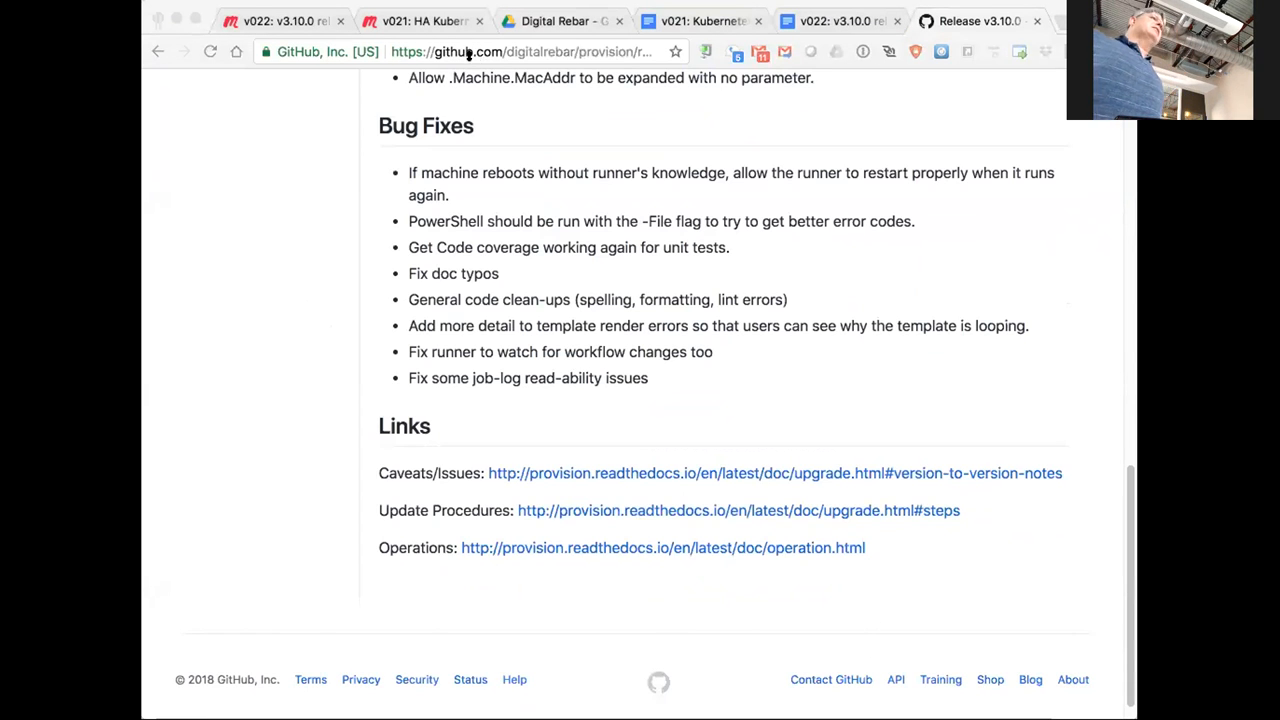
{"action": "mouse_move", "coordinate": [494, 308]}
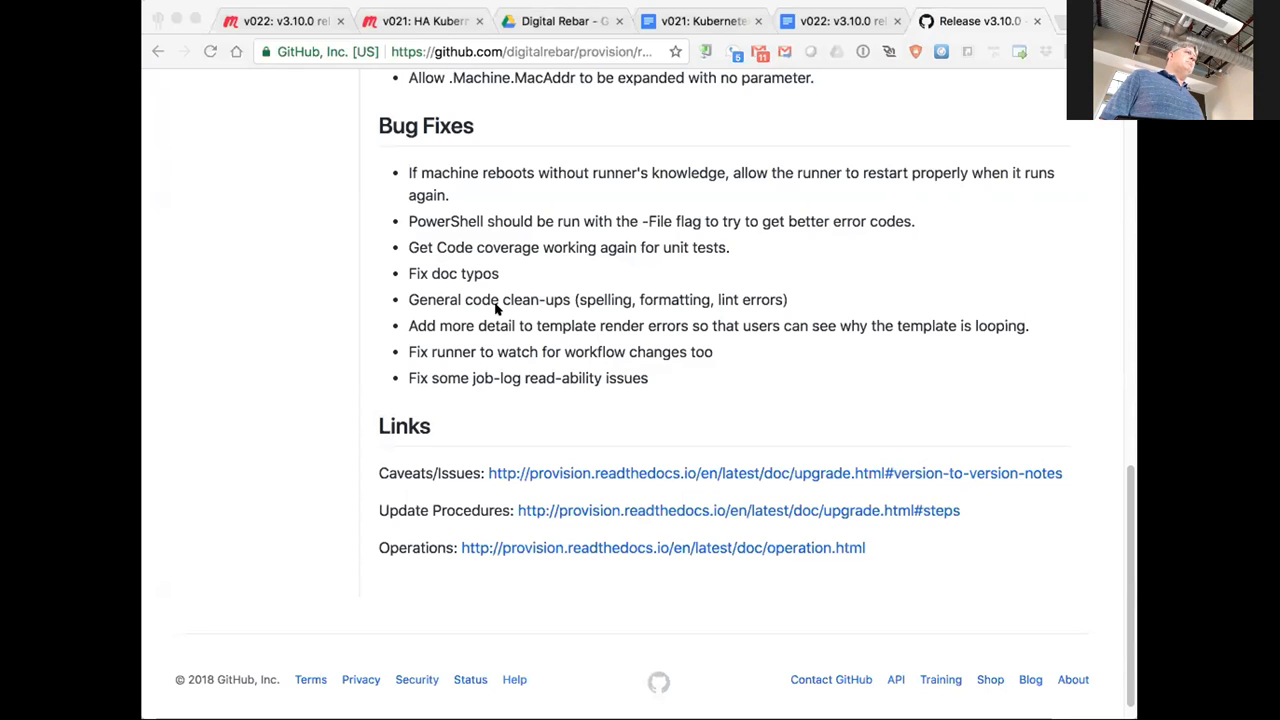
{"action": "mouse_move", "coordinate": [242, 116]}
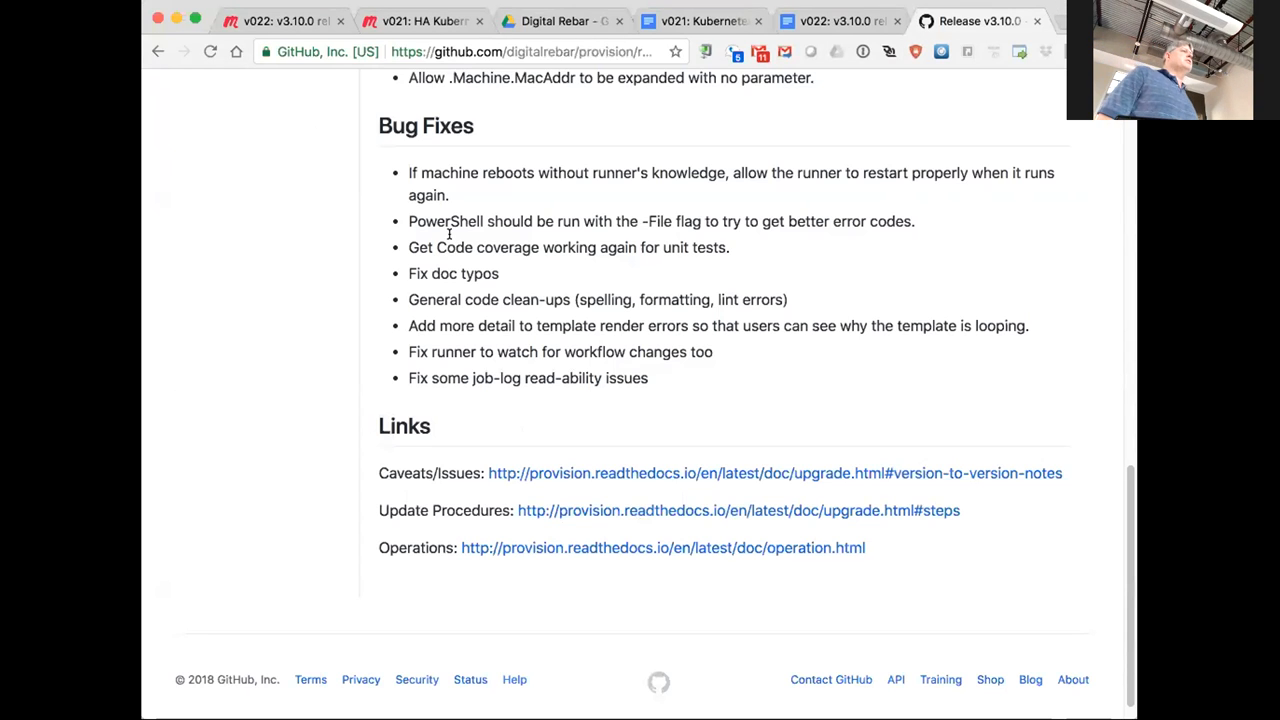
{"action": "triple_click", "coordinate": [568, 248]}
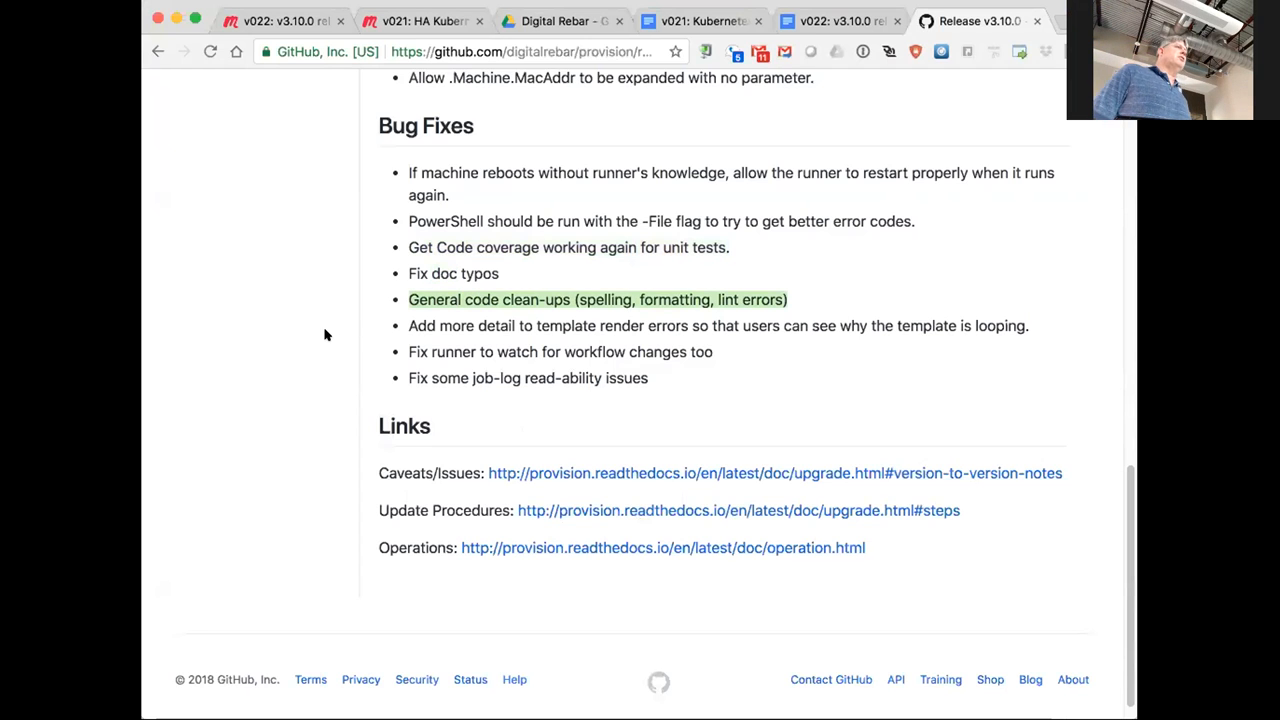
{"action": "mouse_move", "coordinate": [420, 328]}
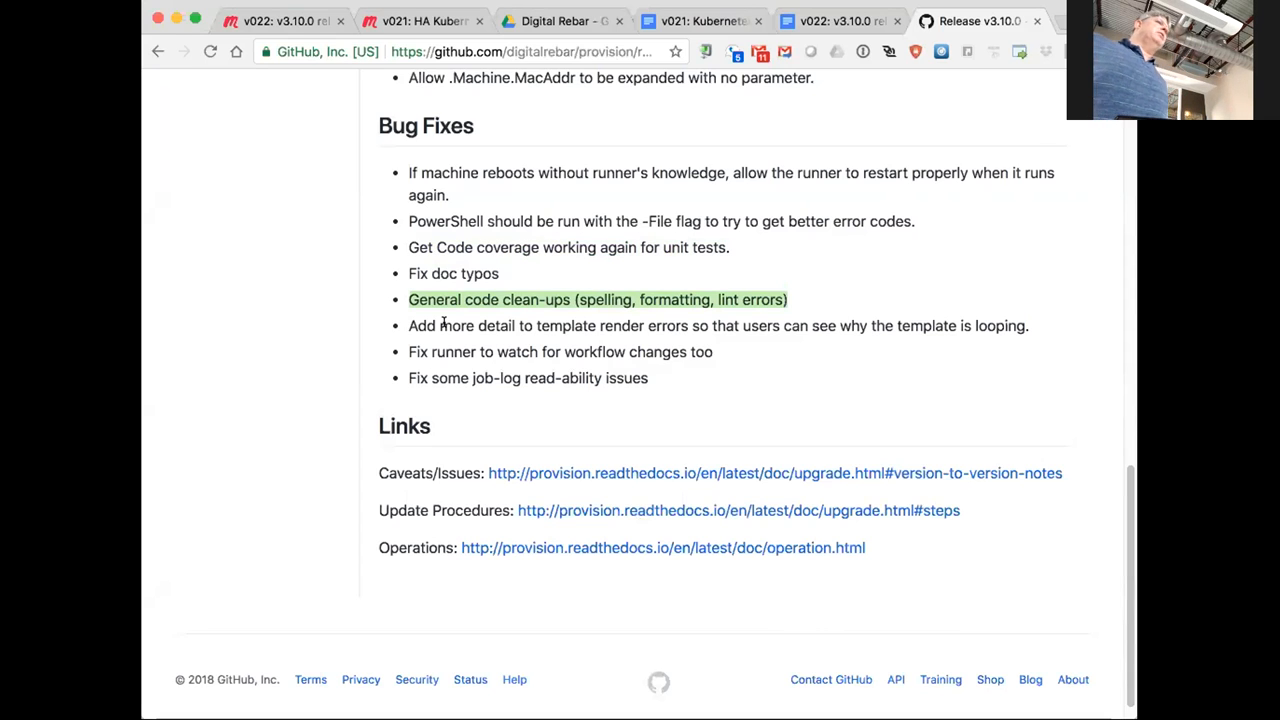
{"action": "left_click", "coordinate": [596, 300]}
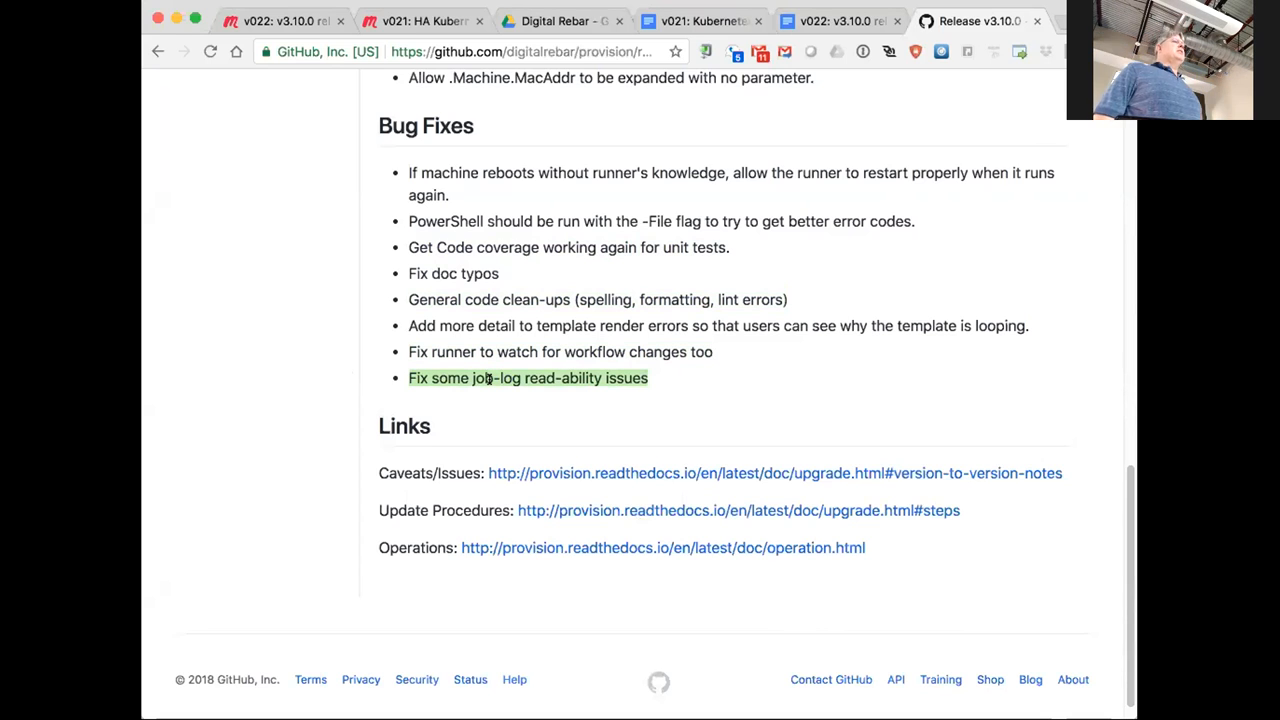
{"action": "mouse_move", "coordinate": [298, 368]}
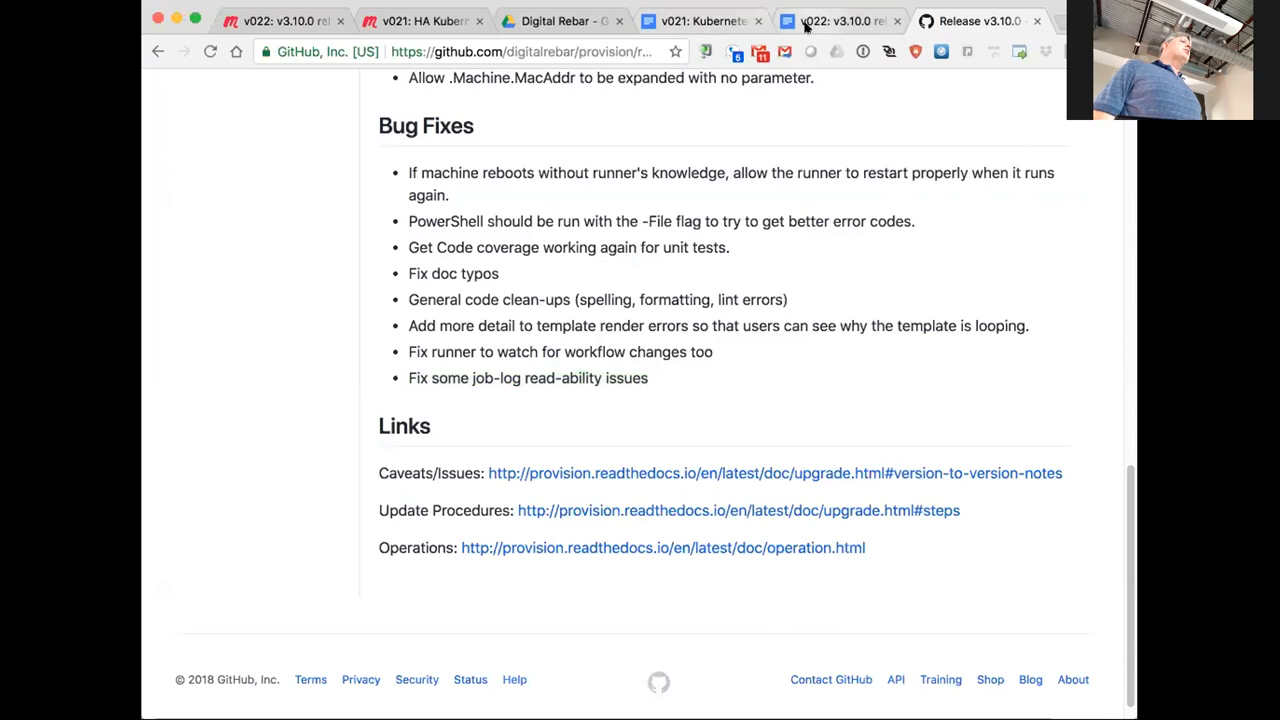
{"action": "mouse_move", "coordinate": [840, 20]}
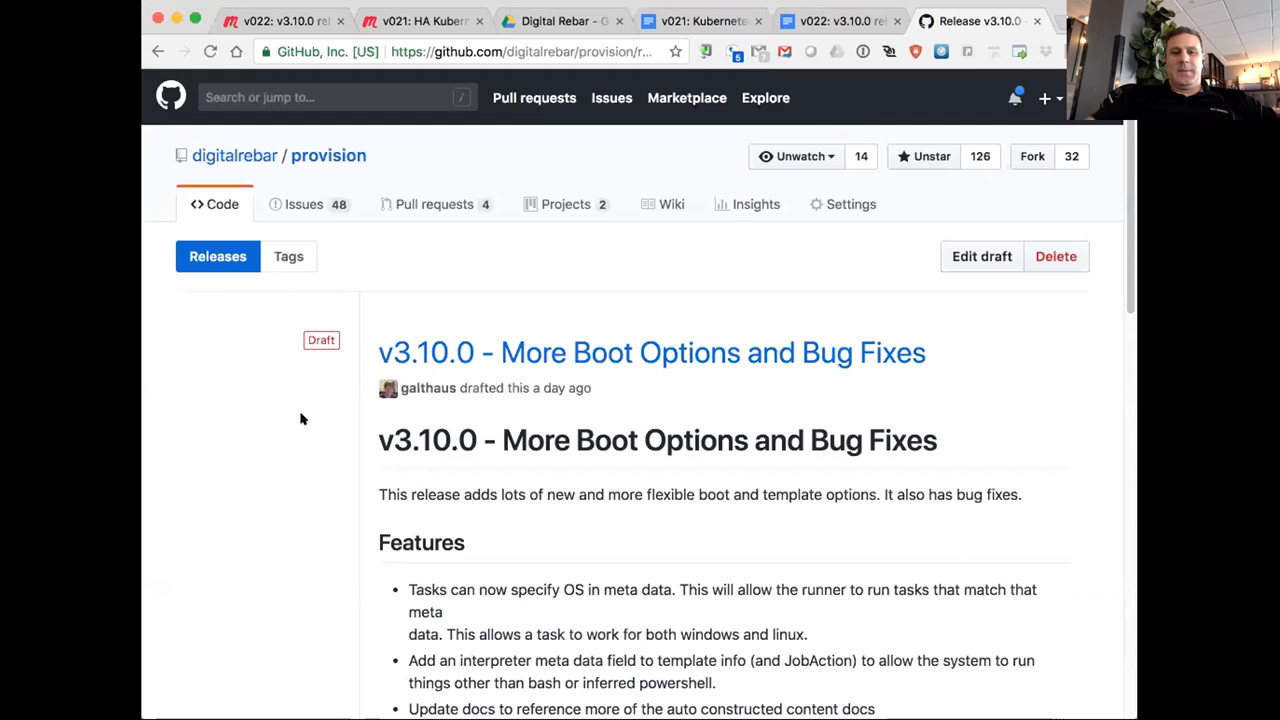
{"action": "mouse_move", "coordinate": [564, 130]}
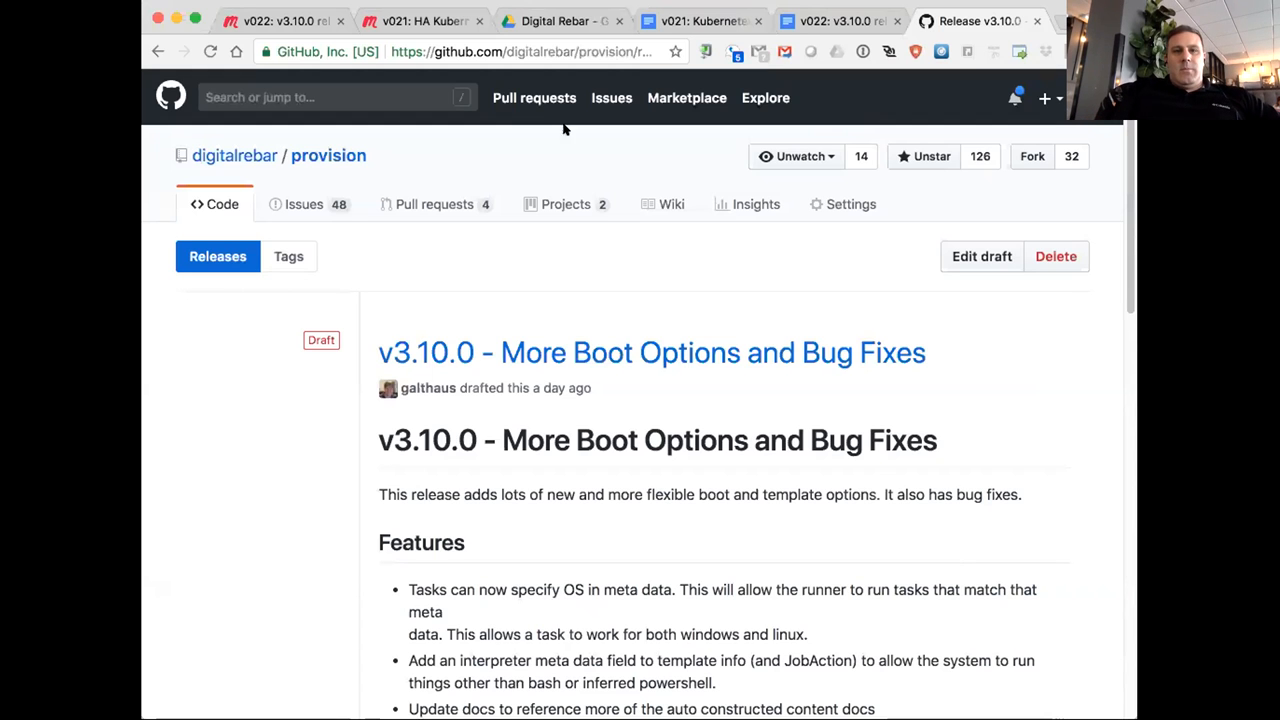
{"action": "left_click", "coordinate": [836, 20]}
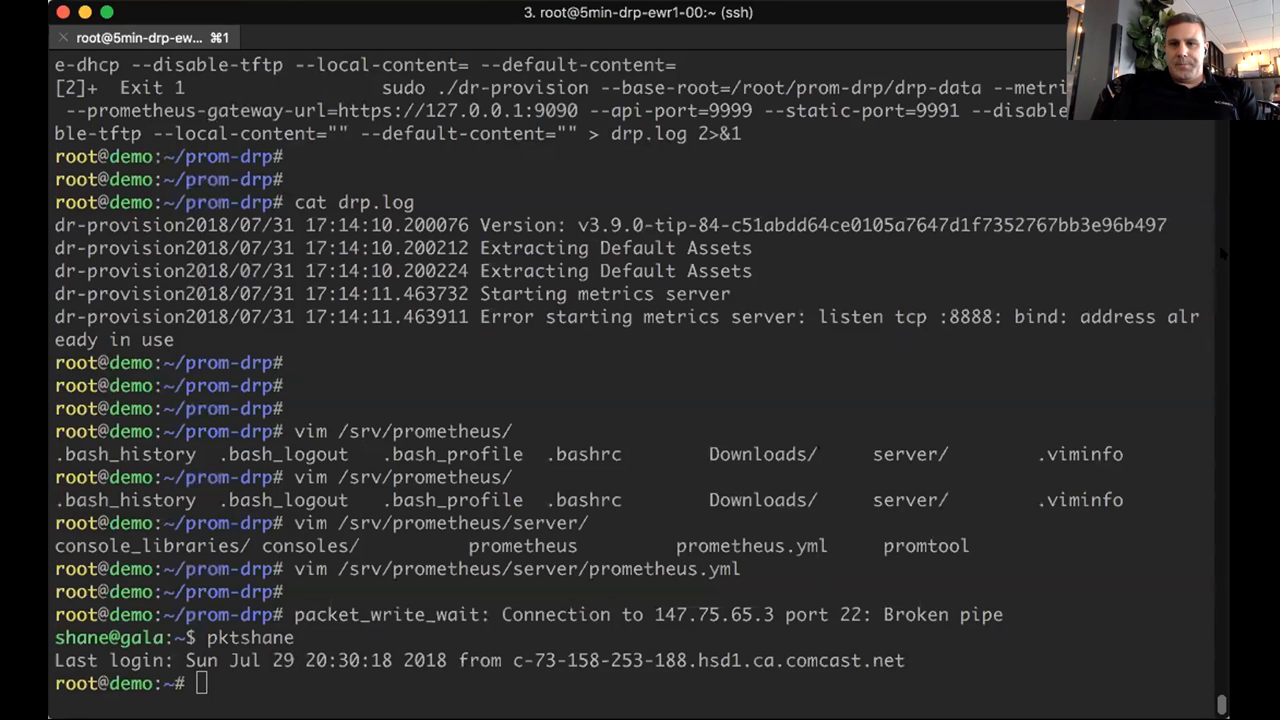
Step: Change into prom-drp and show the ./dr-provision --help output, highlighting the Prometheus options
{"action": "key", "text": "enter"}
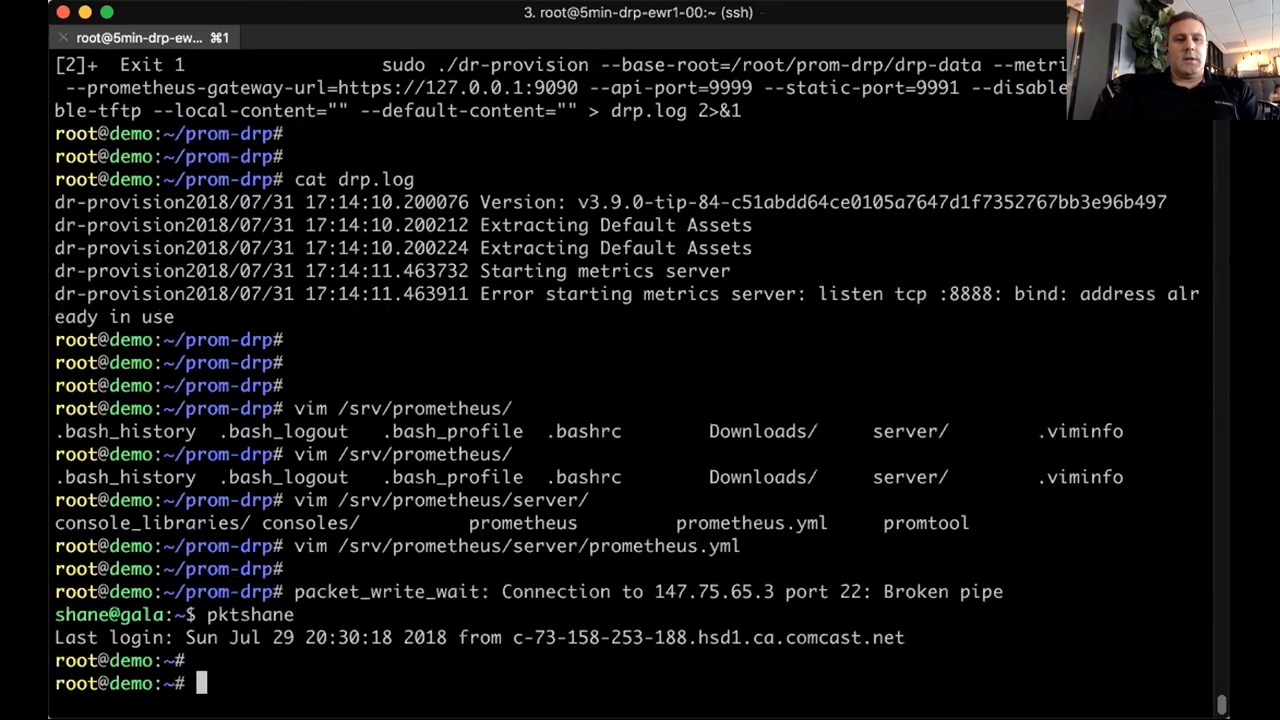
{"action": "type", "text": "cd"}
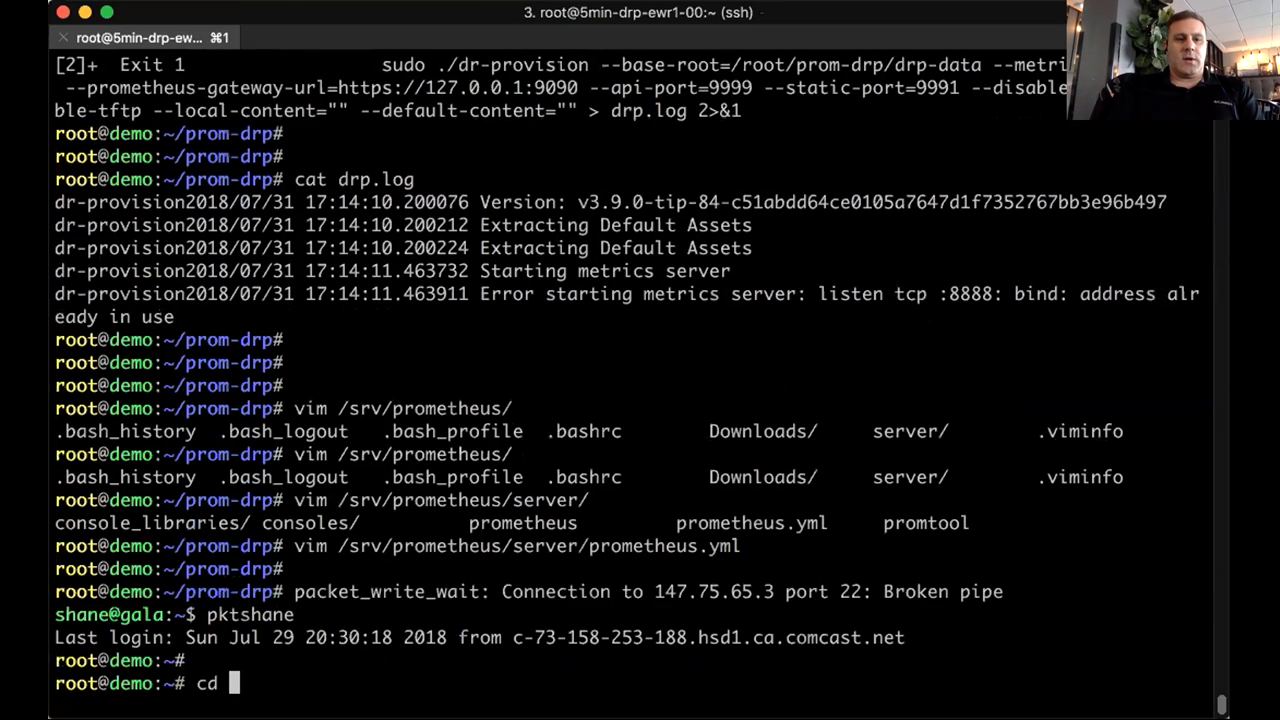
{"action": "type", "text": "prom-d"}
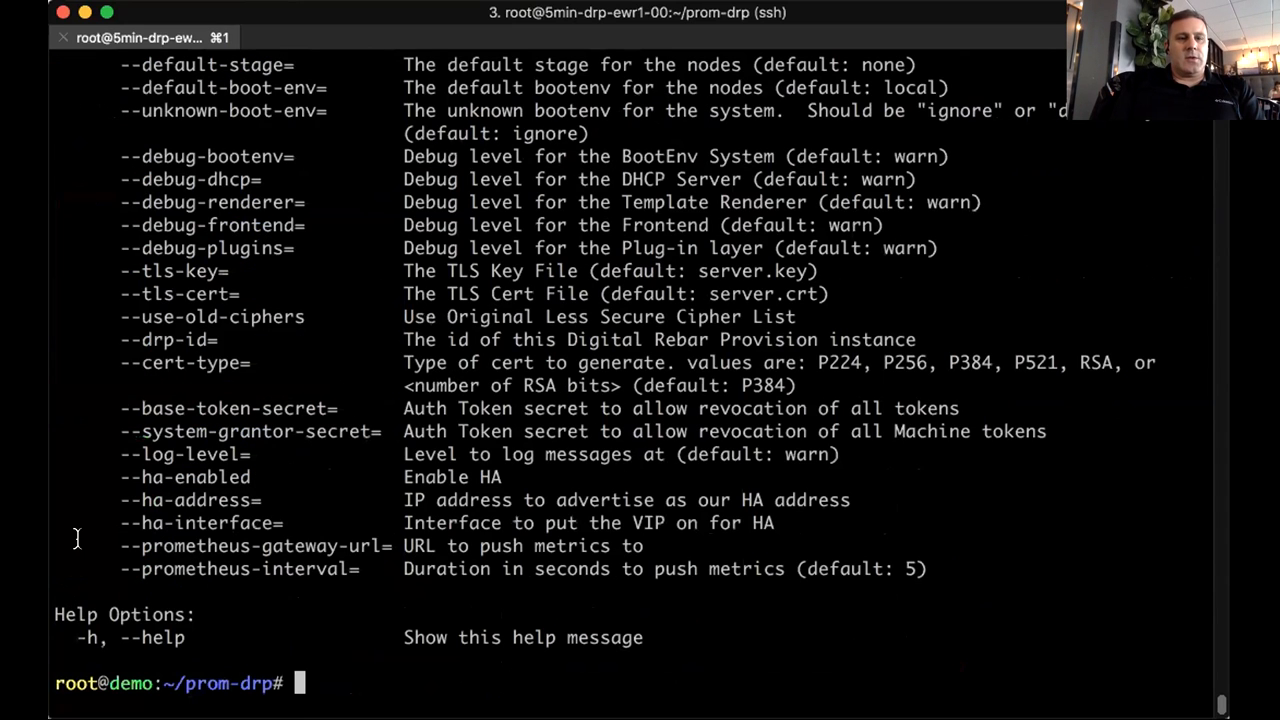
{"action": "left_click_drag", "start_coordinate": [120, 544], "coordinate": [760, 568]}
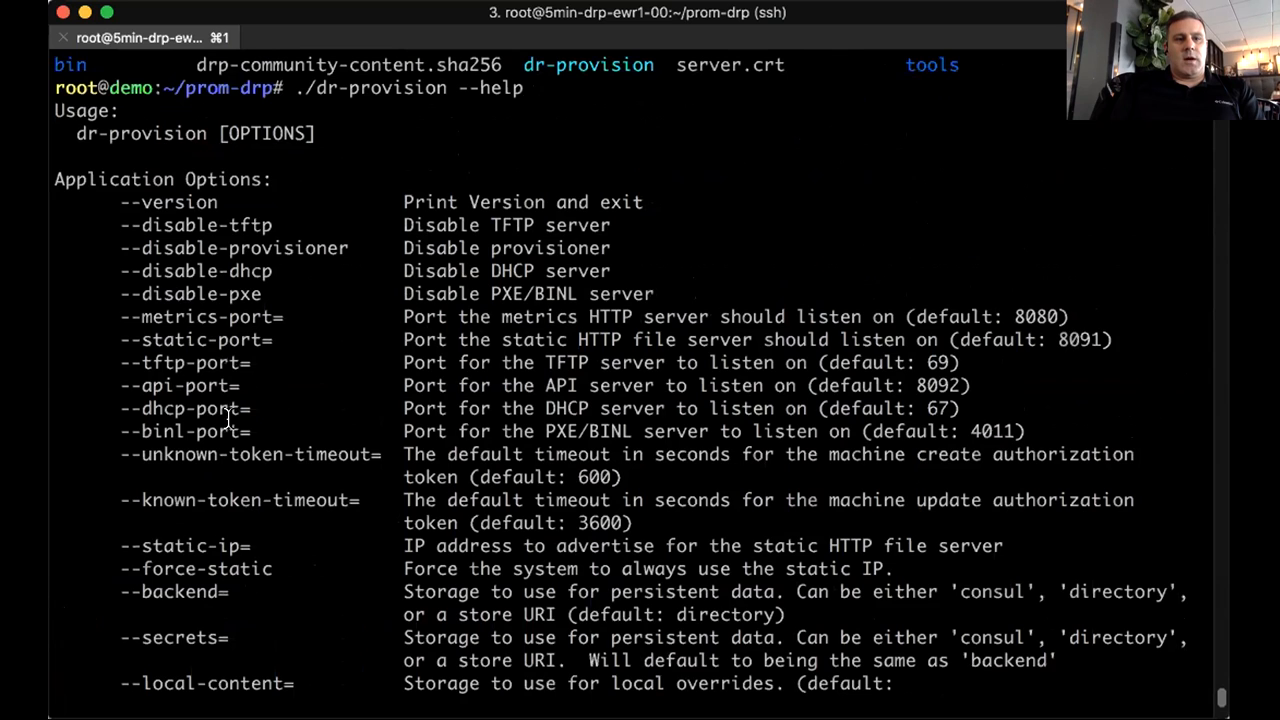
{"action": "double_click", "coordinate": [200, 316]}
{"action": "type", "text": "ls"}
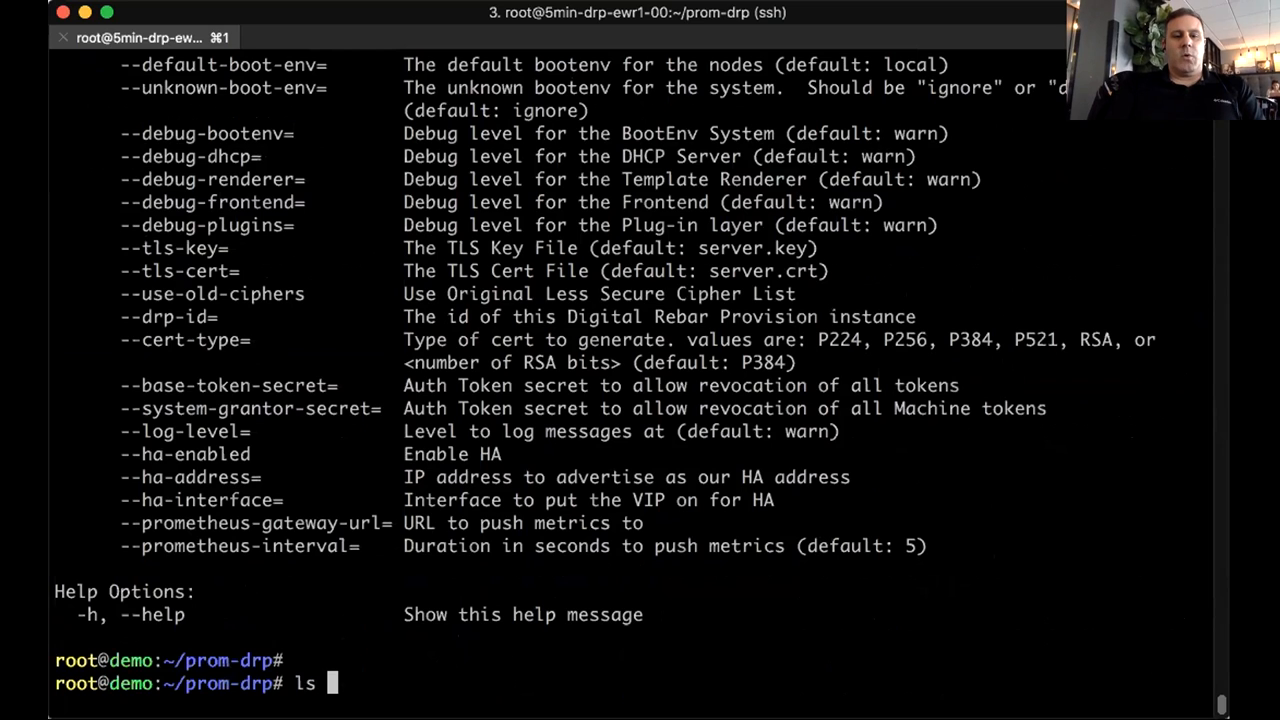
Step: Review /srv/prometheus/server/prometheus.yml in vim and quit back to the prompt
{"action": "type", "text": "vim"}
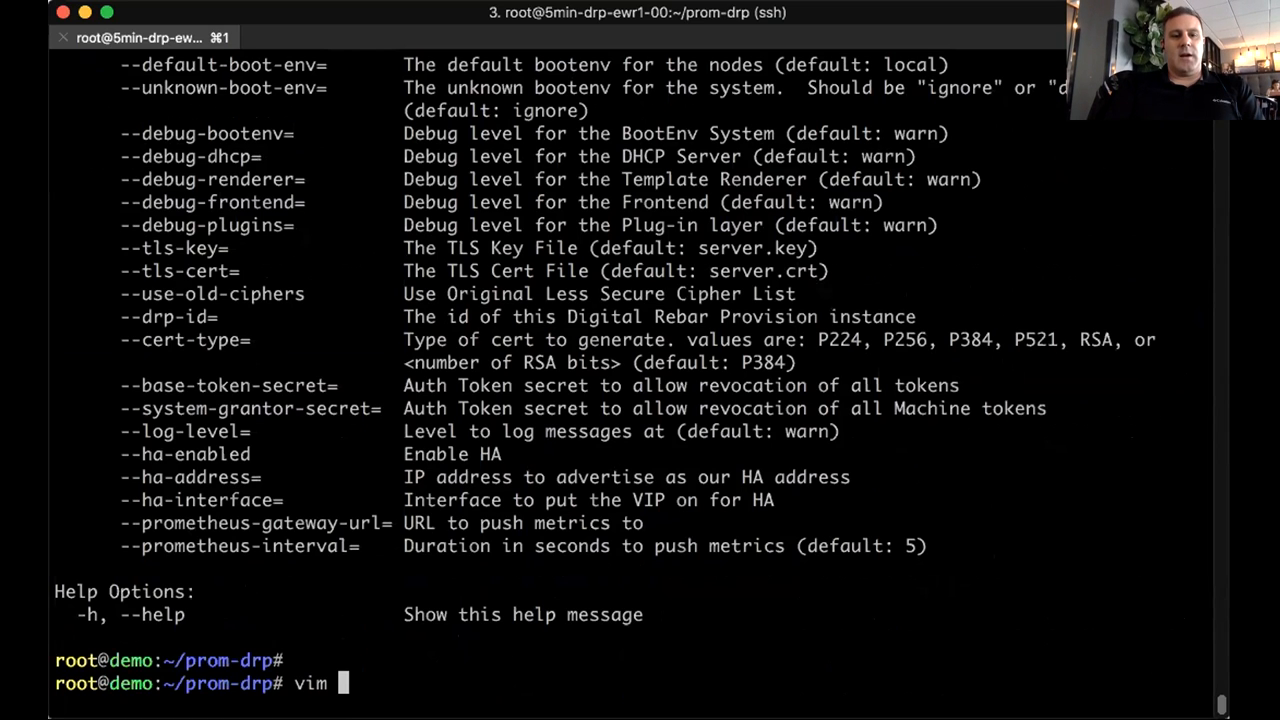
{"action": "type", "text": "/srv/"}
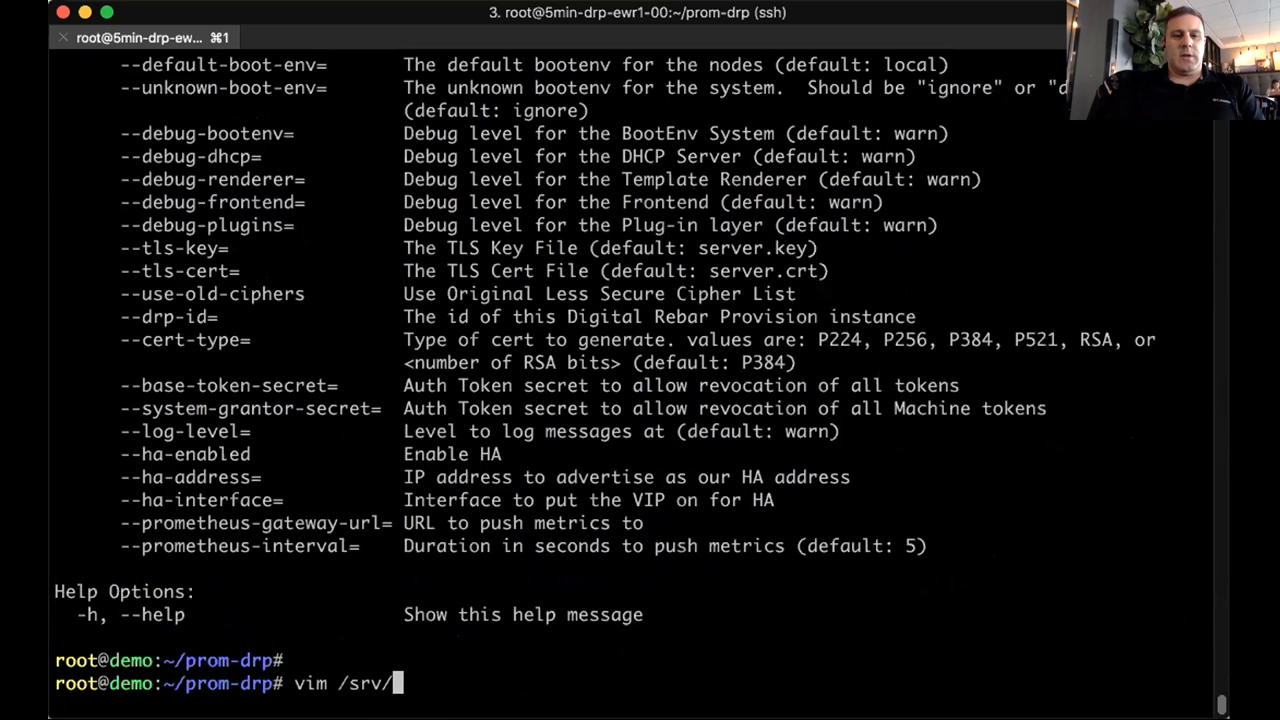
{"action": "type", "text": "prometheus/server"}
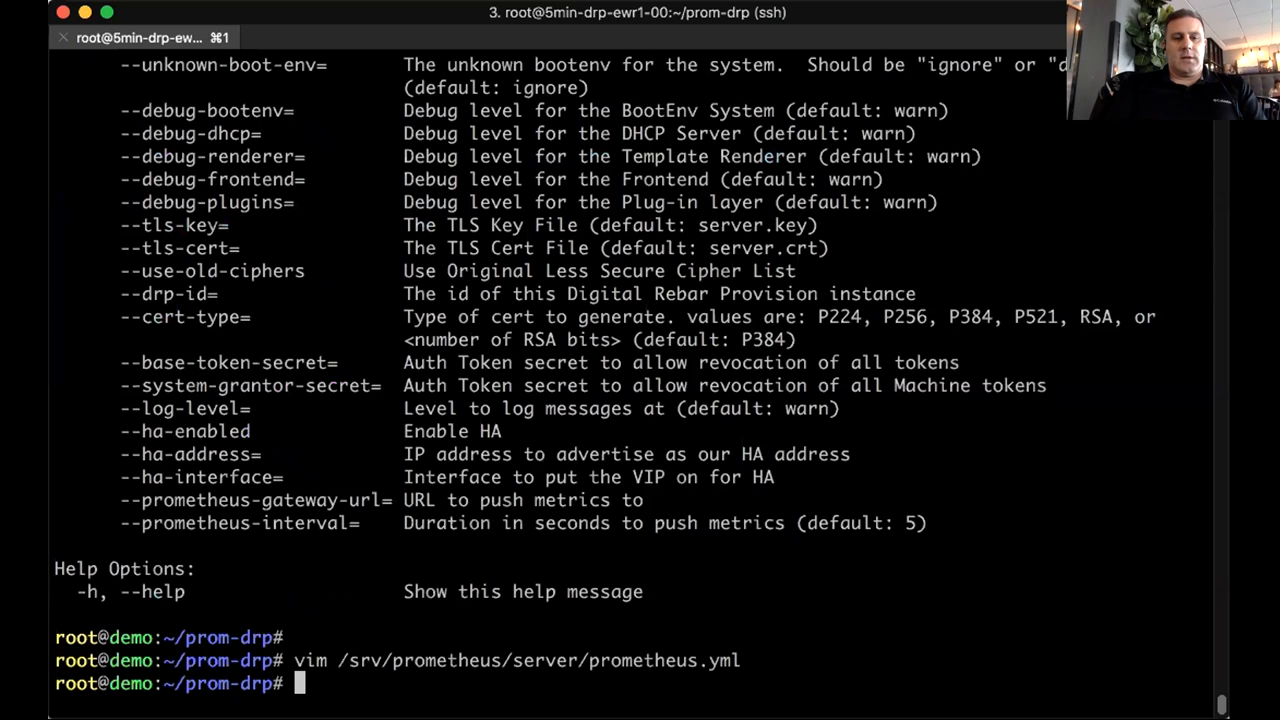
Step: Cancel the partial path with Ctrl+C and recall the dr-provision launch command with metrics port 8888 and gateway on 9090
{"action": "type", "text": "/"}
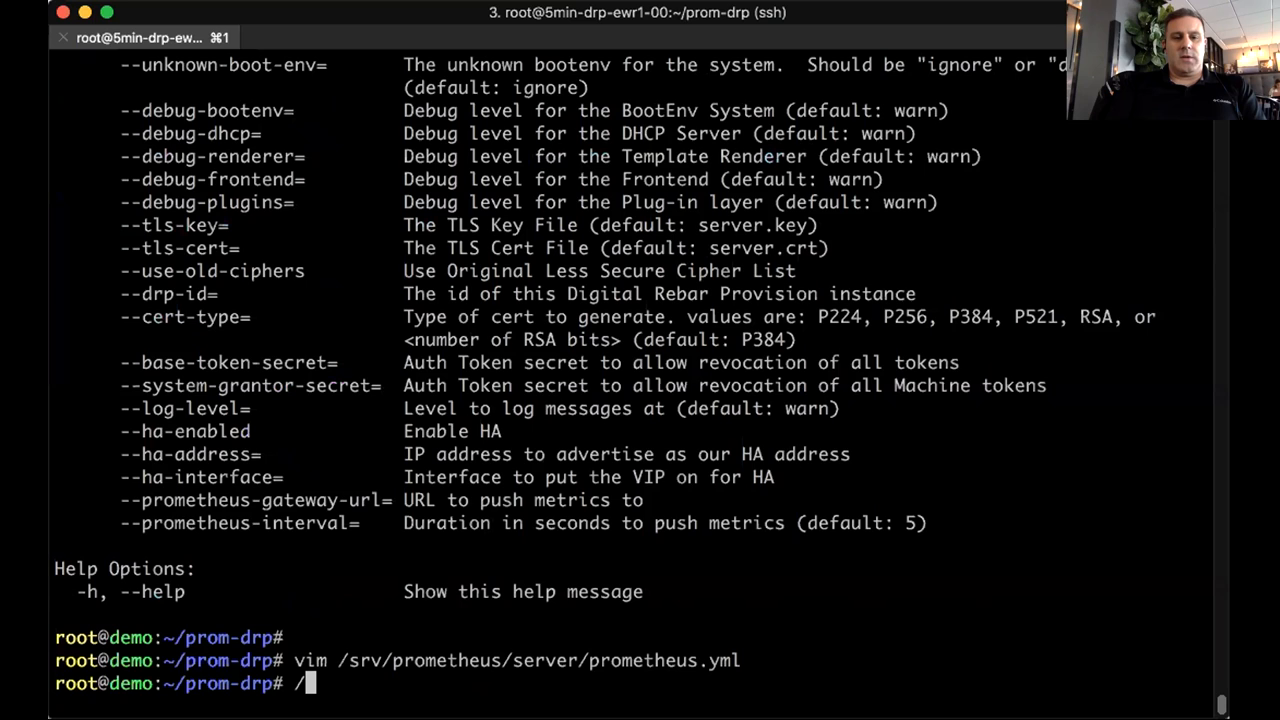
{"action": "type", "text": "prom-drp"}
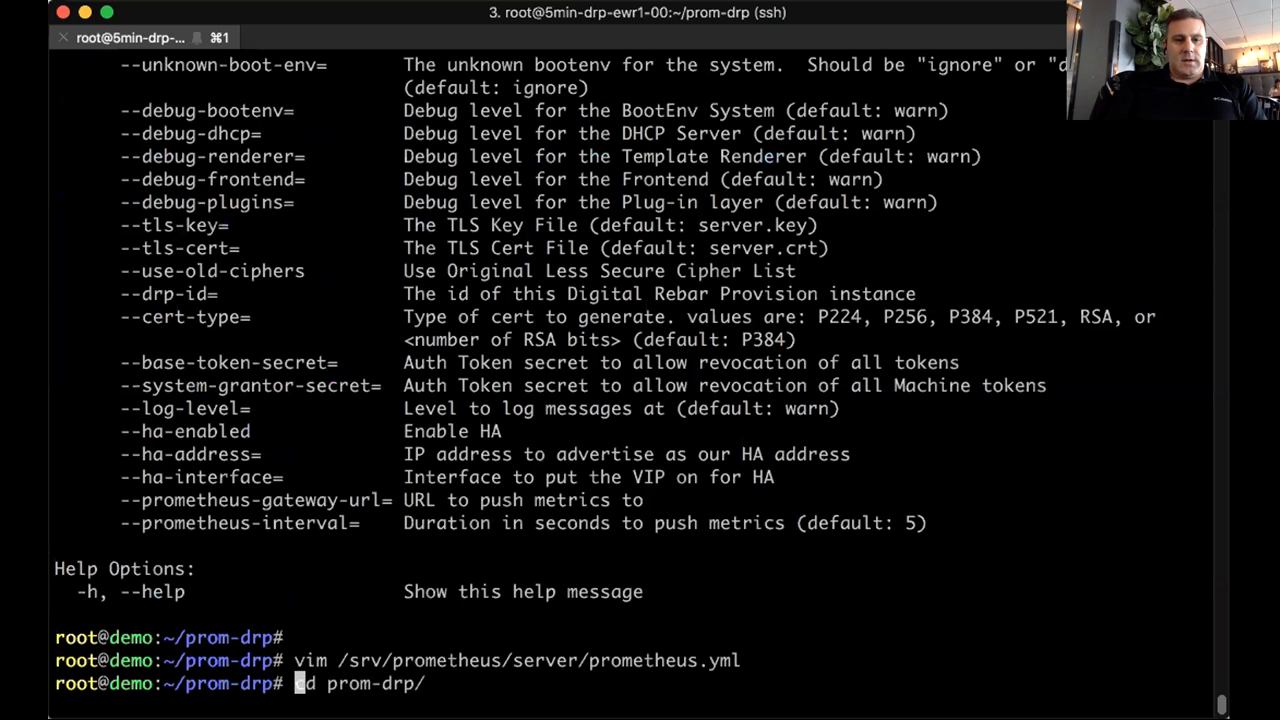
{"action": "key", "text": "ctrl+c"}
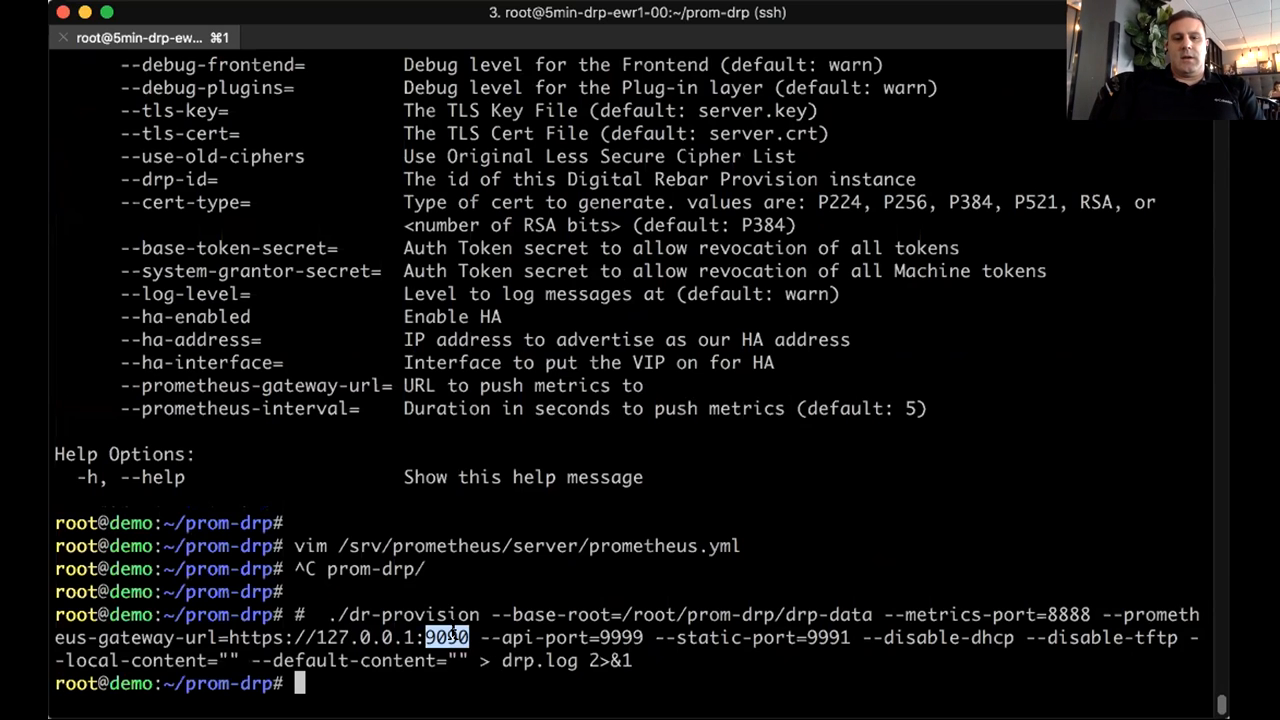
Step: Print drp.log, showing the metrics server failed because port 8888 was in use
{"action": "type", "text": "cat drp.log"}
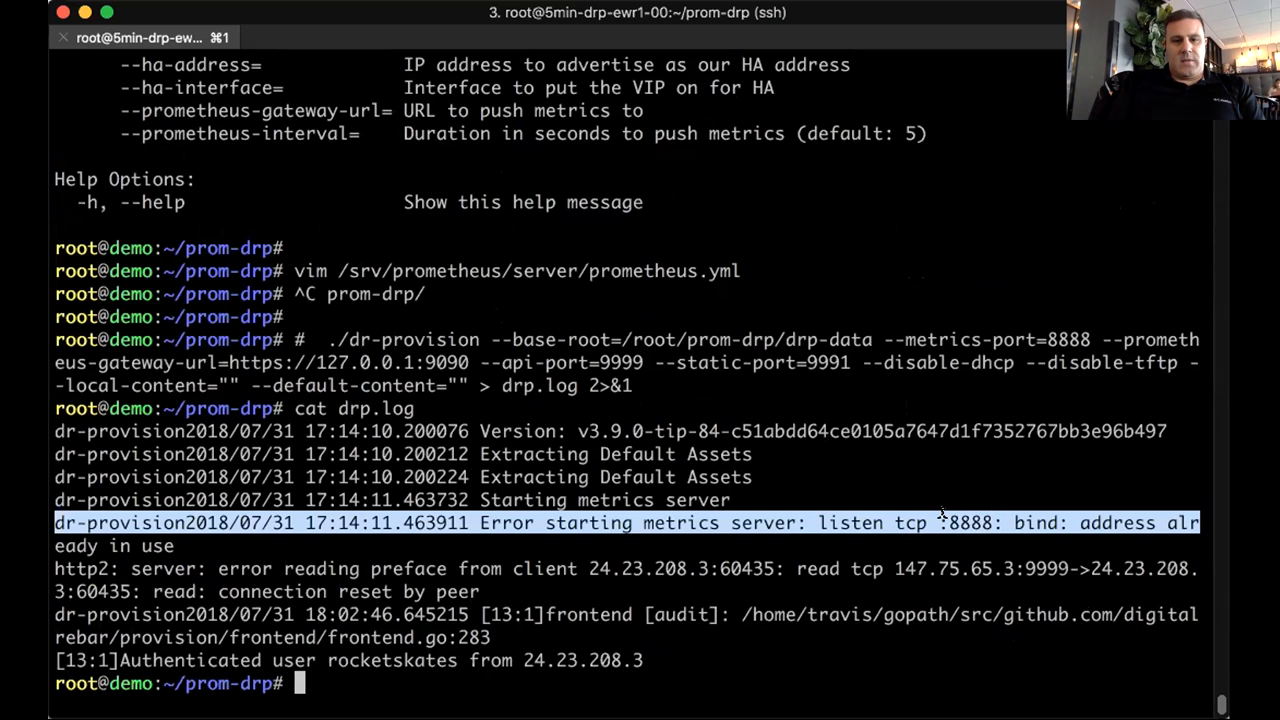
{"action": "mouse_move", "coordinate": [540, 576]}
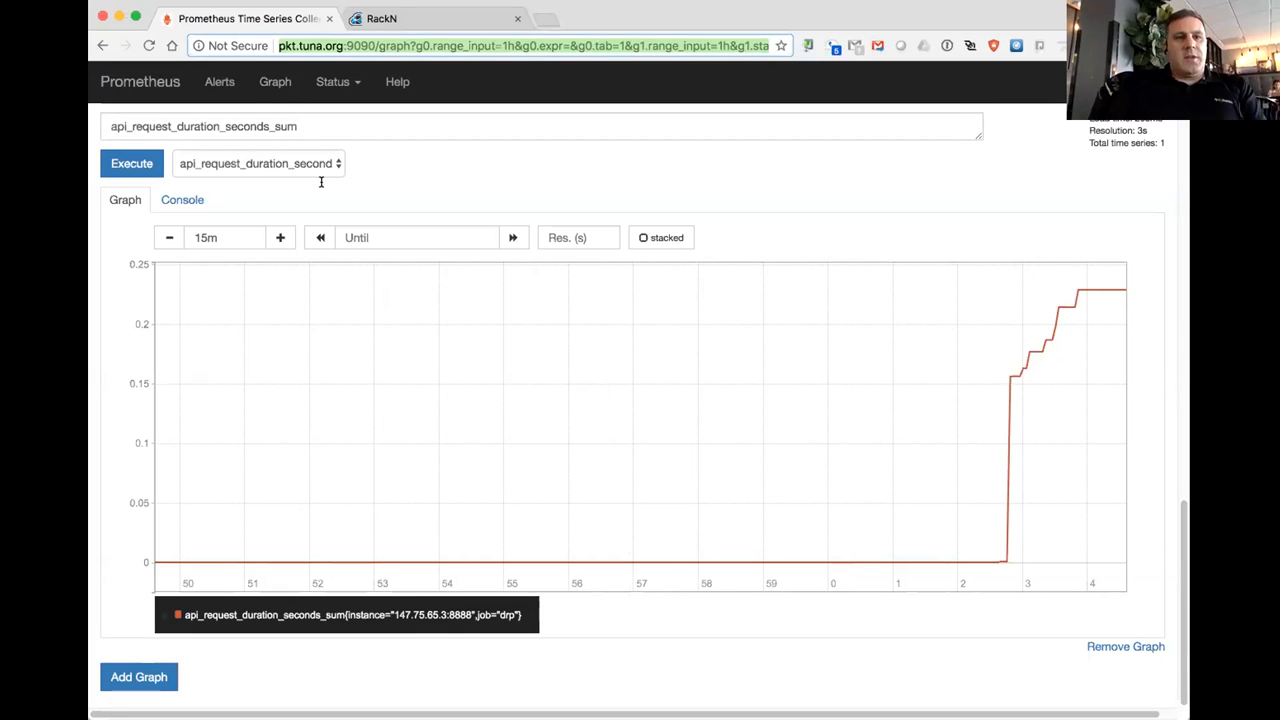
{"action": "mouse_move", "coordinate": [476, 178]}
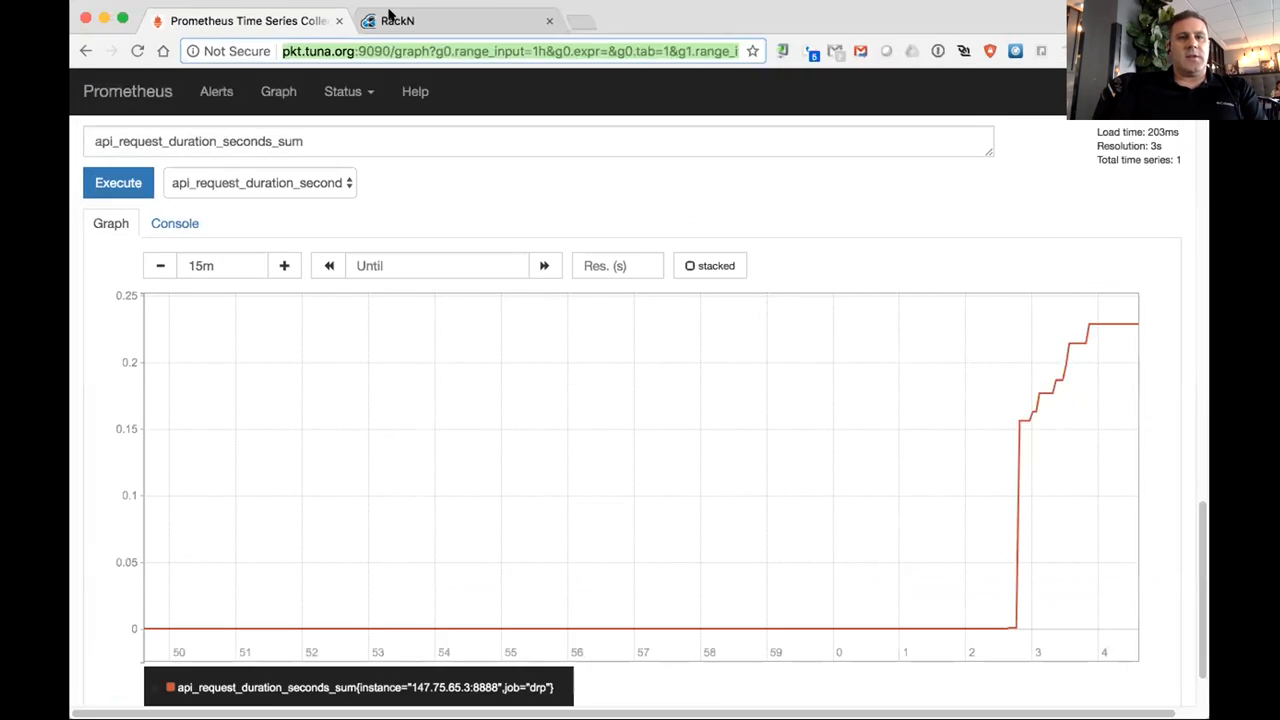
{"action": "mouse_move", "coordinate": [632, 12]}
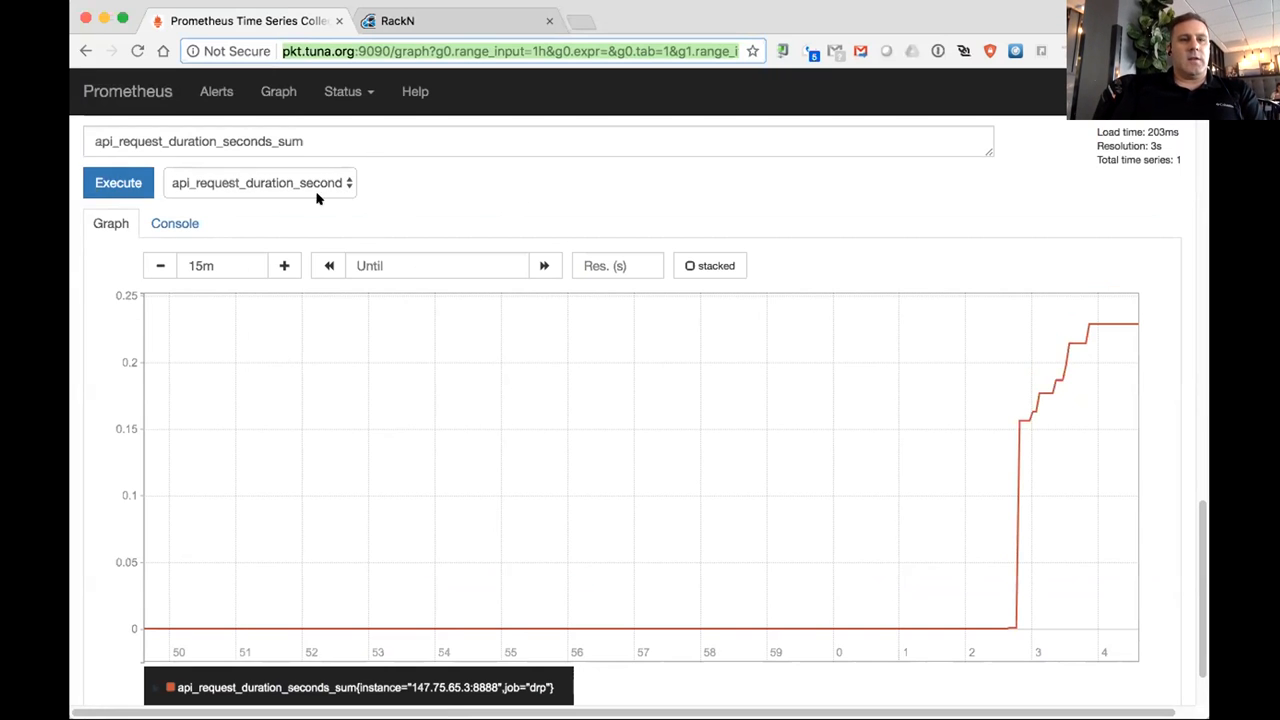
{"action": "left_click", "coordinate": [260, 182]}
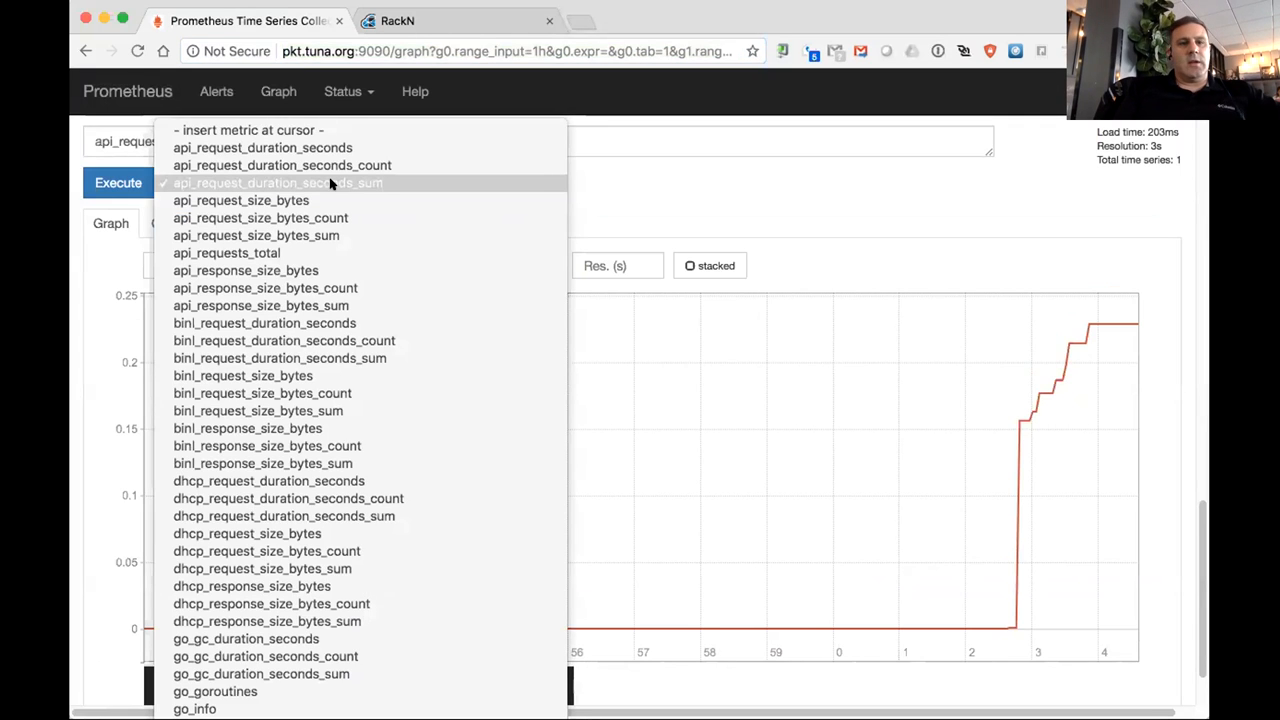
{"action": "mouse_move", "coordinate": [256, 236]}
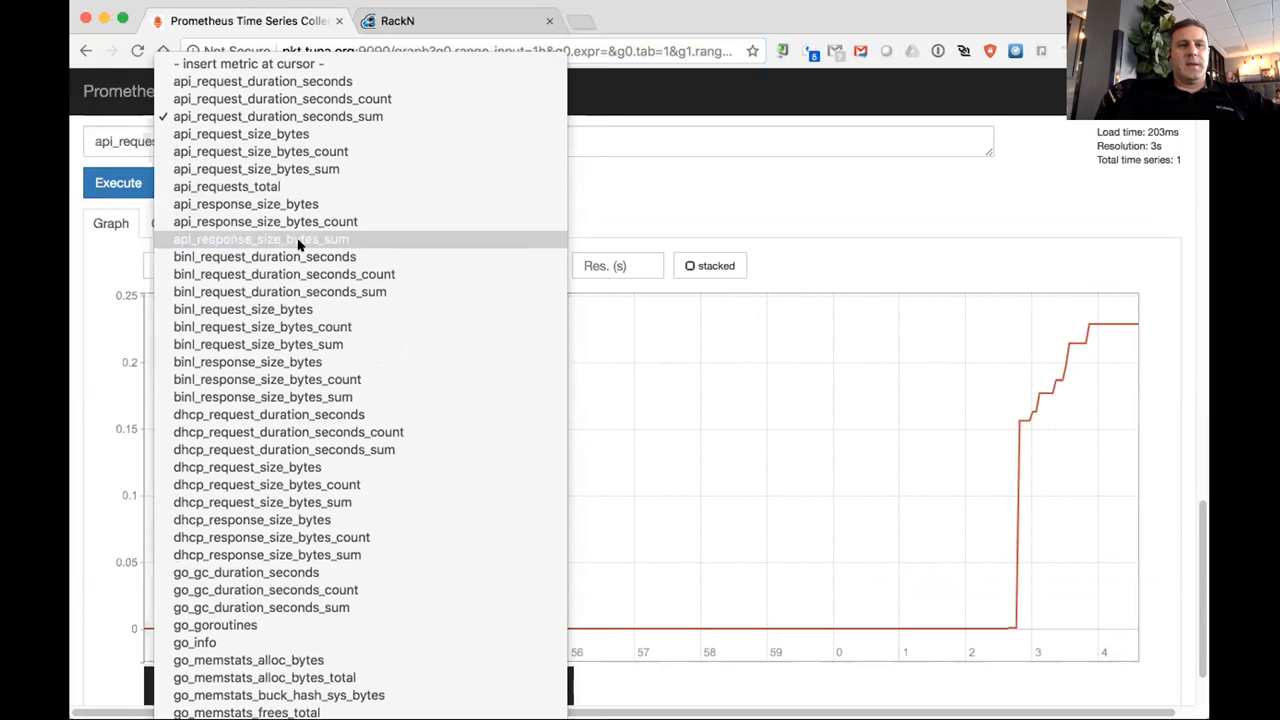
{"action": "mouse_move", "coordinate": [256, 168]}
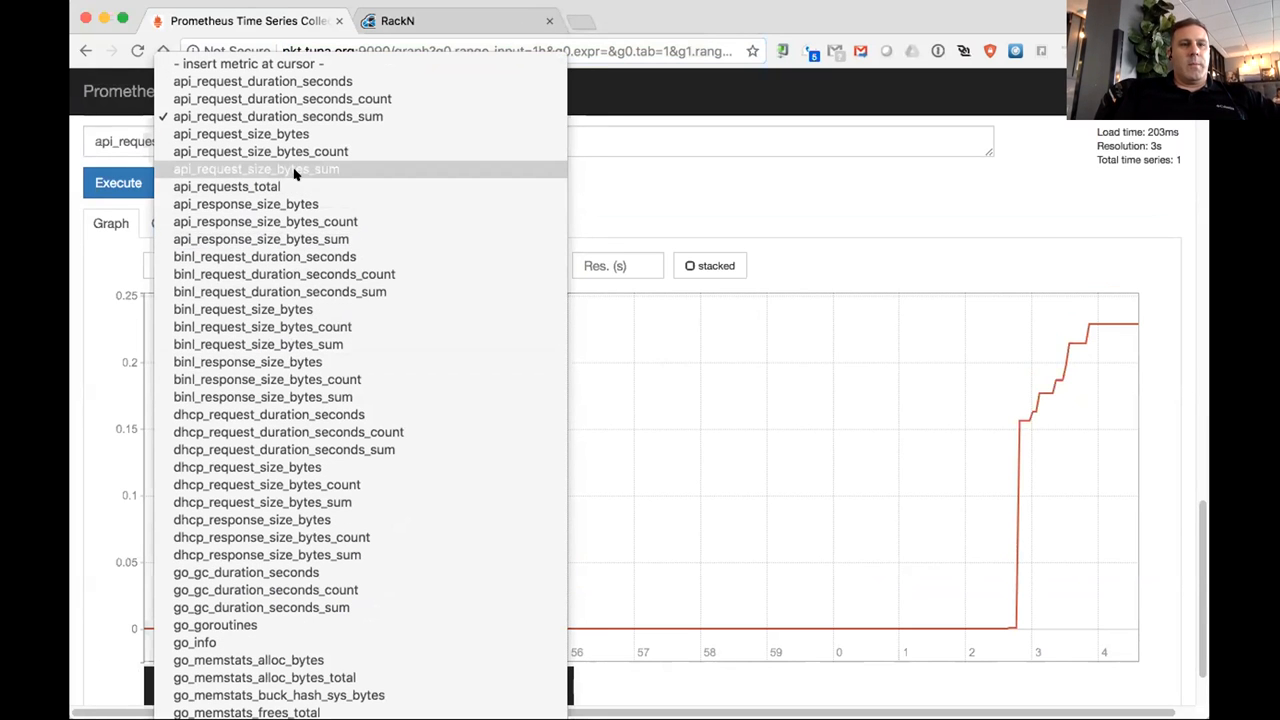
{"action": "mouse_move", "coordinate": [252, 424]}
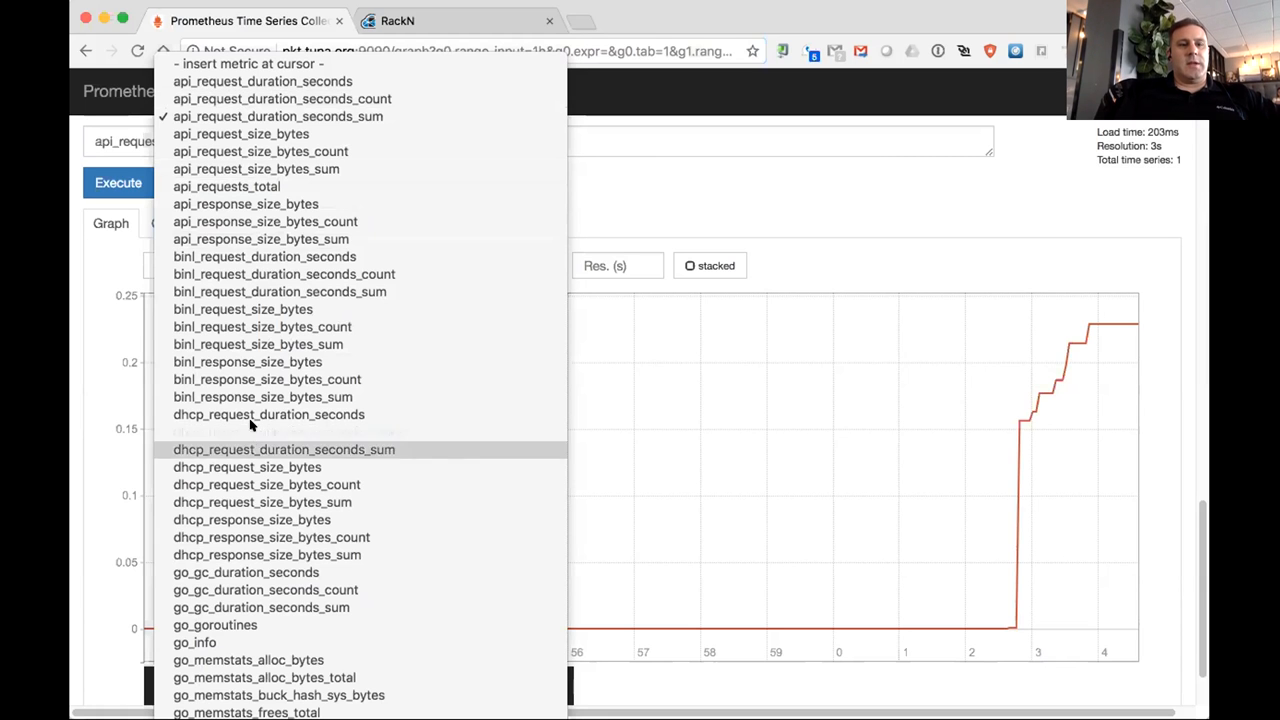
{"action": "scroll", "scroll_direction": "down", "scroll_amount": 3}
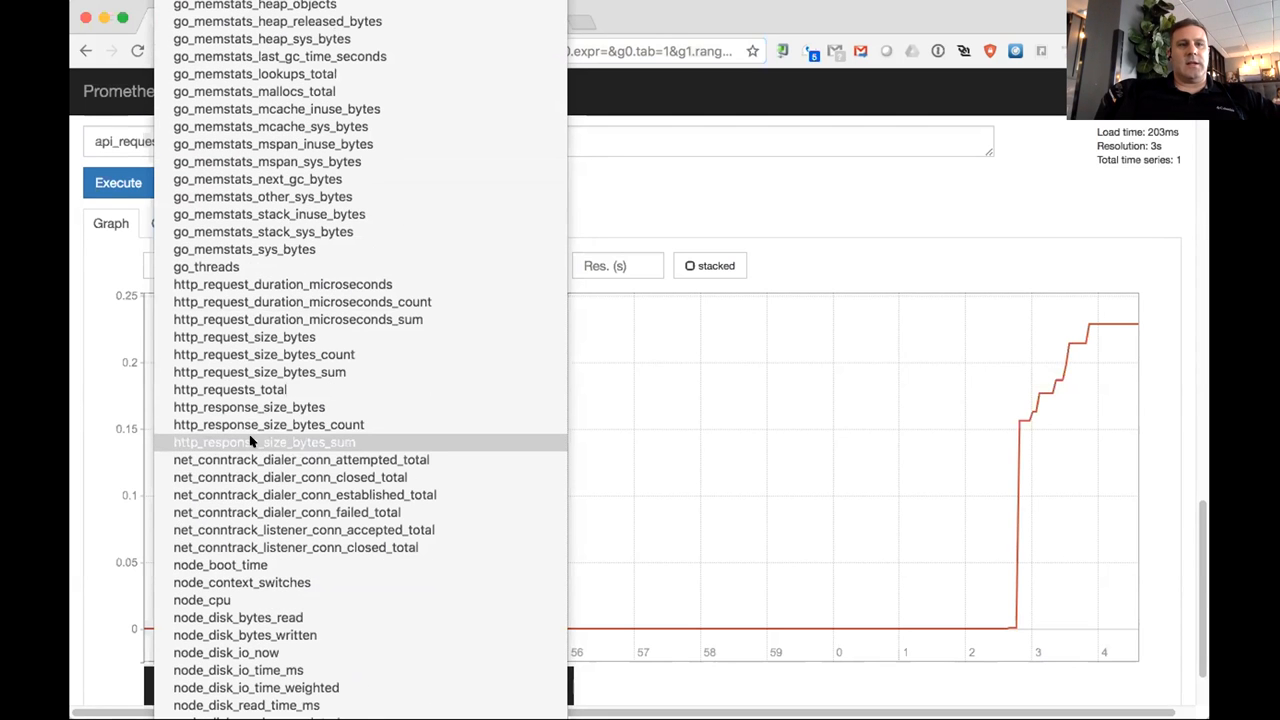
{"action": "scroll", "scroll_direction": "down", "scroll_amount": 3}
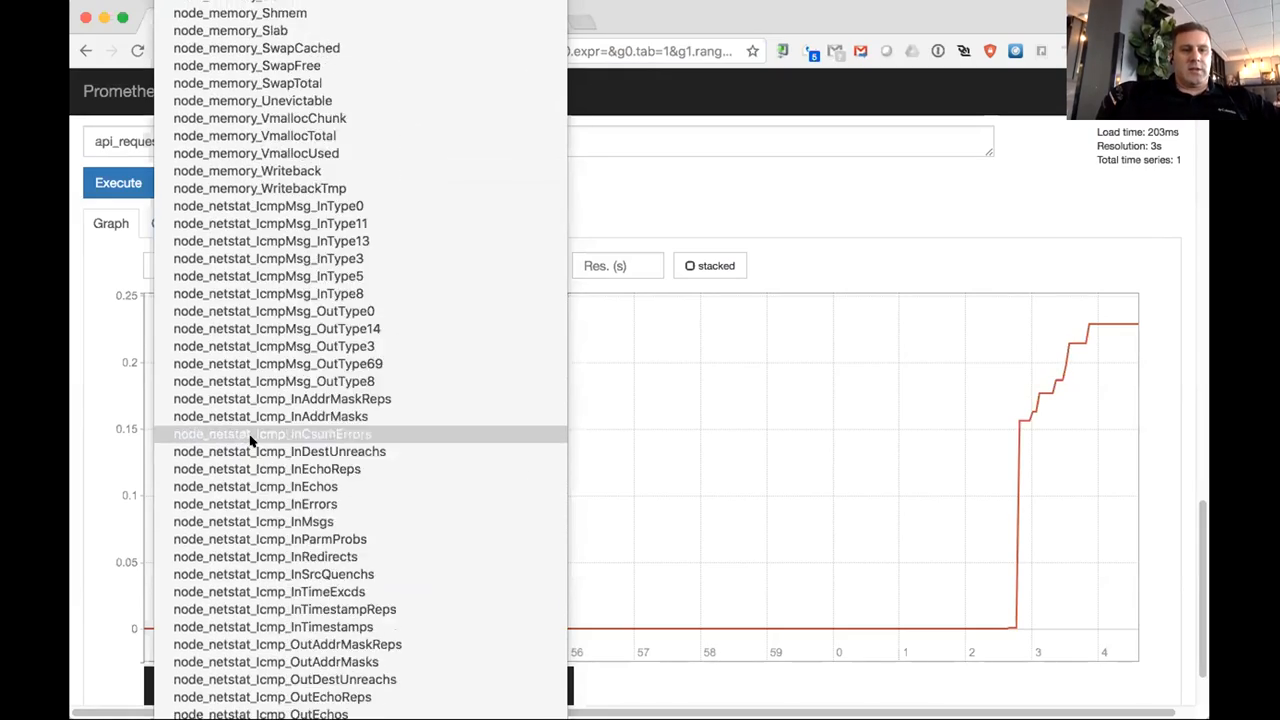
{"action": "scroll", "scroll_direction": "down", "scroll_amount": 3}
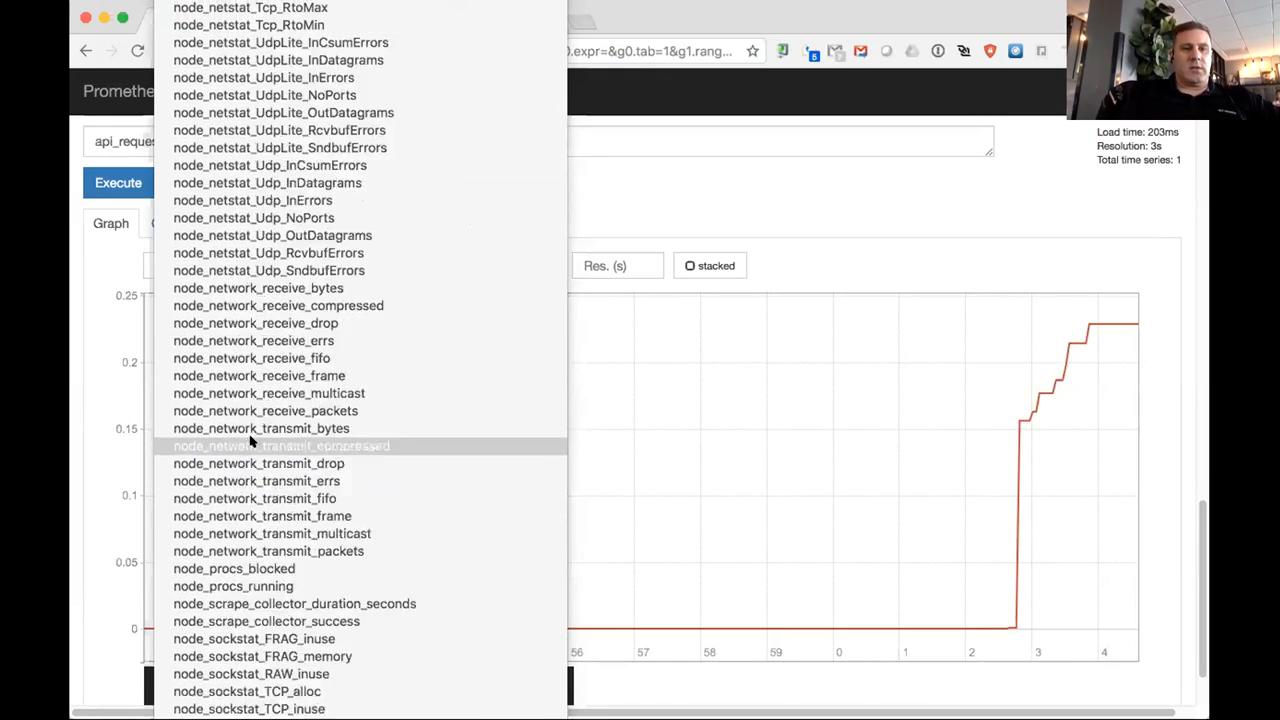
{"action": "scroll", "scroll_direction": "down", "scroll_amount": 3}
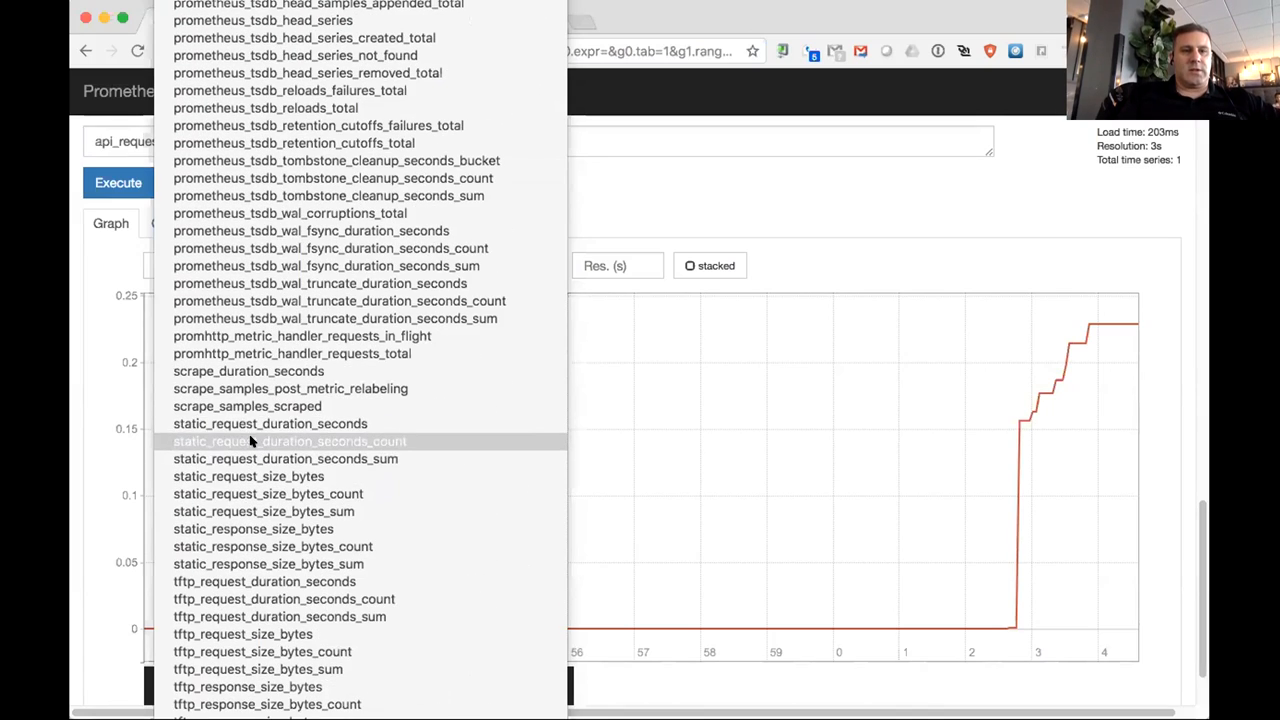
{"action": "mouse_move", "coordinate": [284, 458]}
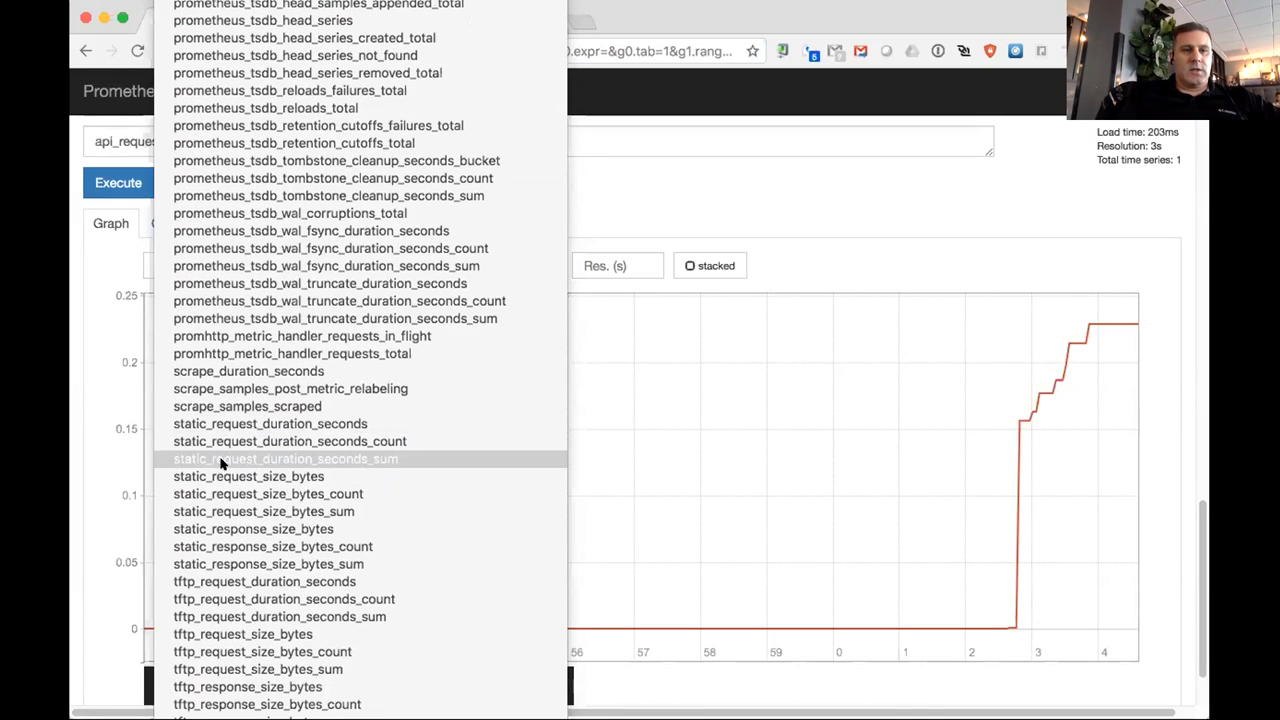
{"action": "mouse_move", "coordinate": [248, 476]}
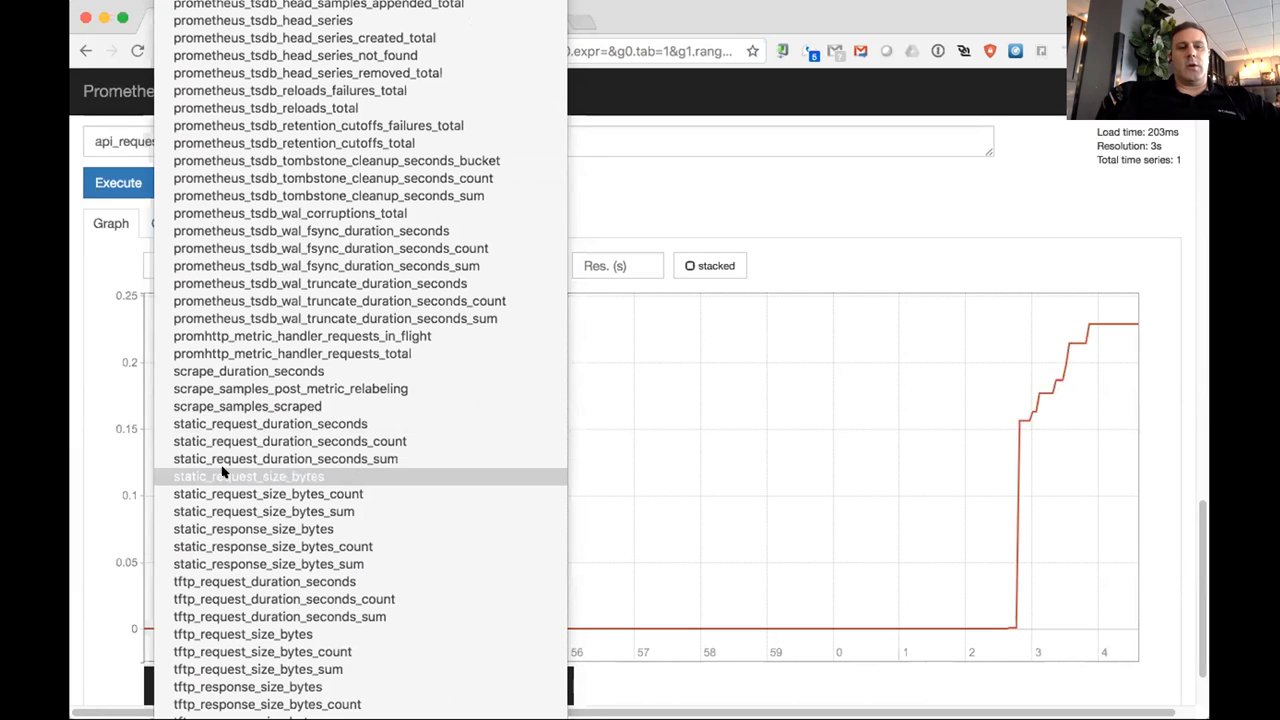
{"action": "scroll", "scroll_direction": "down", "scroll_amount": 3}
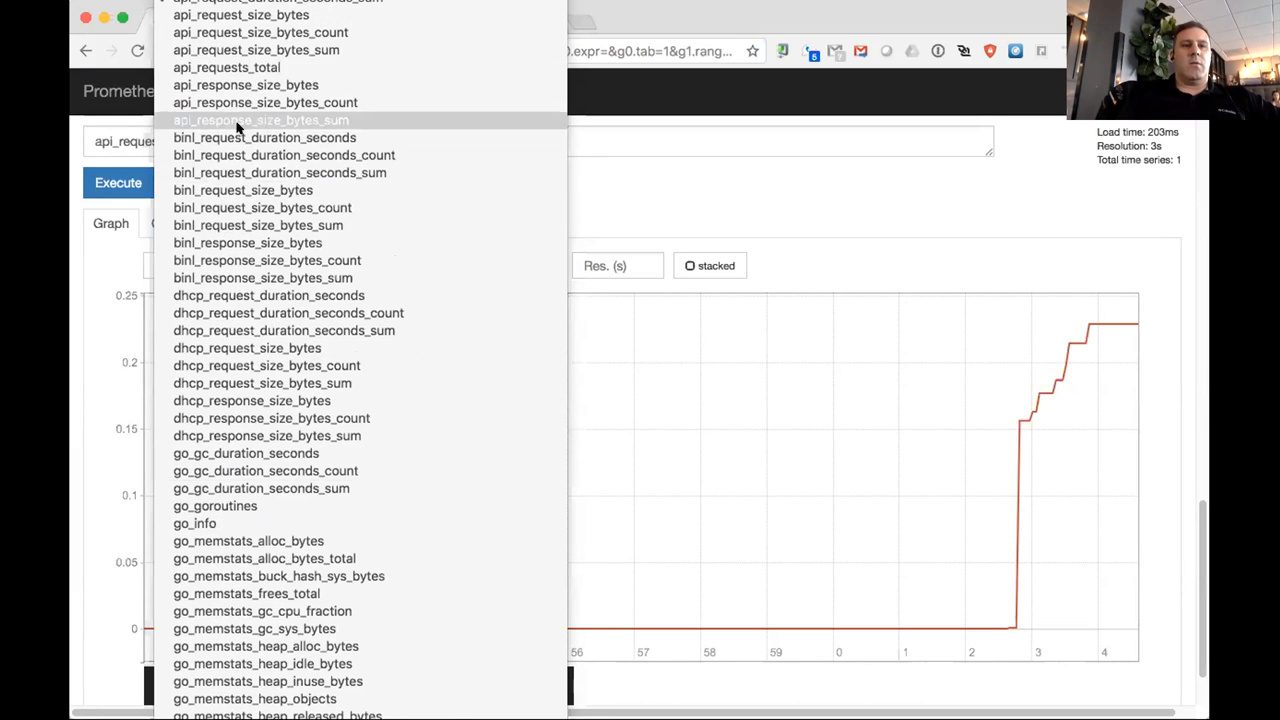
{"action": "mouse_move", "coordinate": [284, 156]}
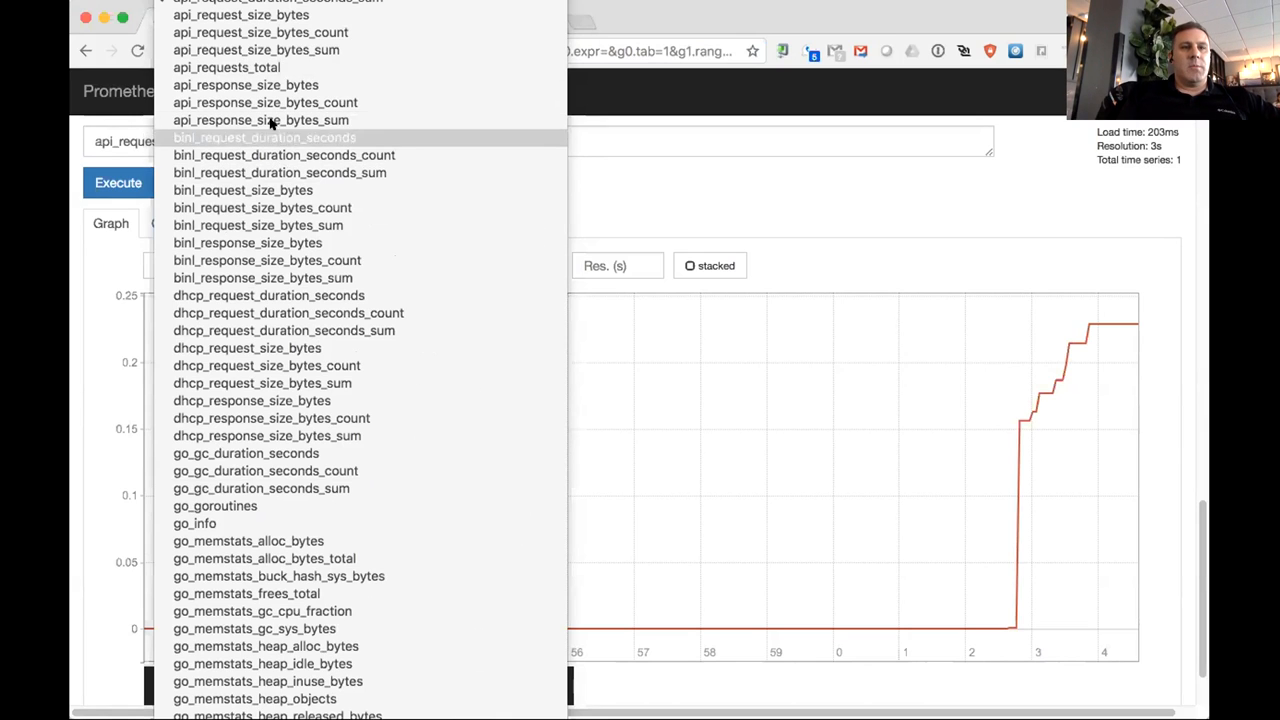
{"action": "mouse_move", "coordinate": [366, 74]}
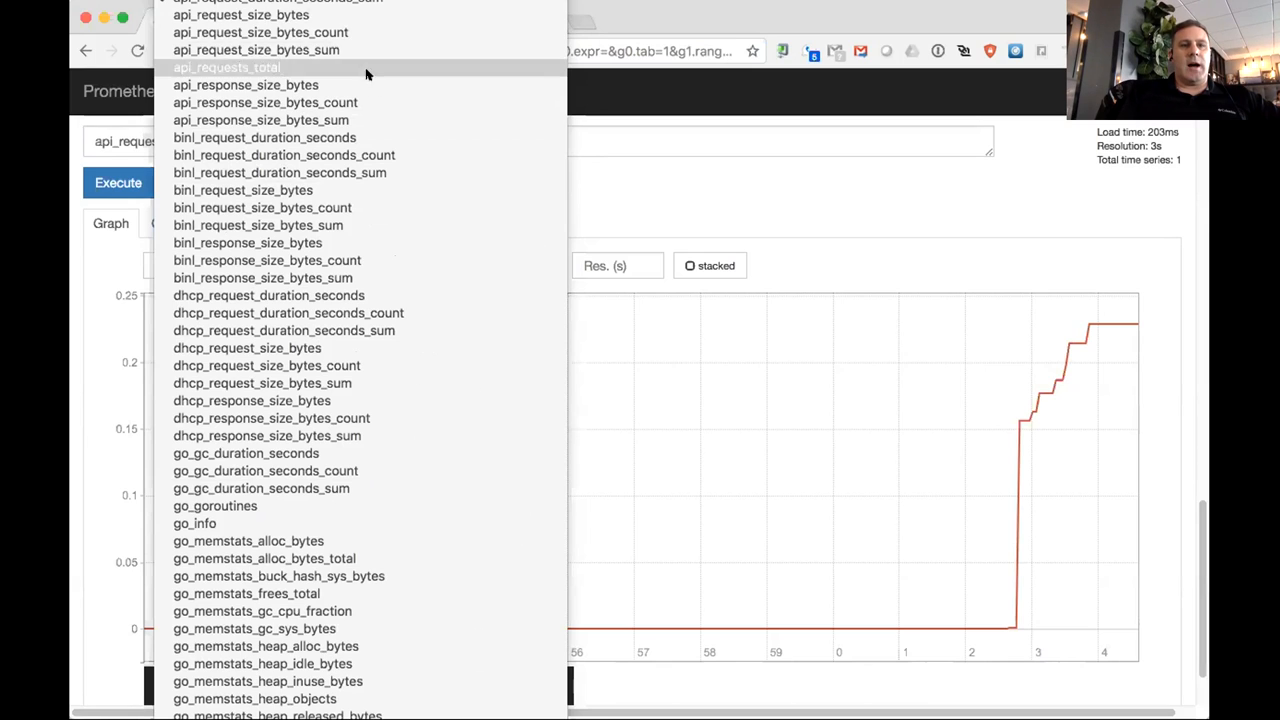
{"action": "mouse_move", "coordinate": [380, 120]}
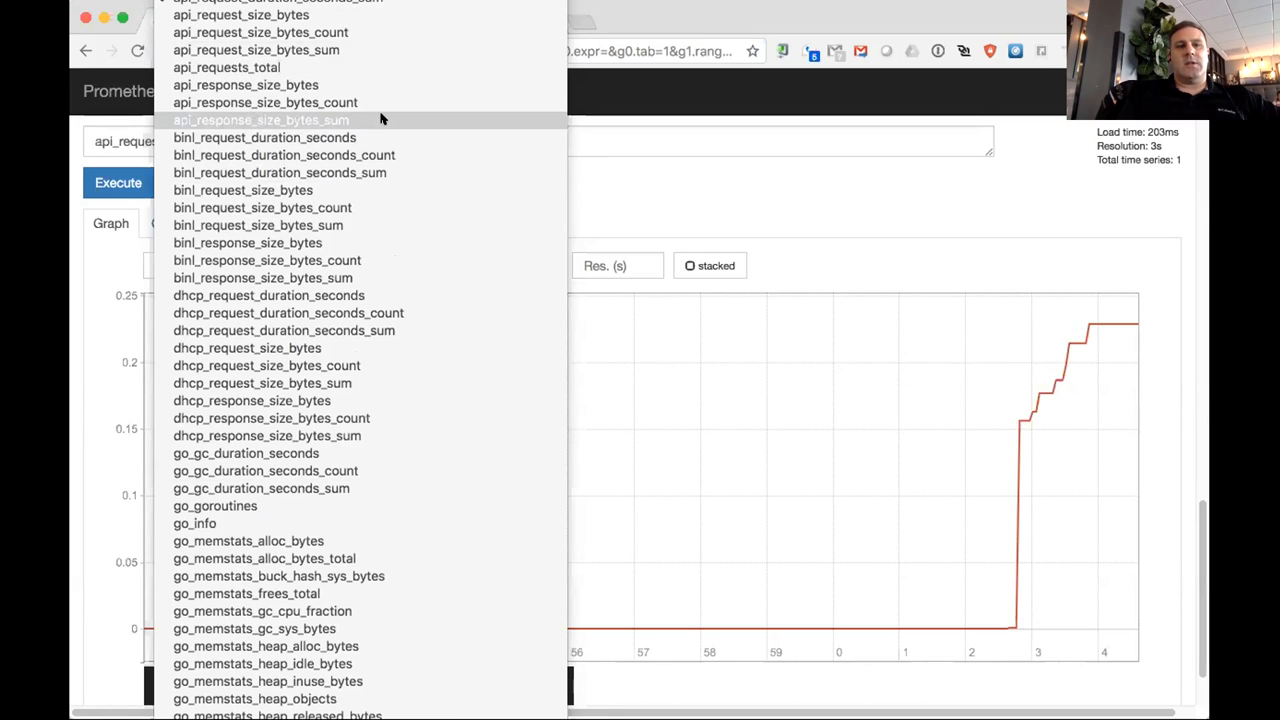
{"action": "mouse_move", "coordinate": [414, 280]}
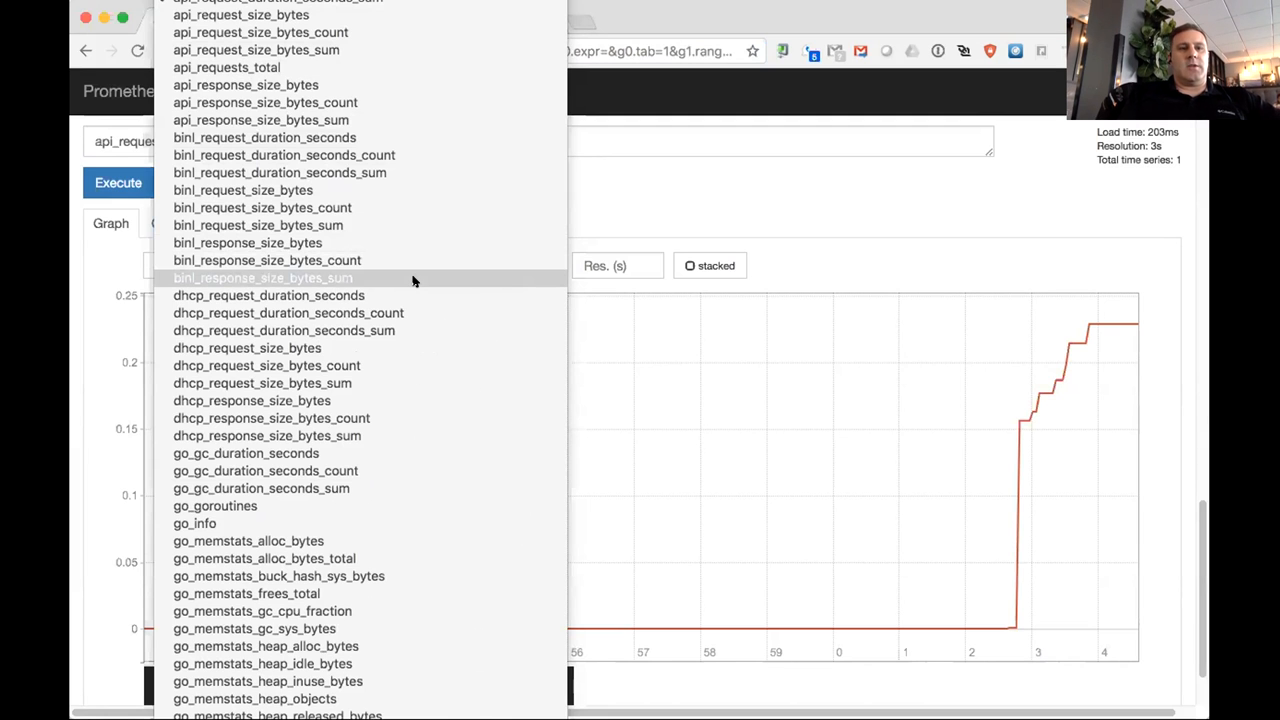
{"action": "mouse_move", "coordinate": [396, 276]}
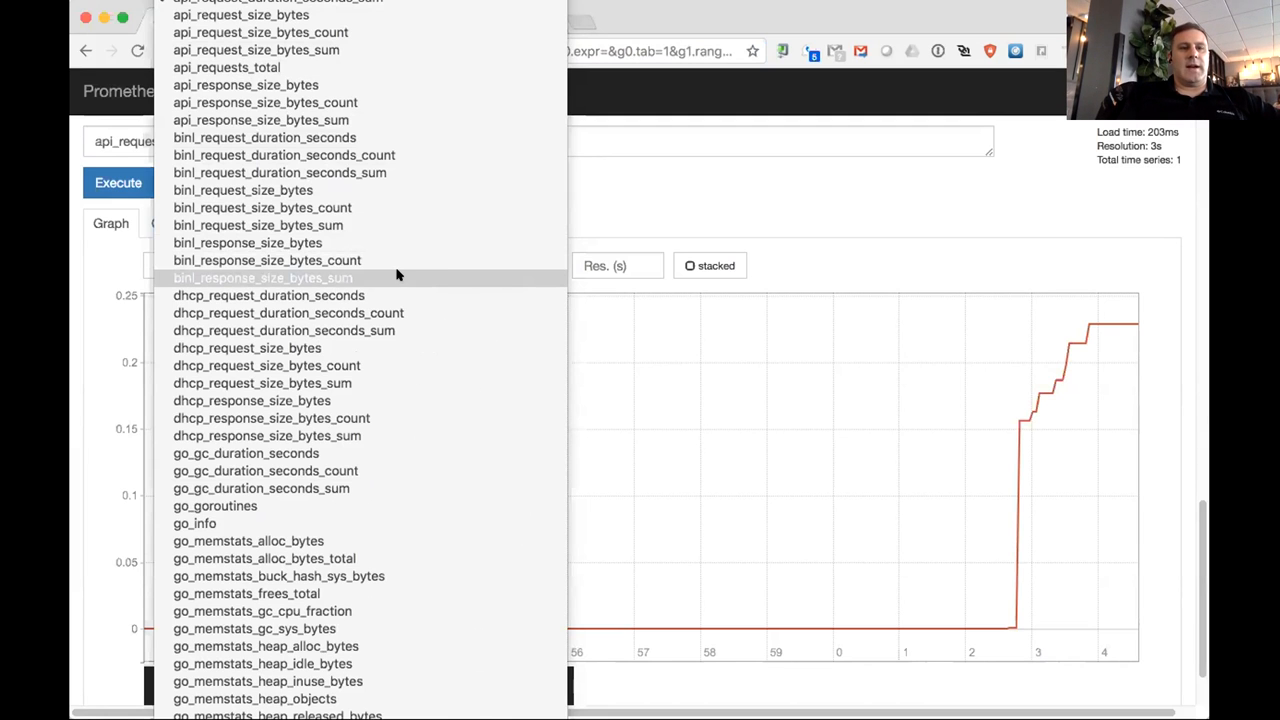
{"action": "scroll", "scroll_direction": "down", "scroll_amount": 3}
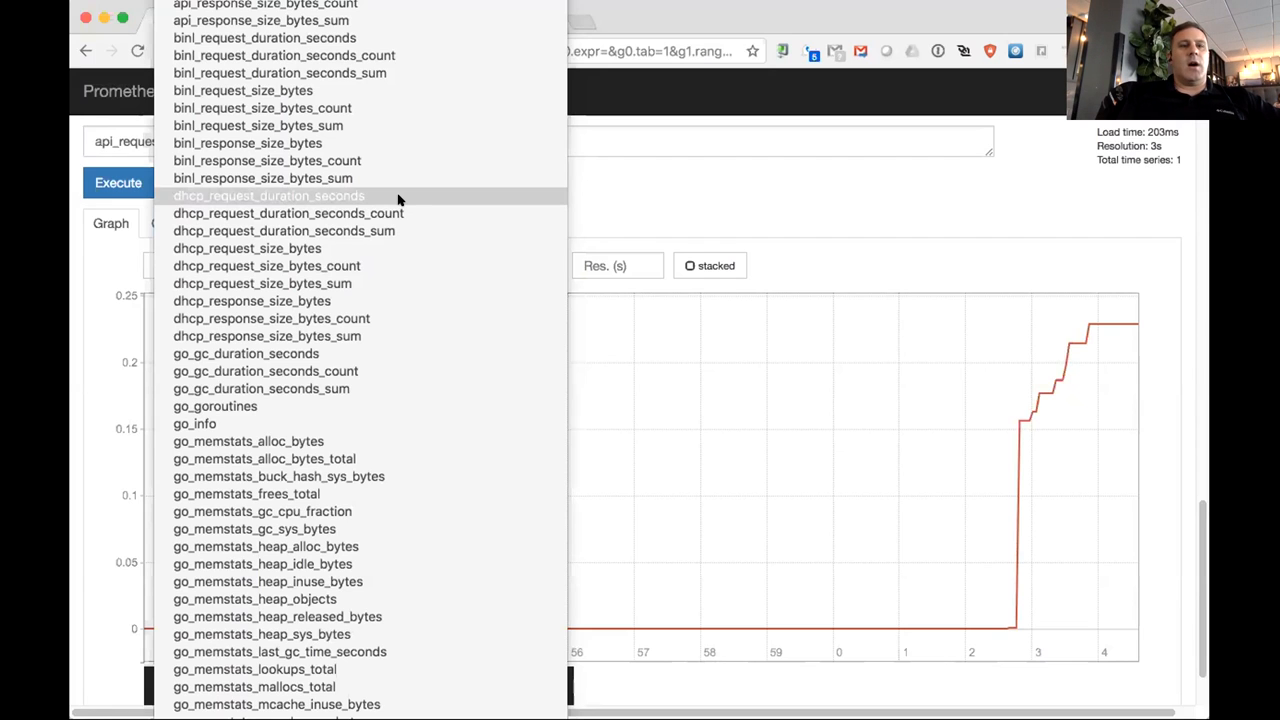
{"action": "mouse_move", "coordinate": [396, 248]}
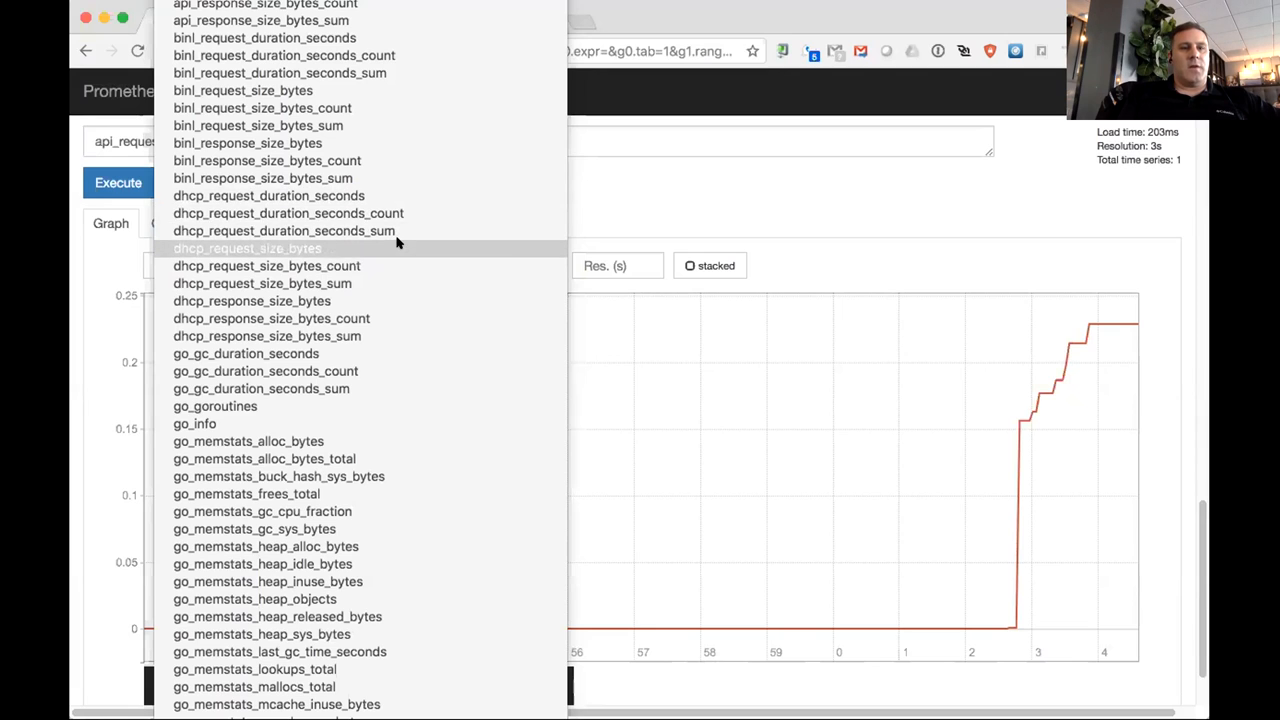
{"action": "mouse_move", "coordinate": [398, 264]}
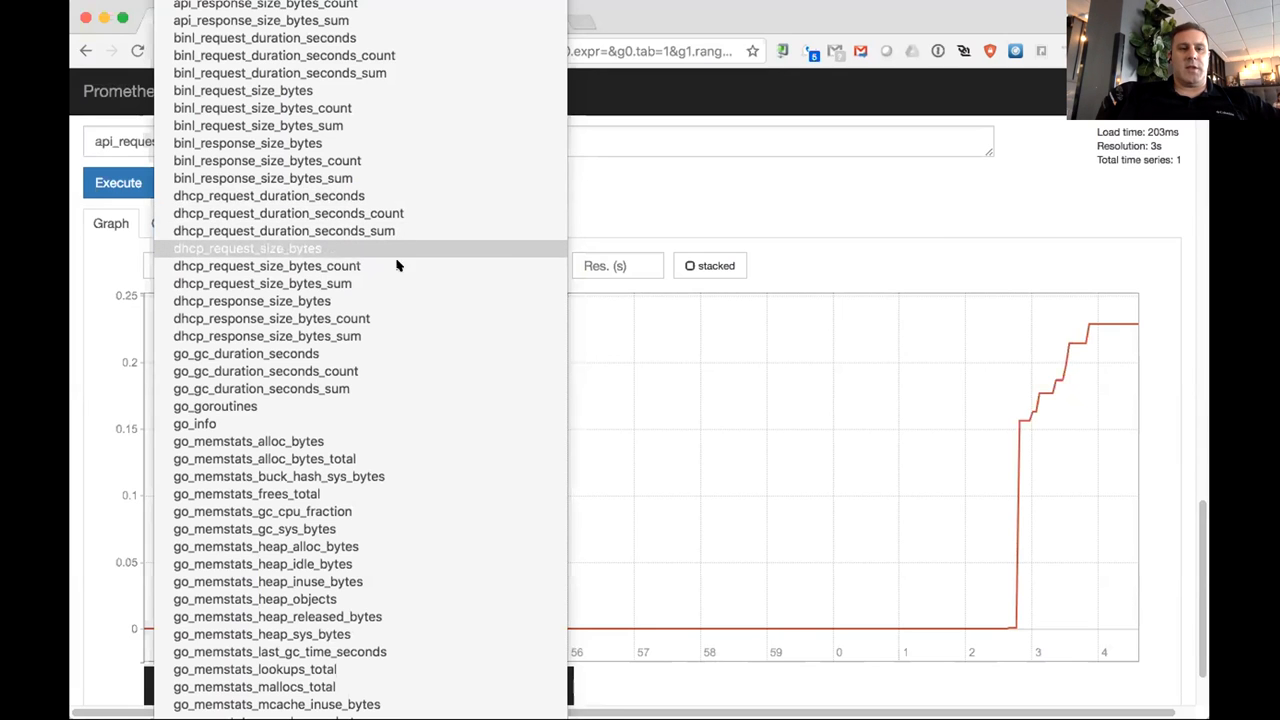
{"action": "mouse_move", "coordinate": [410, 212]}
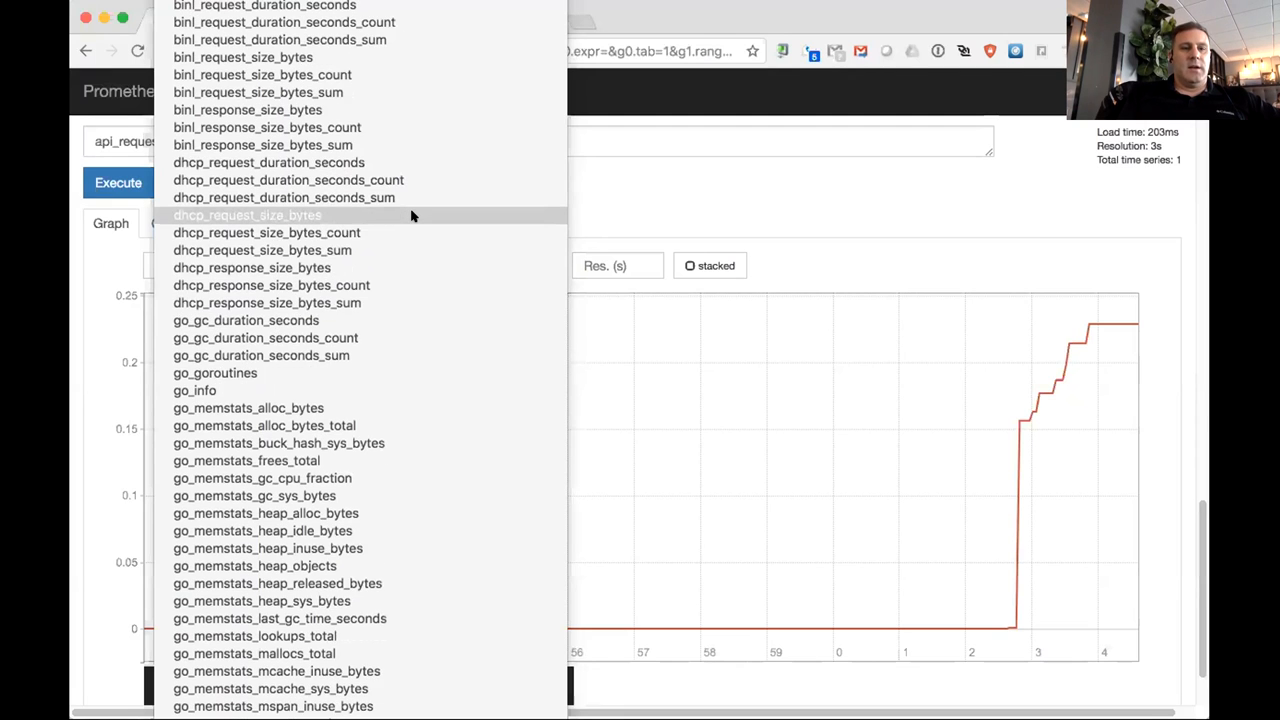
{"action": "scroll", "scroll_direction": "down", "scroll_amount": 3}
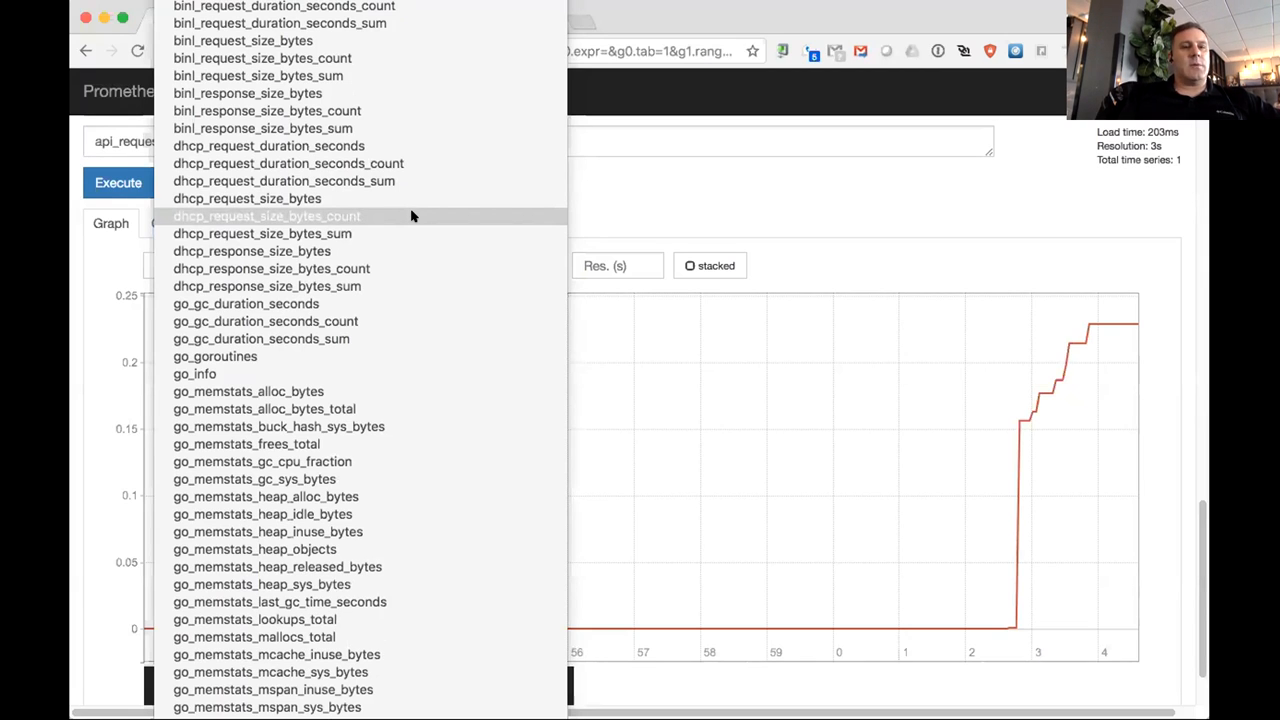
{"action": "scroll", "scroll_direction": "down", "scroll_amount": 3}
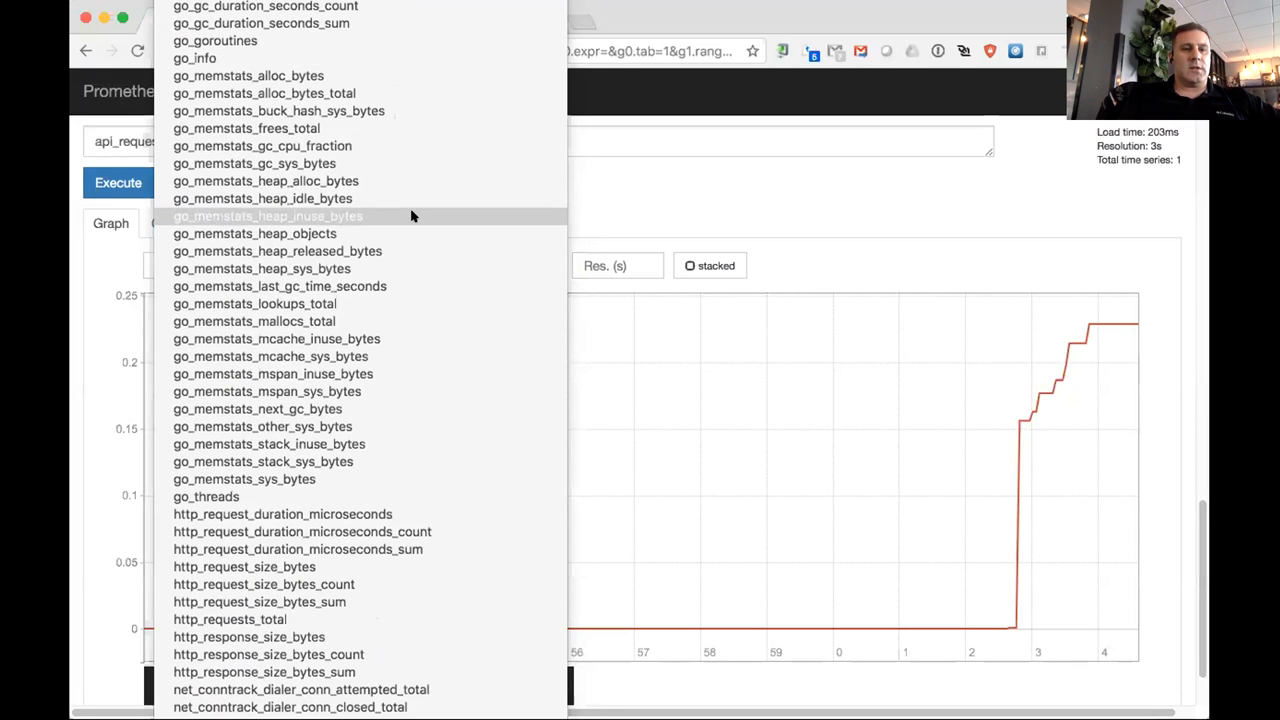
Step: Scroll the metric dropdown through node, process, prometheus_tsdb and scrape metrics down to static and tftp metrics
{"action": "scroll", "scroll_direction": "down", "scroll_amount": 3}
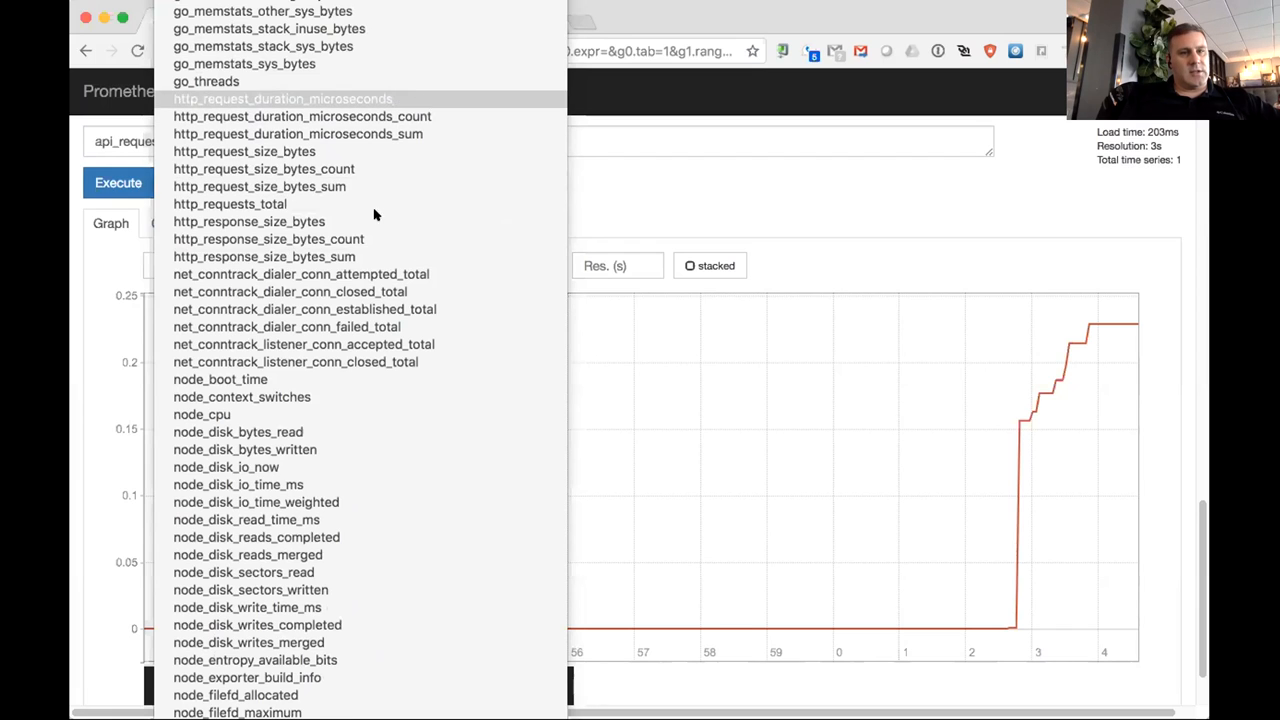
{"action": "mouse_move", "coordinate": [368, 256]}
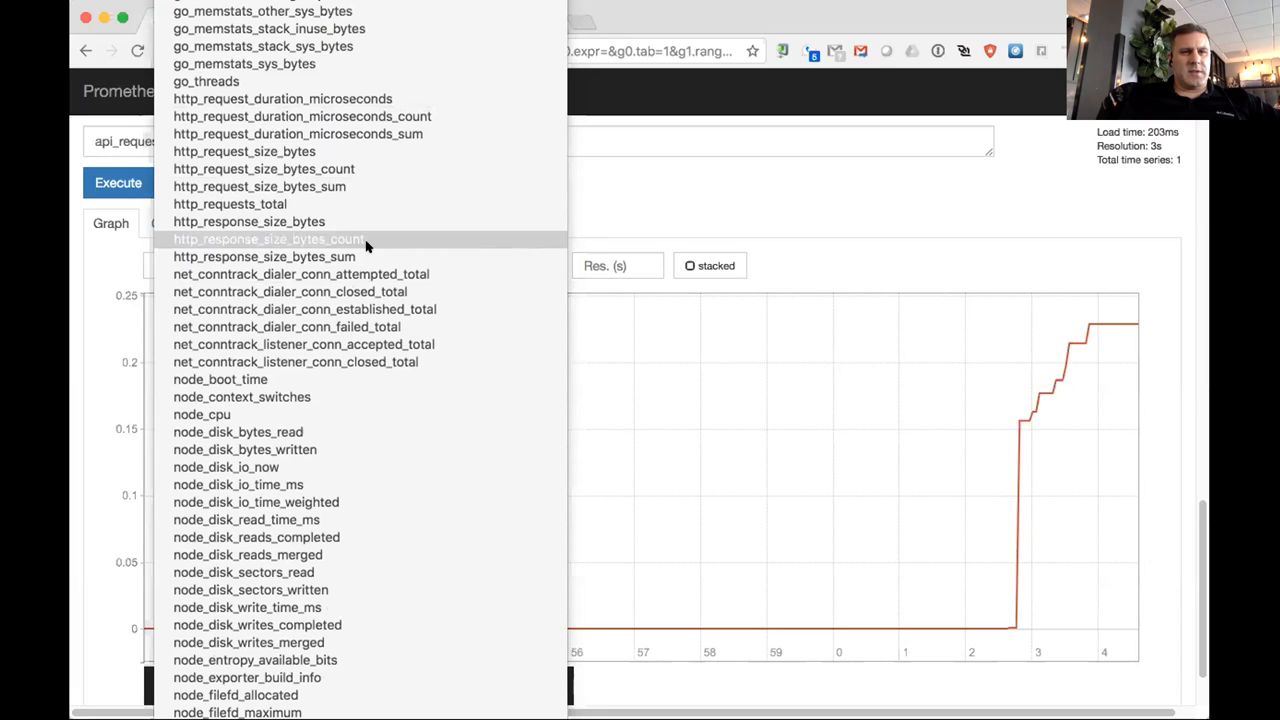
{"action": "mouse_move", "coordinate": [368, 226]}
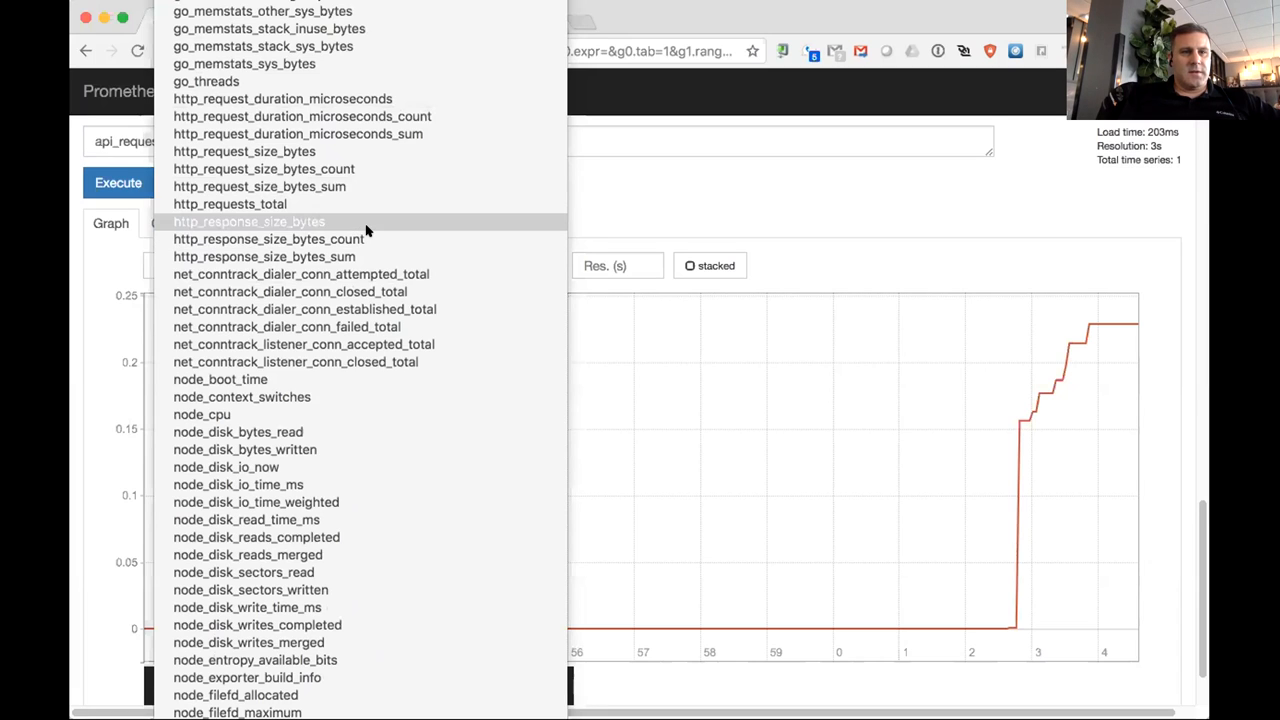
{"action": "mouse_move", "coordinate": [360, 256]}
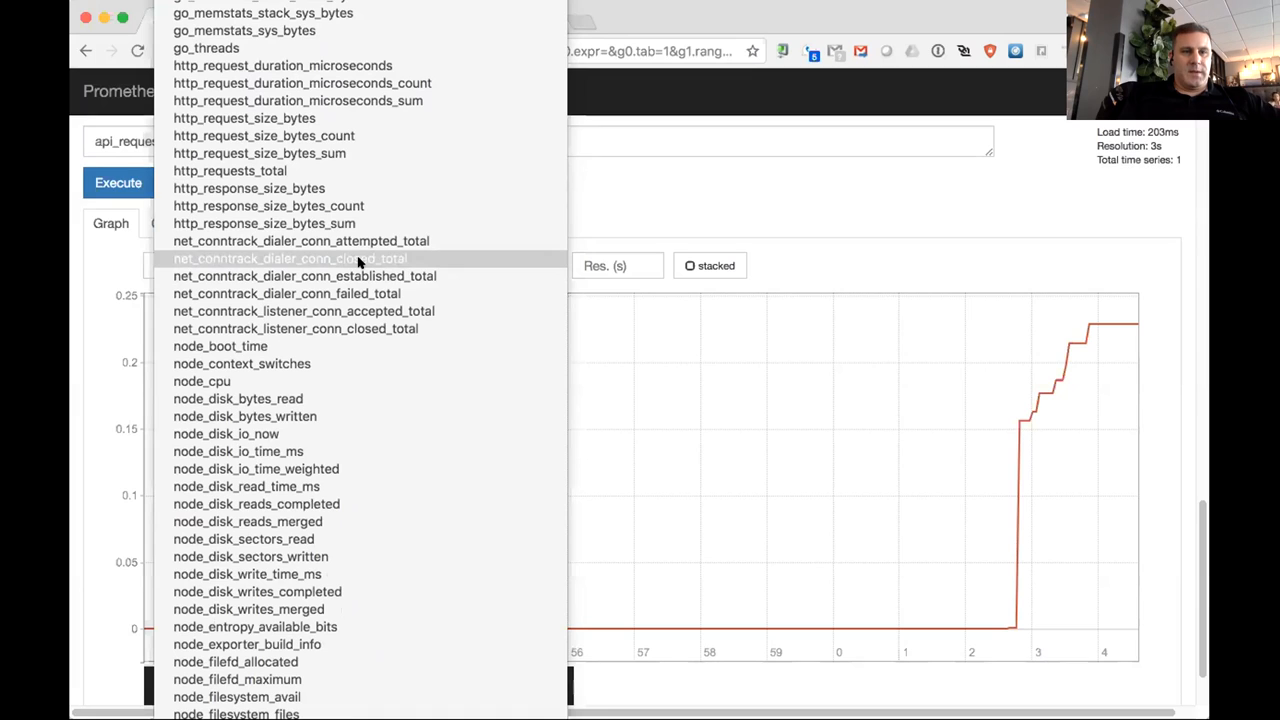
{"action": "mouse_move", "coordinate": [368, 204]}
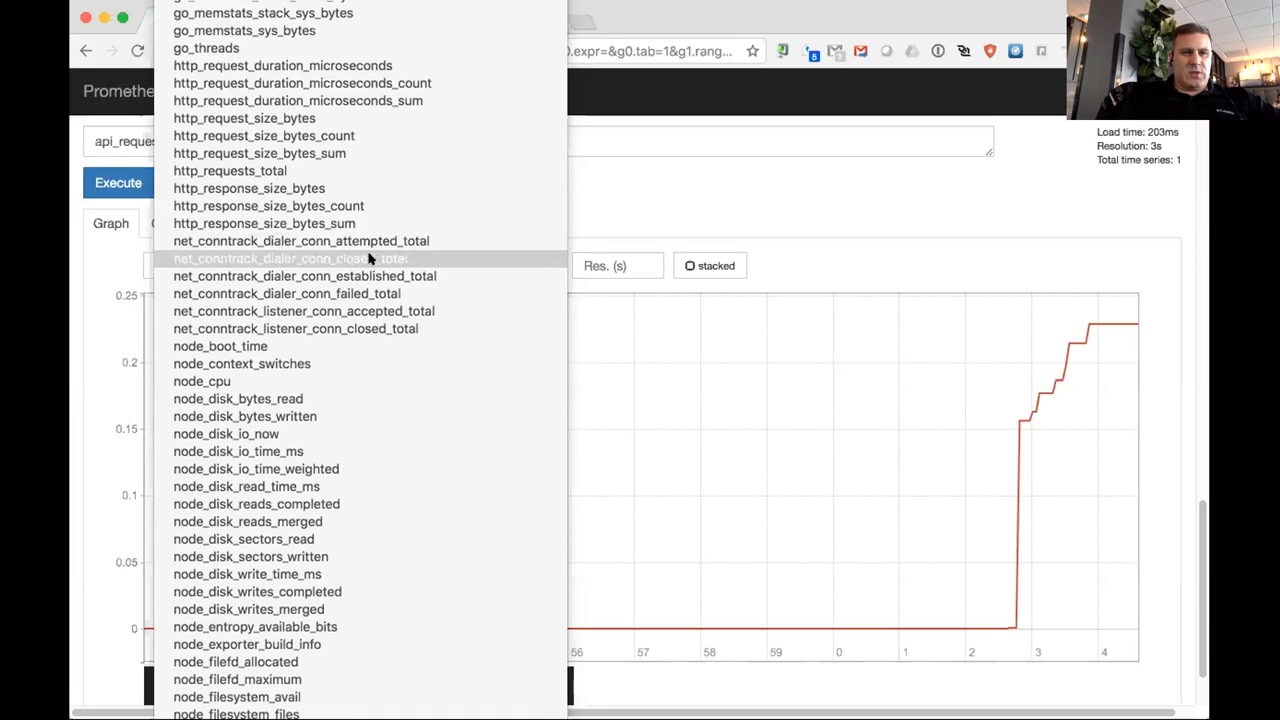
{"action": "mouse_move", "coordinate": [368, 328]}
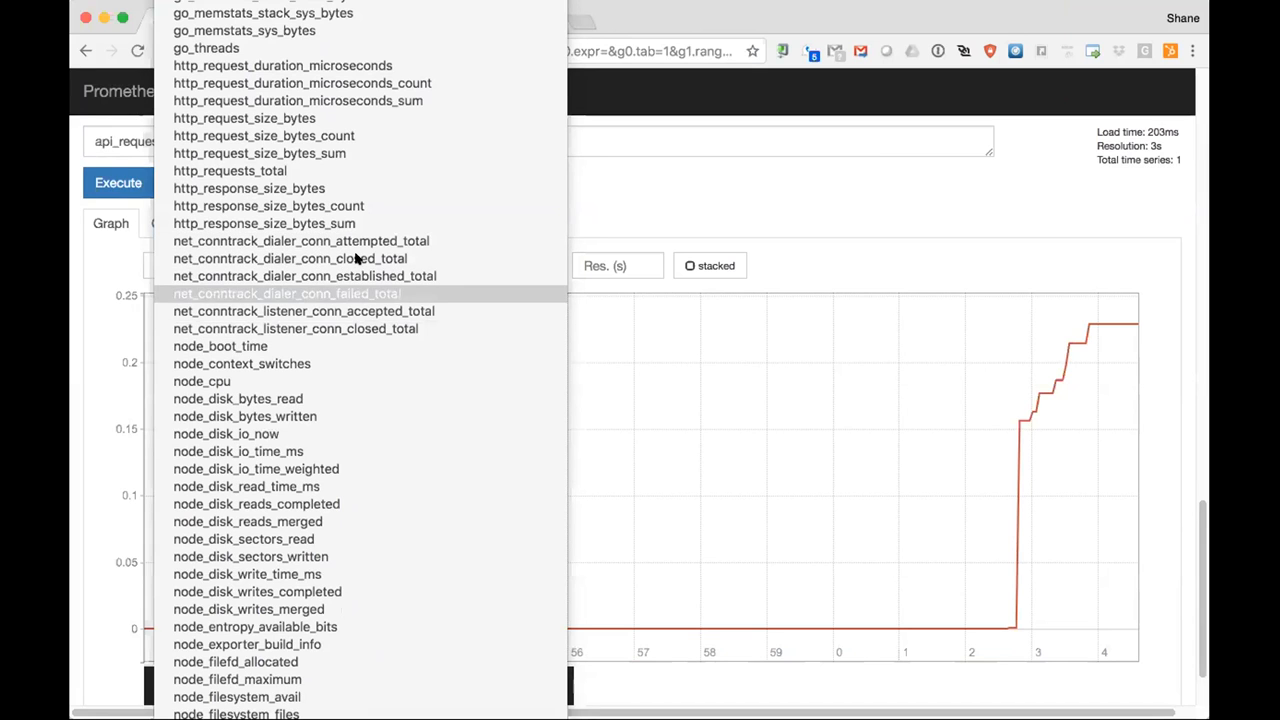
{"action": "scroll", "scroll_direction": "down", "scroll_amount": 3}
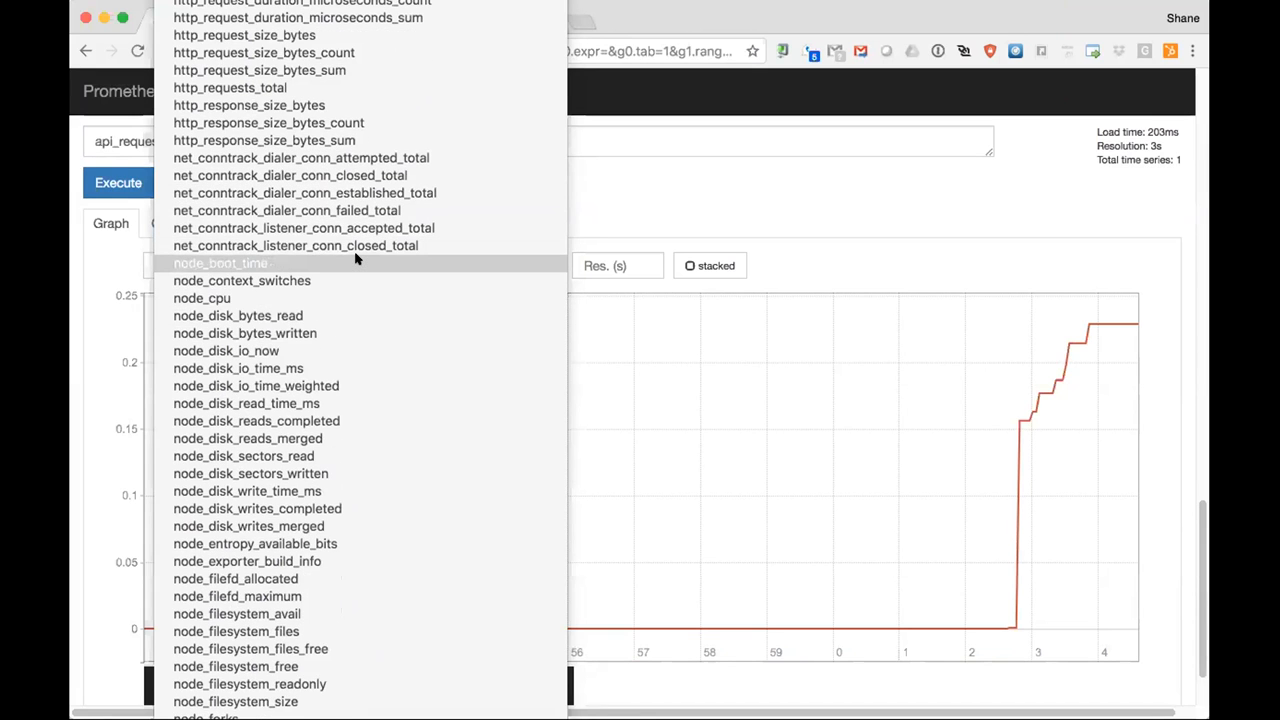
{"action": "scroll", "scroll_direction": "down", "scroll_amount": 3}
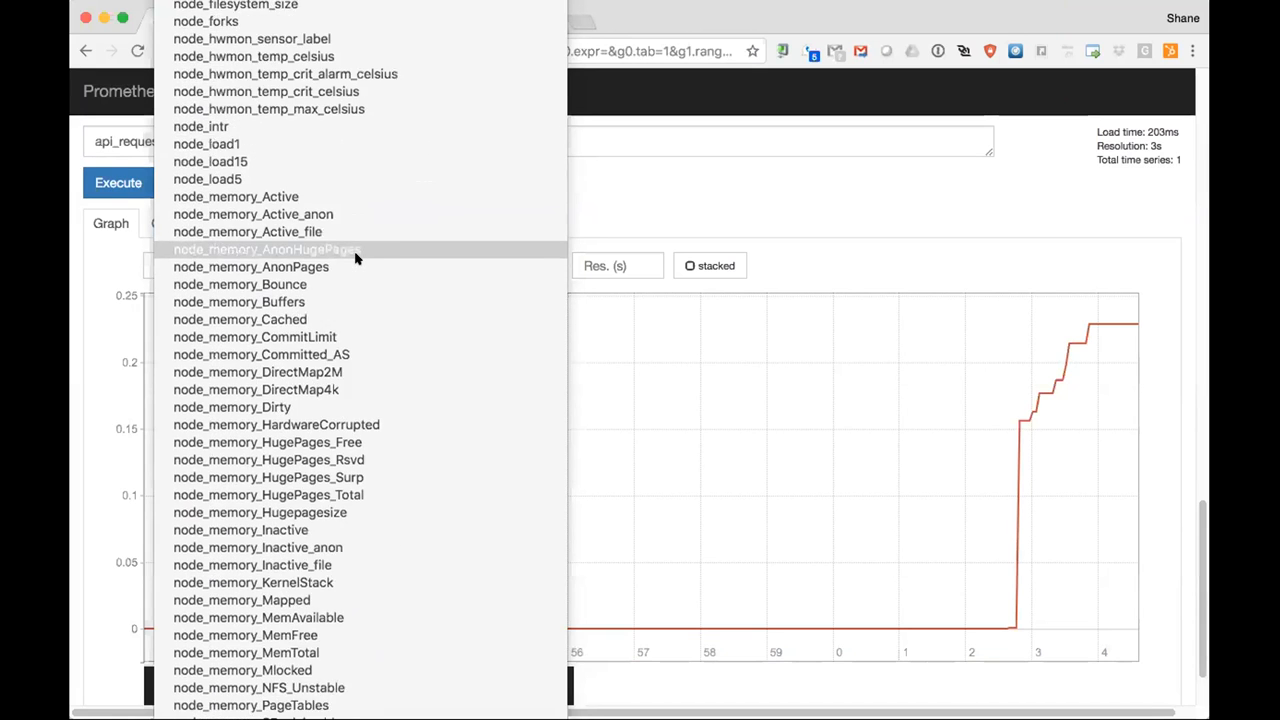
{"action": "scroll", "scroll_direction": "down", "scroll_amount": 3}
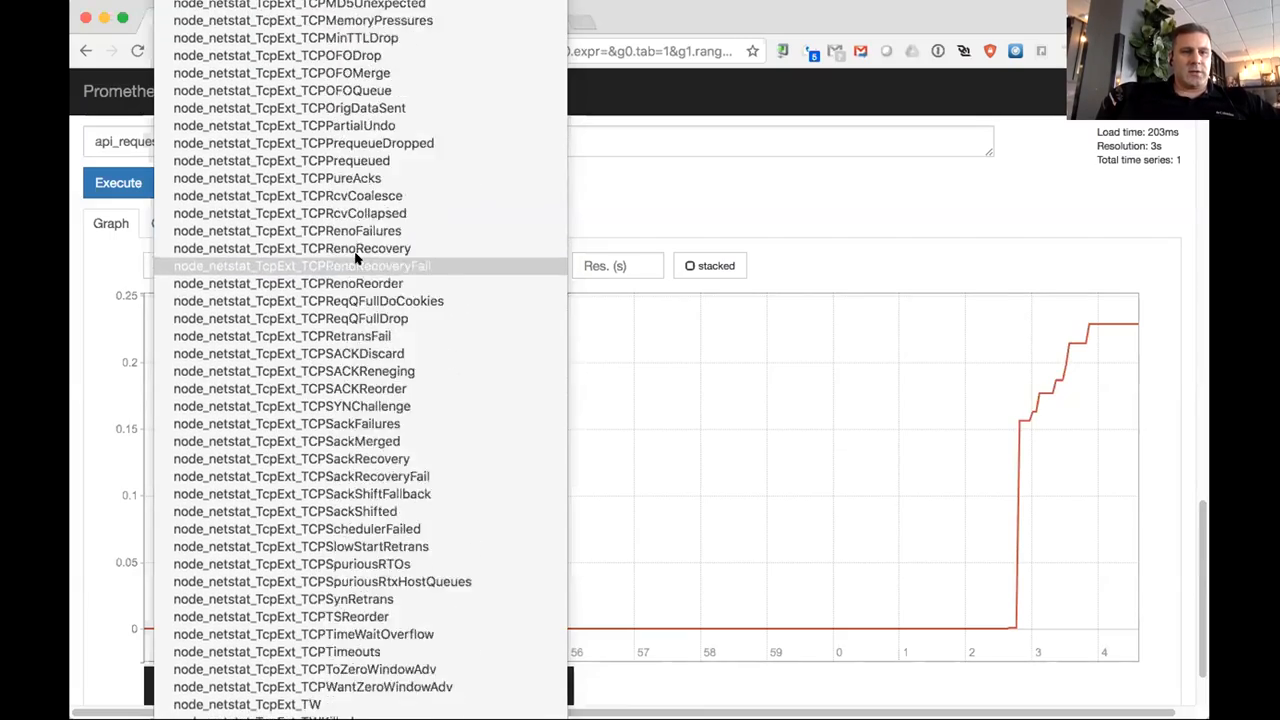
{"action": "scroll", "scroll_direction": "down", "scroll_amount": 3}
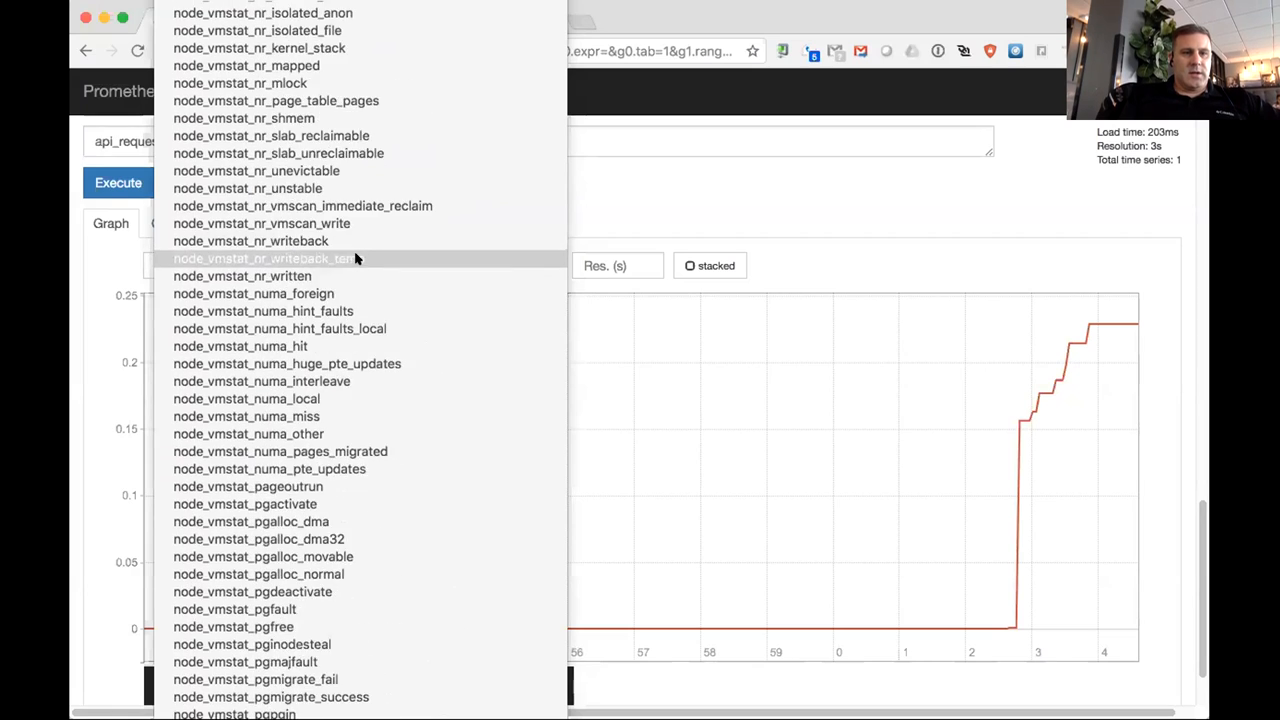
{"action": "scroll", "scroll_direction": "down", "scroll_amount": 3}
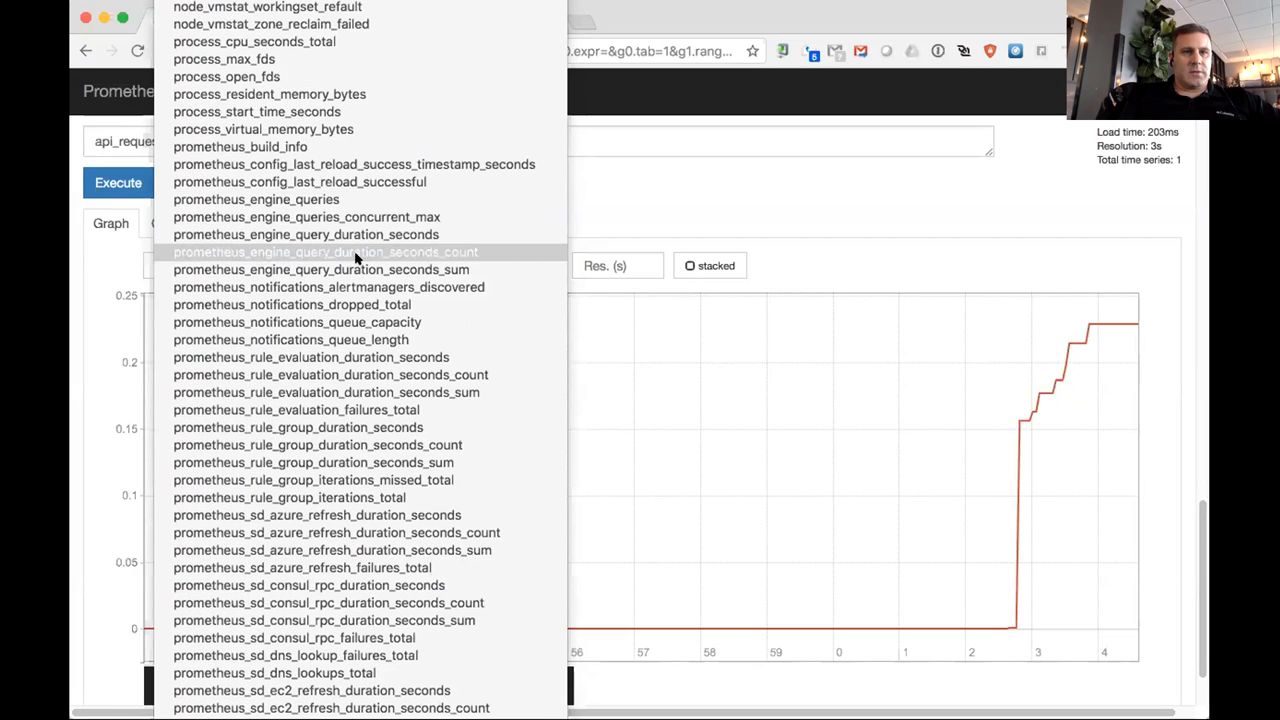
{"action": "mouse_move", "coordinate": [424, 58]}
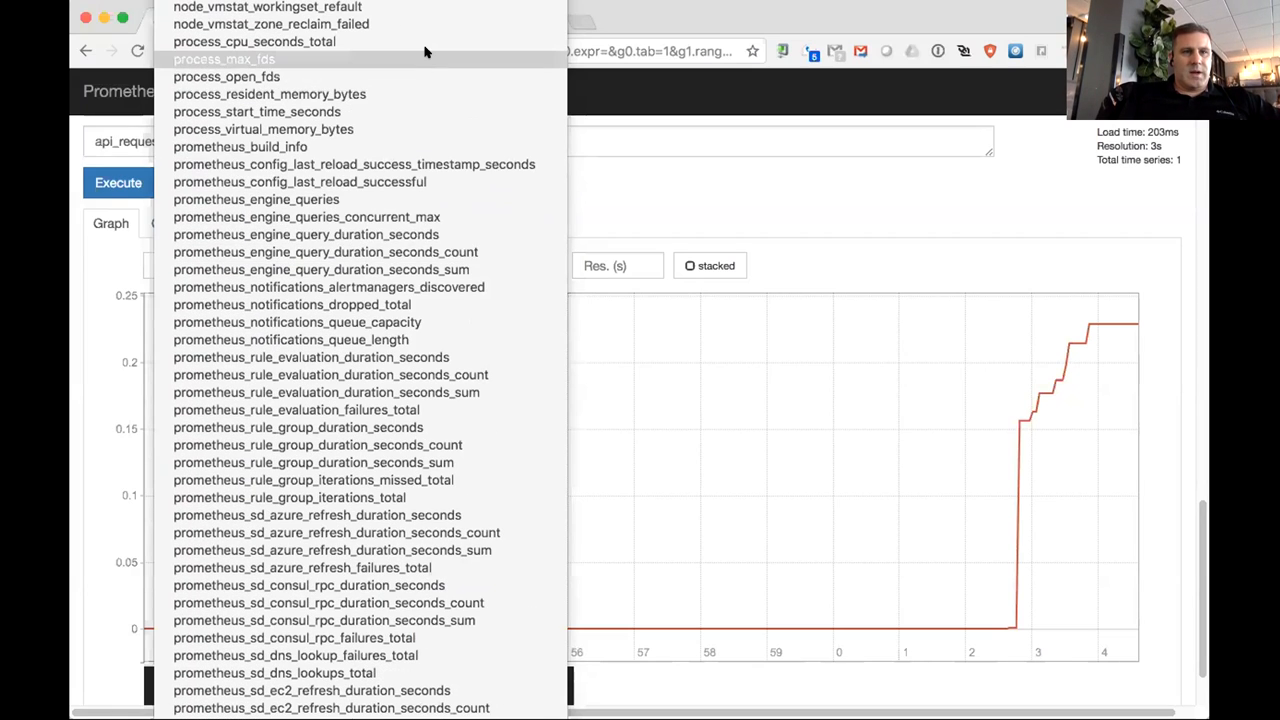
{"action": "mouse_move", "coordinate": [420, 112]}
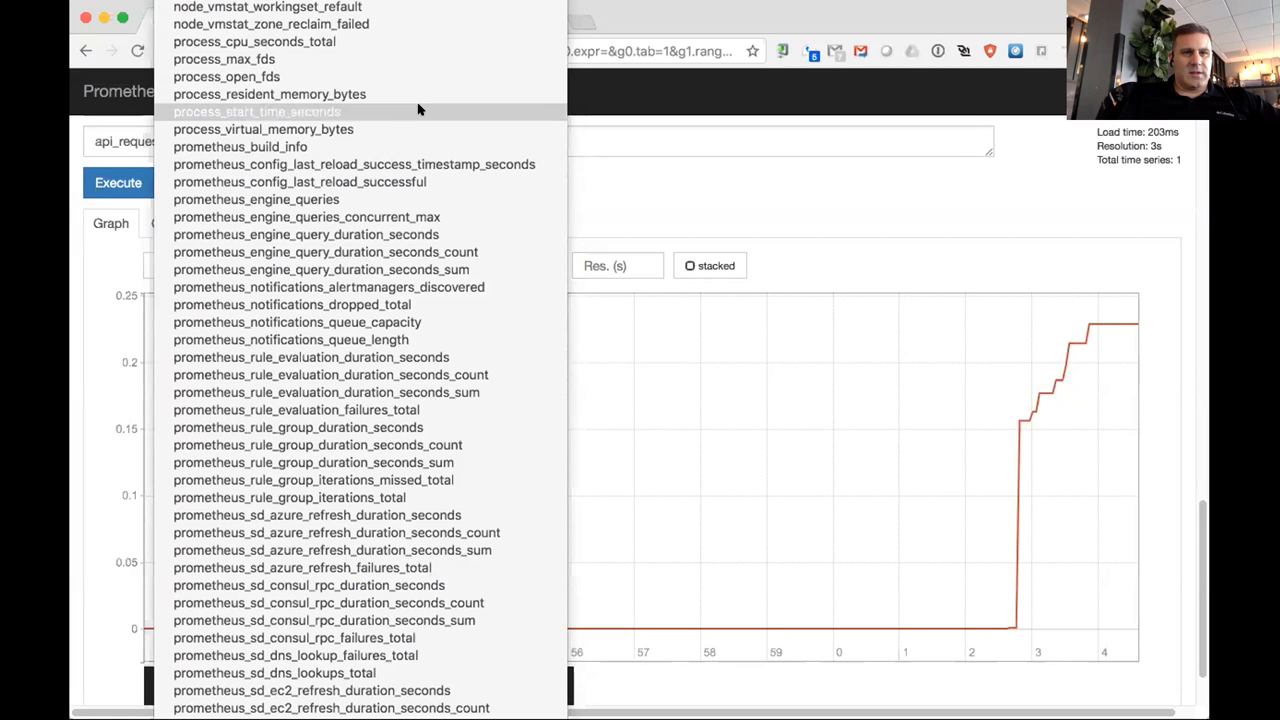
{"action": "mouse_move", "coordinate": [300, 128]}
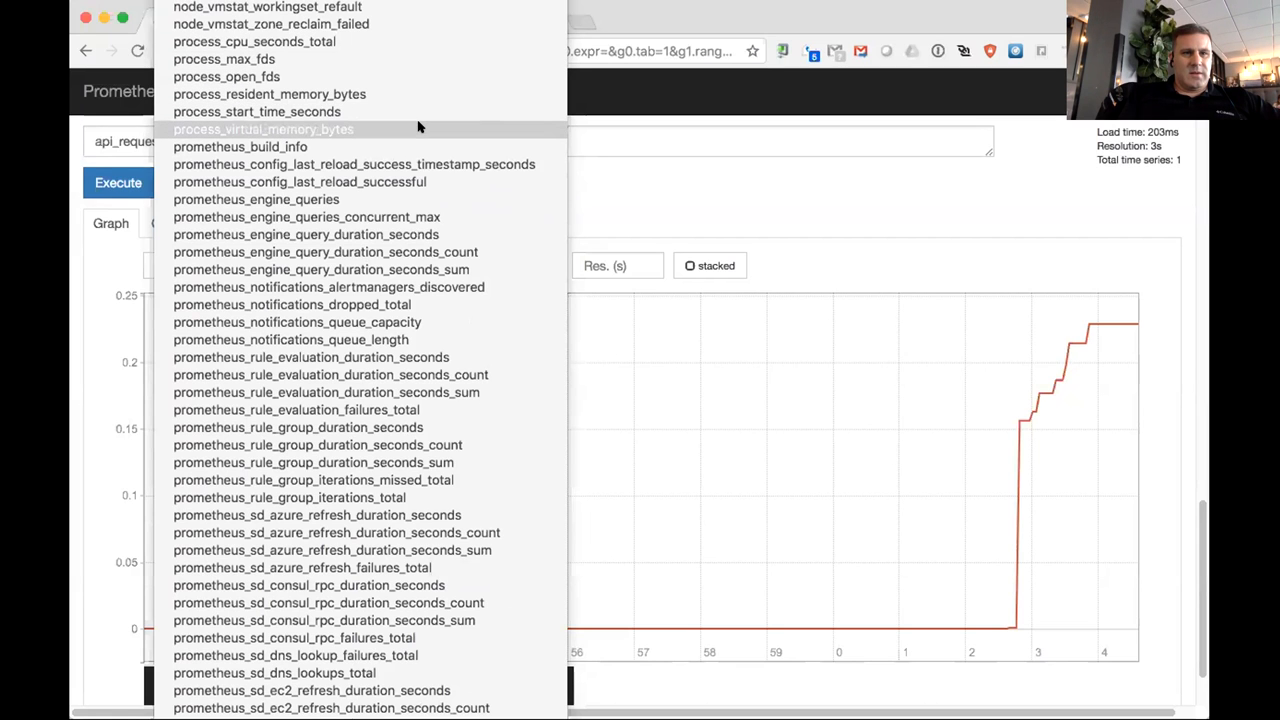
{"action": "scroll", "scroll_direction": "down", "scroll_amount": 3}
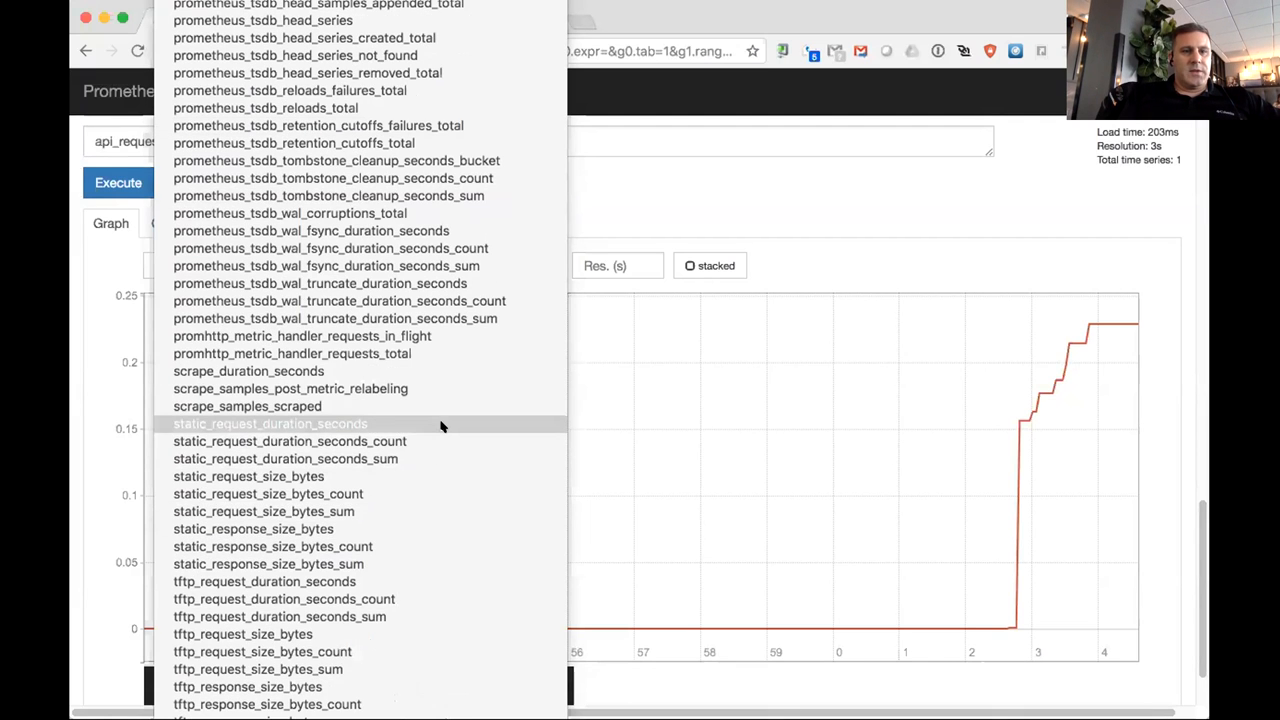
{"action": "mouse_move", "coordinate": [430, 546]}
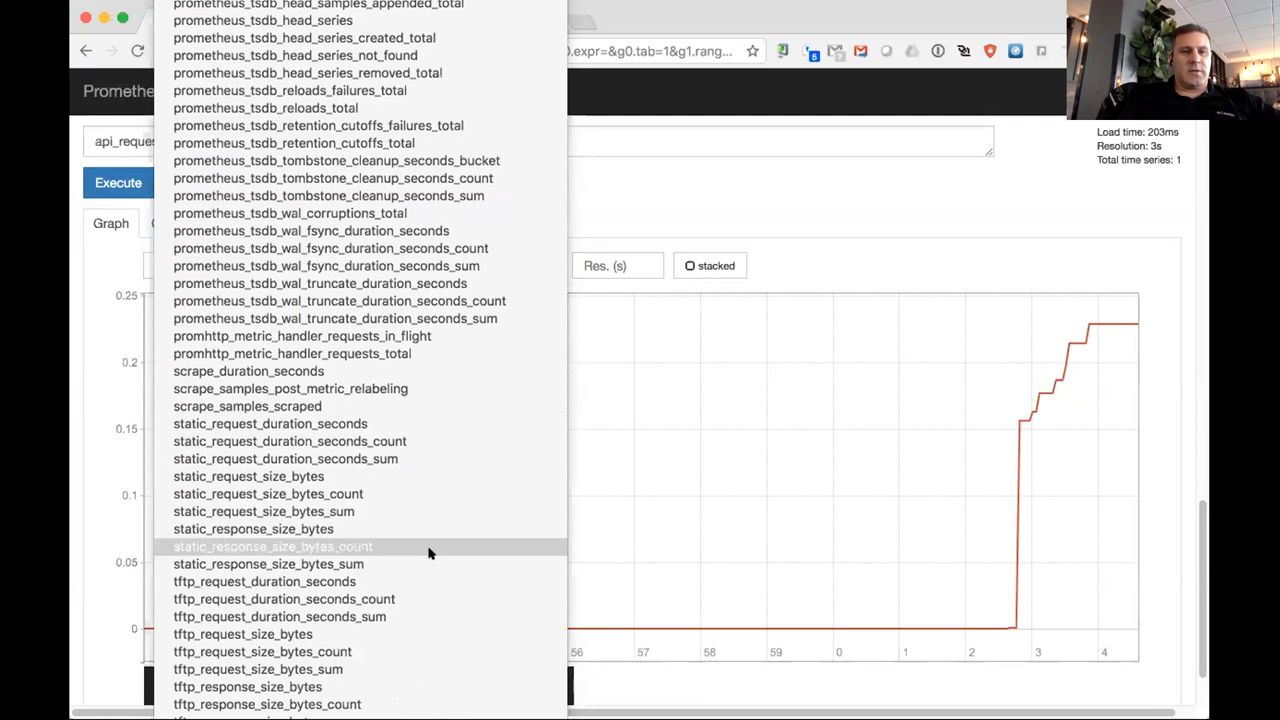
{"action": "mouse_move", "coordinate": [840, 168]}
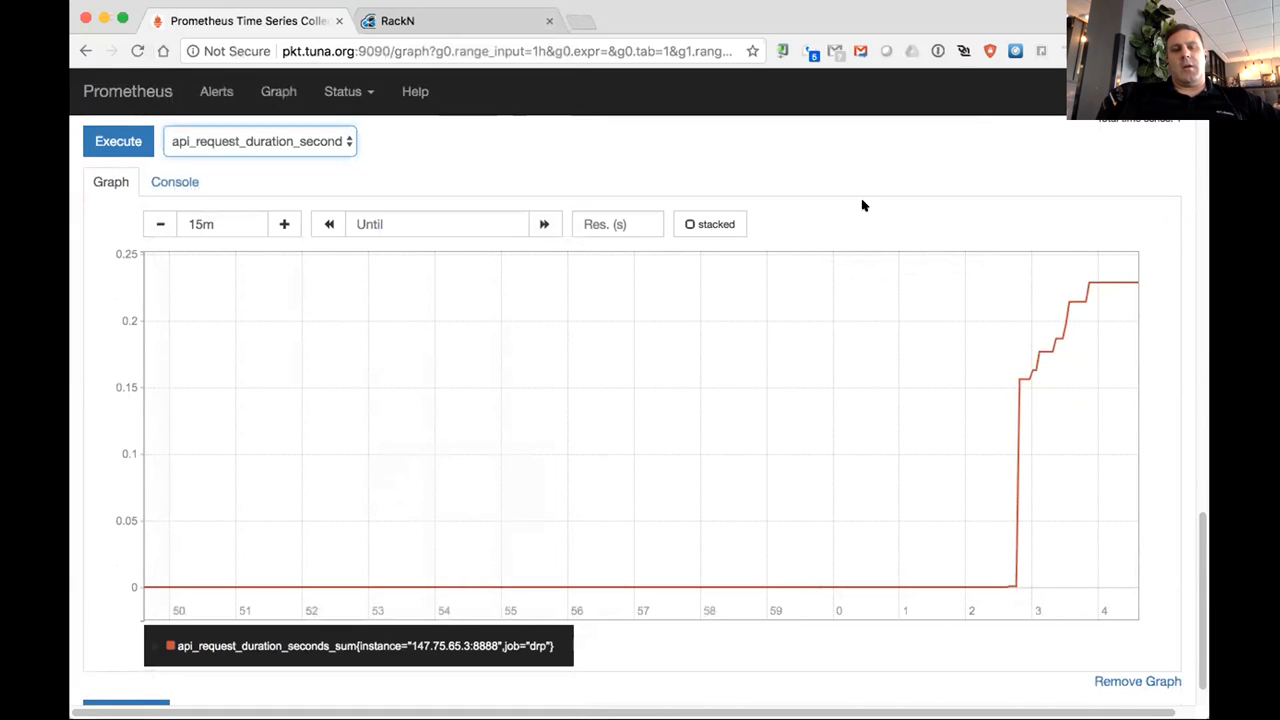
{"action": "mouse_move", "coordinate": [926, 220]}
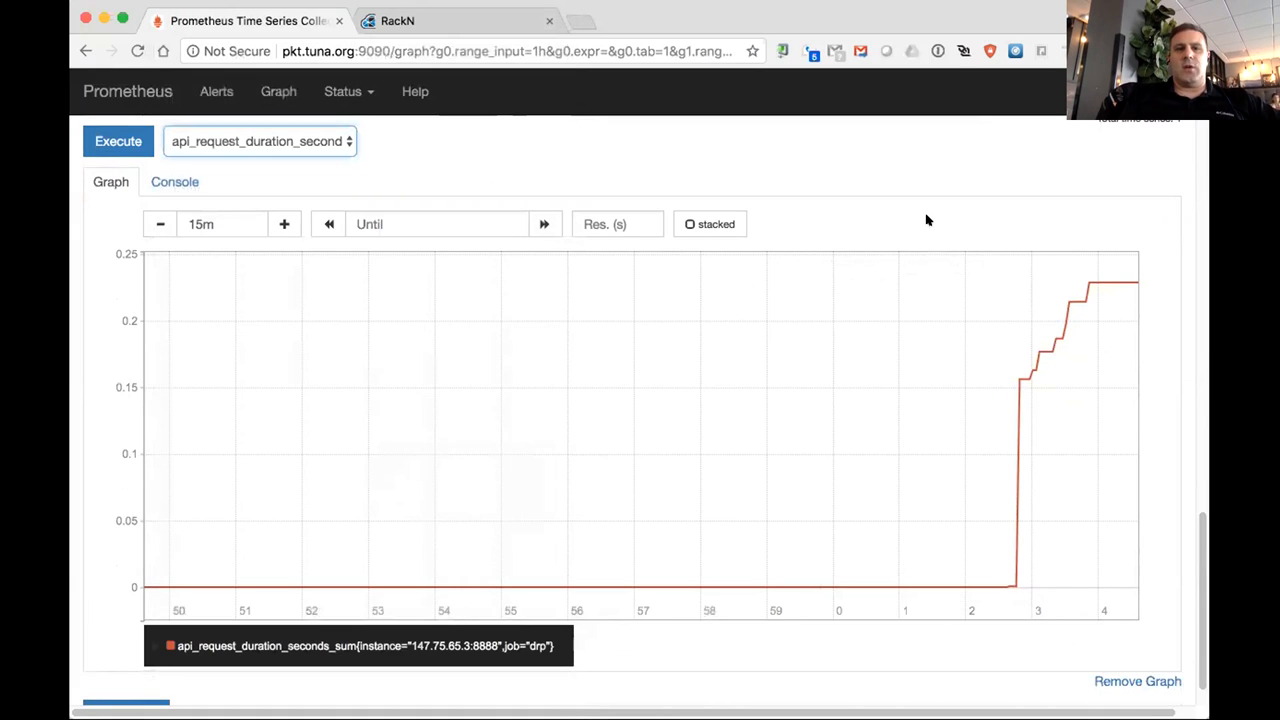
Step: Narrow the api_request_duration_seconds_sum graph to 5m, then widen it back to 15m
{"action": "scroll", "scroll_direction": "down", "scroll_amount": 3}
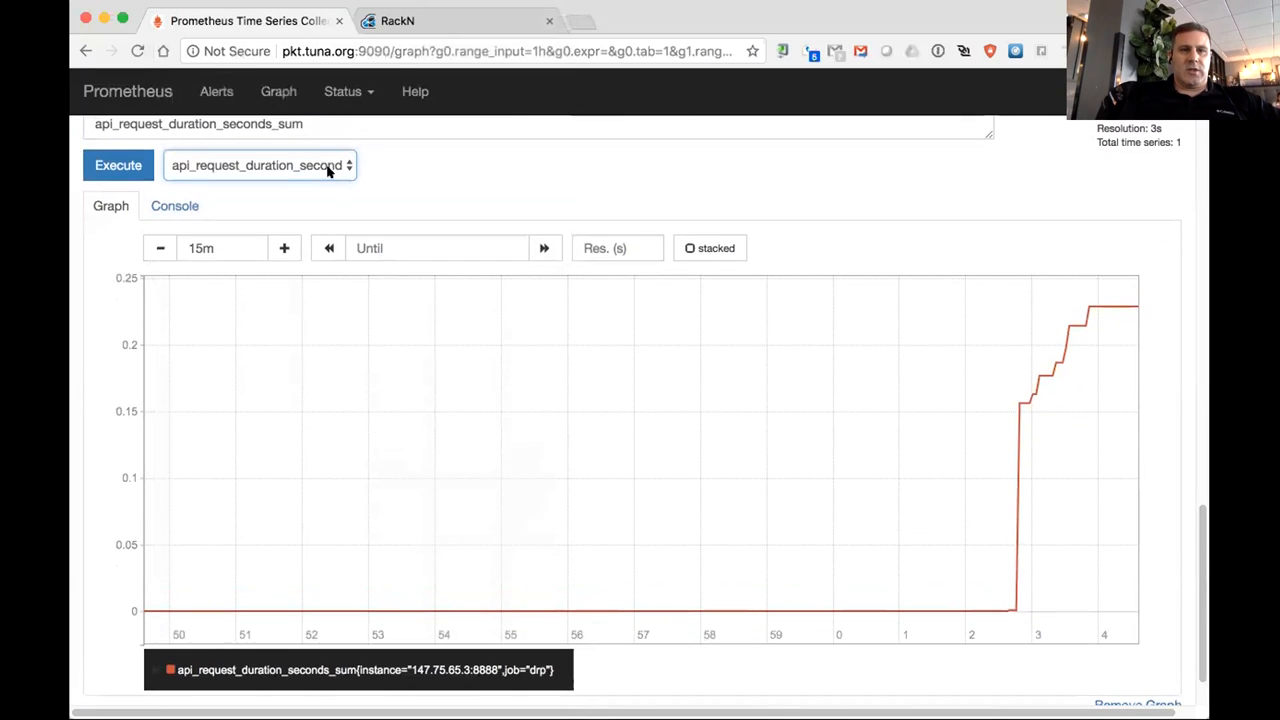
{"action": "mouse_move", "coordinate": [344, 232]}
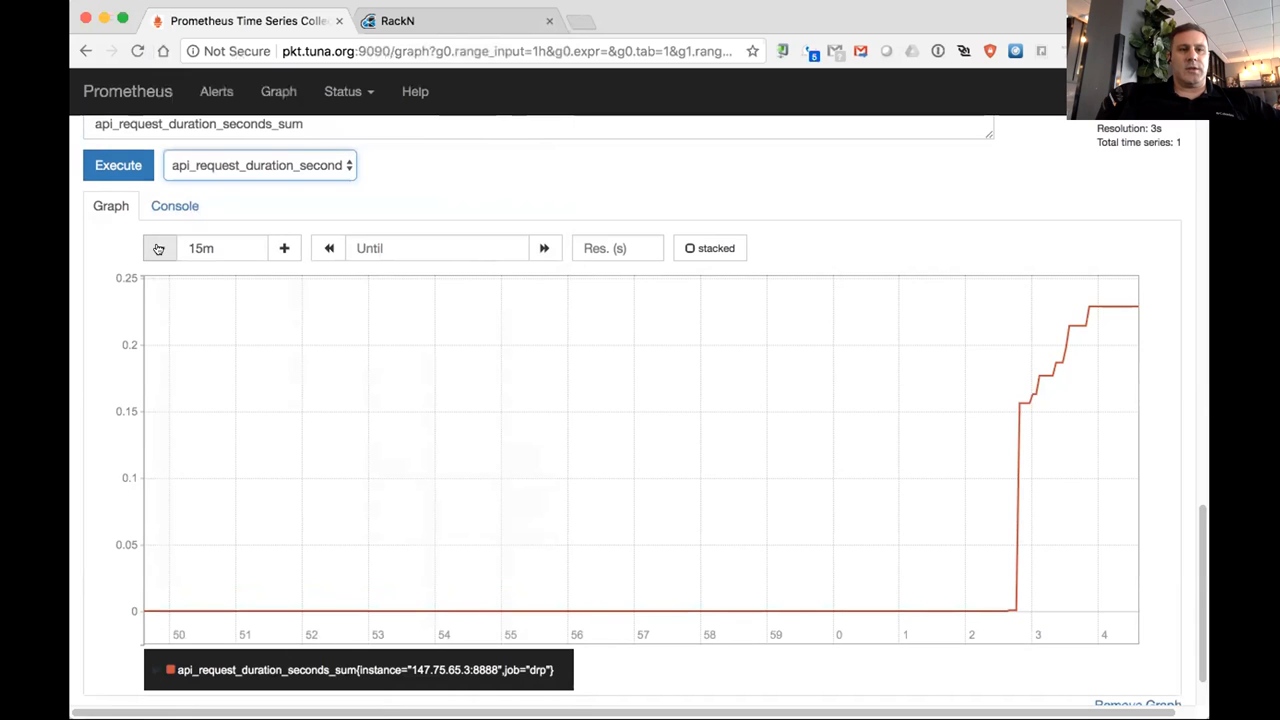
{"action": "left_click", "coordinate": [160, 248]}
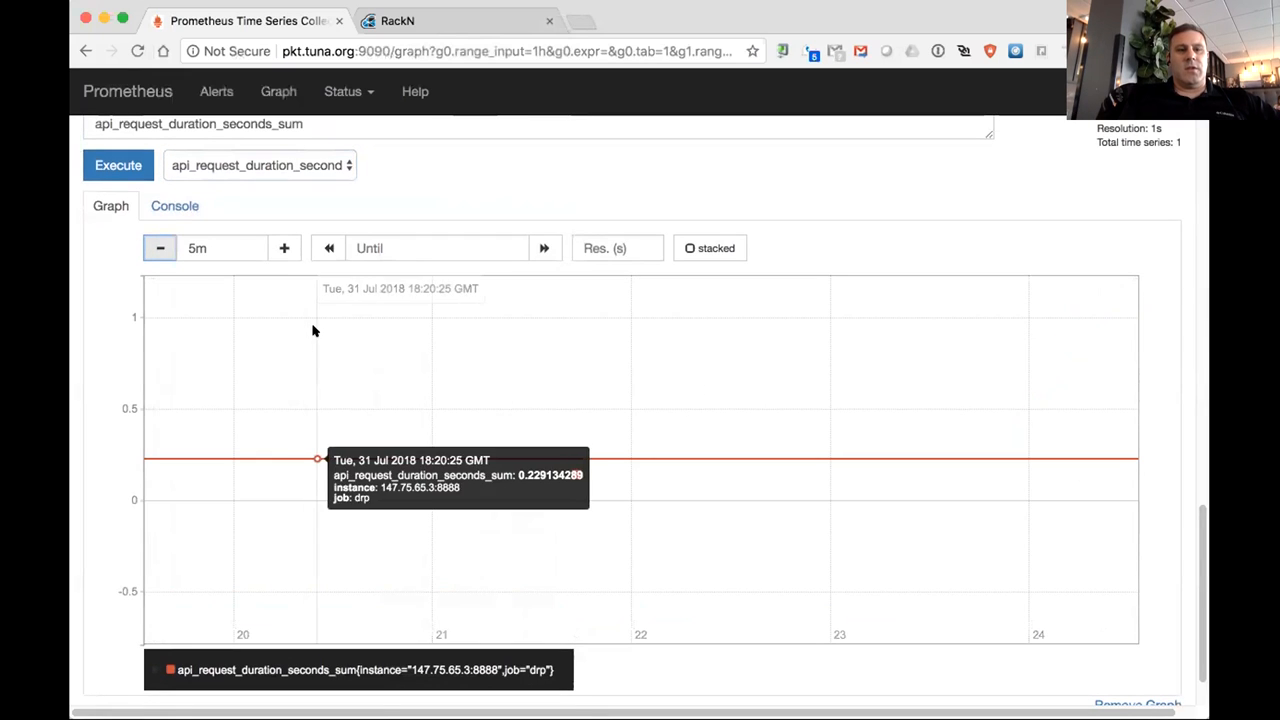
{"action": "left_click", "coordinate": [284, 248]}
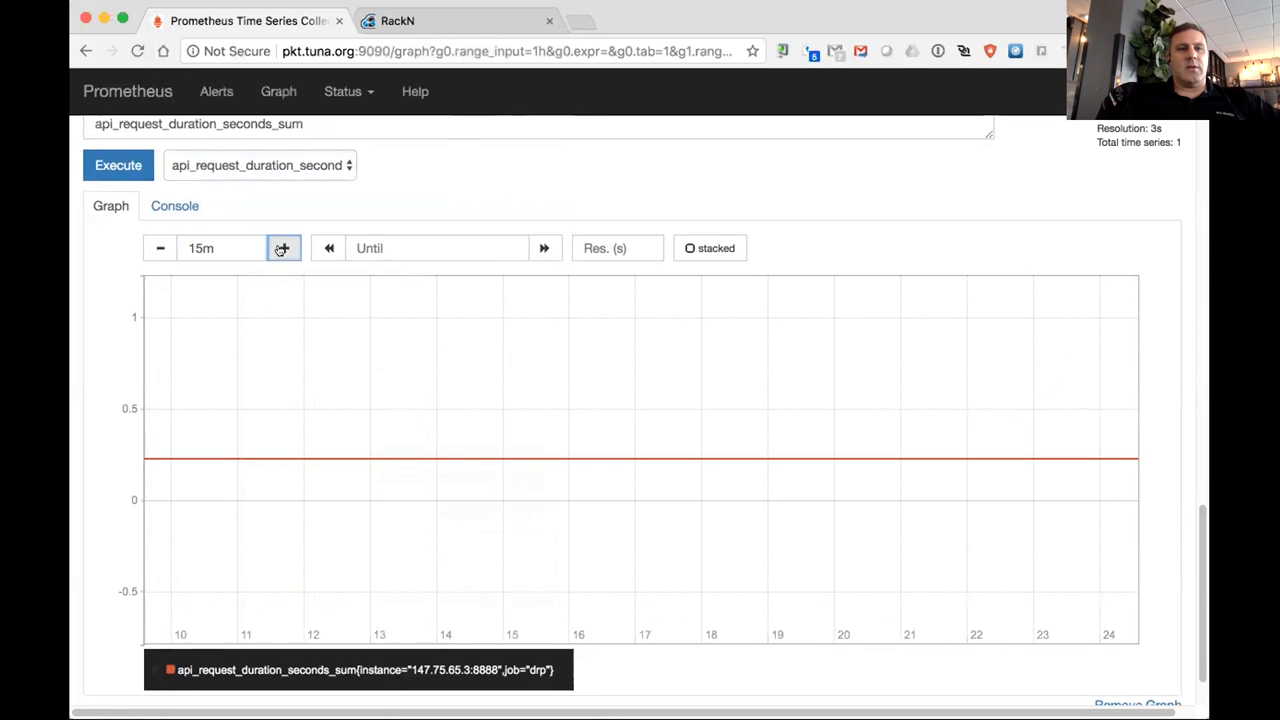
{"action": "mouse_move", "coordinate": [368, 200]}
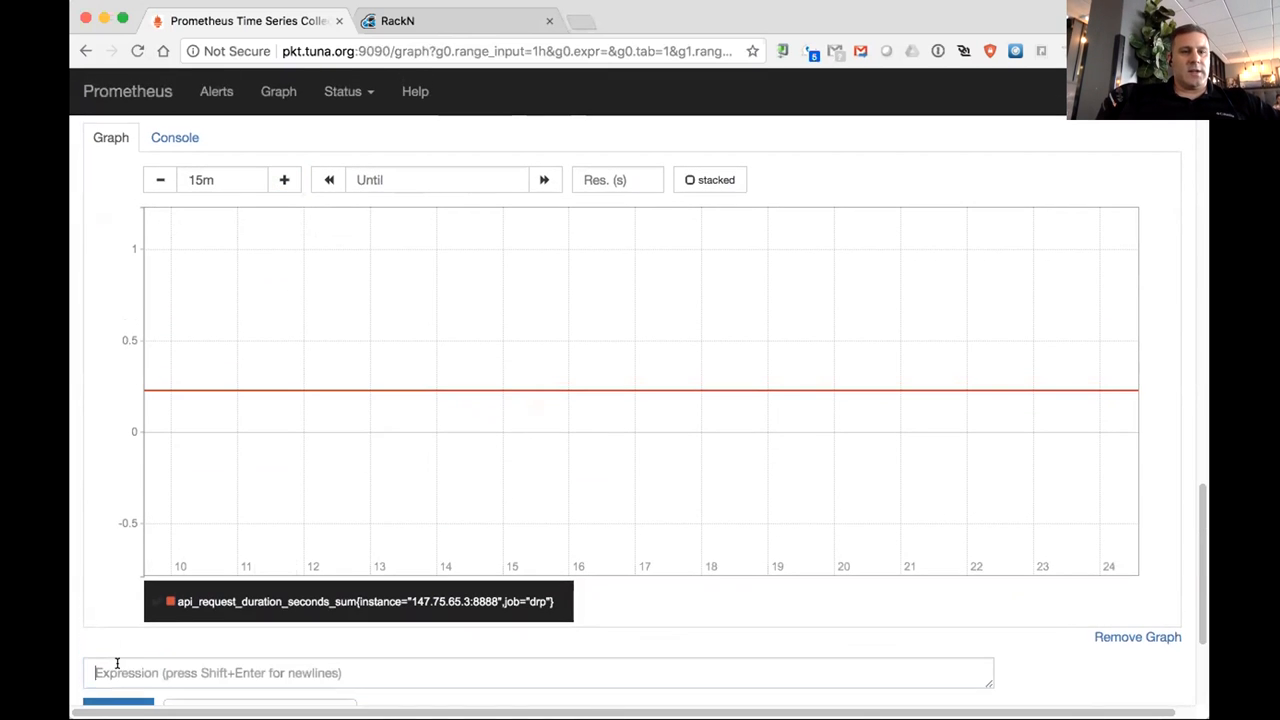
Step: Query dhcp_response_size_bytes in the second graph panel, which returns no datapoints
{"action": "left_click", "coordinate": [540, 672]}
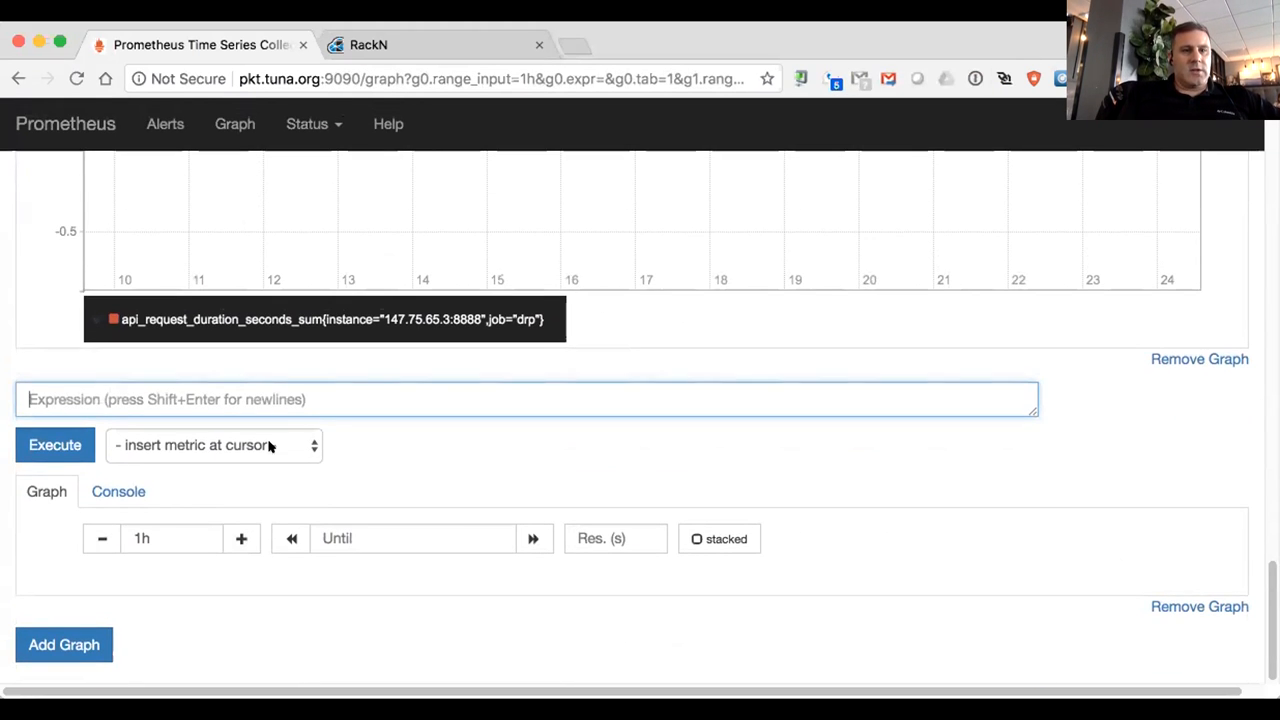
{"action": "left_click", "coordinate": [212, 444]}
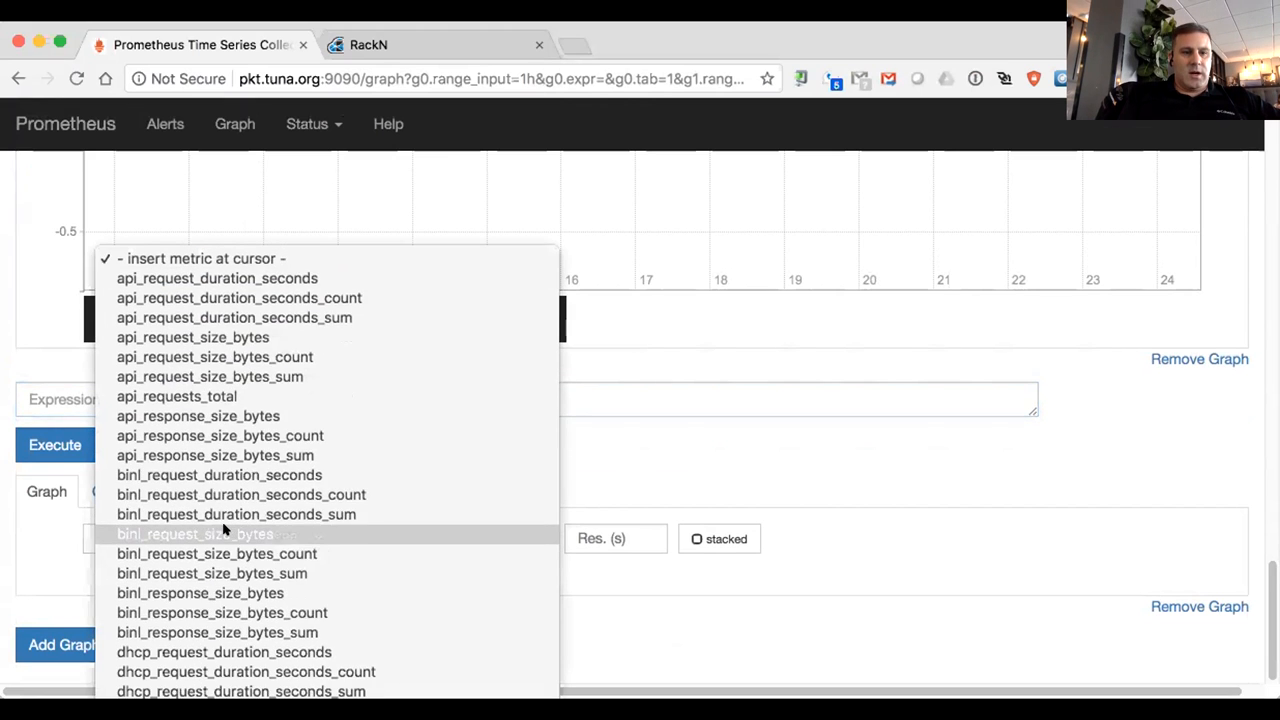
{"action": "scroll", "scroll_direction": "down", "scroll_amount": 3}
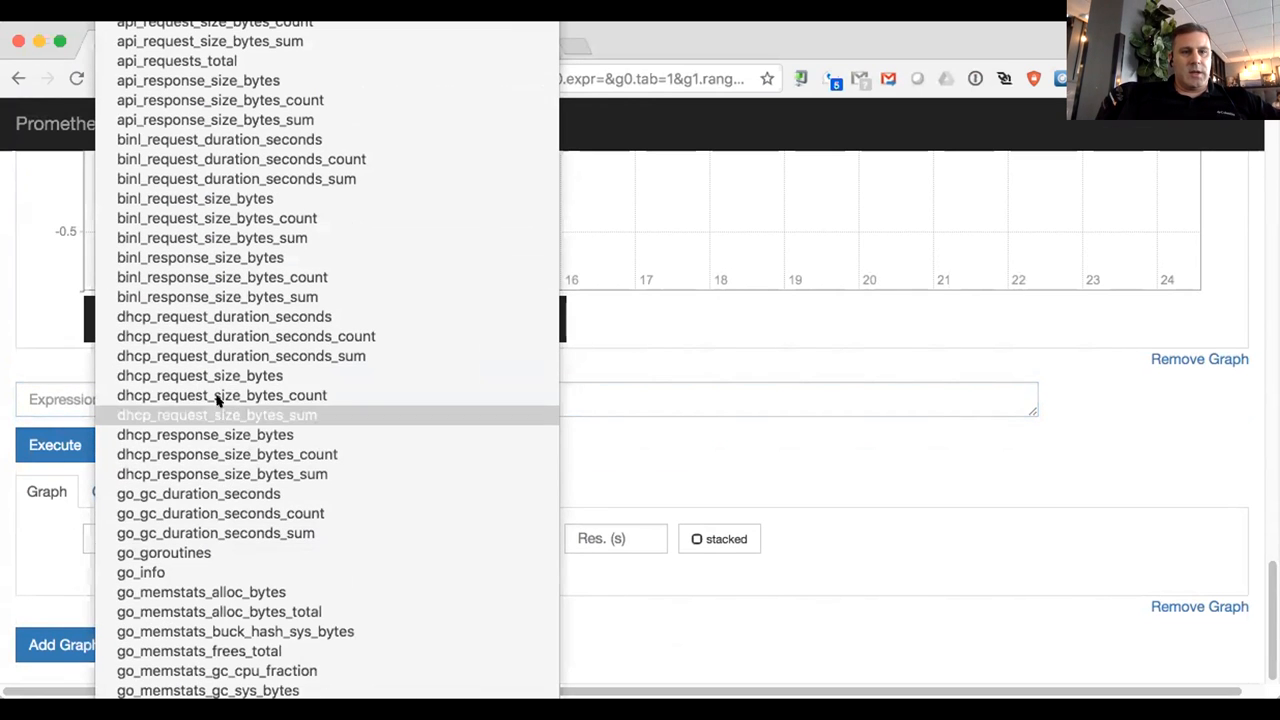
{"action": "mouse_move", "coordinate": [200, 376]}
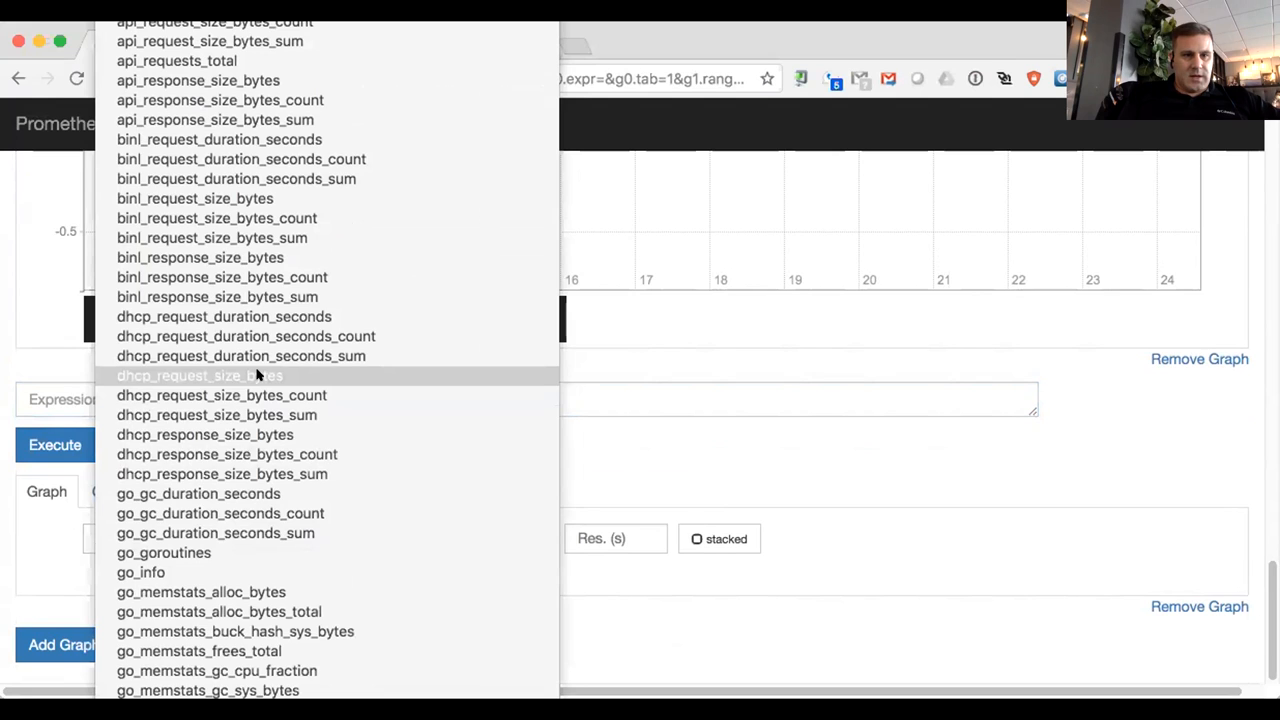
{"action": "mouse_move", "coordinate": [320, 316]}
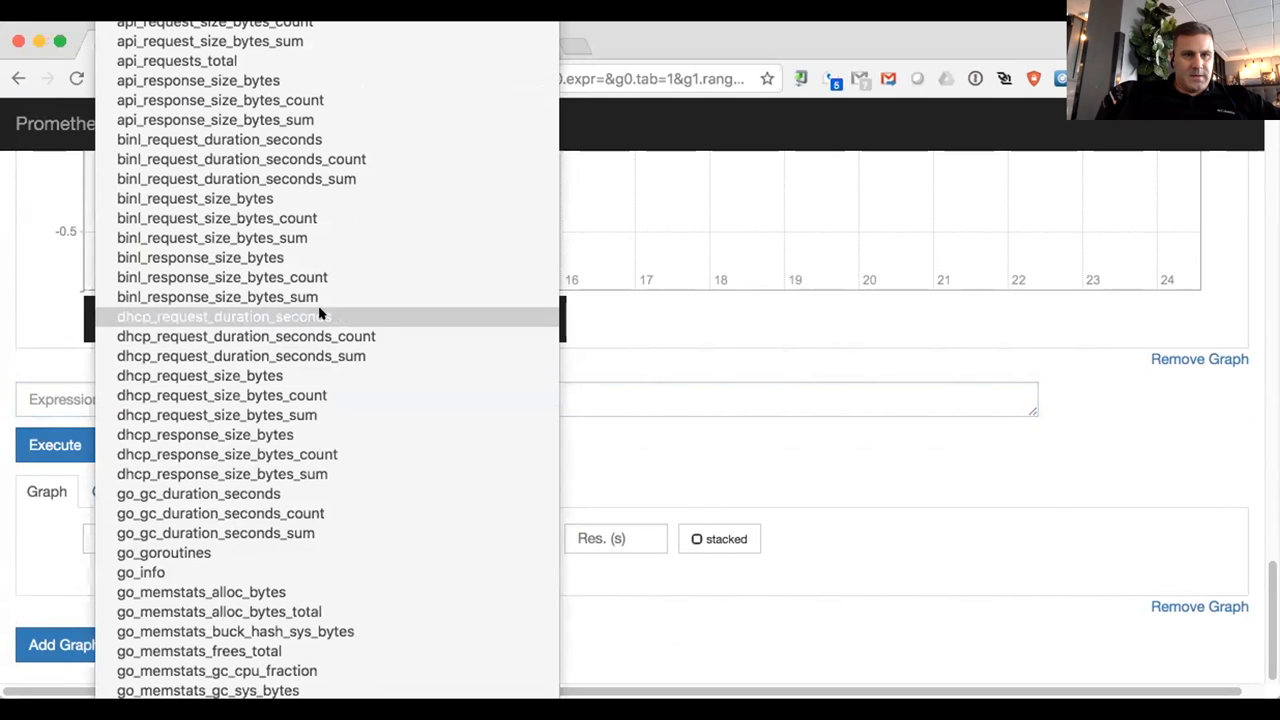
{"action": "mouse_move", "coordinate": [336, 420]}
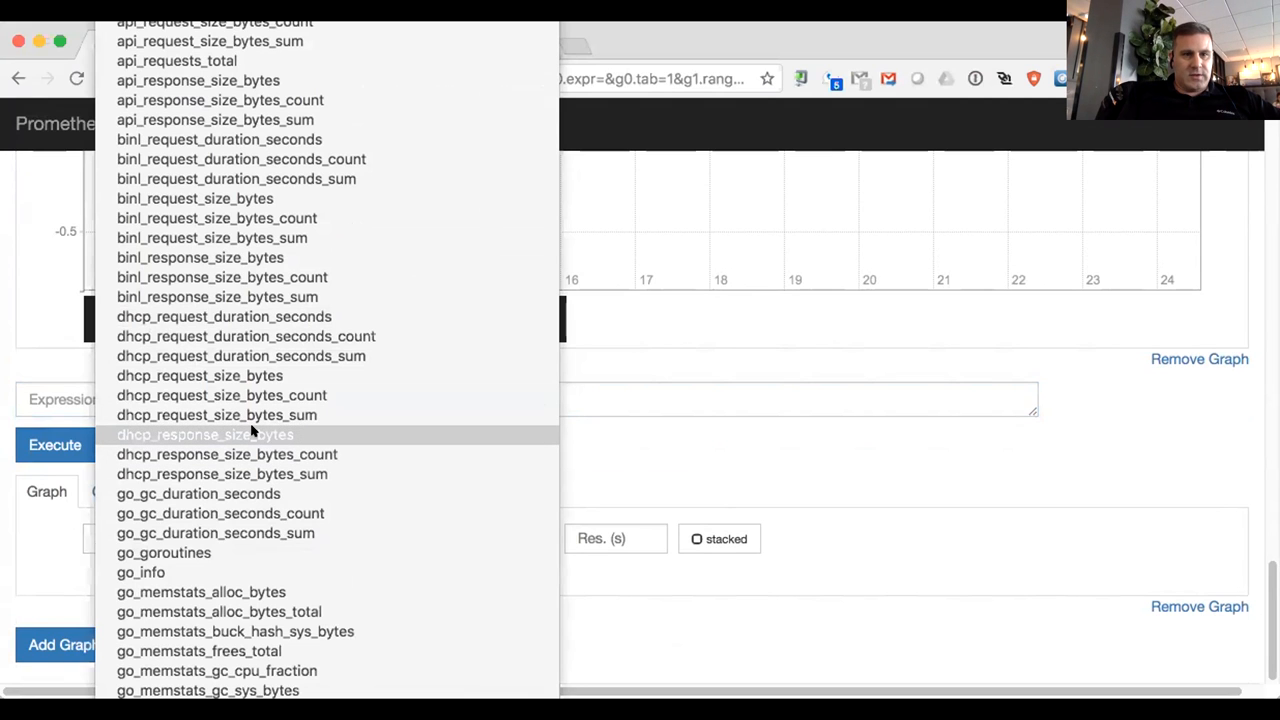
{"action": "left_click", "coordinate": [204, 434]}
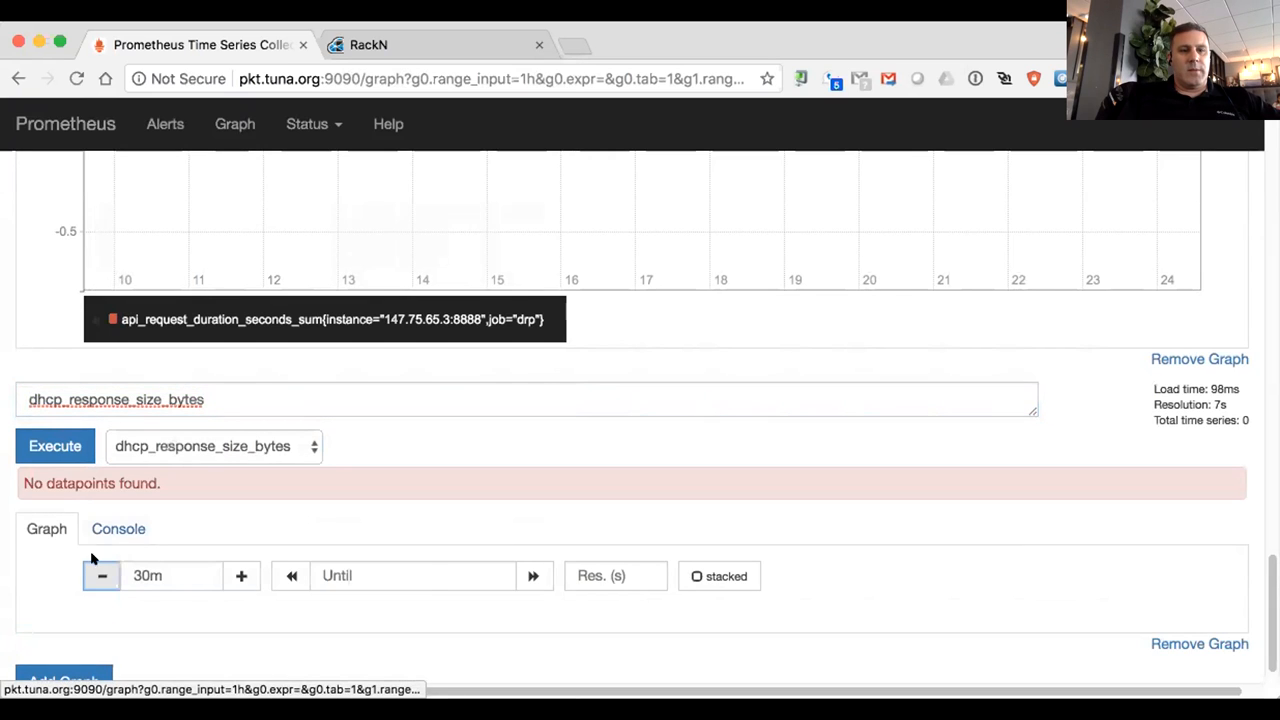
Step: Reopen the metric list and browse toward static_request_size_bytes_sum
{"action": "scroll", "scroll_direction": "down", "scroll_amount": 3}
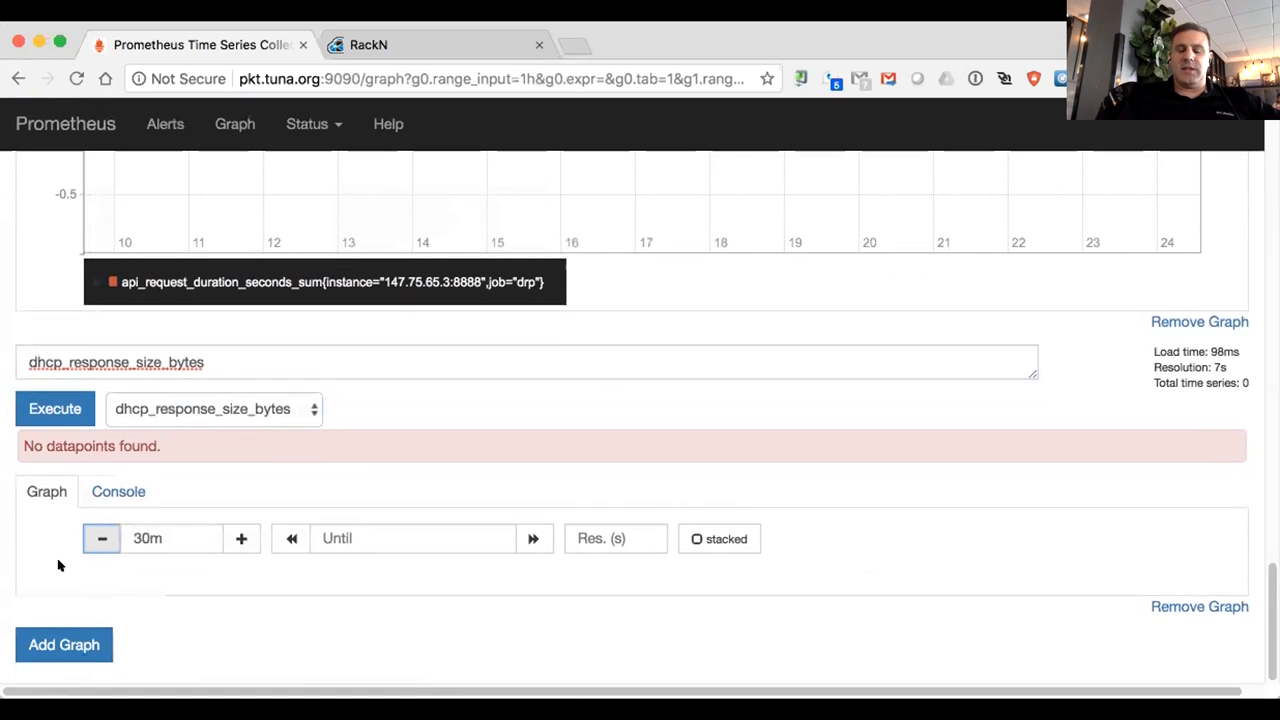
{"action": "left_click", "coordinate": [214, 408]}
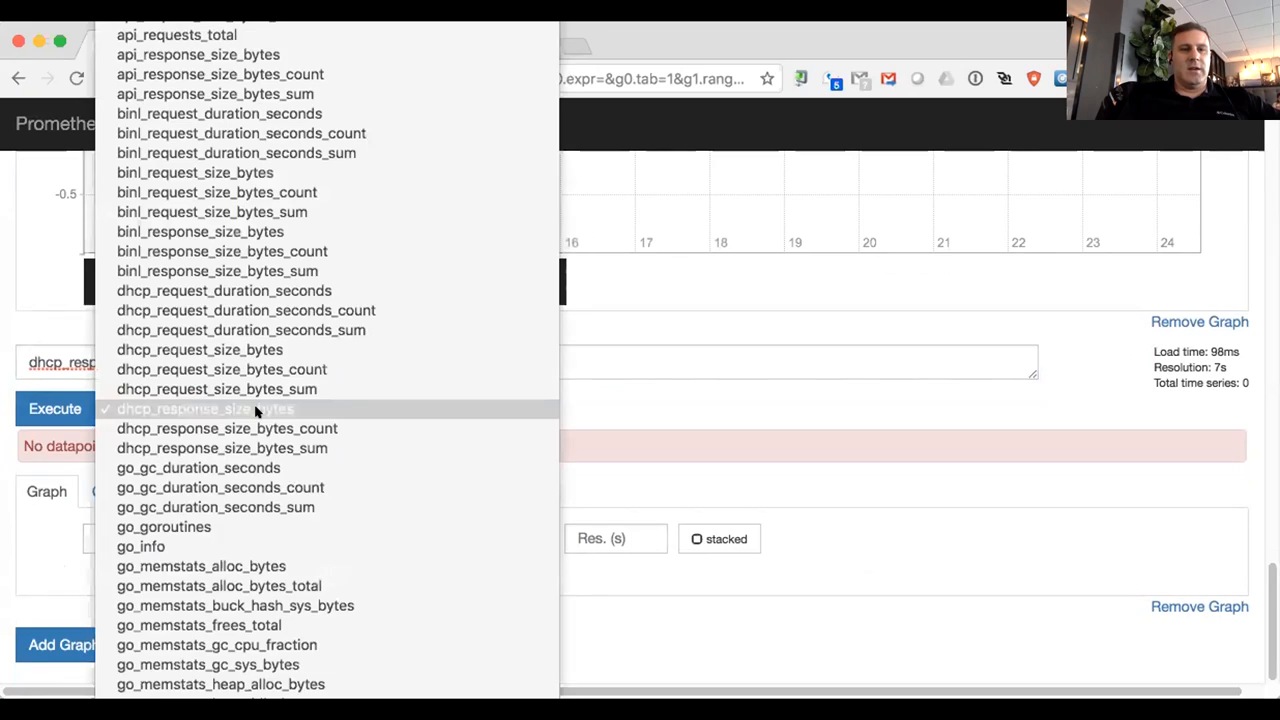
{"action": "scroll", "scroll_direction": "down", "scroll_amount": 3}
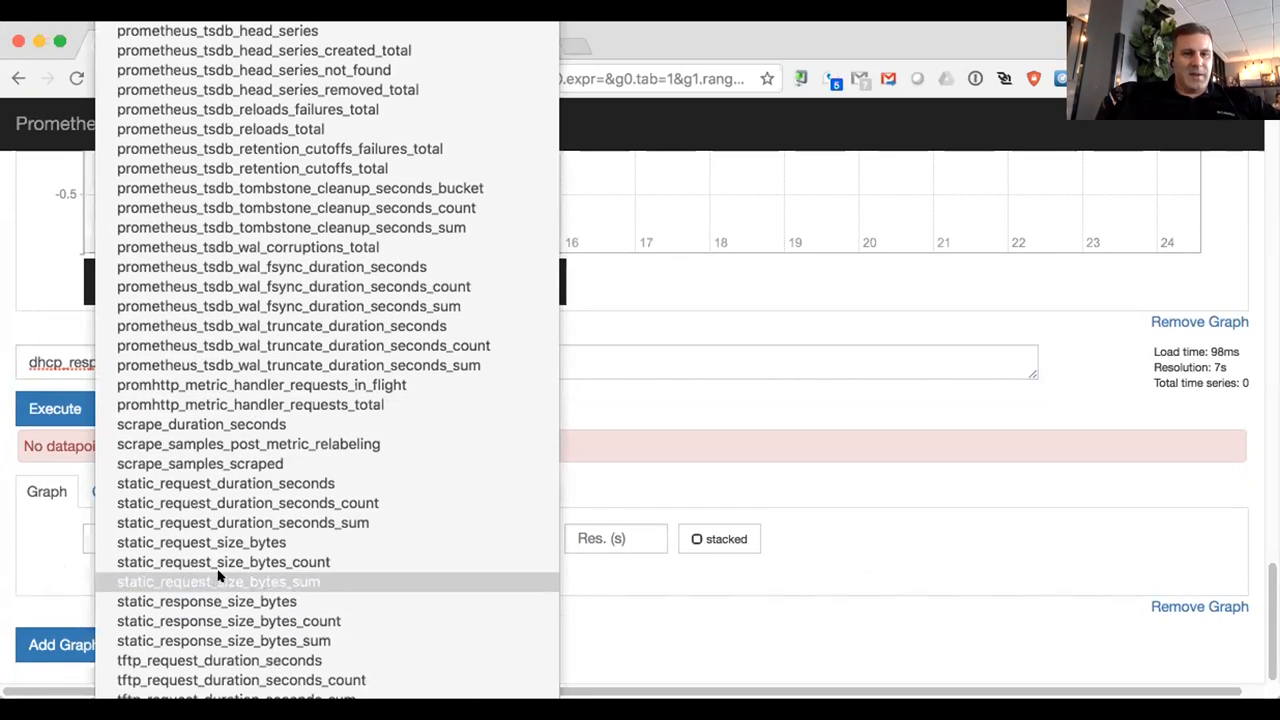
{"action": "mouse_move", "coordinate": [200, 542]}
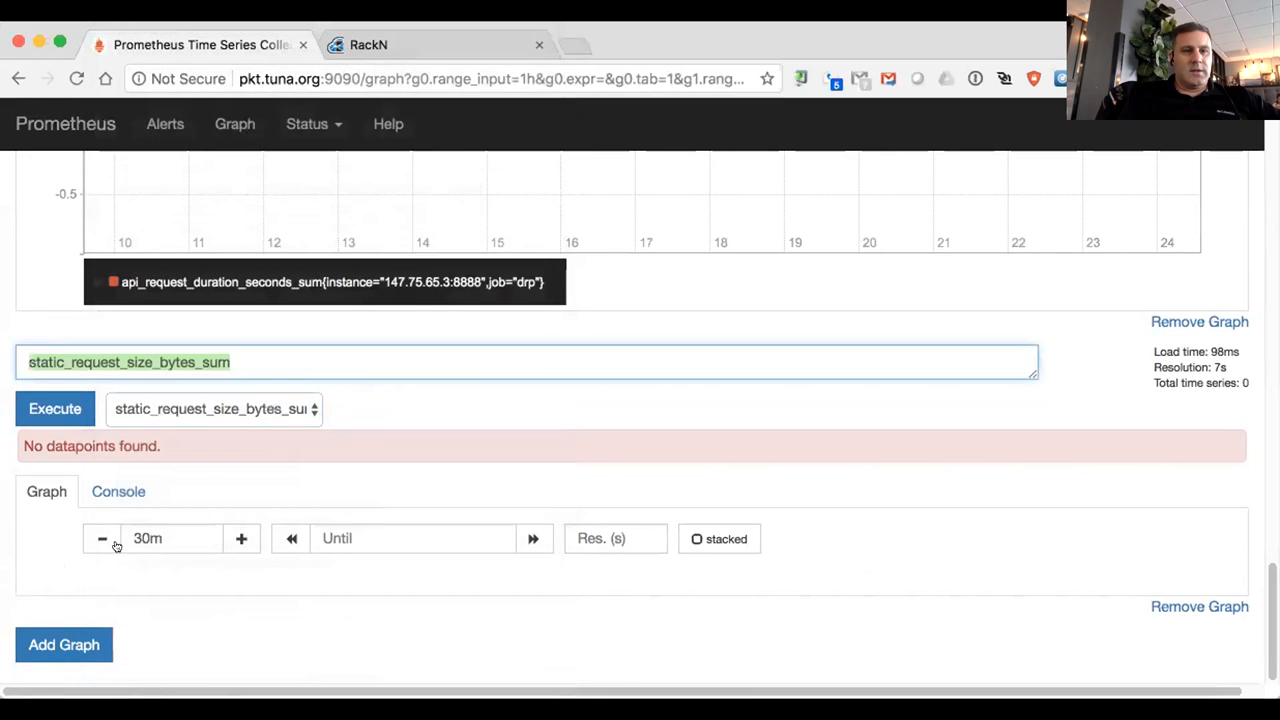
Step: Shorten the second graph's range to show the flat zero line, then widen it to 15m and 30m
{"action": "left_click", "coordinate": [100, 538]}
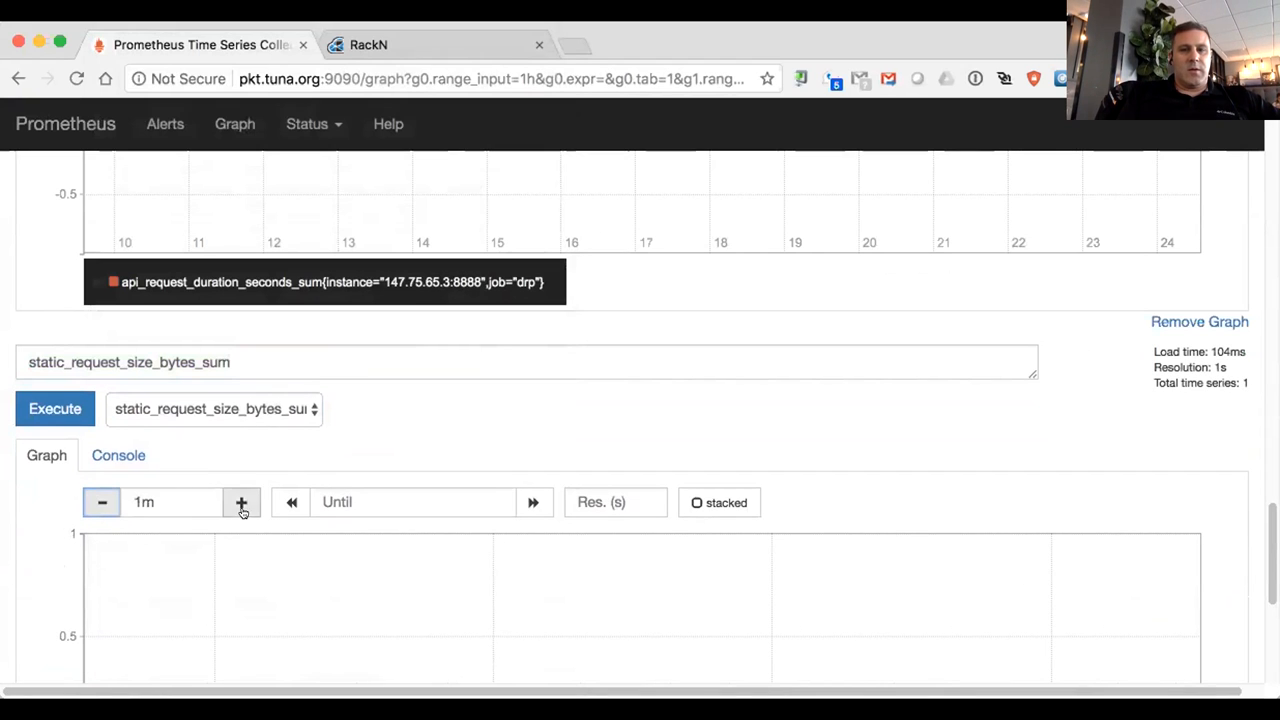
{"action": "scroll", "scroll_direction": "down", "scroll_amount": 3}
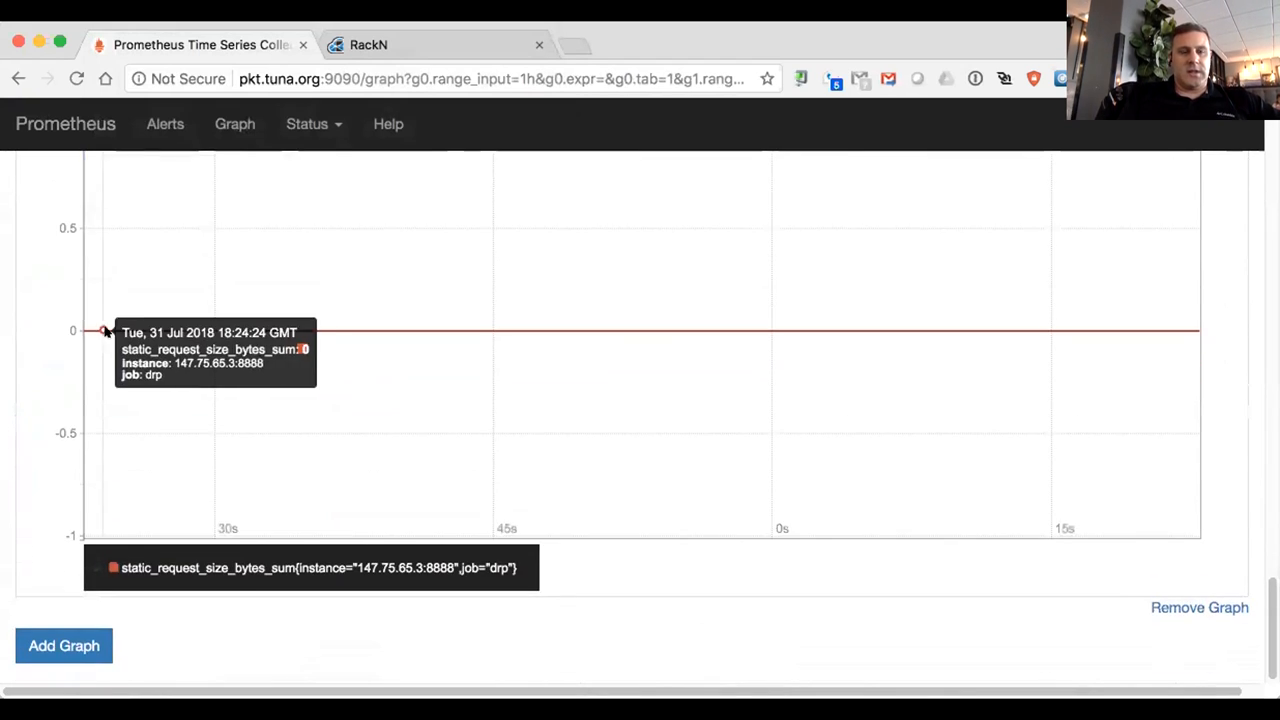
{"action": "scroll", "scroll_direction": "up", "scroll_amount": 3}
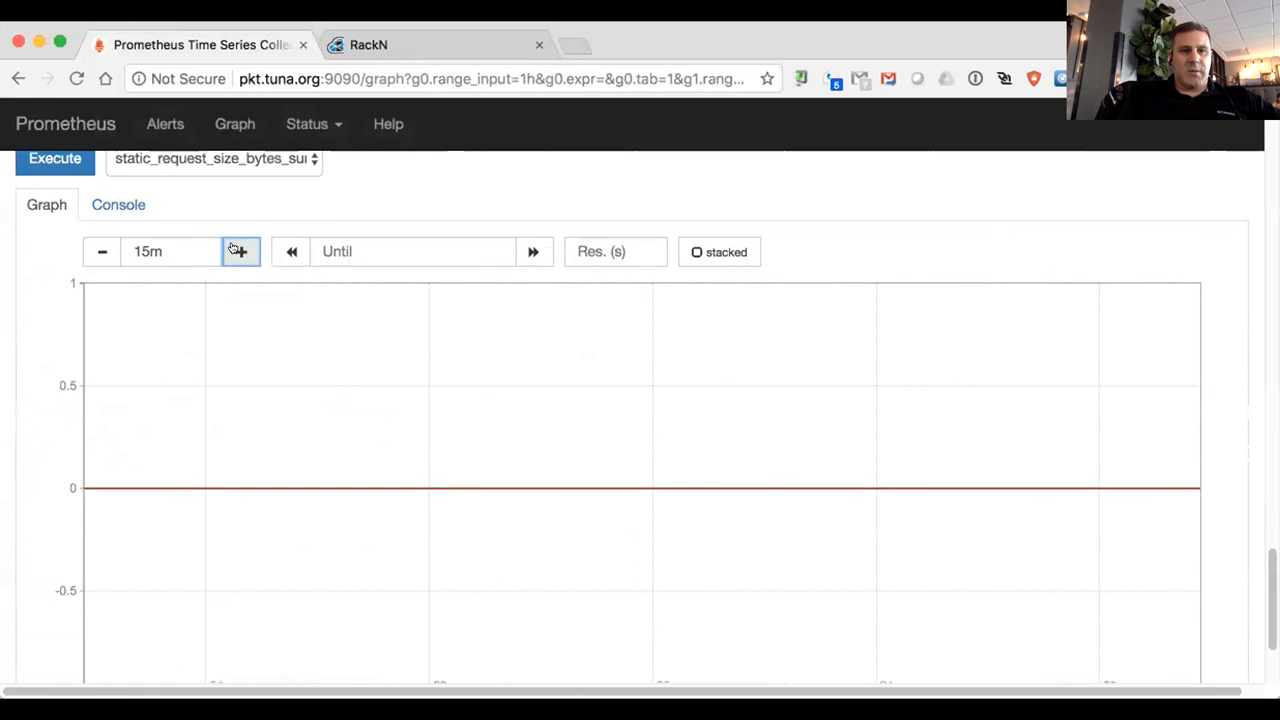
{"action": "left_click", "coordinate": [240, 252]}
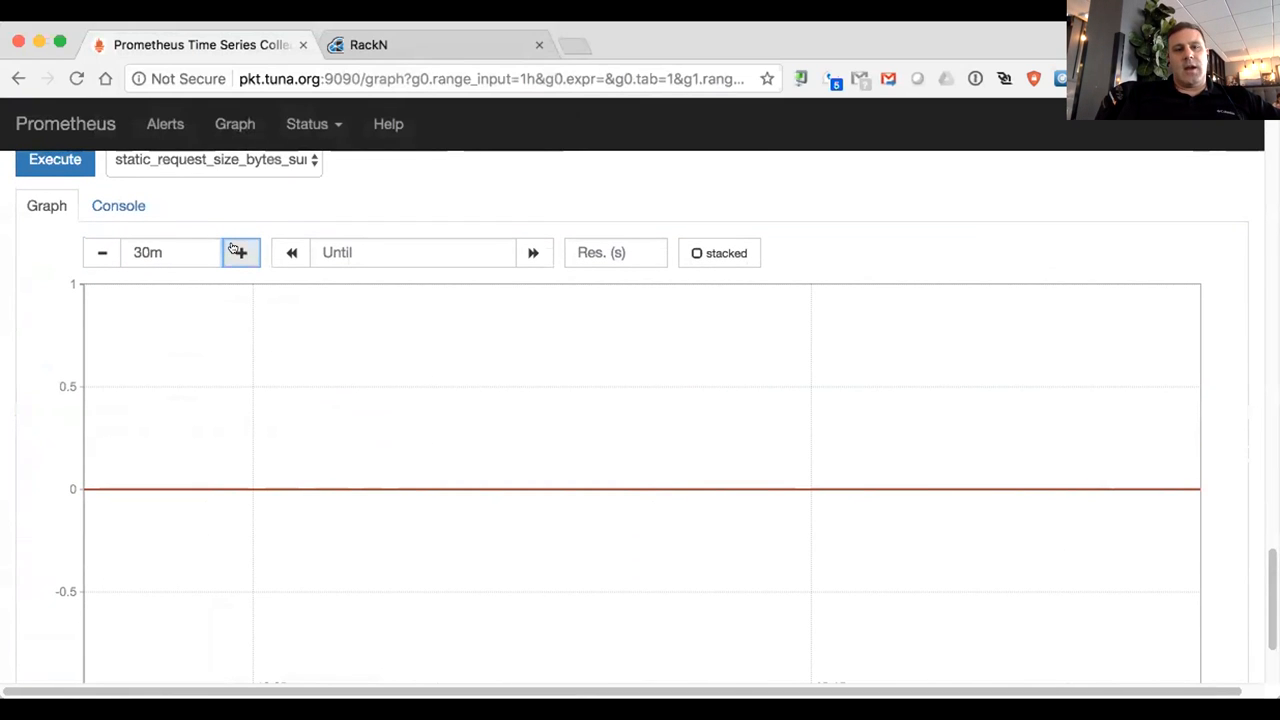
{"action": "left_click", "coordinate": [240, 252]}
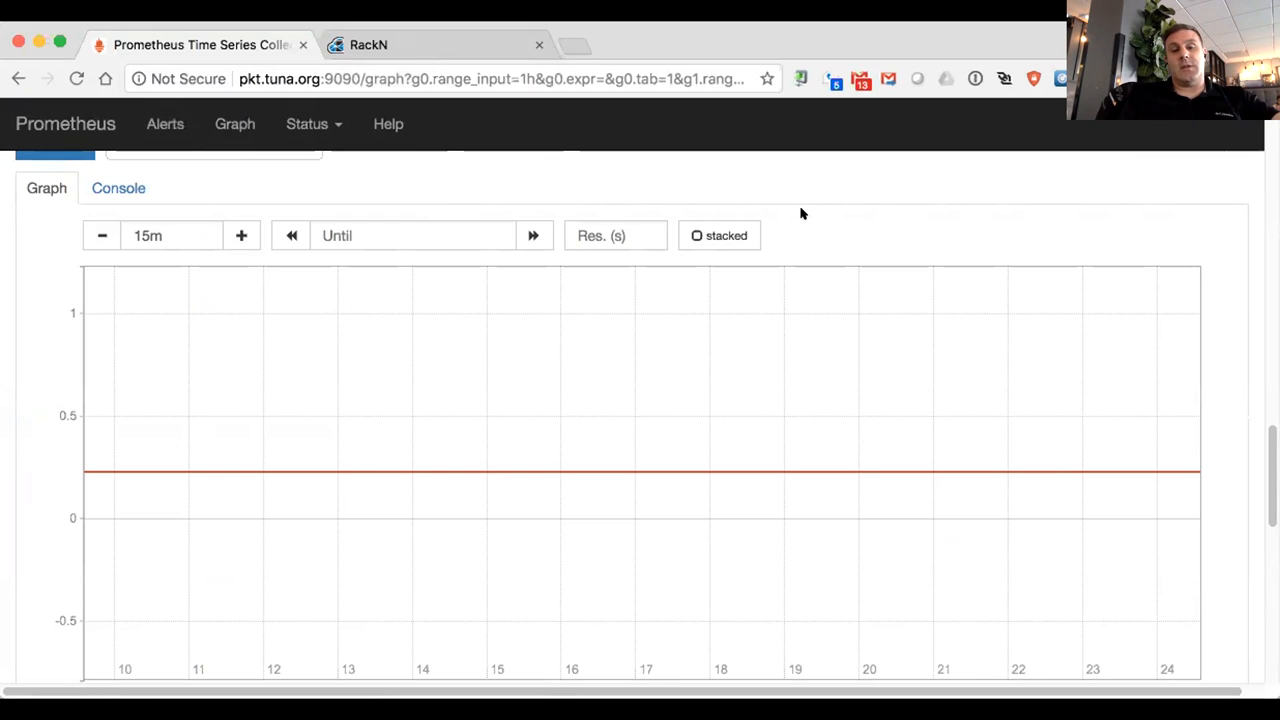
{"action": "mouse_move", "coordinate": [88, 472]}
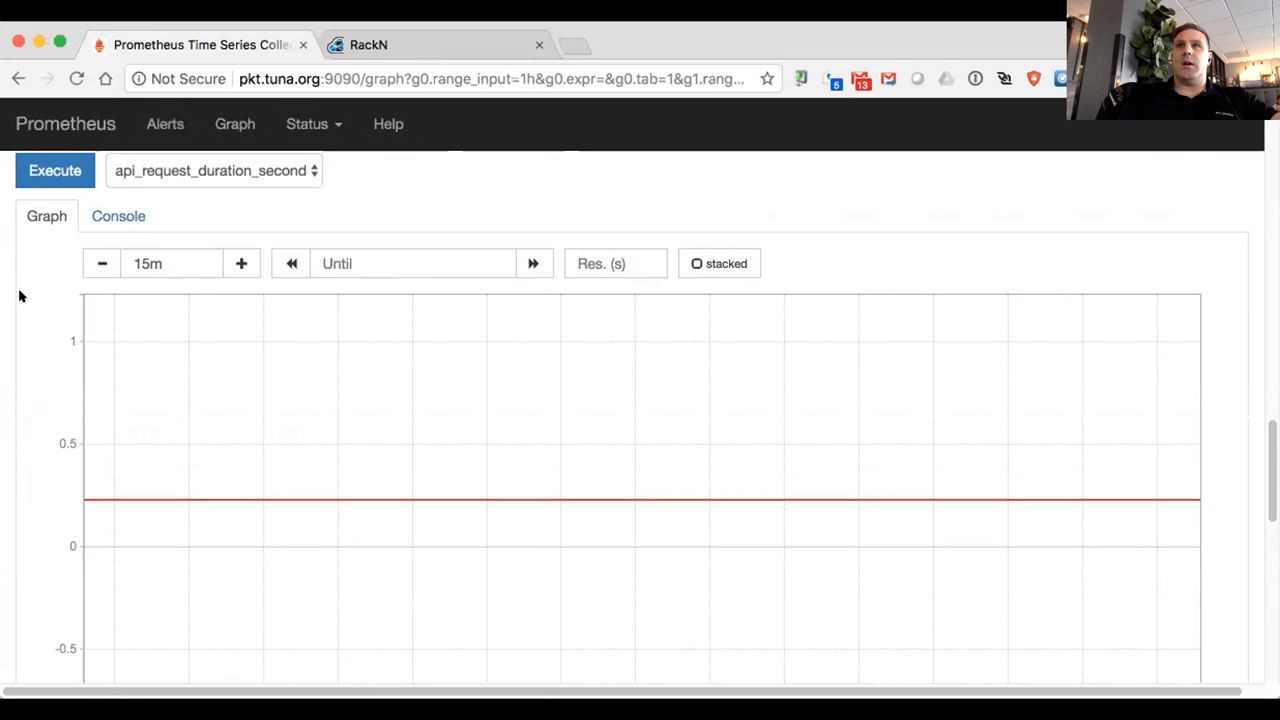
Step: Scroll the graph page to read the api_request_duration_seconds_sum line holding near 0.23
{"action": "scroll", "scroll_direction": "down", "scroll_amount": 3}
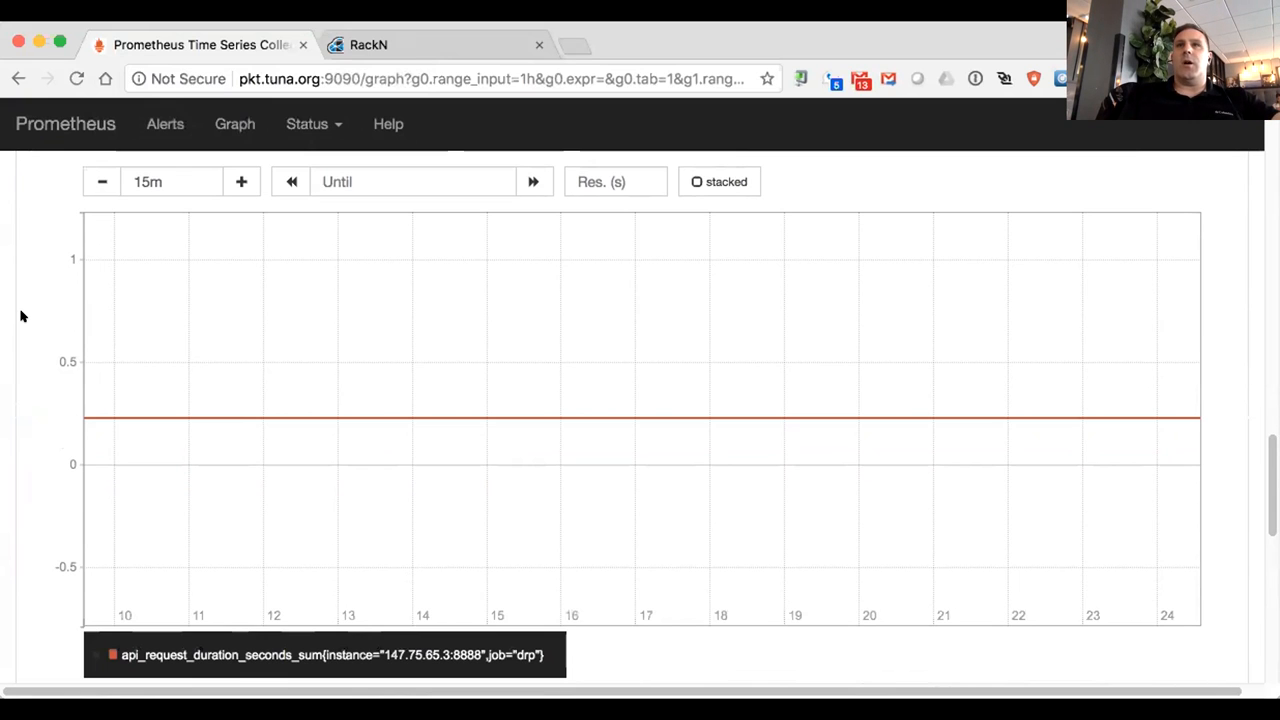
{"action": "scroll", "scroll_direction": "down", "scroll_amount": 3}
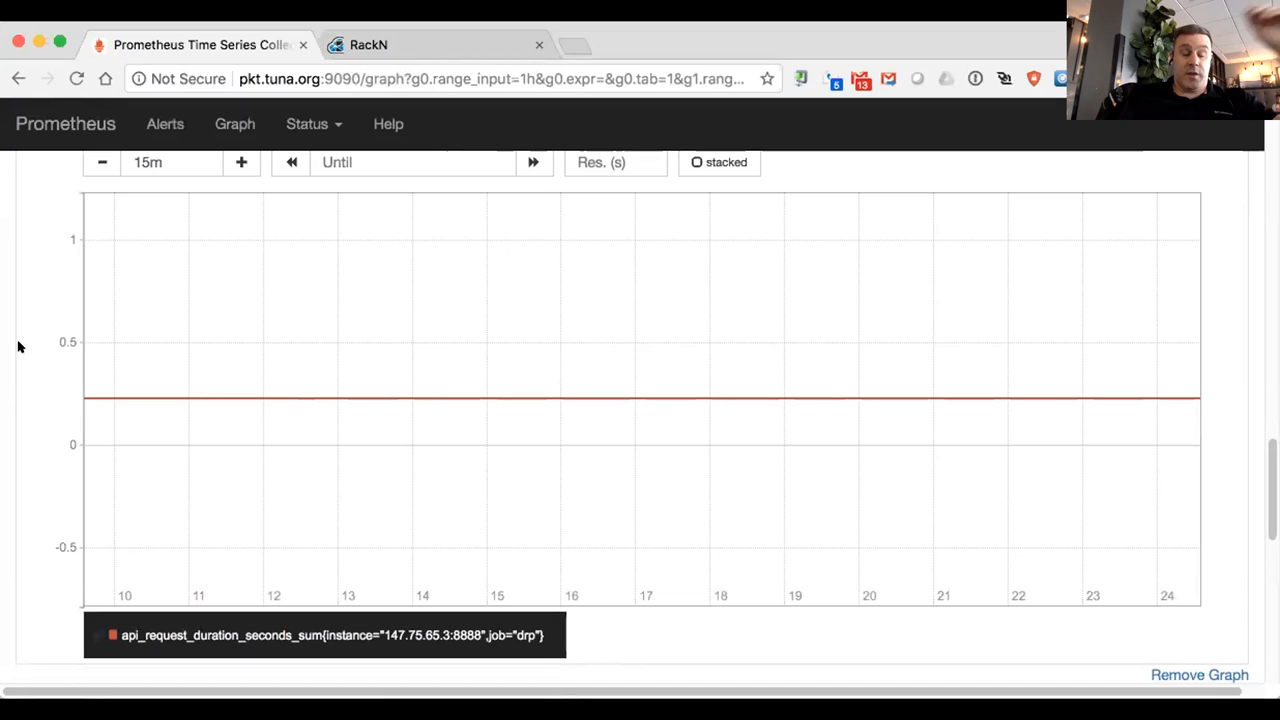
{"action": "mouse_move", "coordinate": [256, 364]}
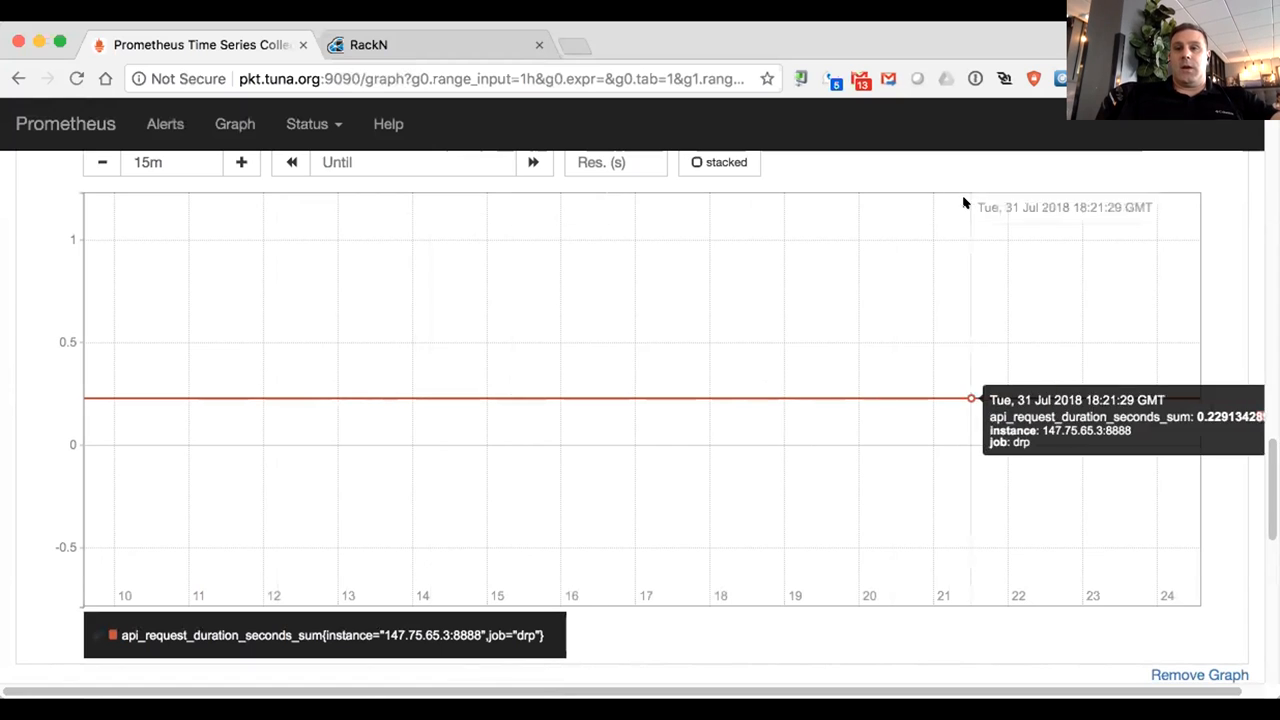
{"action": "mouse_move", "coordinate": [1236, 244]}
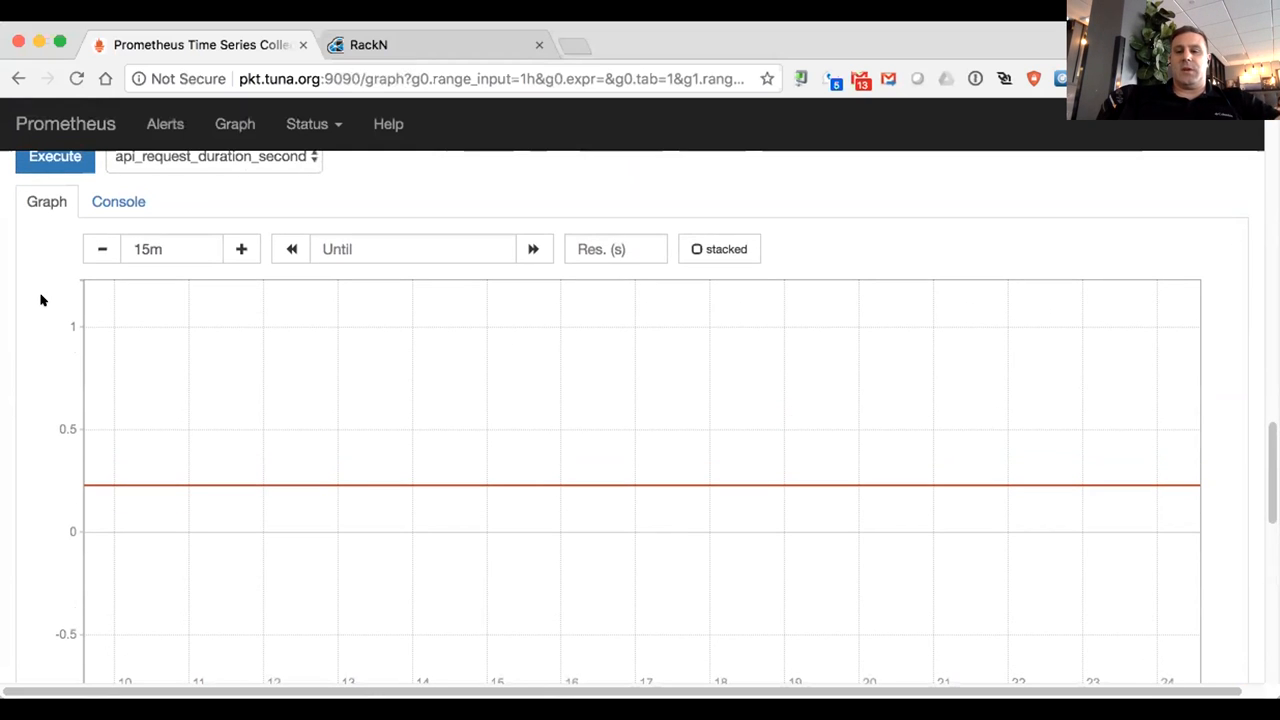
{"action": "mouse_move", "coordinate": [252, 180]}
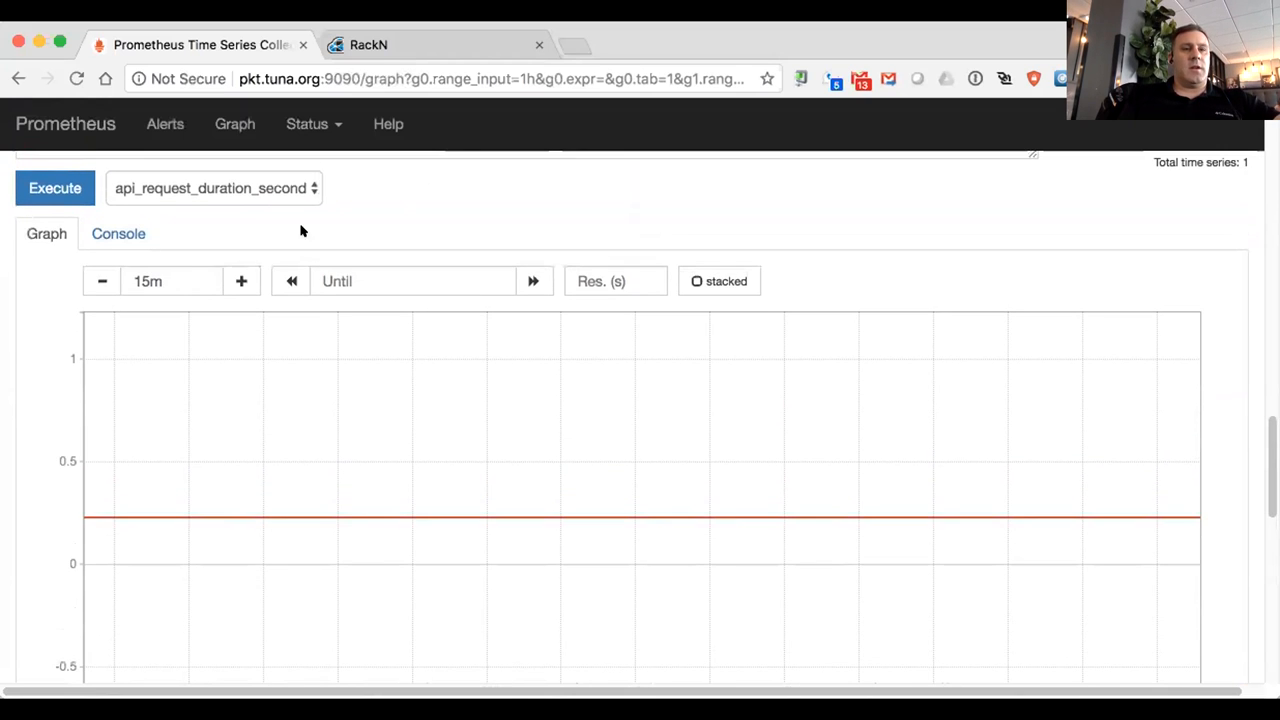
{"action": "mouse_move", "coordinate": [452, 218]}
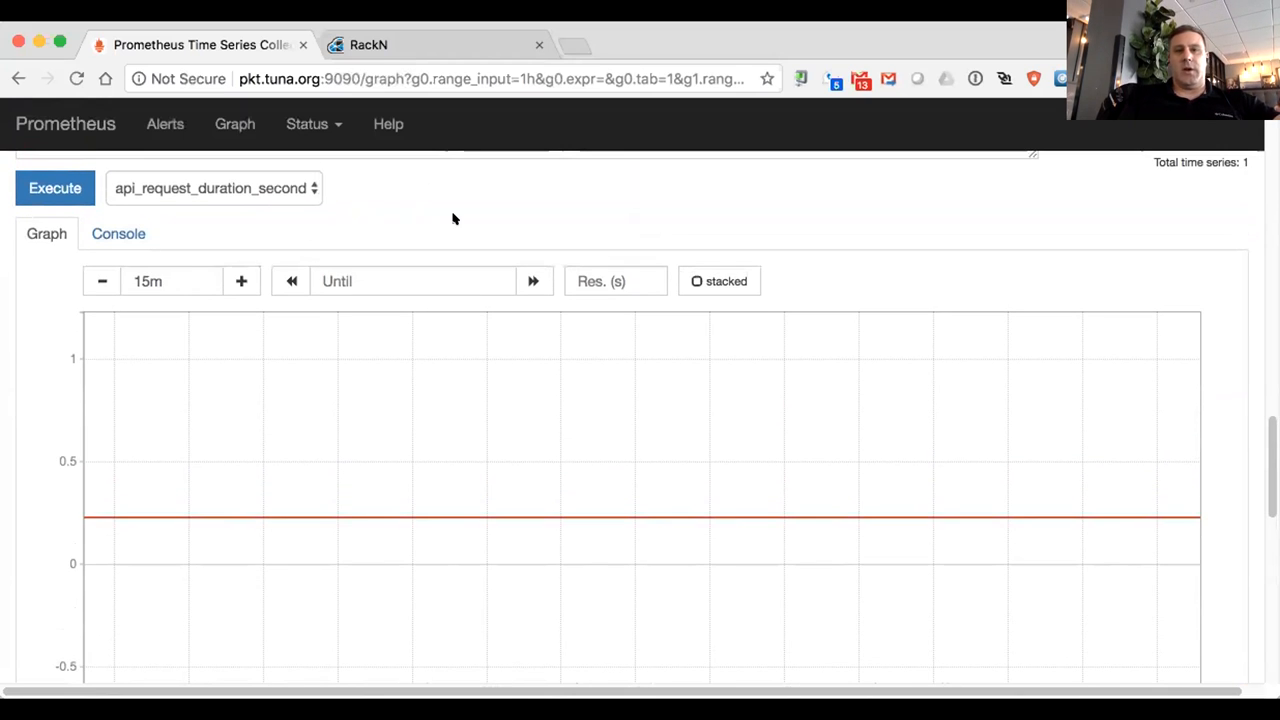
{"action": "mouse_move", "coordinate": [500, 212]}
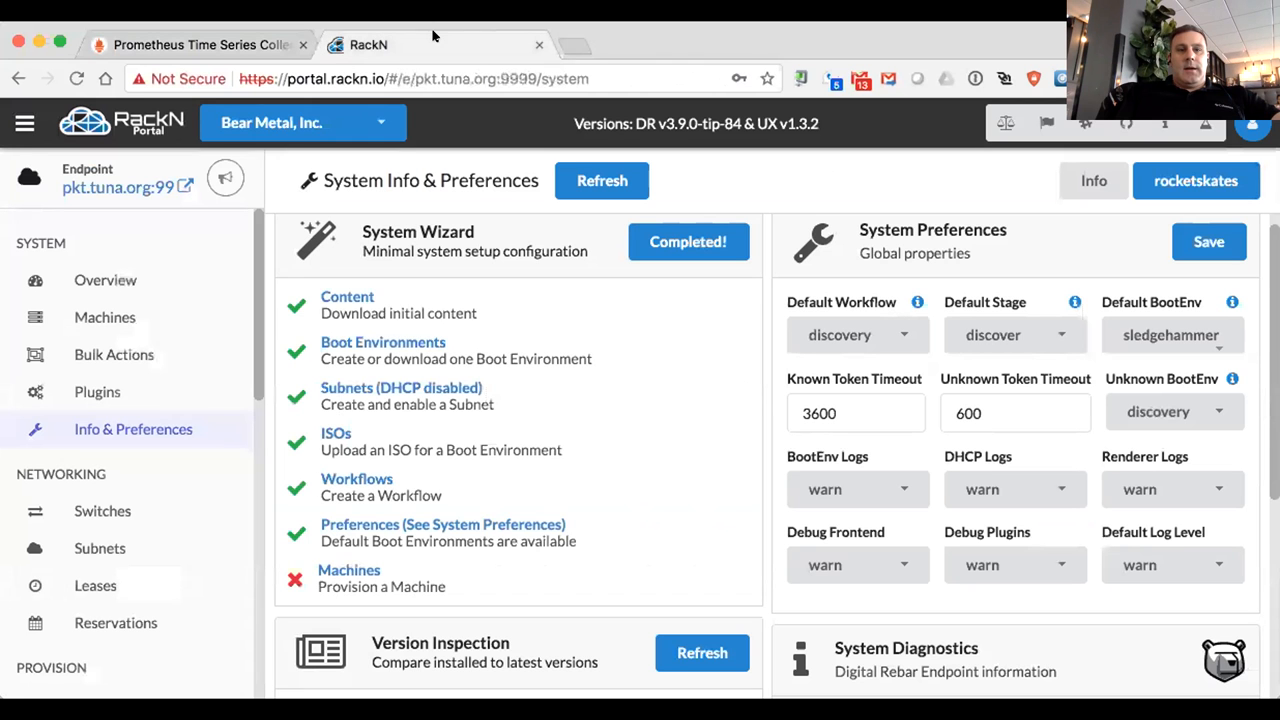
Step: Return from the RackN Portal tab to the Prometheus API request duration graph
{"action": "left_click", "coordinate": [200, 44]}
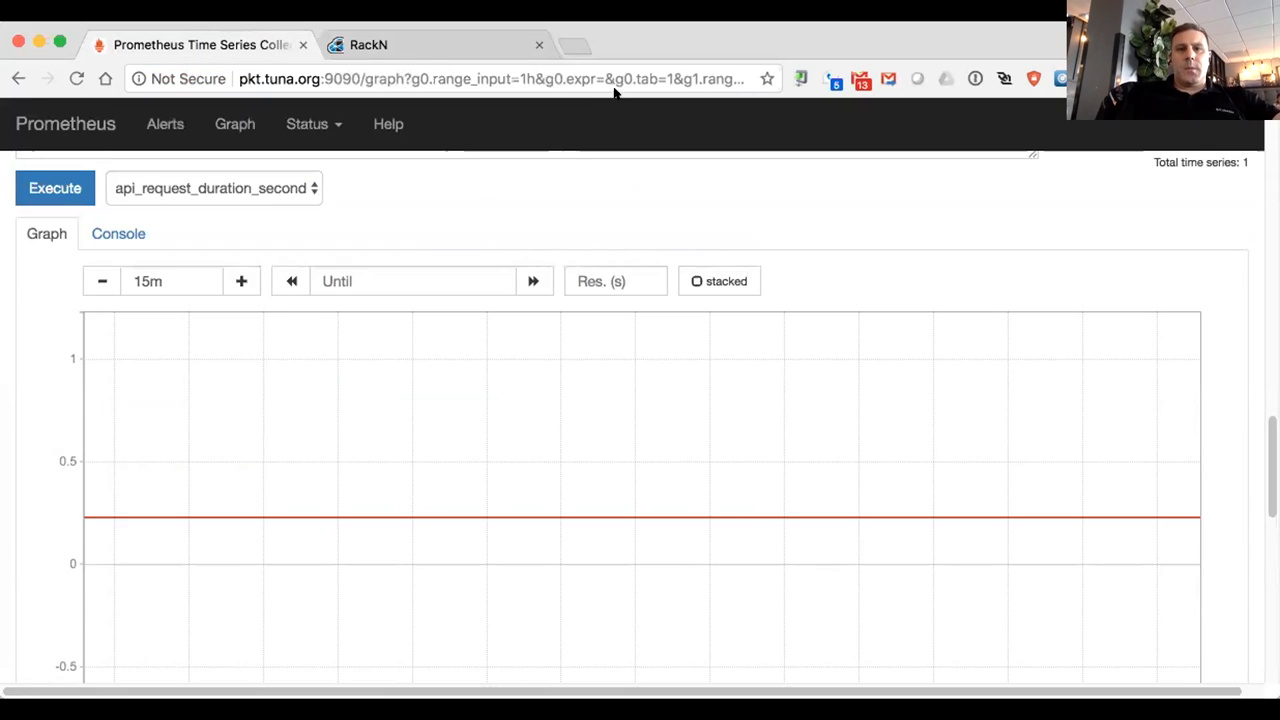
{"action": "mouse_move", "coordinate": [850, 48]}
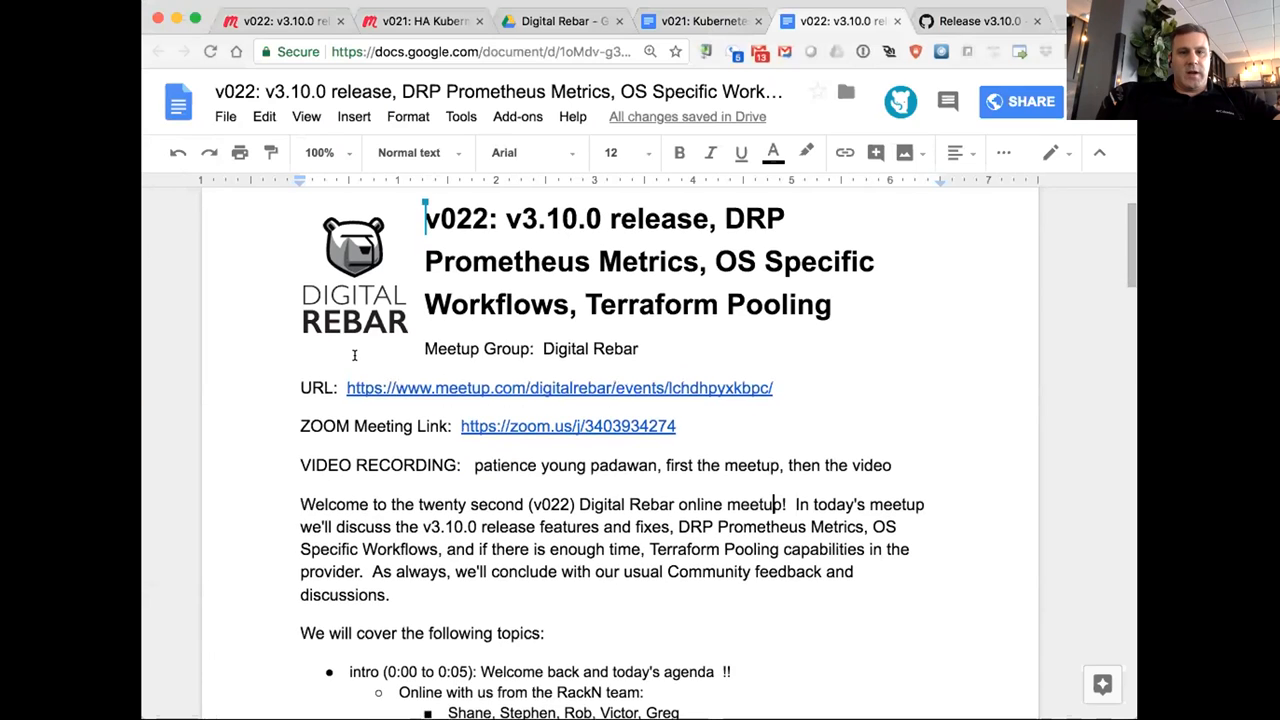
{"action": "scroll", "scroll_direction": "down", "scroll_amount": 3}
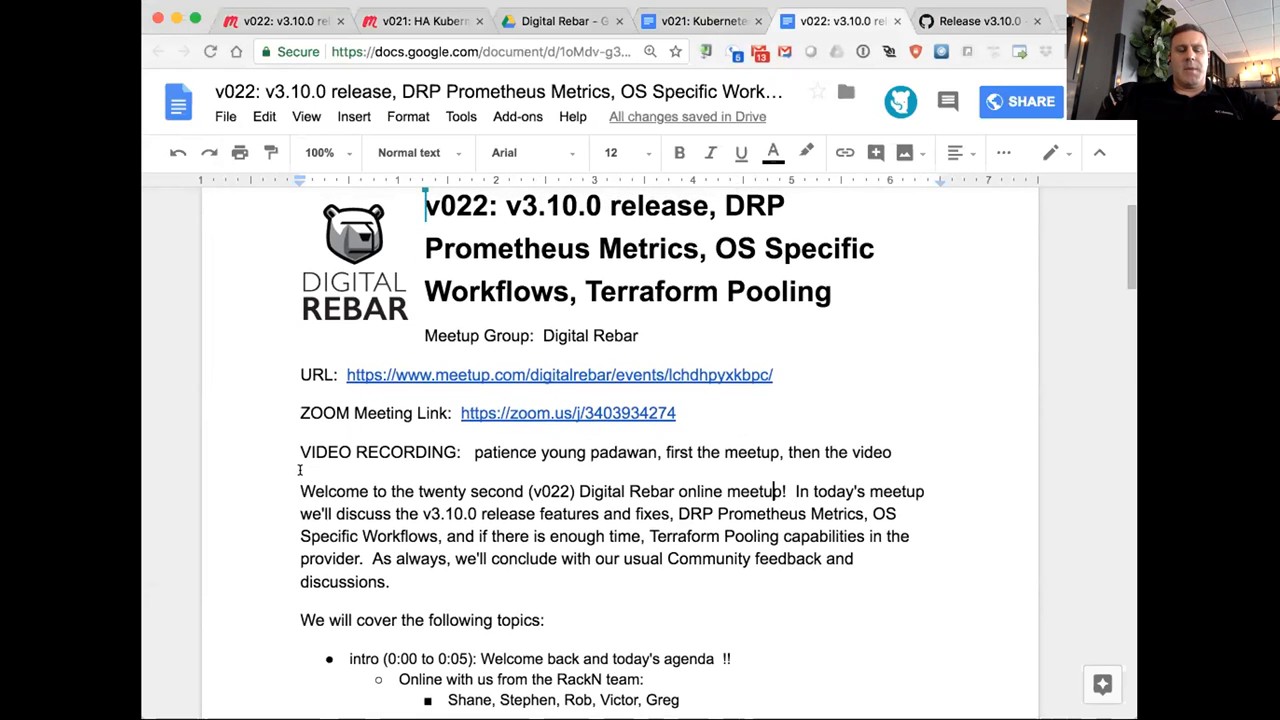
{"action": "scroll", "scroll_direction": "down", "scroll_amount": 3}
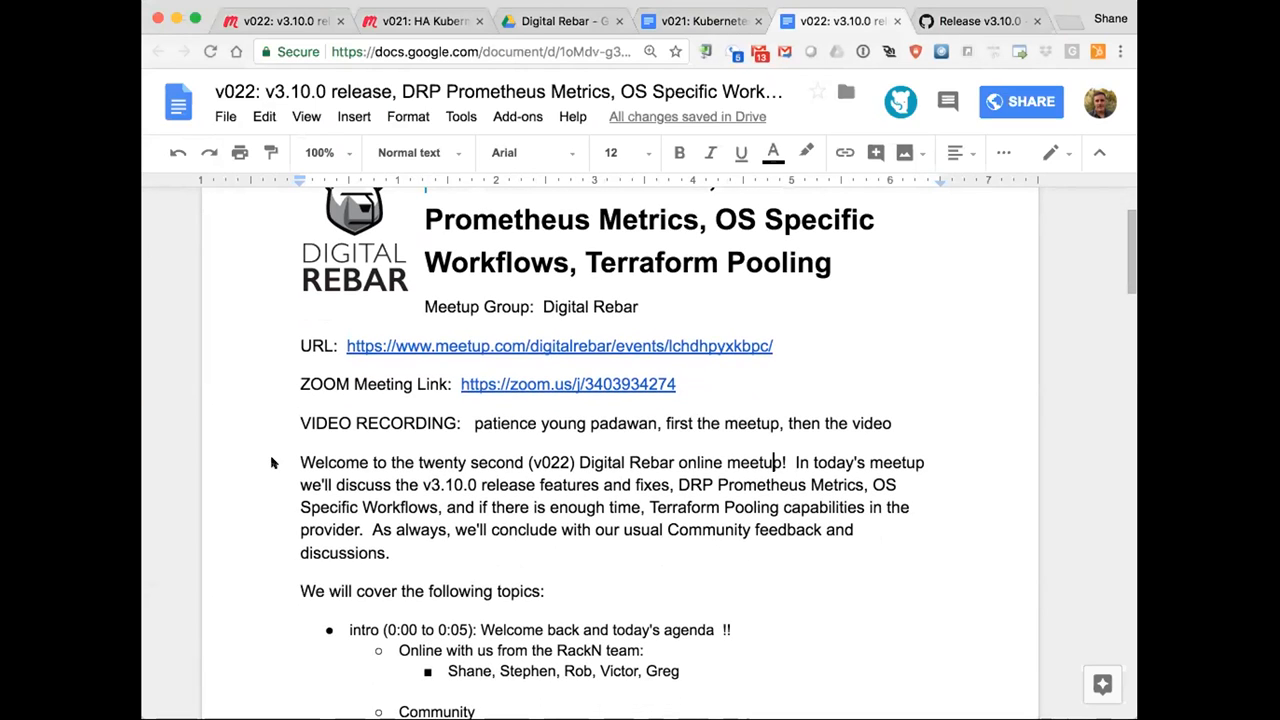
{"action": "scroll", "scroll_direction": "down", "scroll_amount": 3}
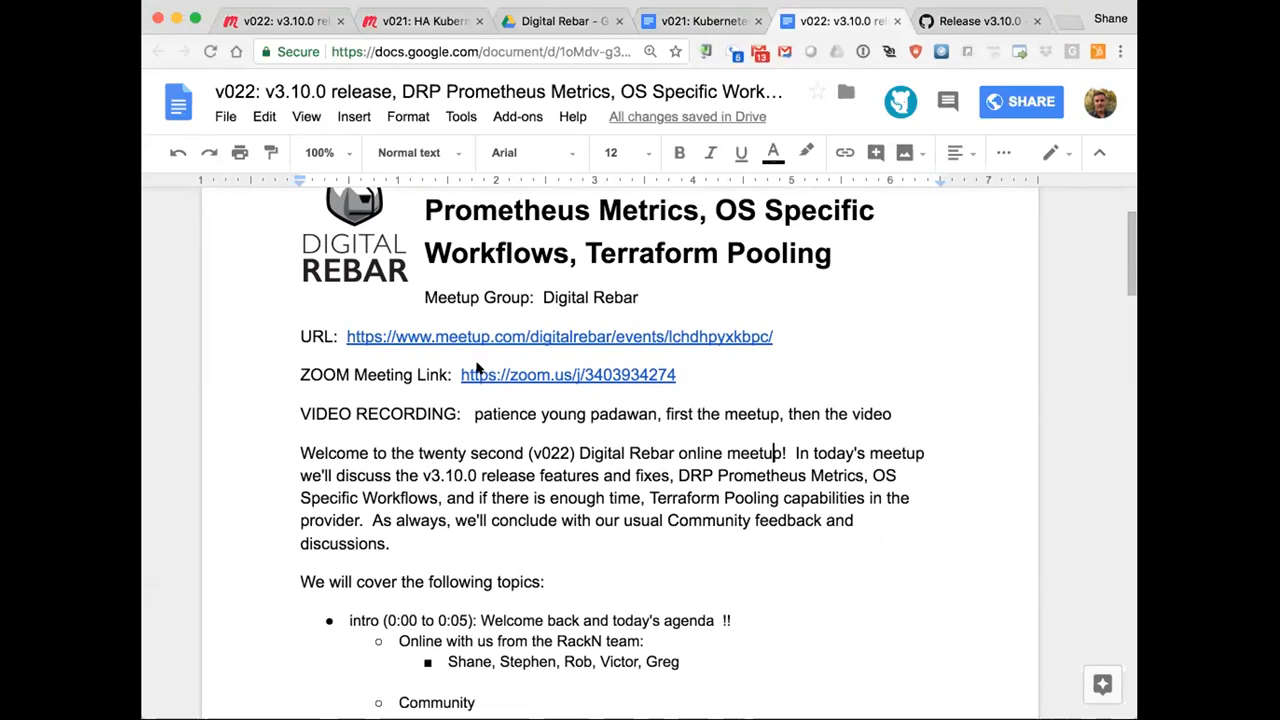
{"action": "mouse_move", "coordinate": [878, 308]}
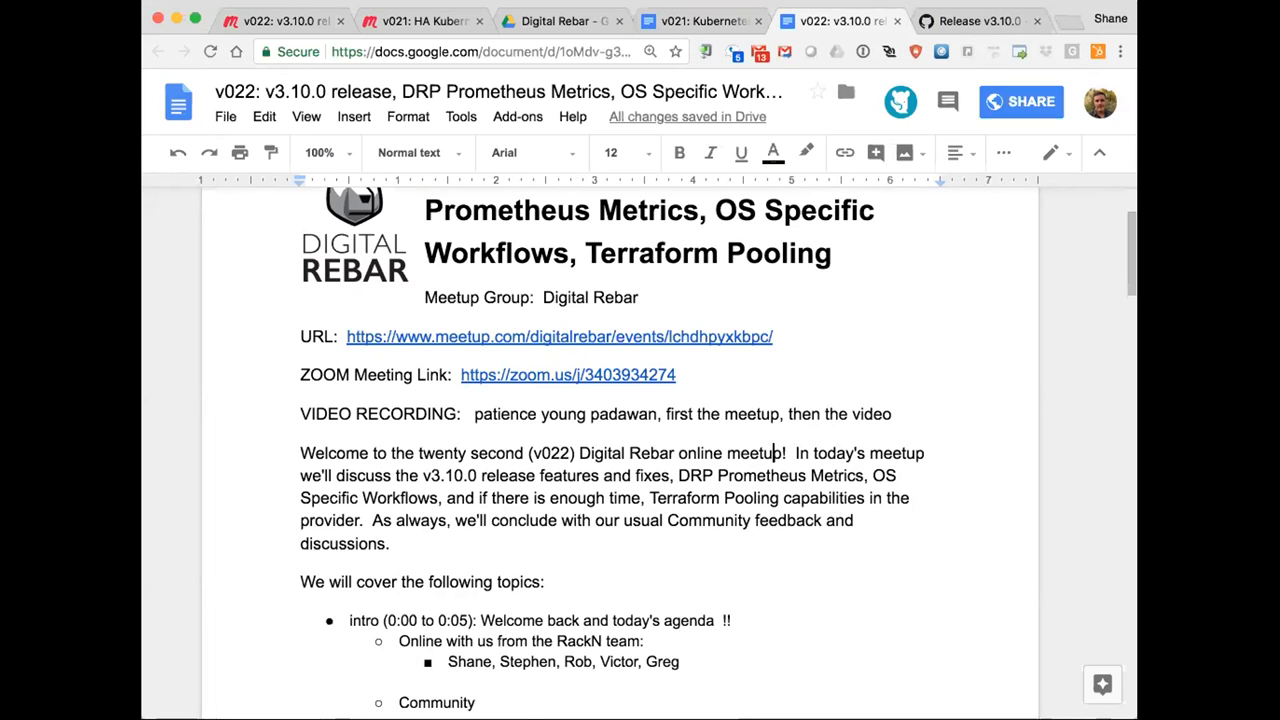
{"action": "mouse_move", "coordinate": [840, 700]}
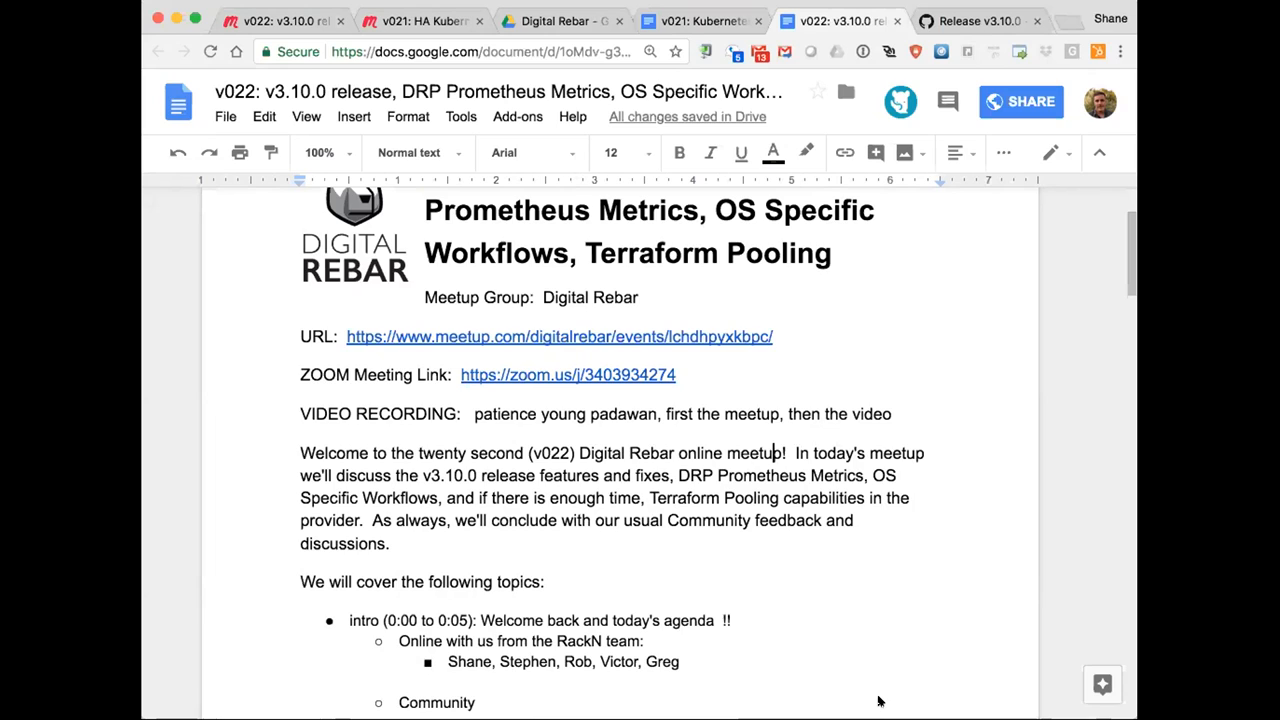
{"action": "mouse_move", "coordinate": [1004, 500]}
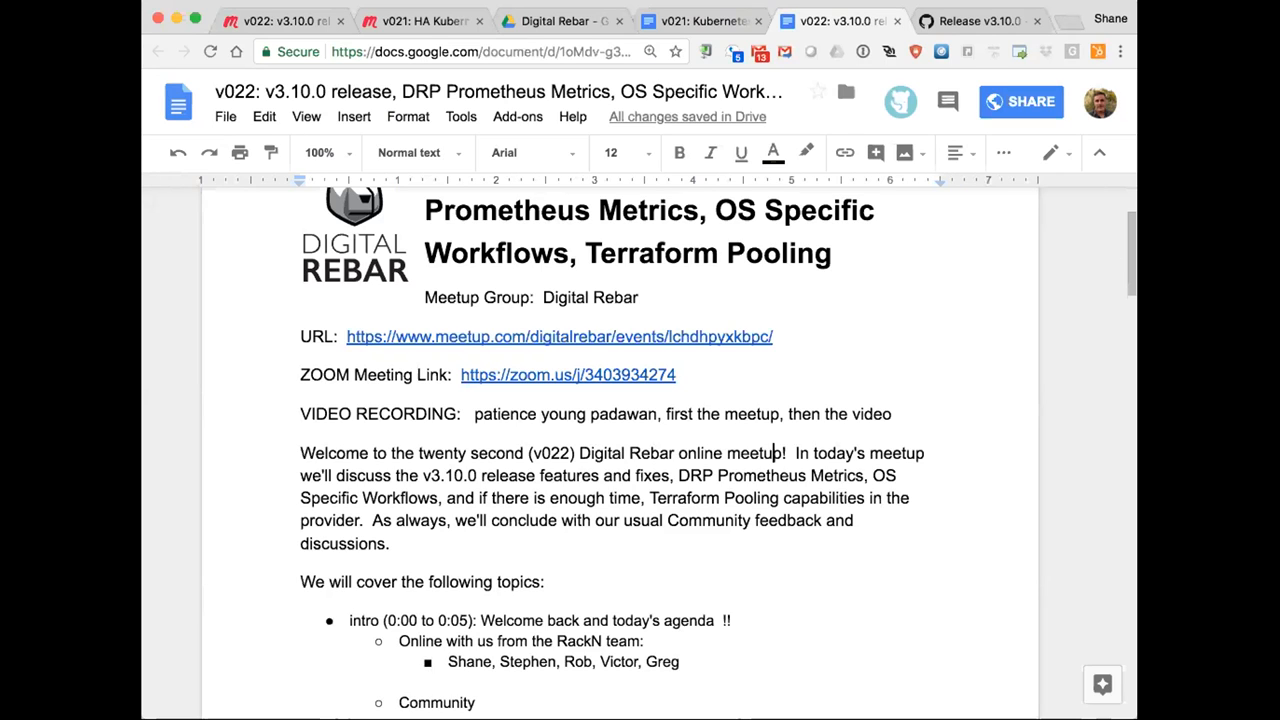
{"action": "mouse_move", "coordinate": [850, 296]}
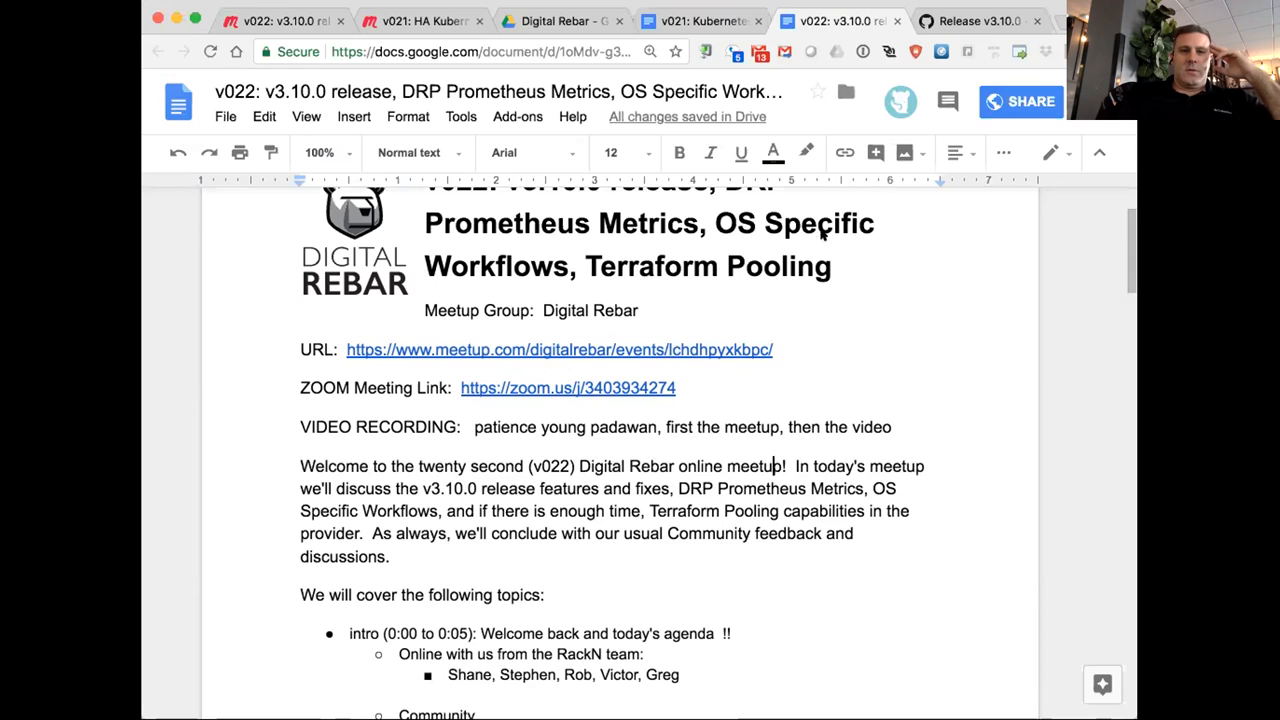
{"action": "mouse_move", "coordinate": [688, 446]}
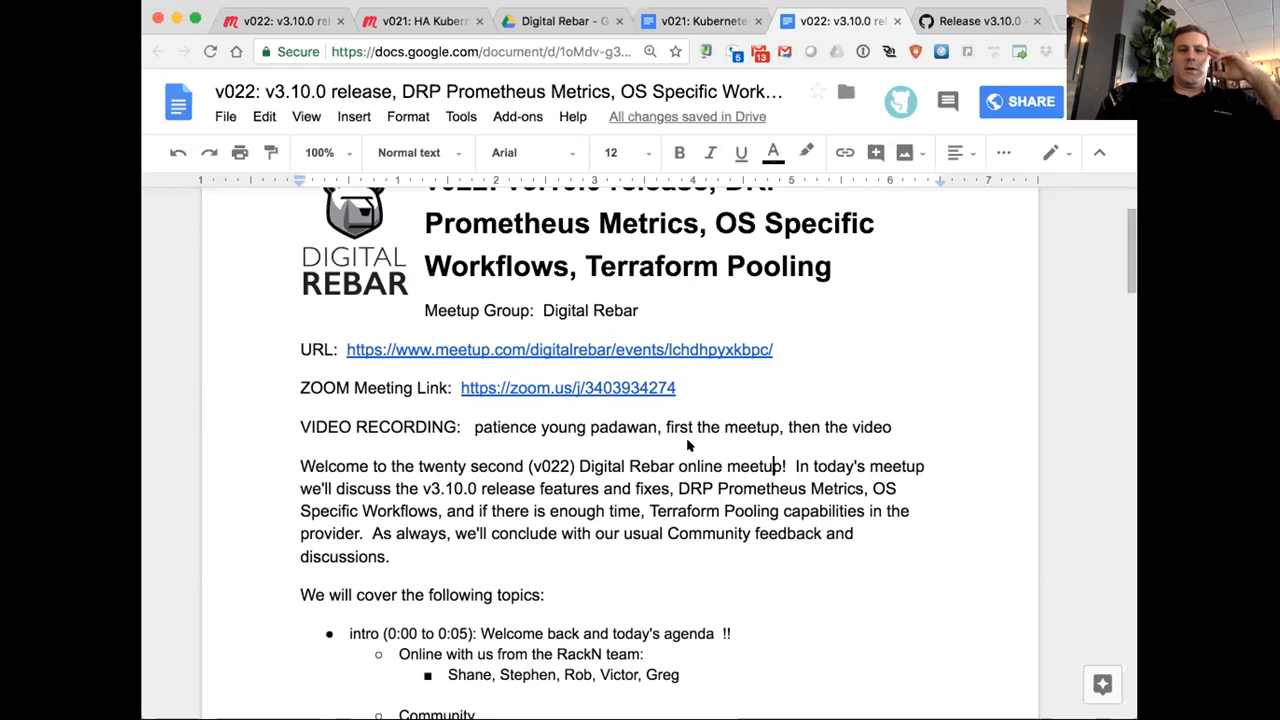
{"action": "scroll", "scroll_direction": "down", "scroll_amount": 3}
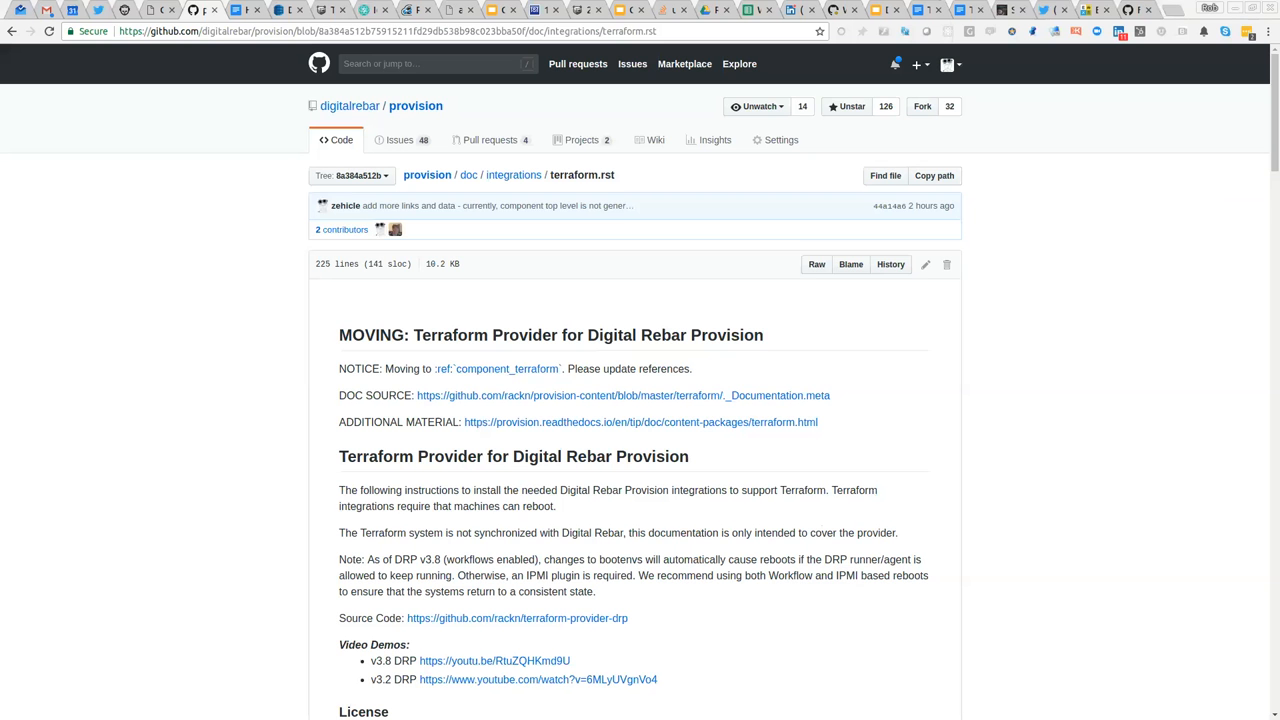
Step: Scroll terraform.rst to the Picking Machines with a Pool and with Filter sections, selecting some text
{"action": "scroll", "scroll_direction": "down", "scroll_amount": 3}
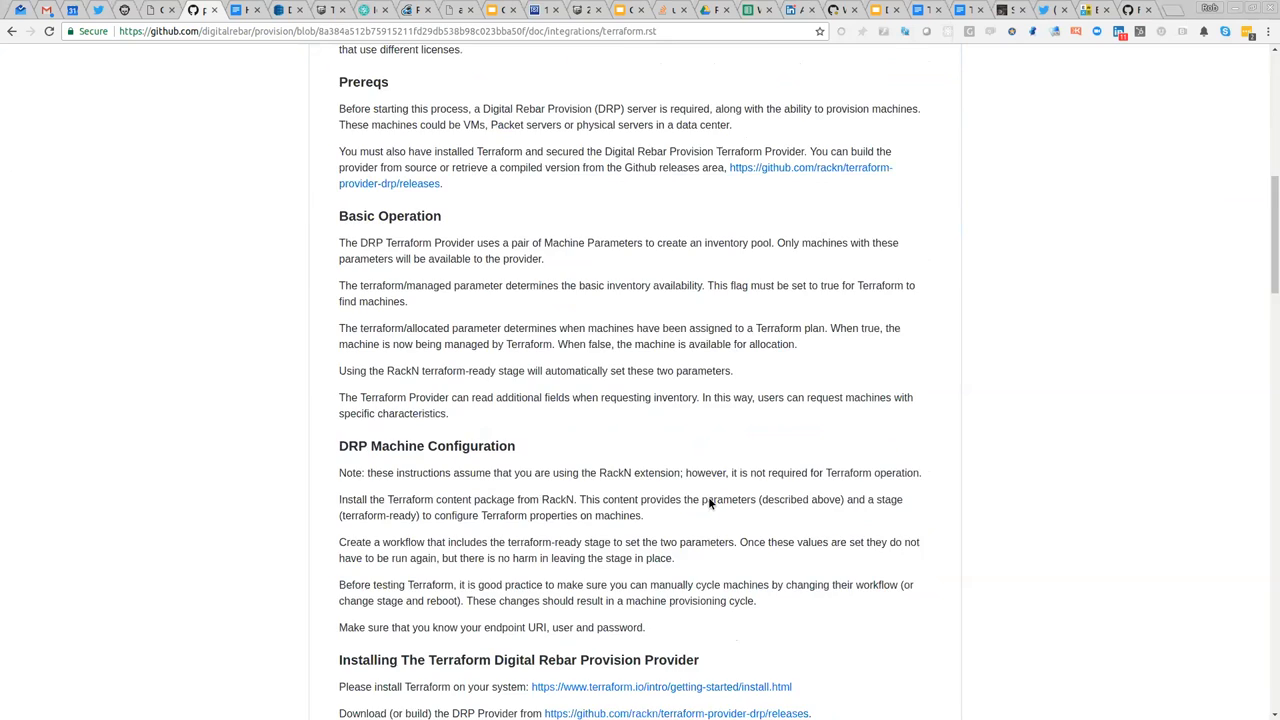
{"action": "scroll", "scroll_direction": "down", "scroll_amount": 3}
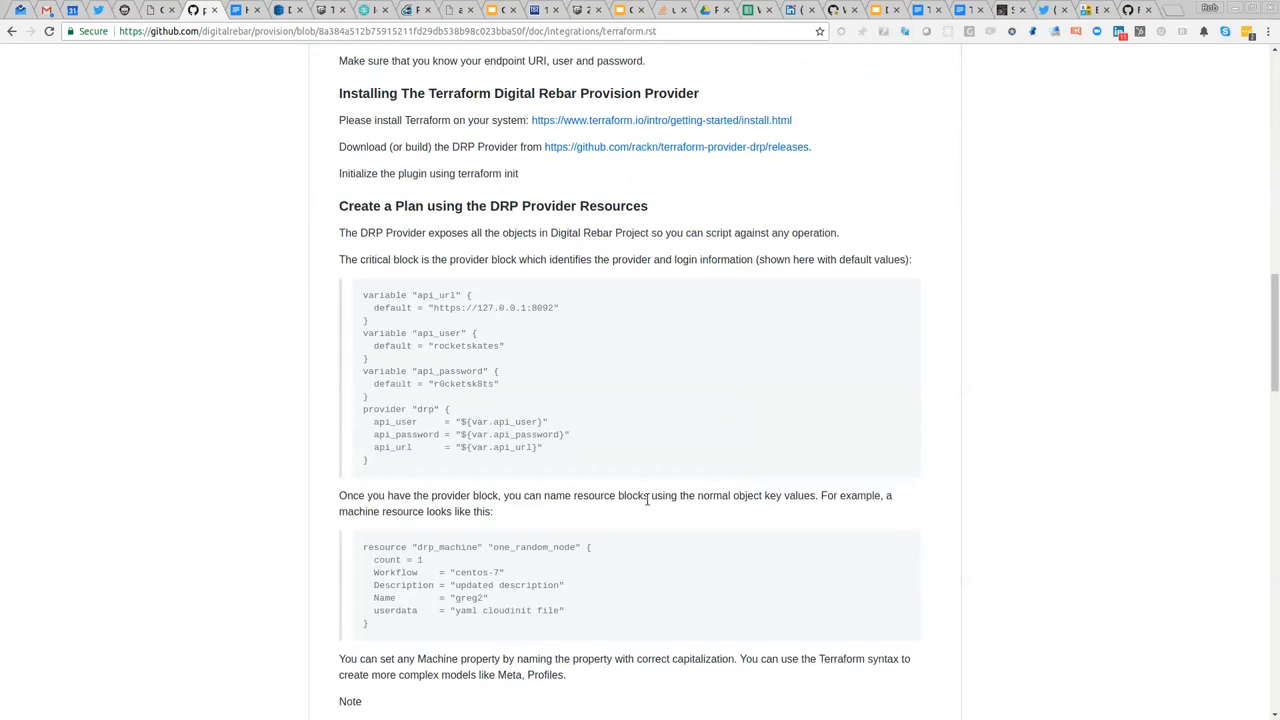
{"action": "scroll", "scroll_direction": "down", "scroll_amount": 3}
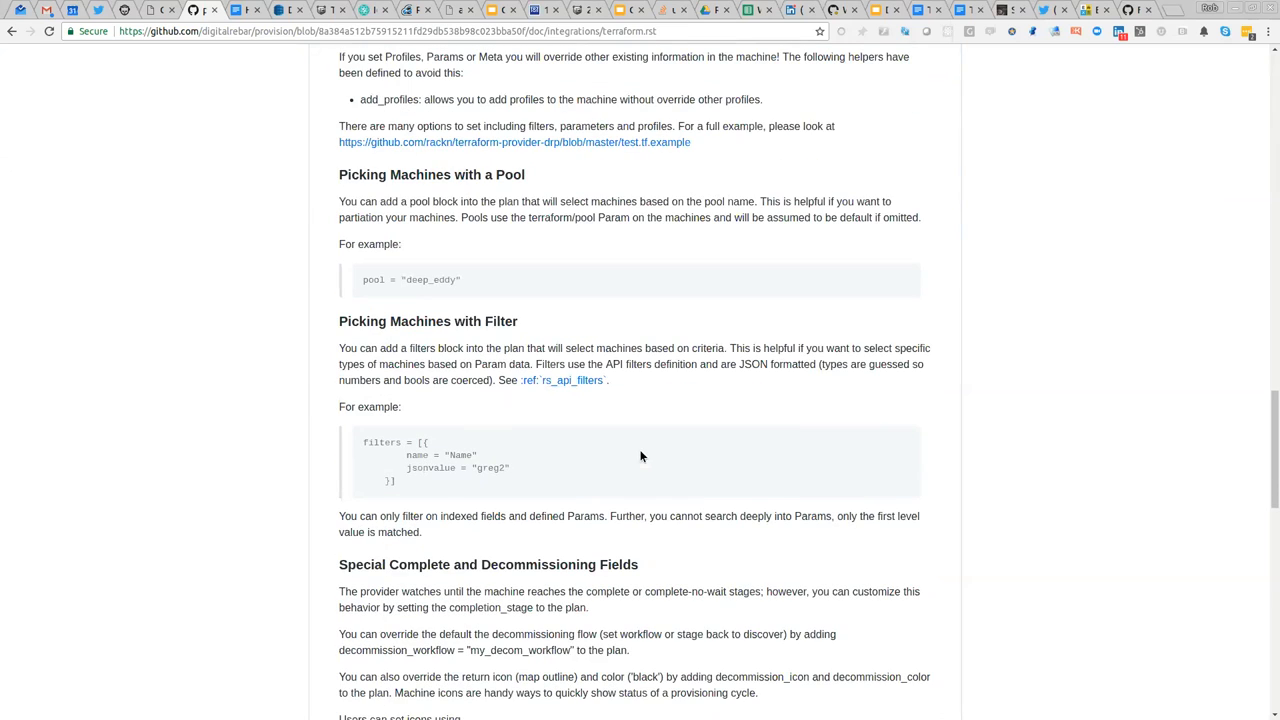
{"action": "left_click_drag", "start_coordinate": [362, 442], "coordinate": [480, 462]}
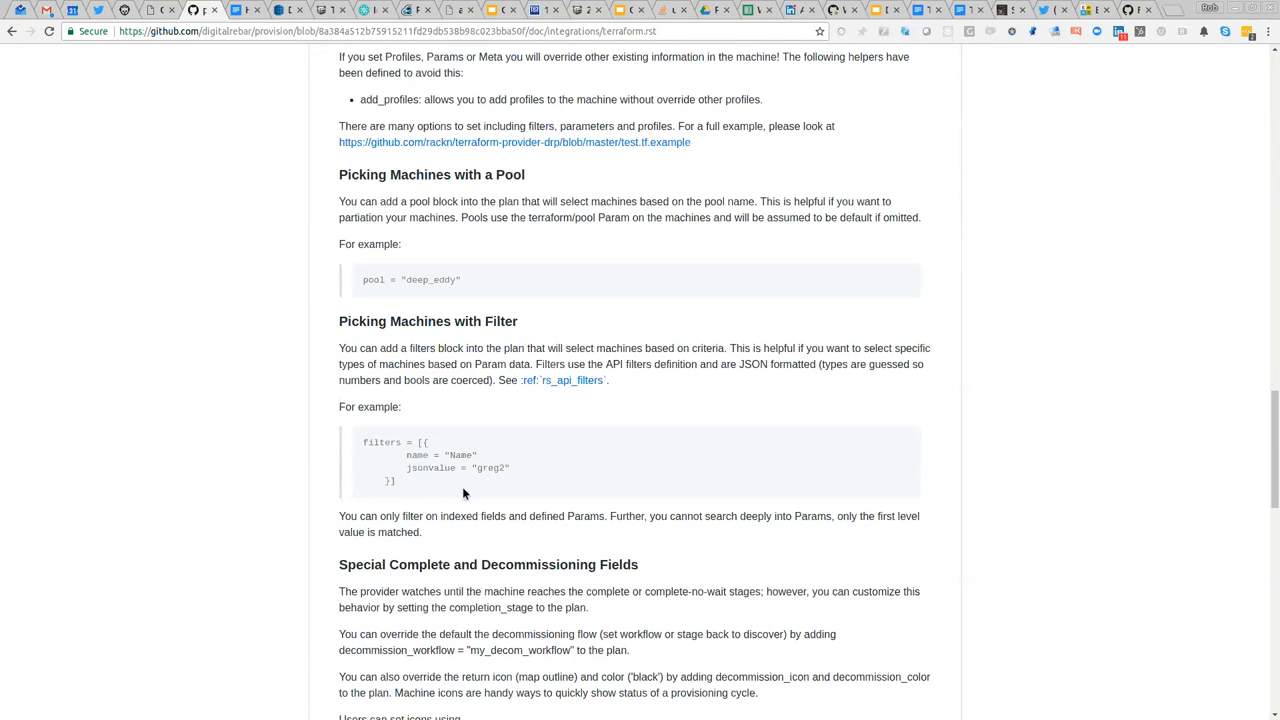
{"action": "mouse_move", "coordinate": [500, 504]}
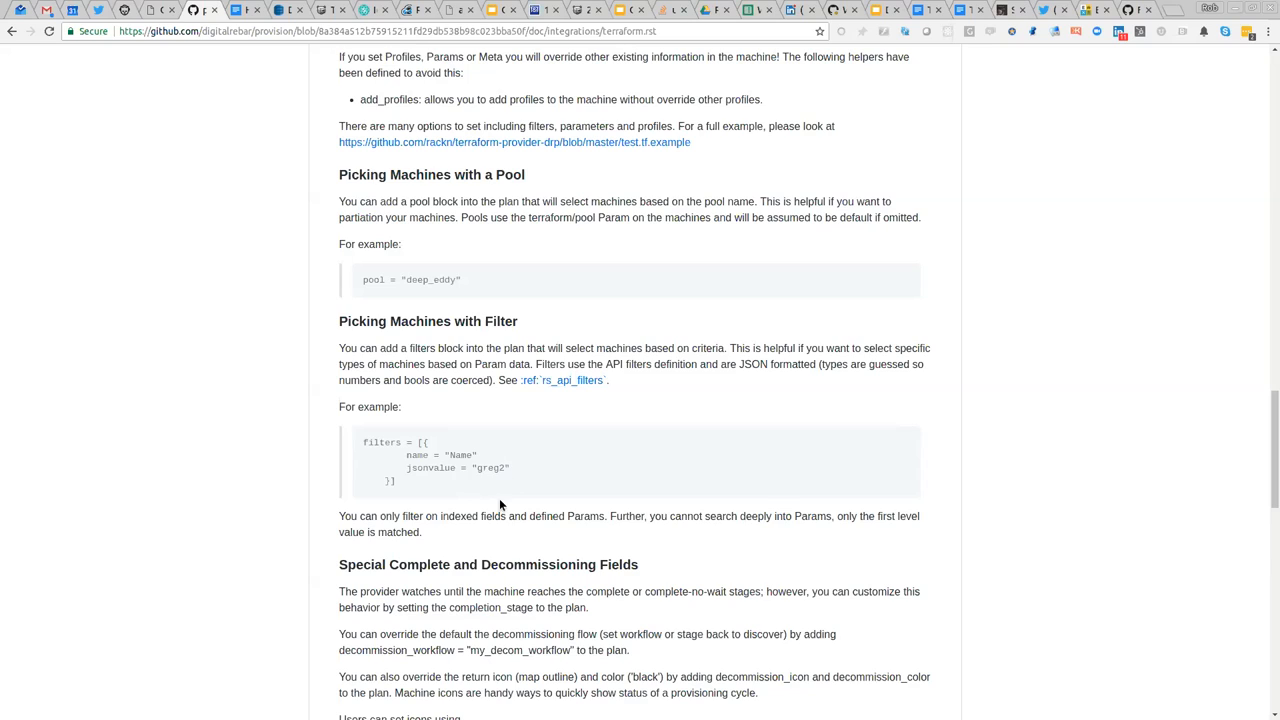
{"action": "mouse_move", "coordinate": [404, 482]}
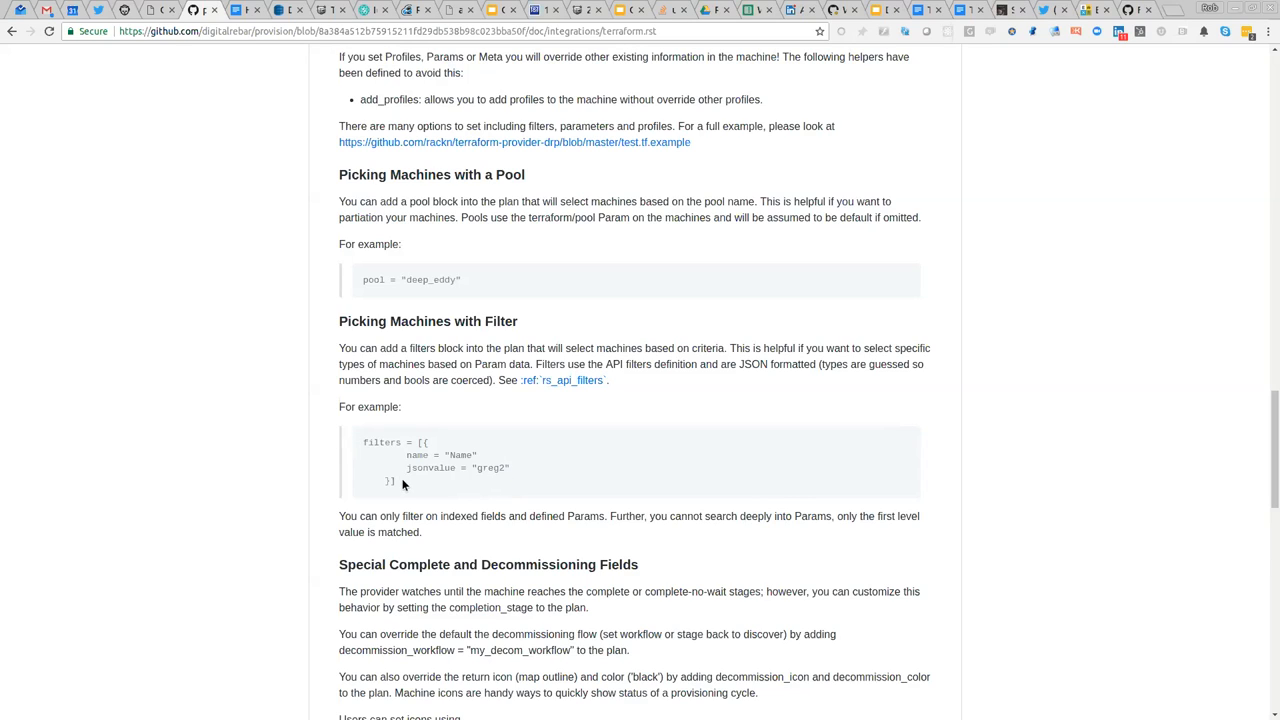
{"action": "mouse_move", "coordinate": [440, 496]}
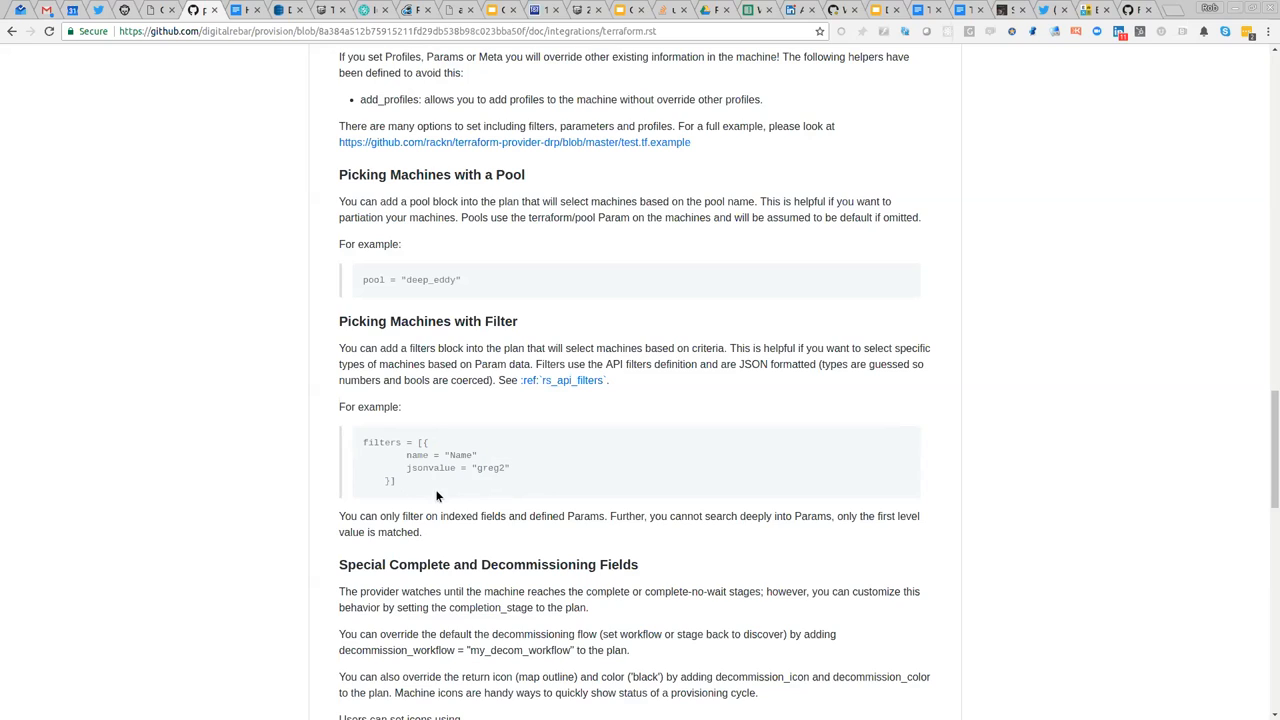
{"action": "mouse_move", "coordinate": [430, 512]}
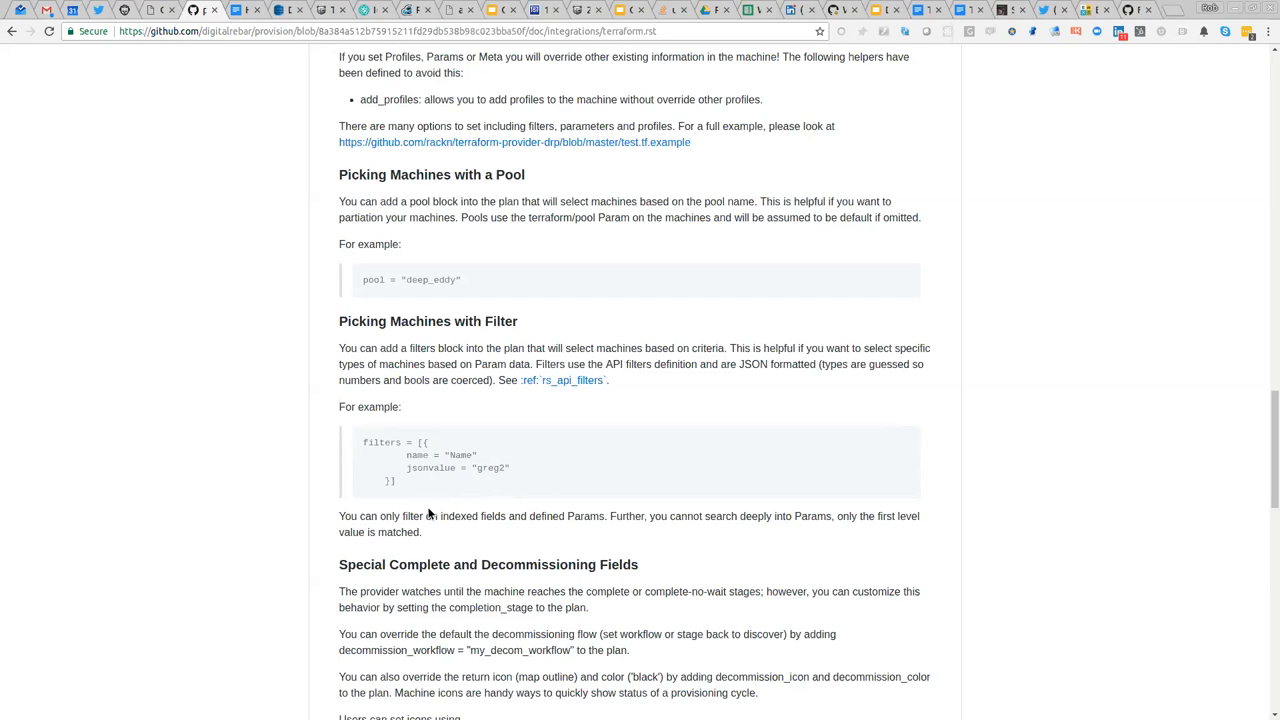
{"action": "mouse_move", "coordinate": [422, 504]}
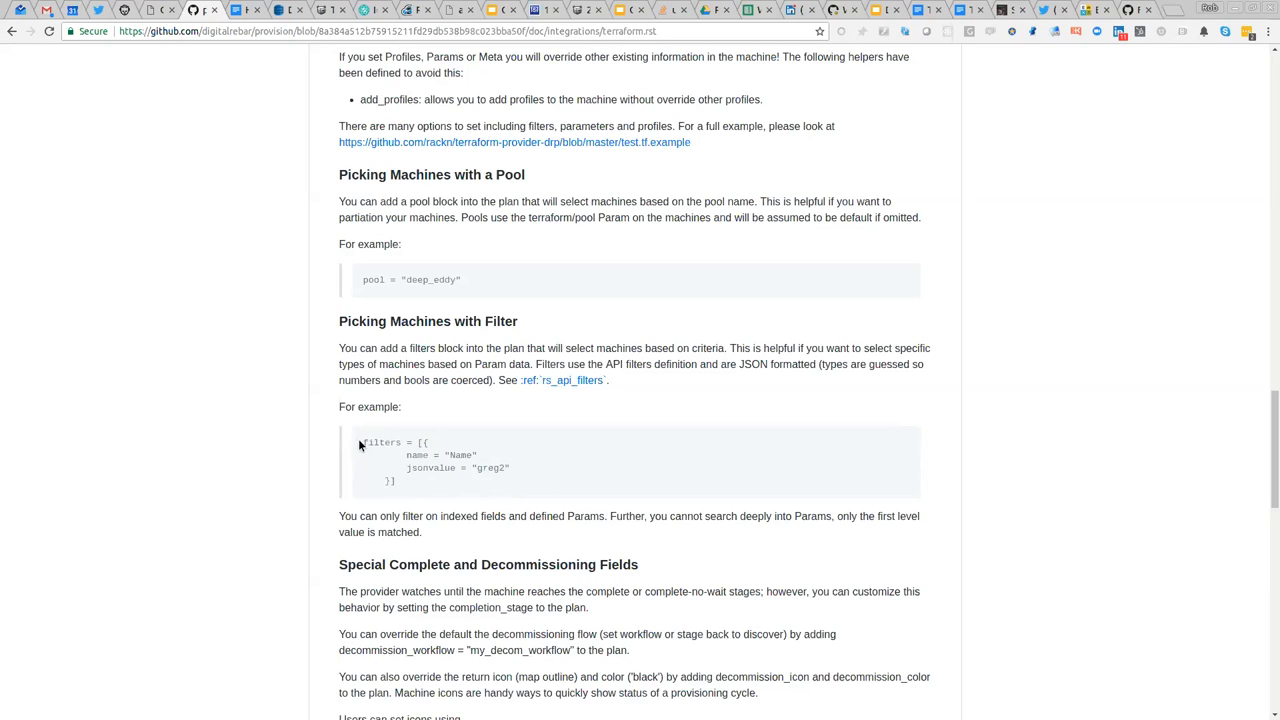
{"action": "mouse_move", "coordinate": [420, 482]}
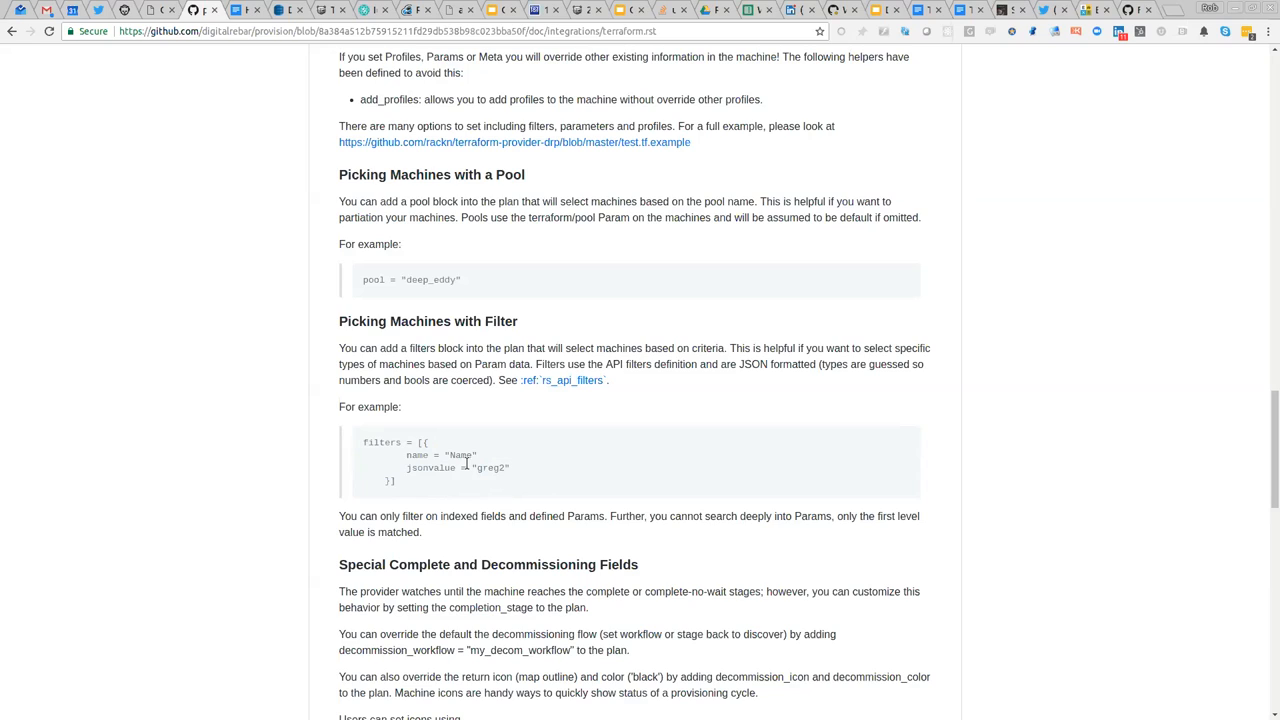
{"action": "left_click_drag", "start_coordinate": [364, 442], "coordinate": [396, 480]}
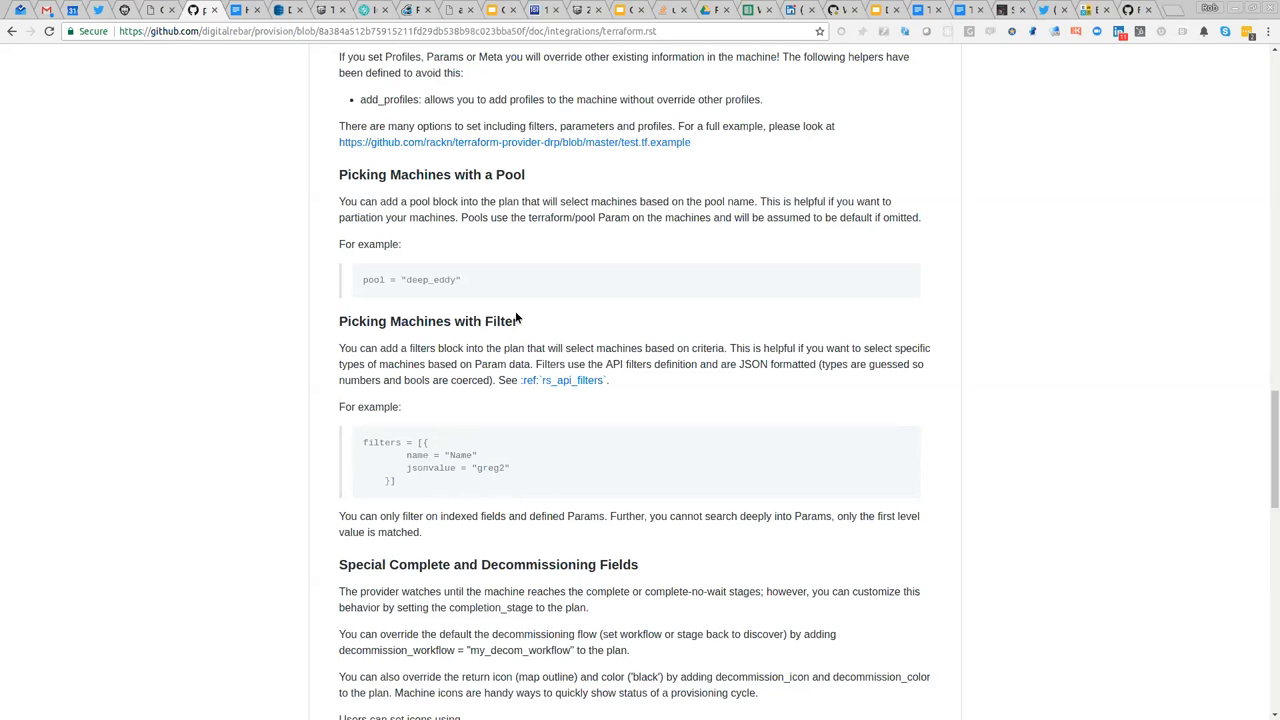
{"action": "mouse_move", "coordinate": [524, 458]}
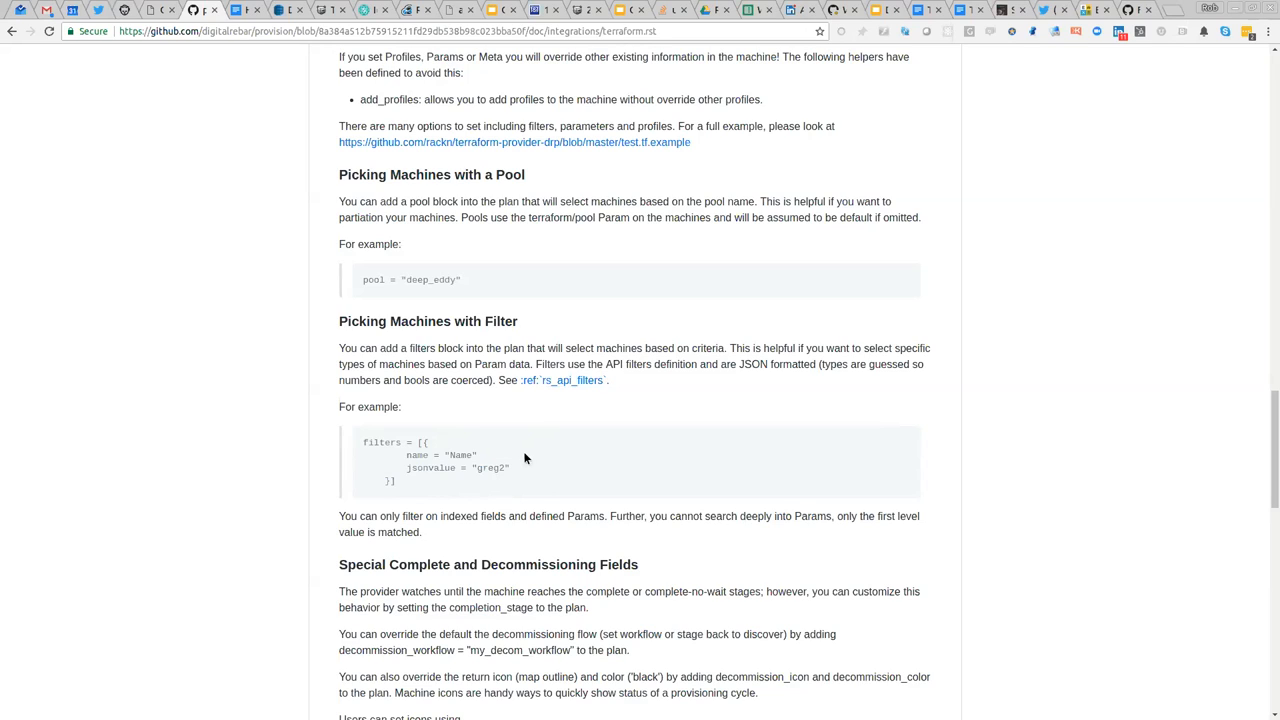
{"action": "mouse_move", "coordinate": [370, 452]}
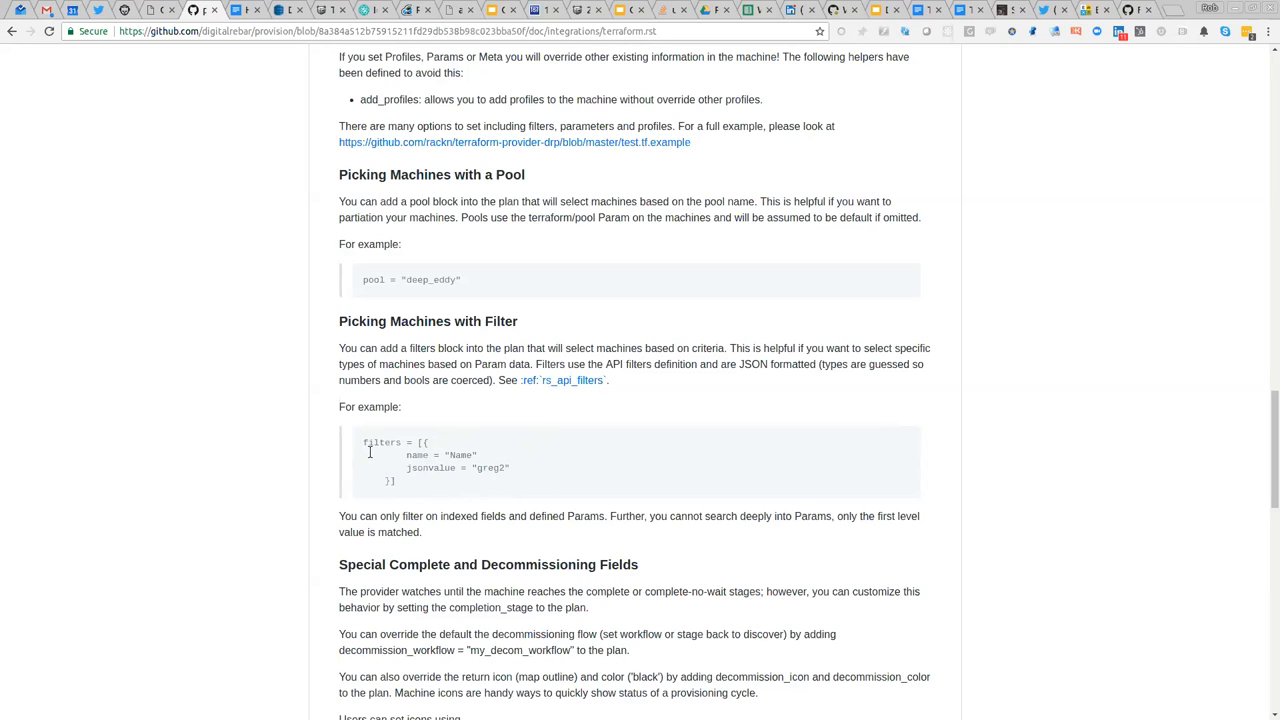
{"action": "mouse_move", "coordinate": [418, 468]}
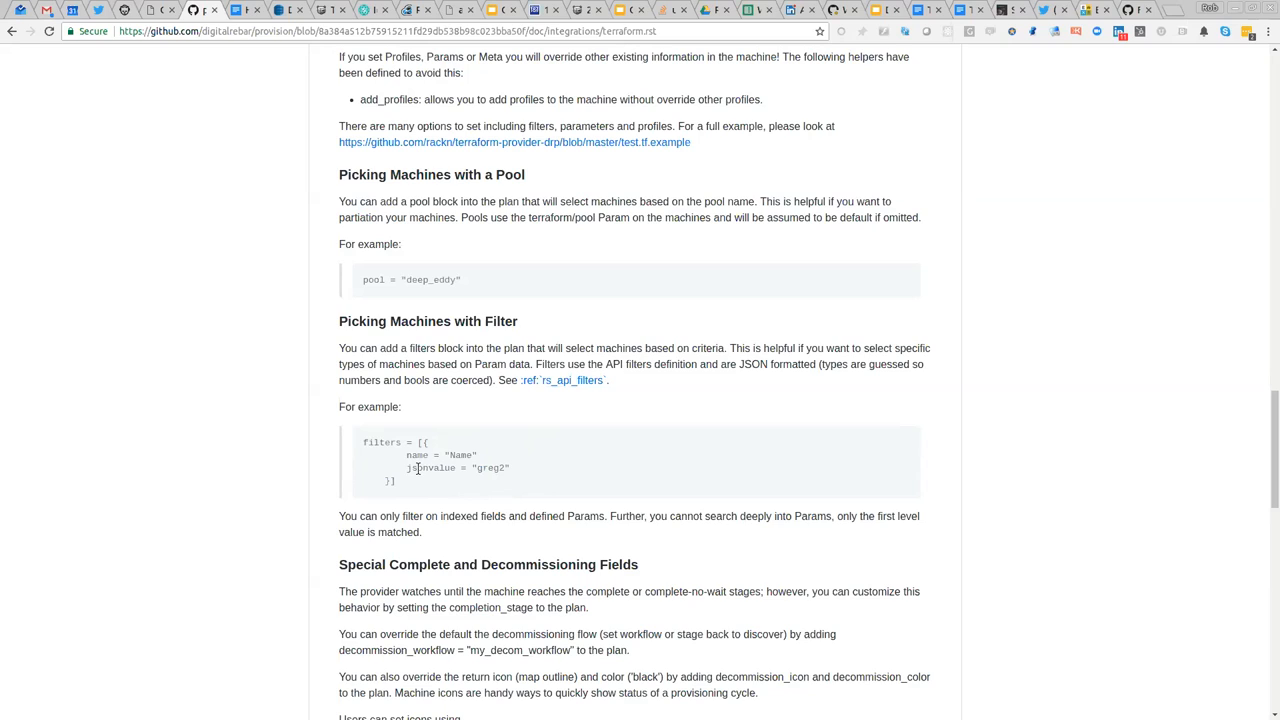
{"action": "double_click", "coordinate": [416, 456]}
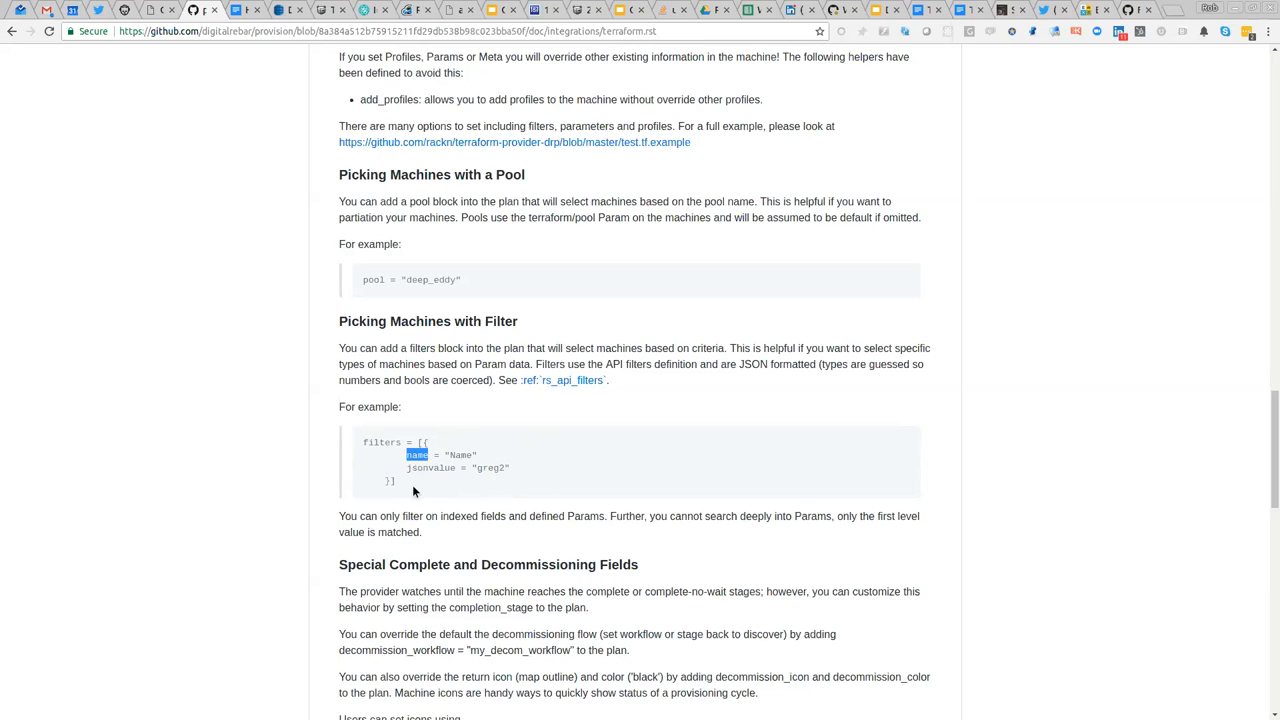
{"action": "double_click", "coordinate": [432, 468]}
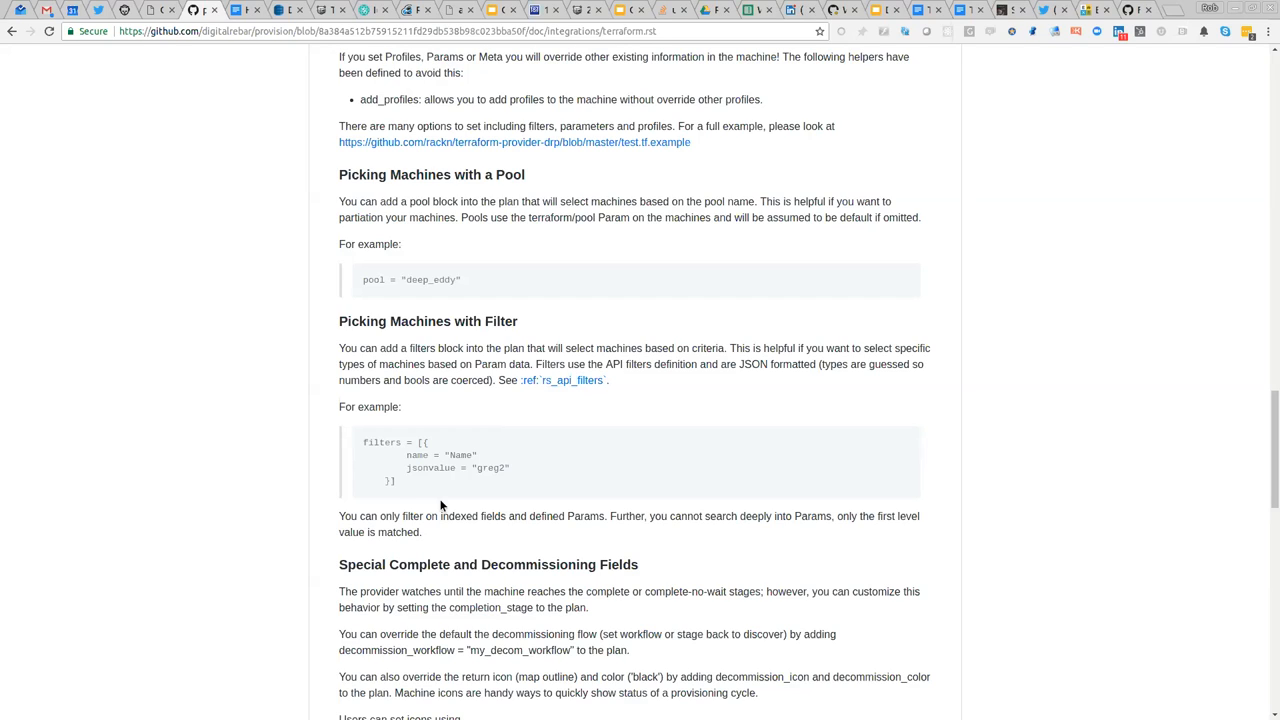
{"action": "mouse_move", "coordinate": [496, 534]}
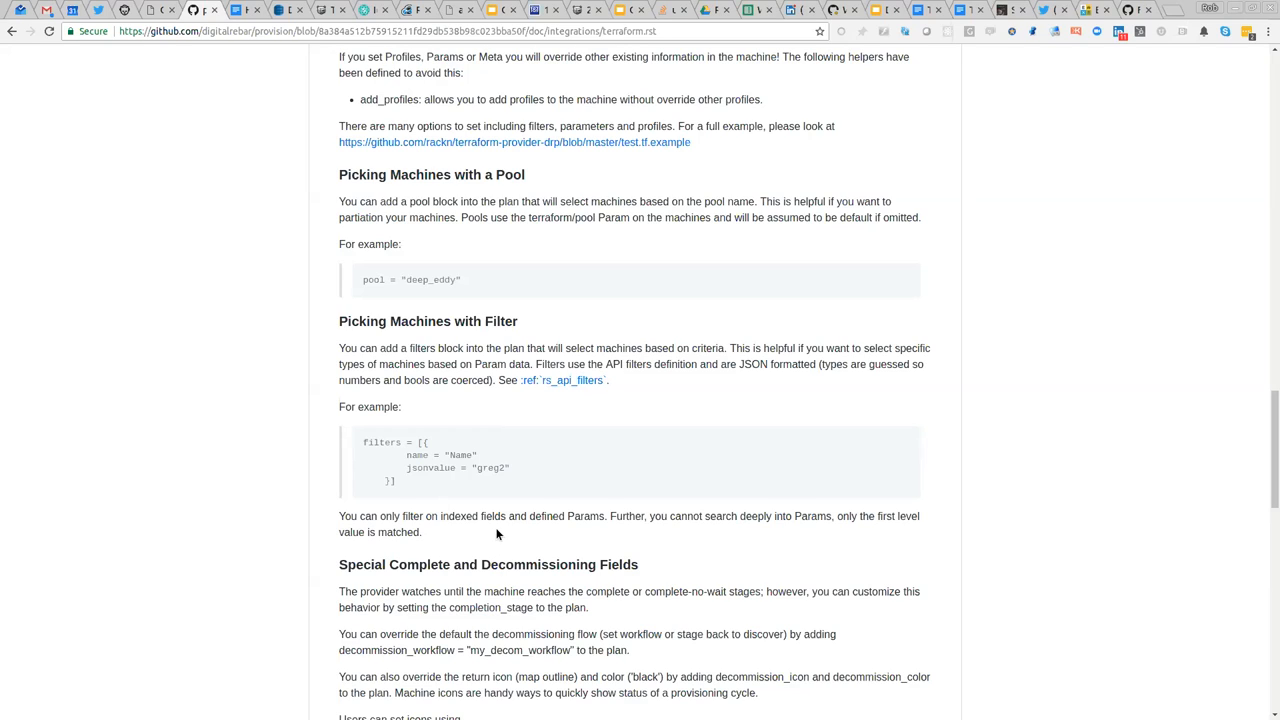
{"action": "mouse_move", "coordinate": [510, 490]}
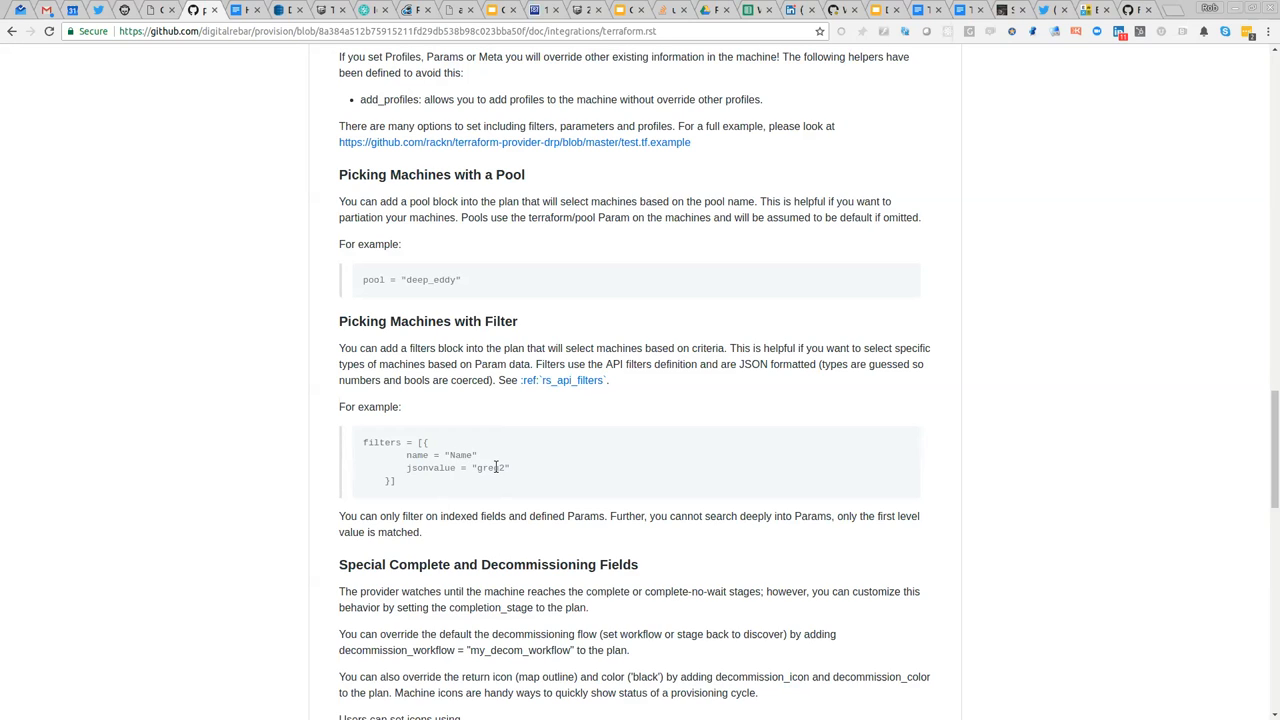
{"action": "double_click", "coordinate": [490, 468]}
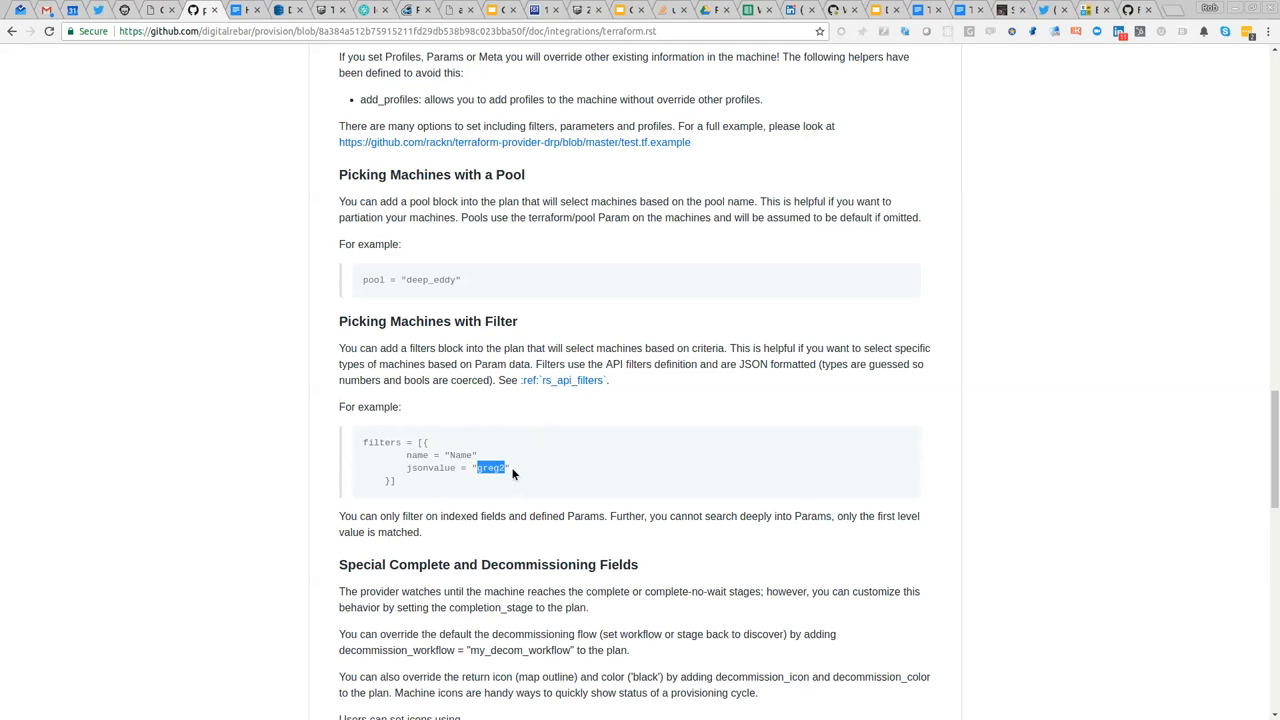
{"action": "mouse_move", "coordinate": [532, 500]}
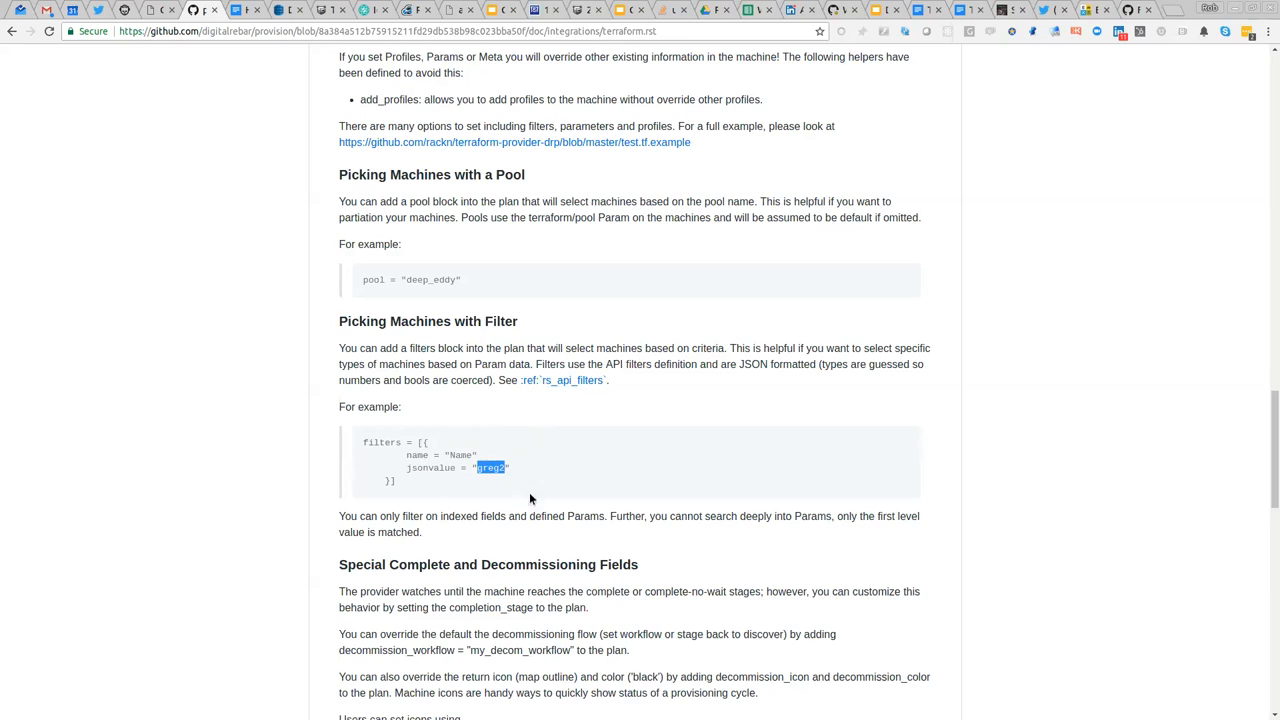
{"action": "mouse_move", "coordinate": [428, 486]}
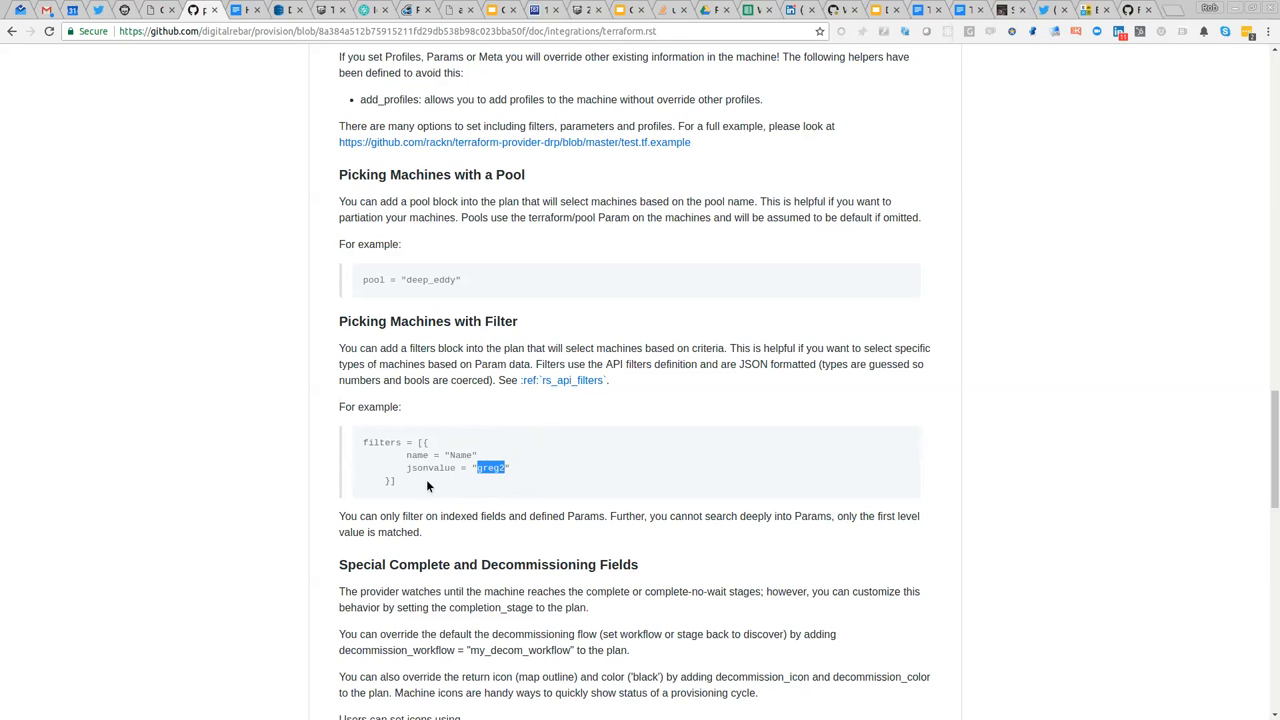
{"action": "double_click", "coordinate": [460, 456]}
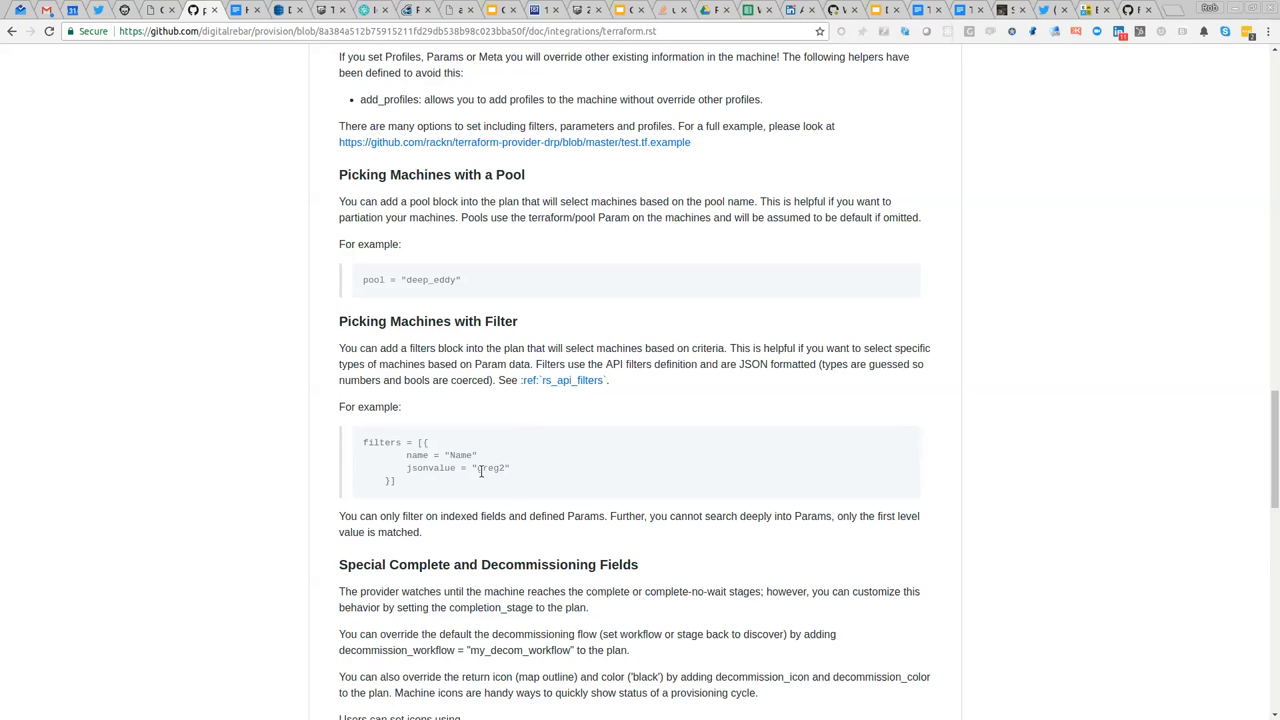
{"action": "double_click", "coordinate": [490, 468]}
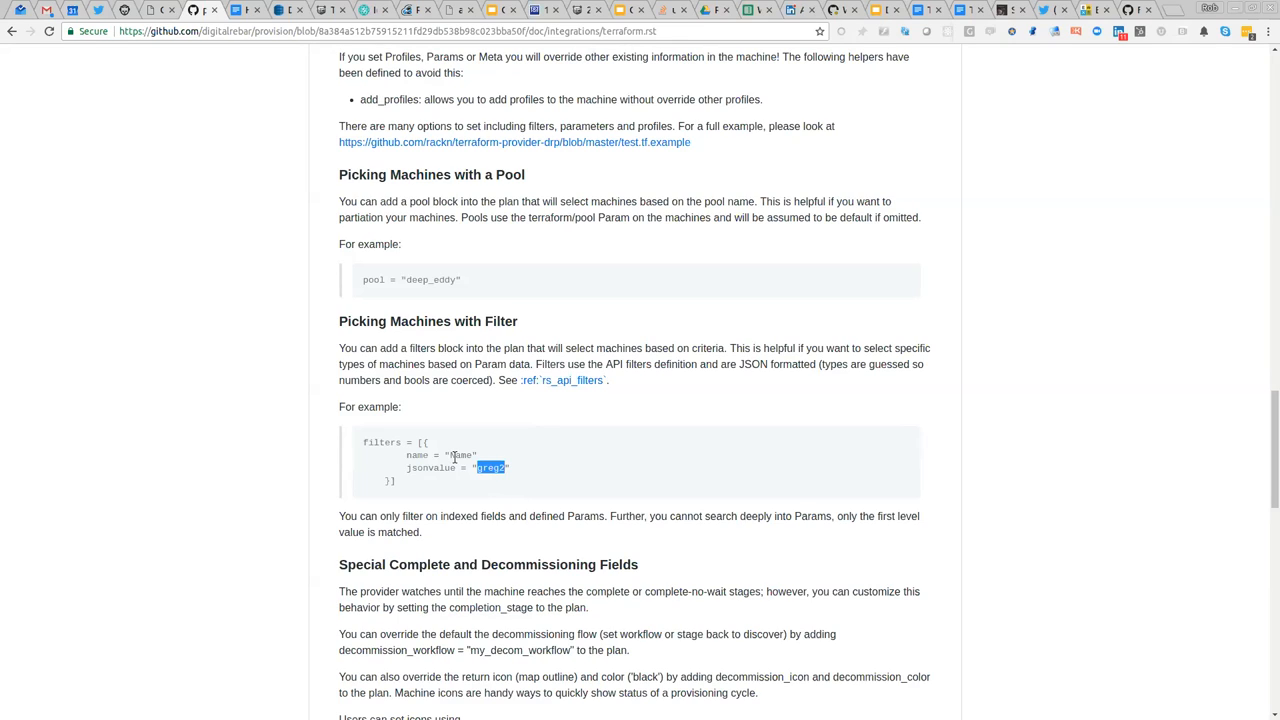
{"action": "left_click", "coordinate": [484, 468]}
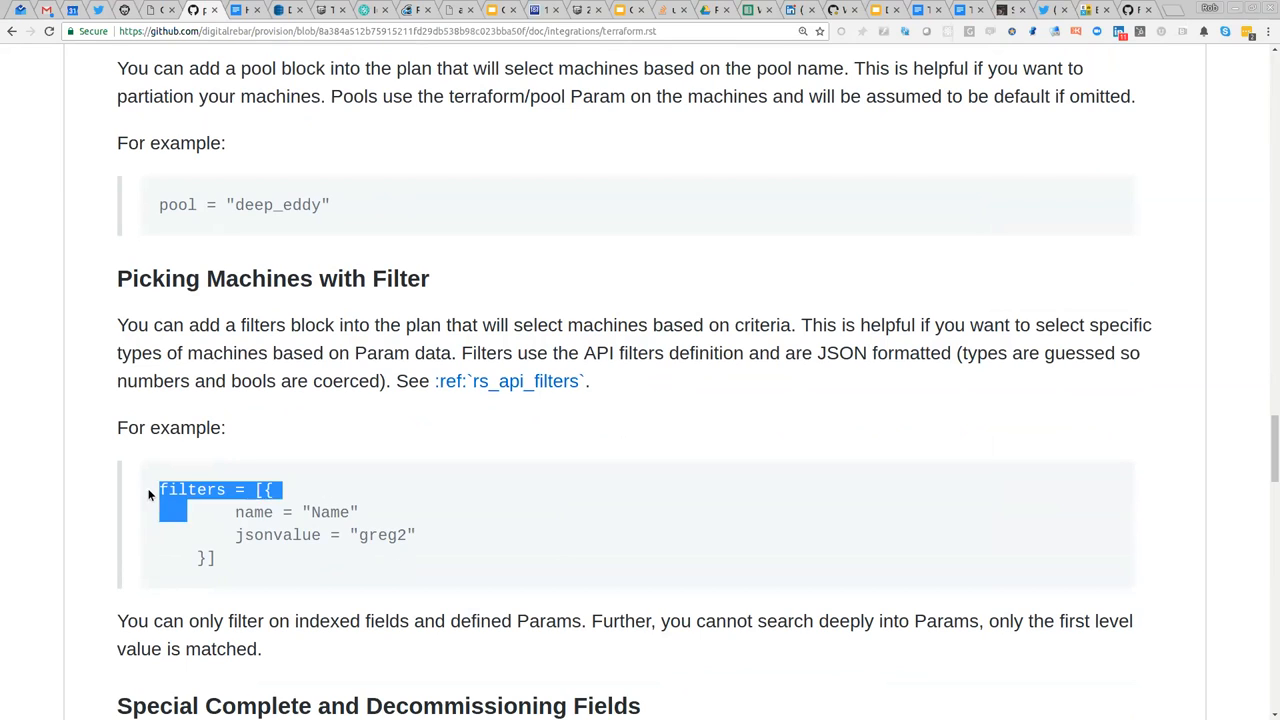
{"action": "left_click", "coordinate": [252, 560]}
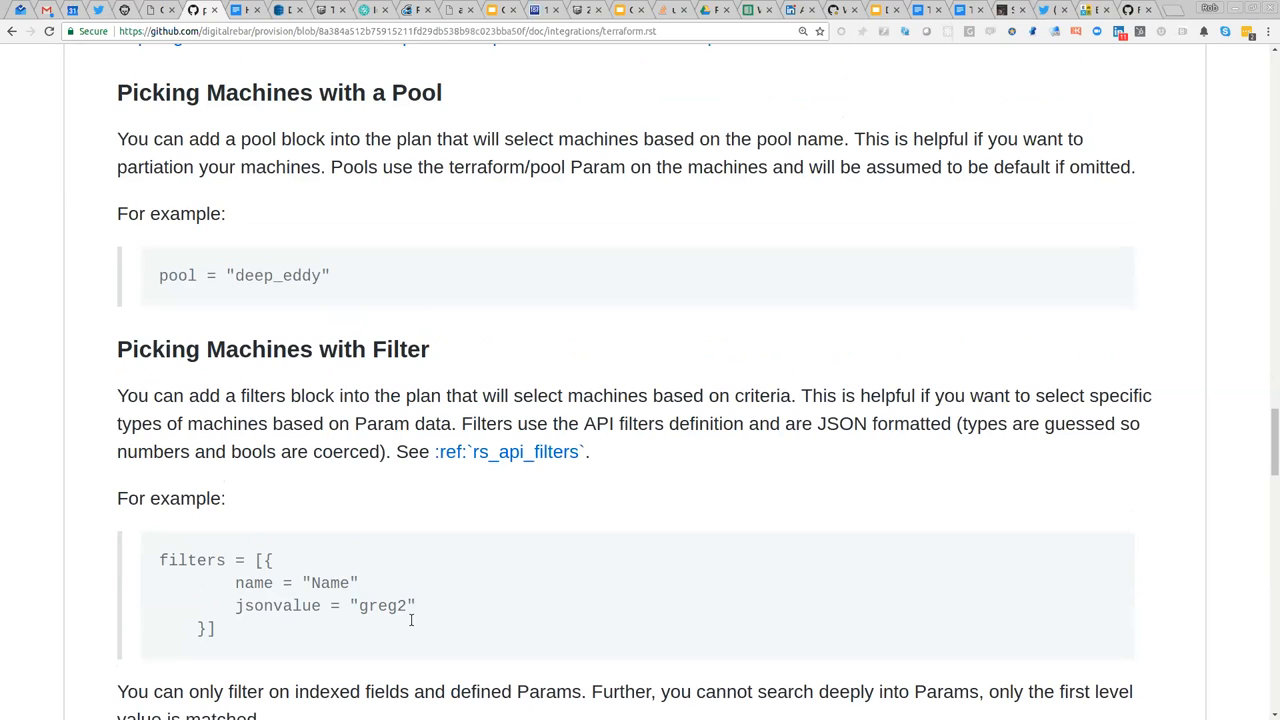
{"action": "mouse_move", "coordinate": [410, 624]}
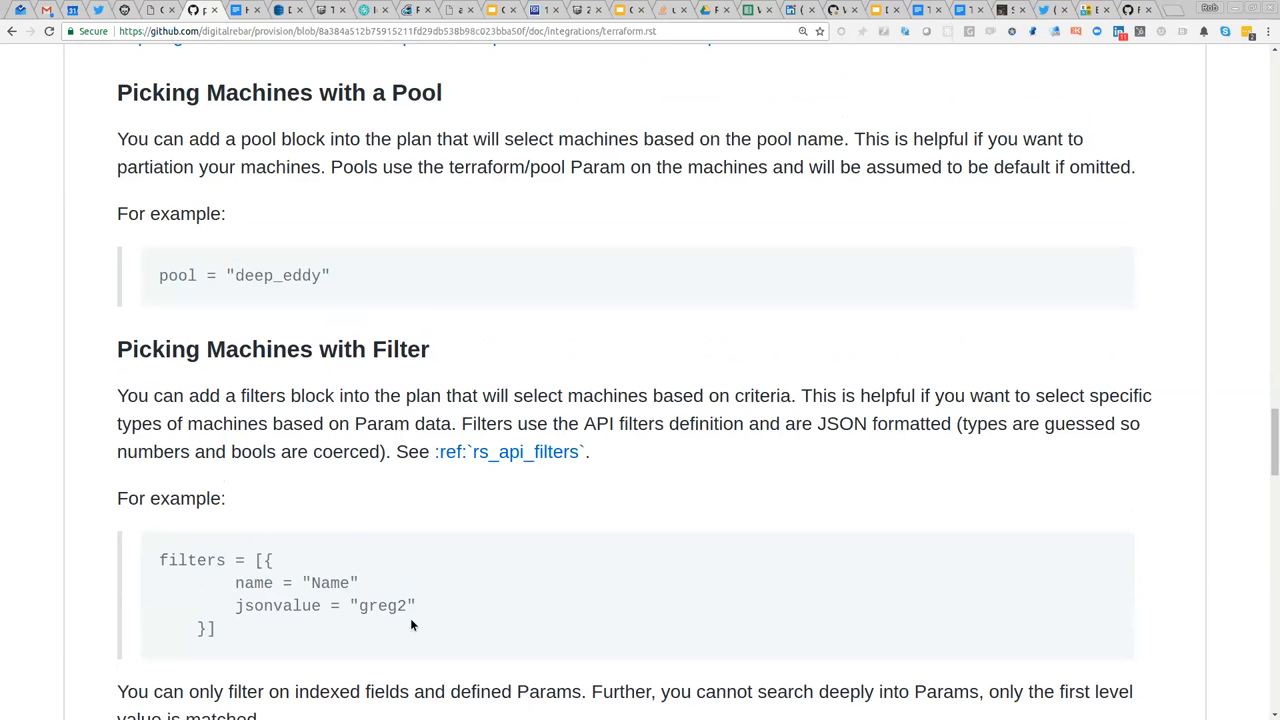
{"action": "scroll", "scroll_direction": "up", "scroll_amount": 3}
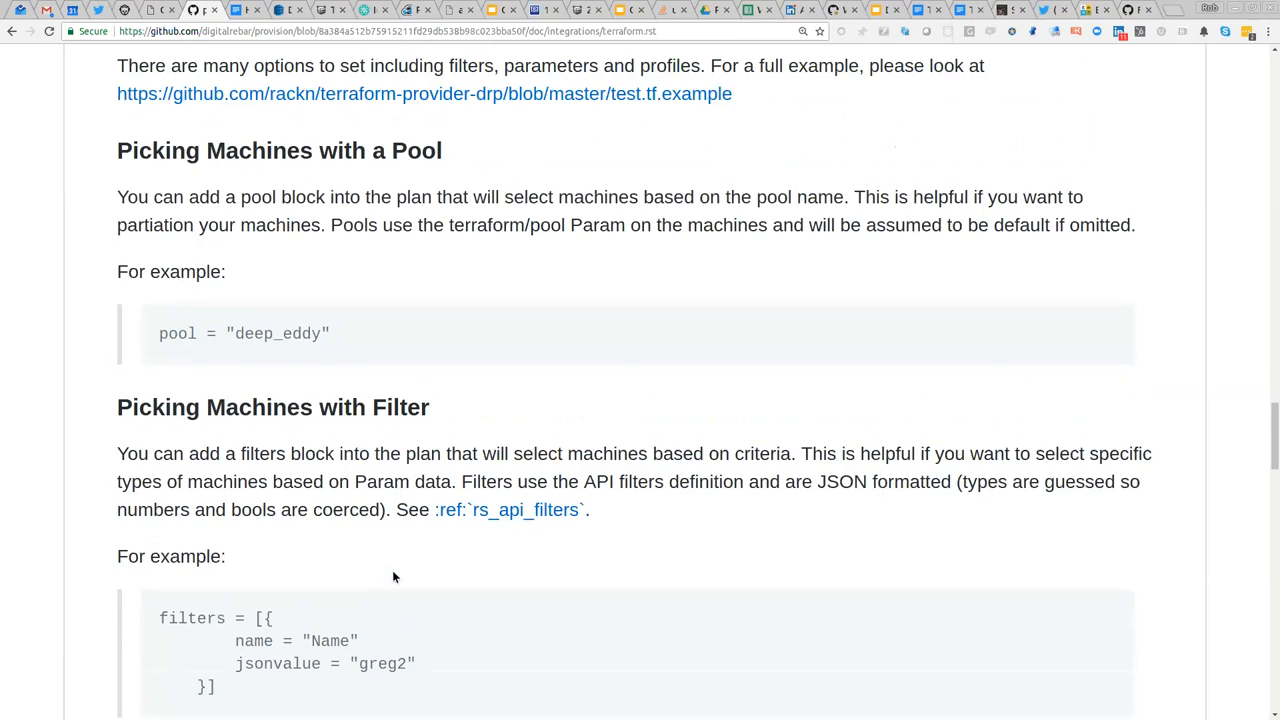
{"action": "scroll", "scroll_direction": "up", "scroll_amount": 3}
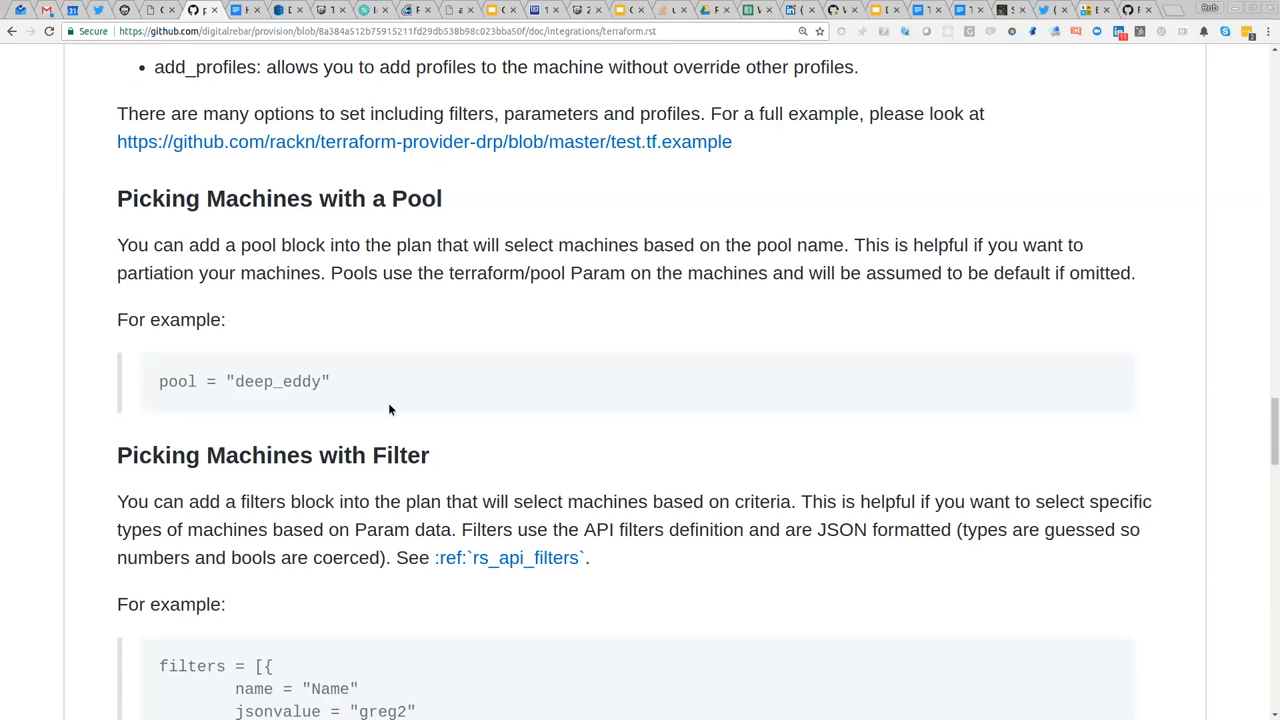
{"action": "mouse_move", "coordinate": [428, 432]}
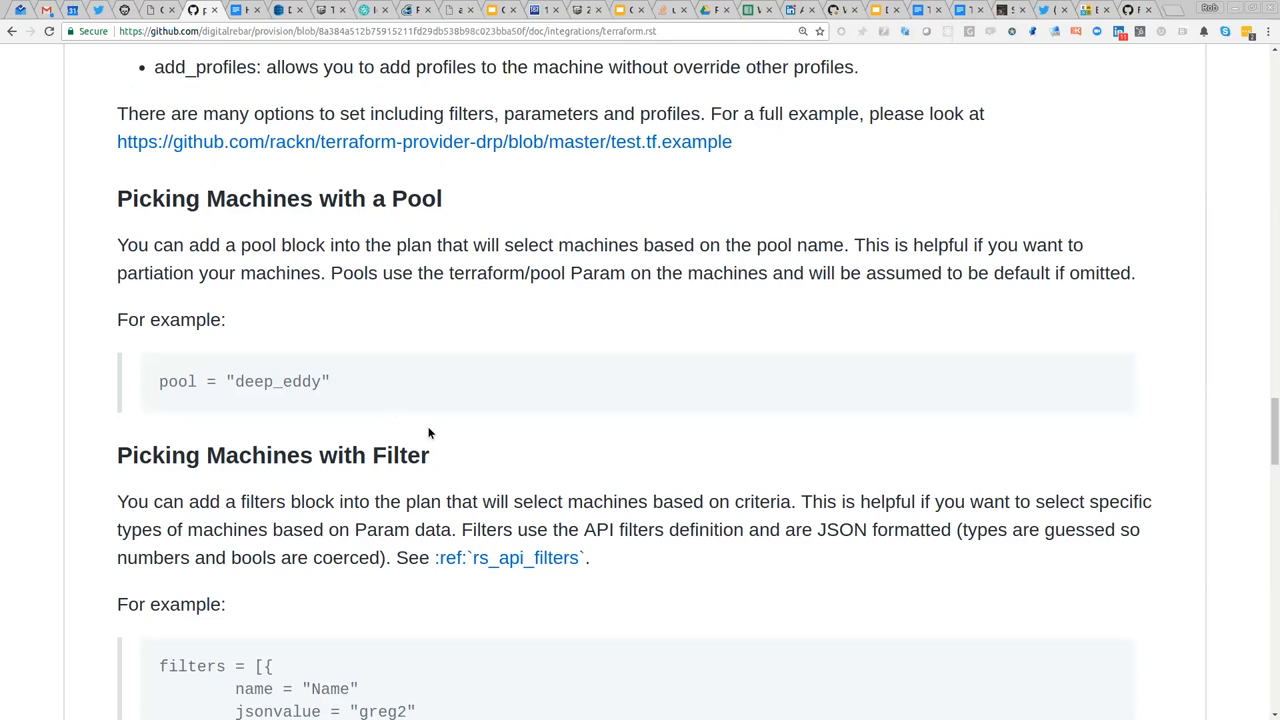
{"action": "mouse_move", "coordinate": [436, 280]}
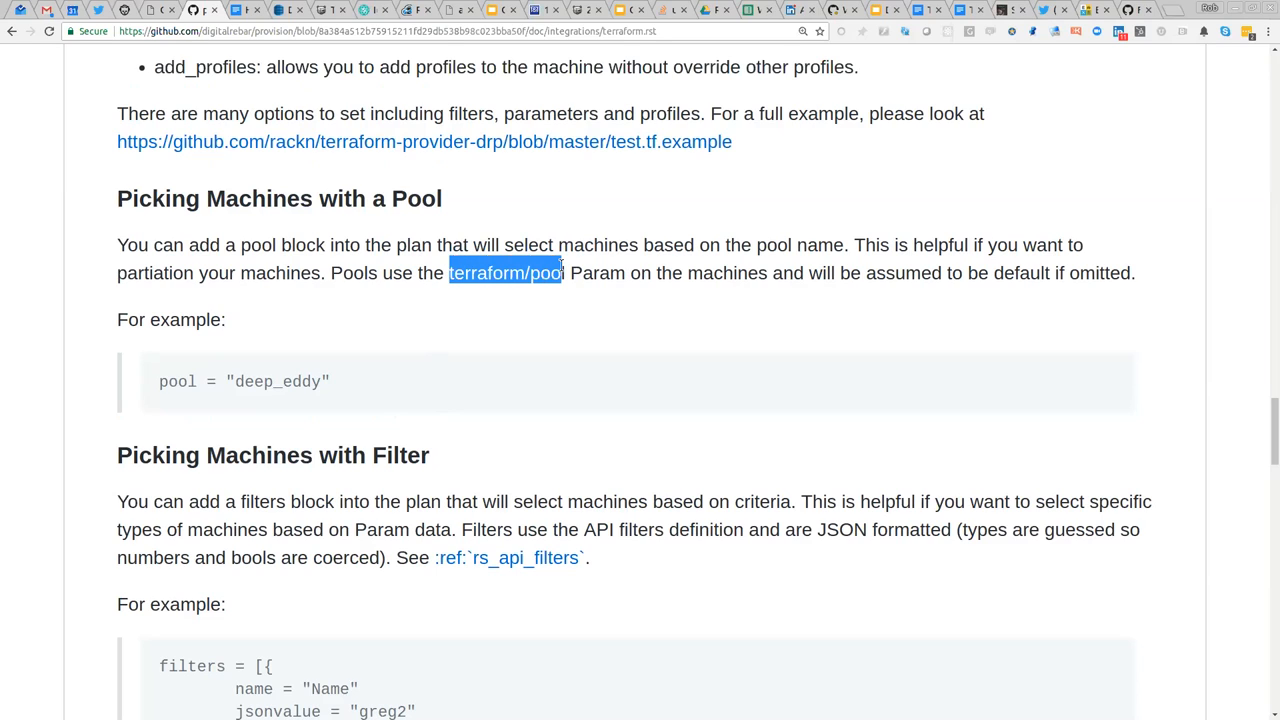
{"action": "mouse_move", "coordinate": [570, 354]}
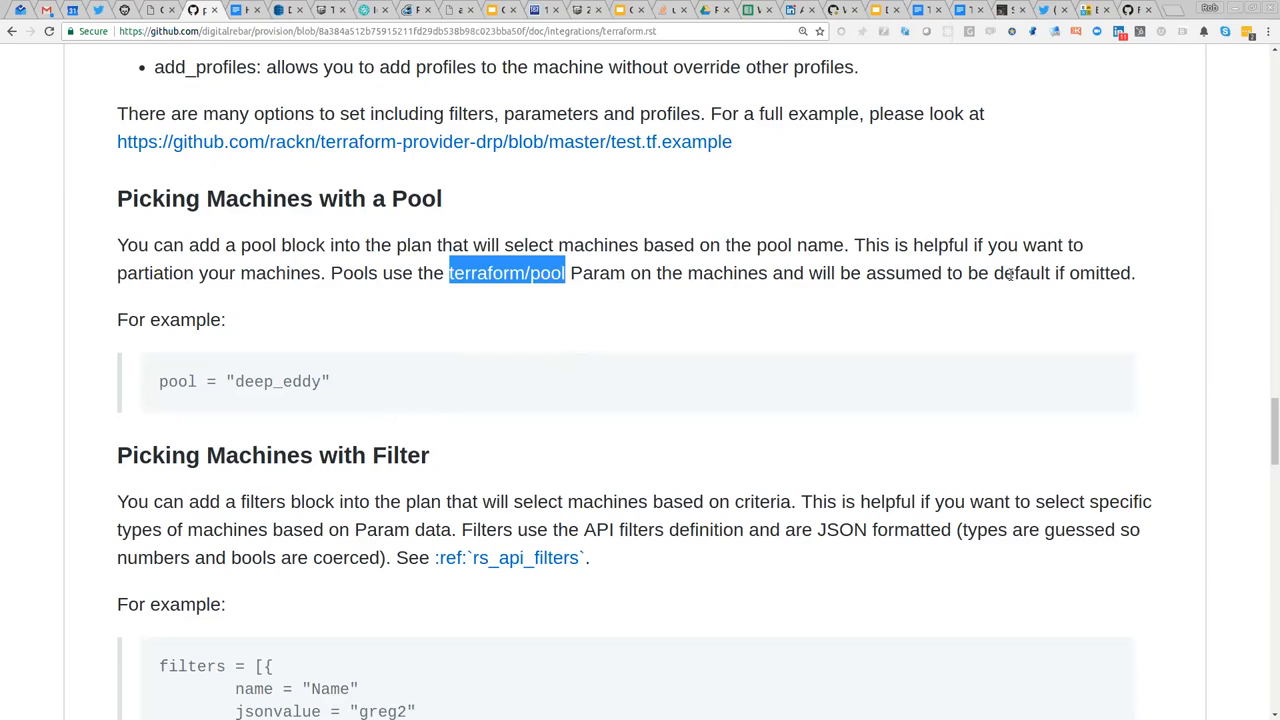
{"action": "mouse_move", "coordinate": [224, 354]}
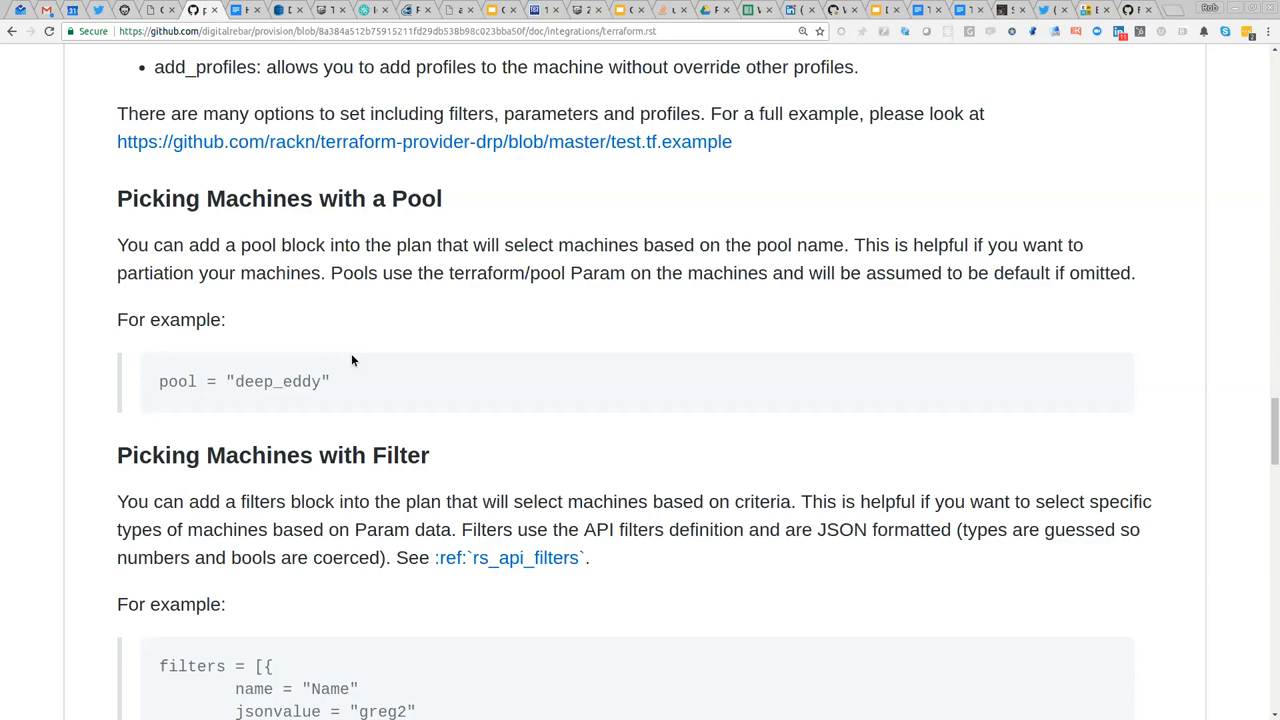
{"action": "mouse_move", "coordinate": [368, 388]}
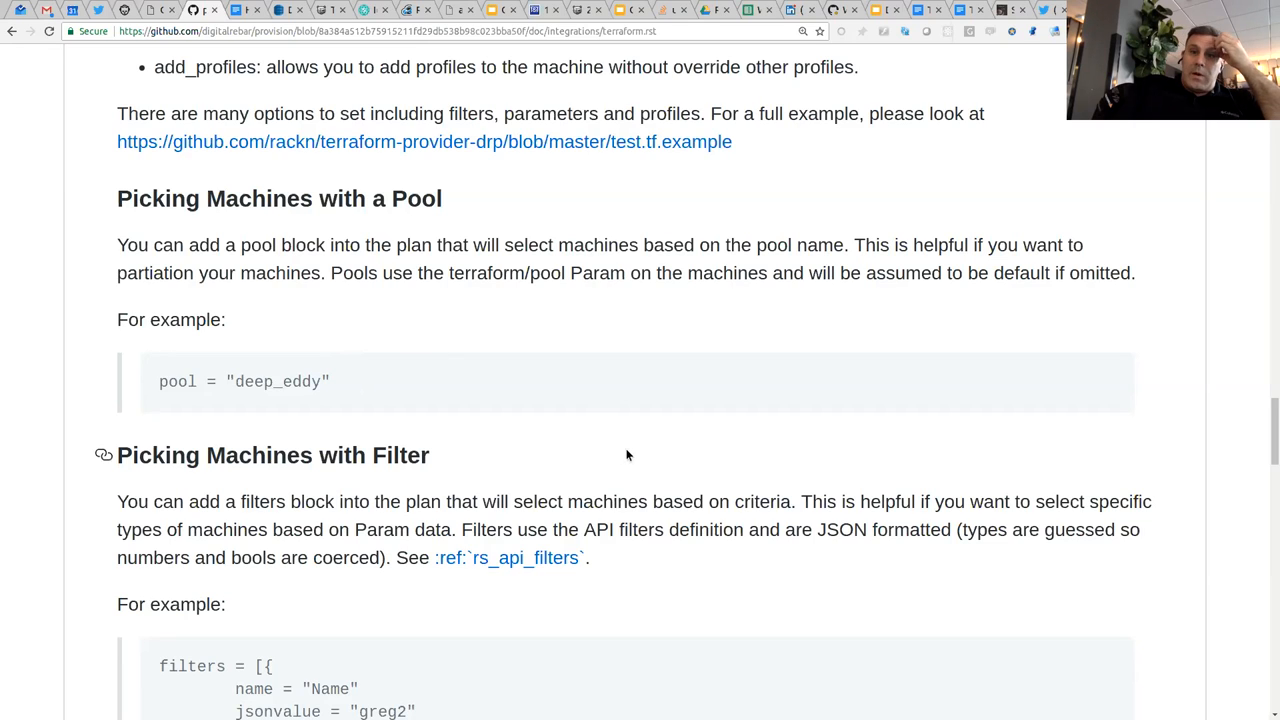
{"action": "scroll", "scroll_direction": "down", "scroll_amount": 3}
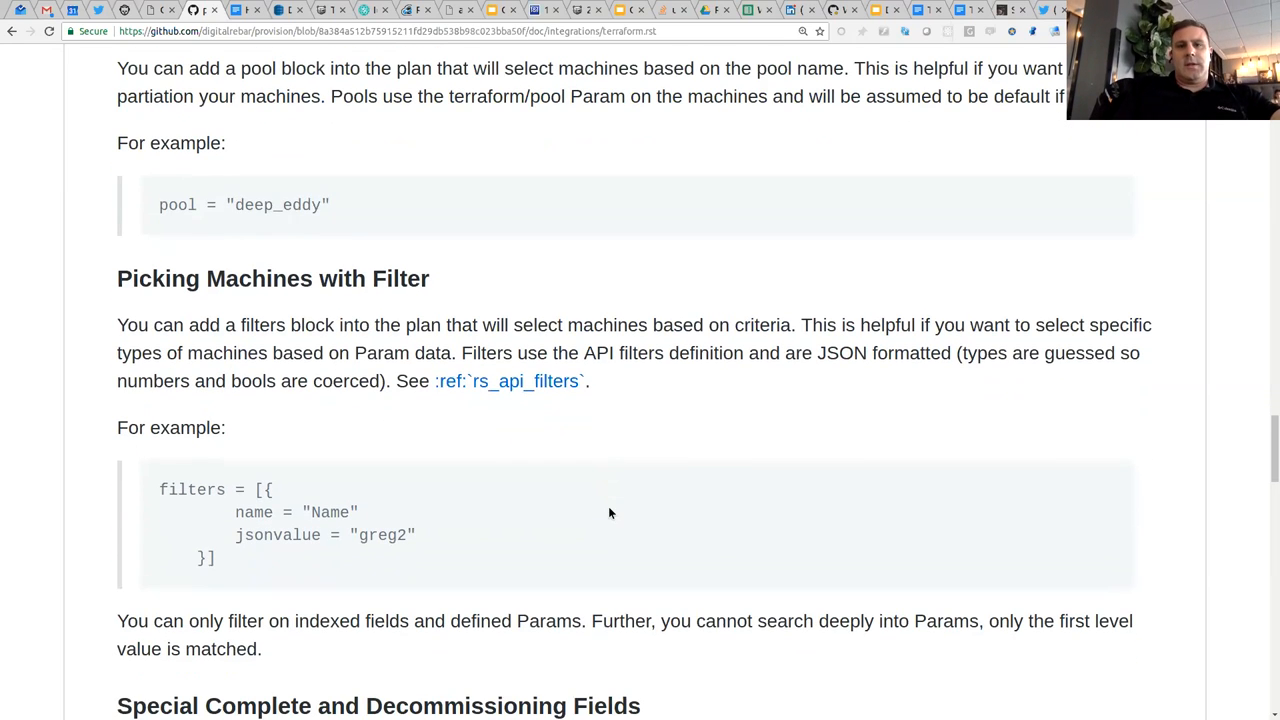
{"action": "scroll", "scroll_direction": "down", "scroll_amount": 3}
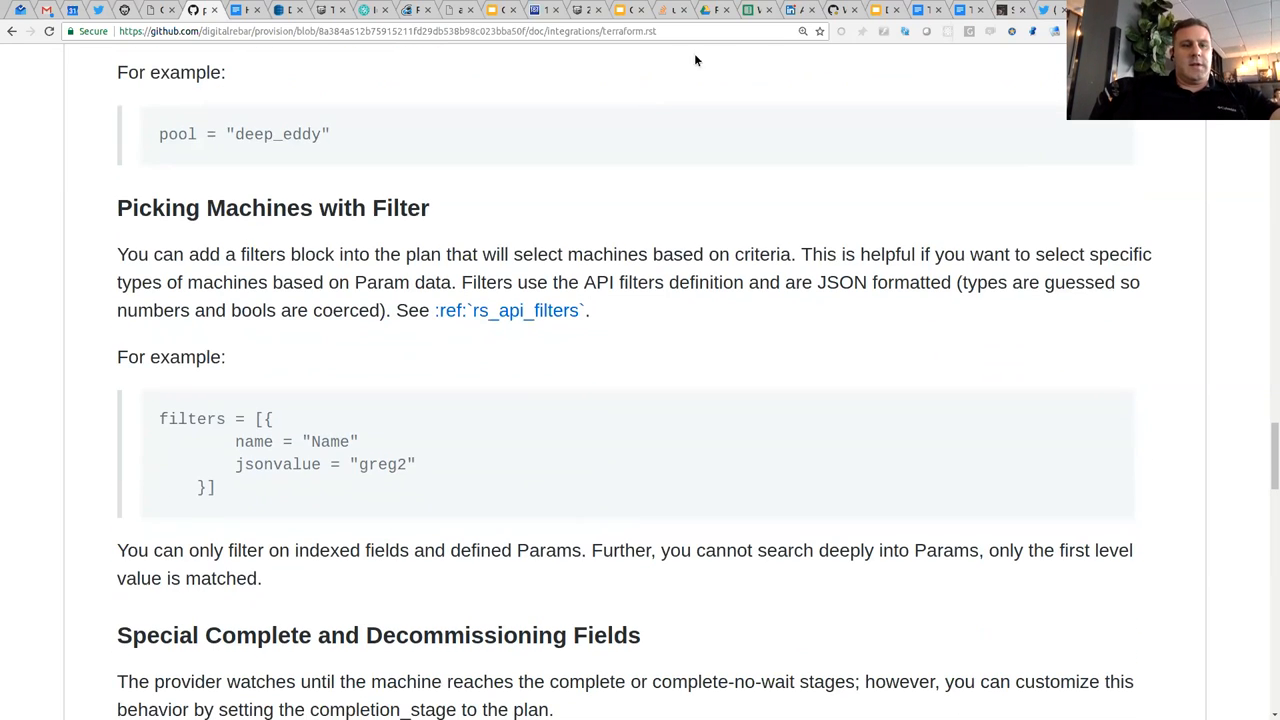